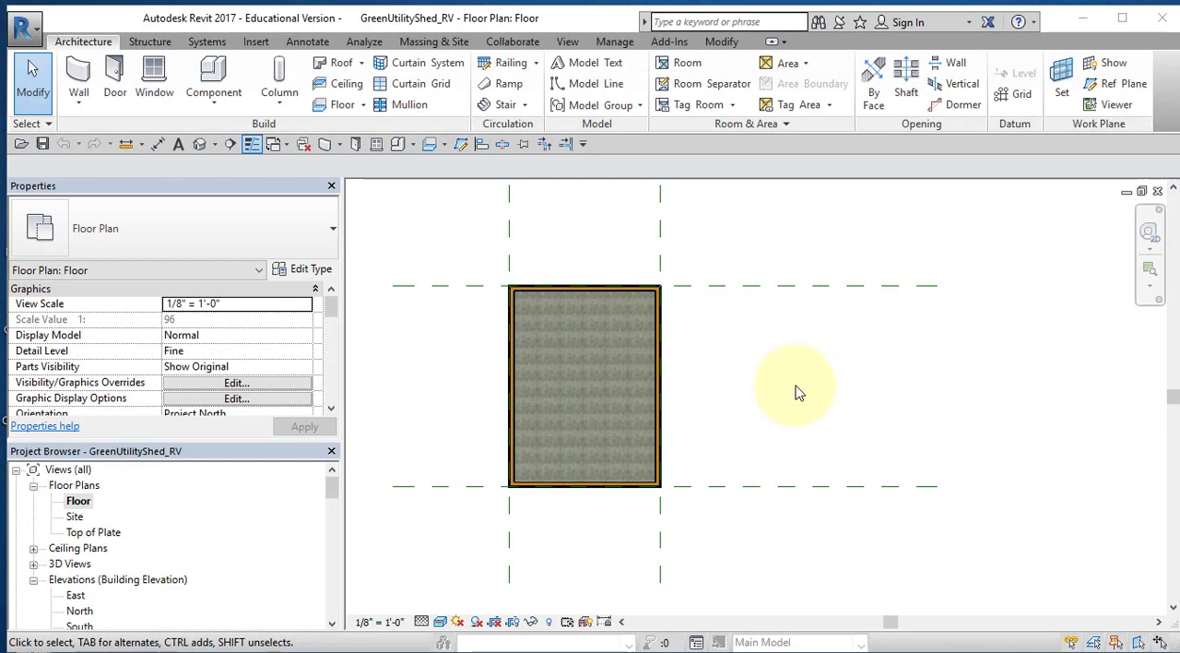
pyautogui.moveTo(472, 320)
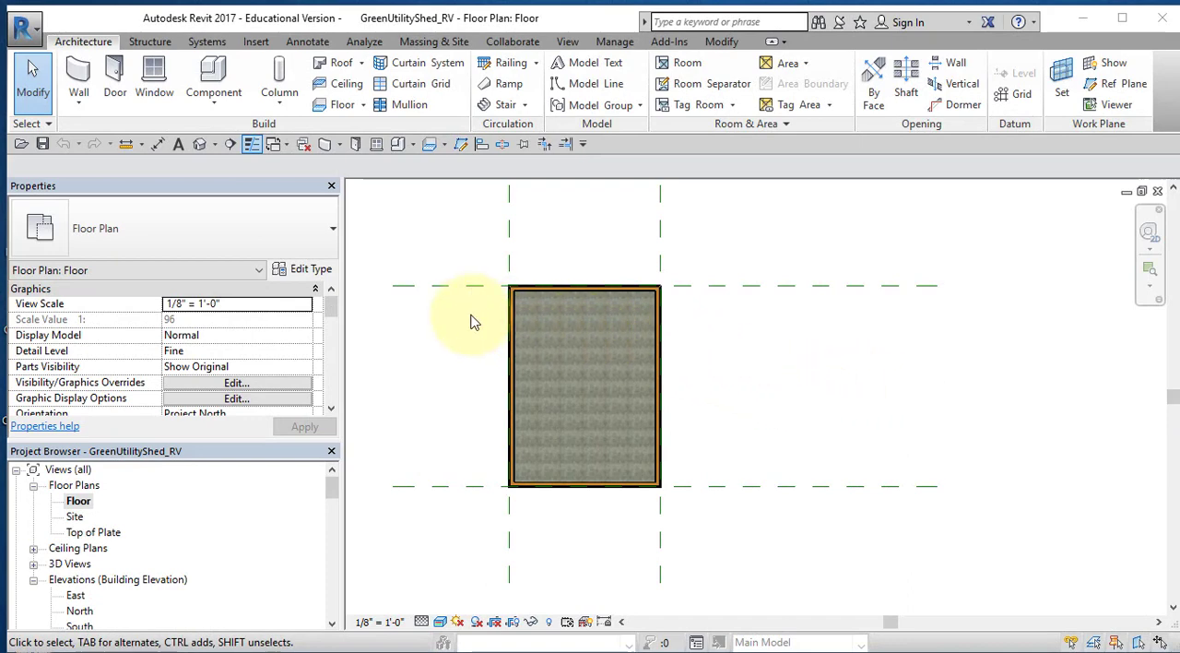
pyautogui.moveTo(299, 390)
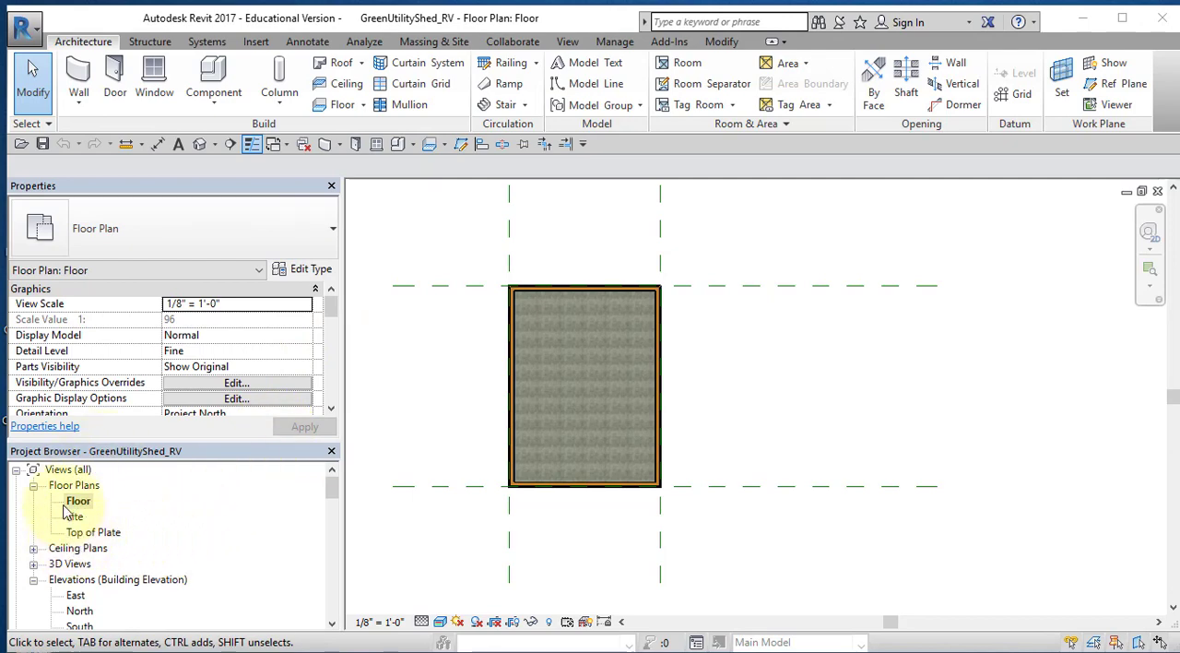
pyautogui.moveTo(109, 542)
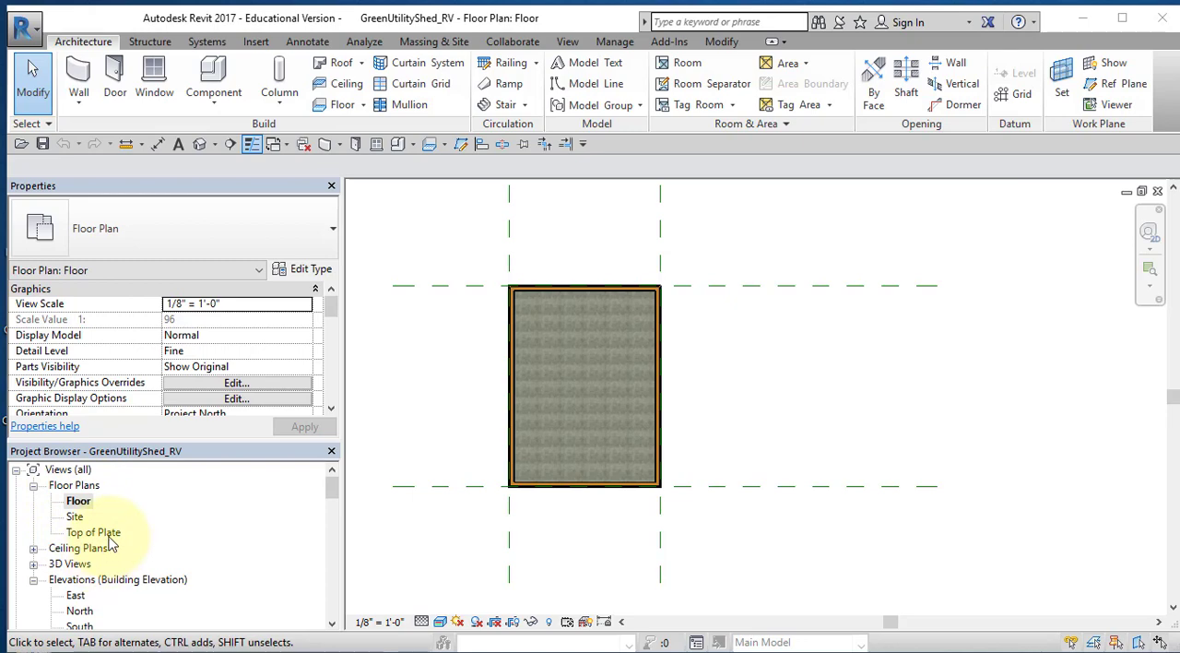
# Step: Switch to the Top of Plate floor plan from the Project Browser
pyautogui.doubleClick(94, 531)
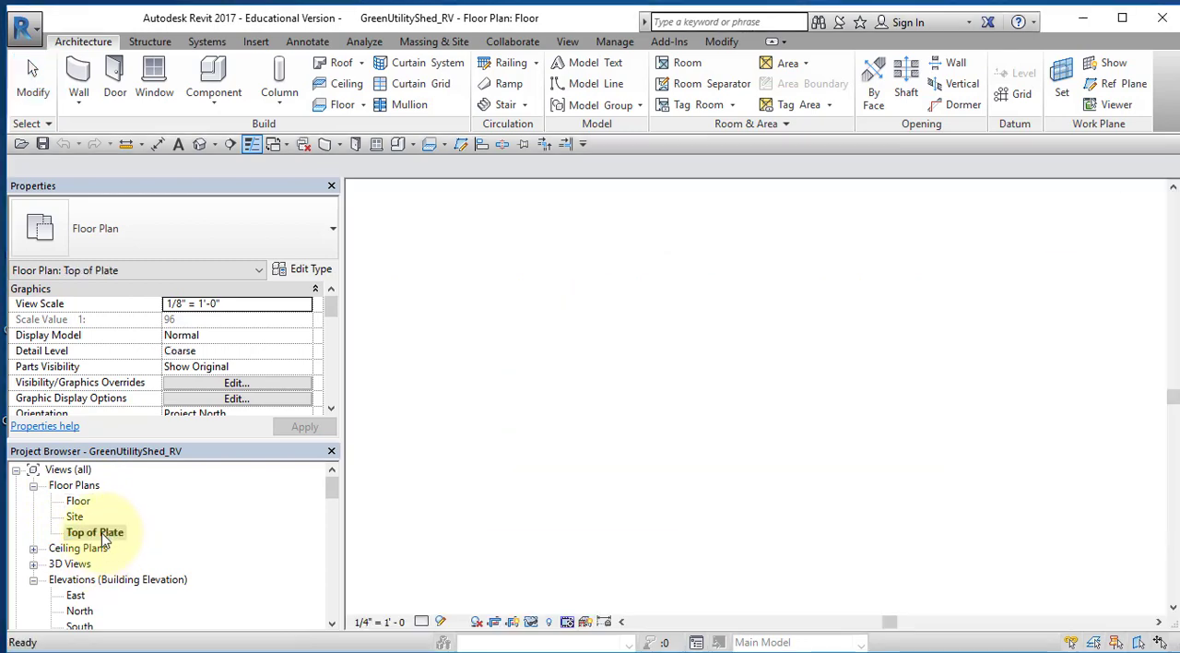
pyautogui.doubleClick(96, 531)
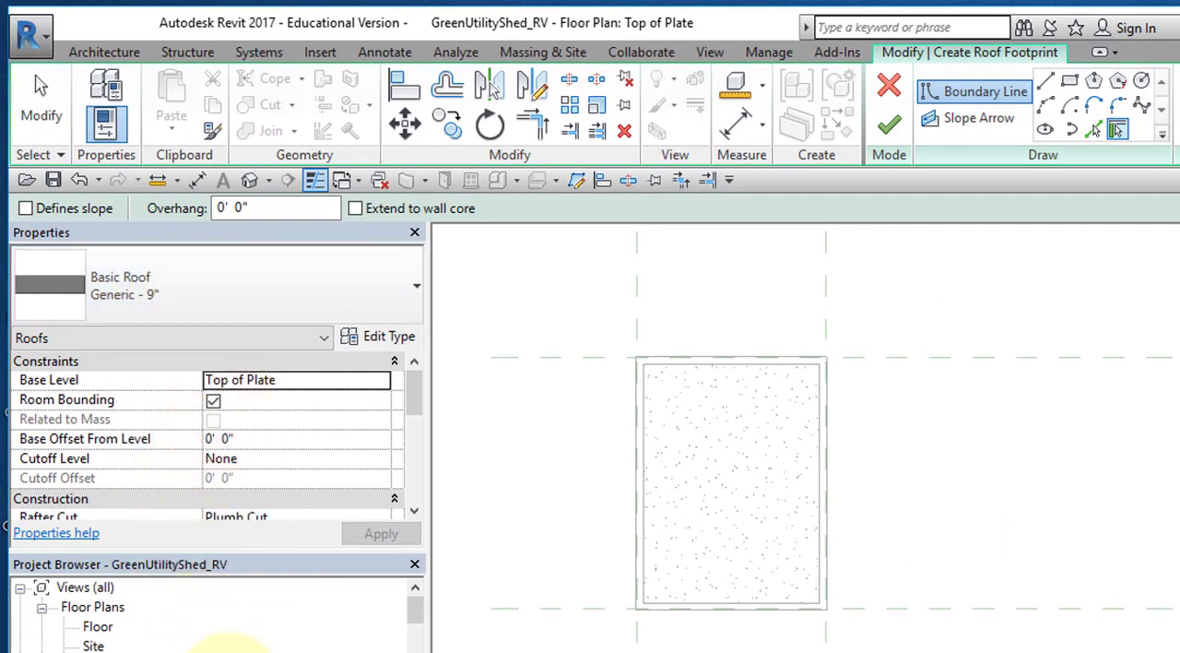
pyautogui.moveTo(378, 347)
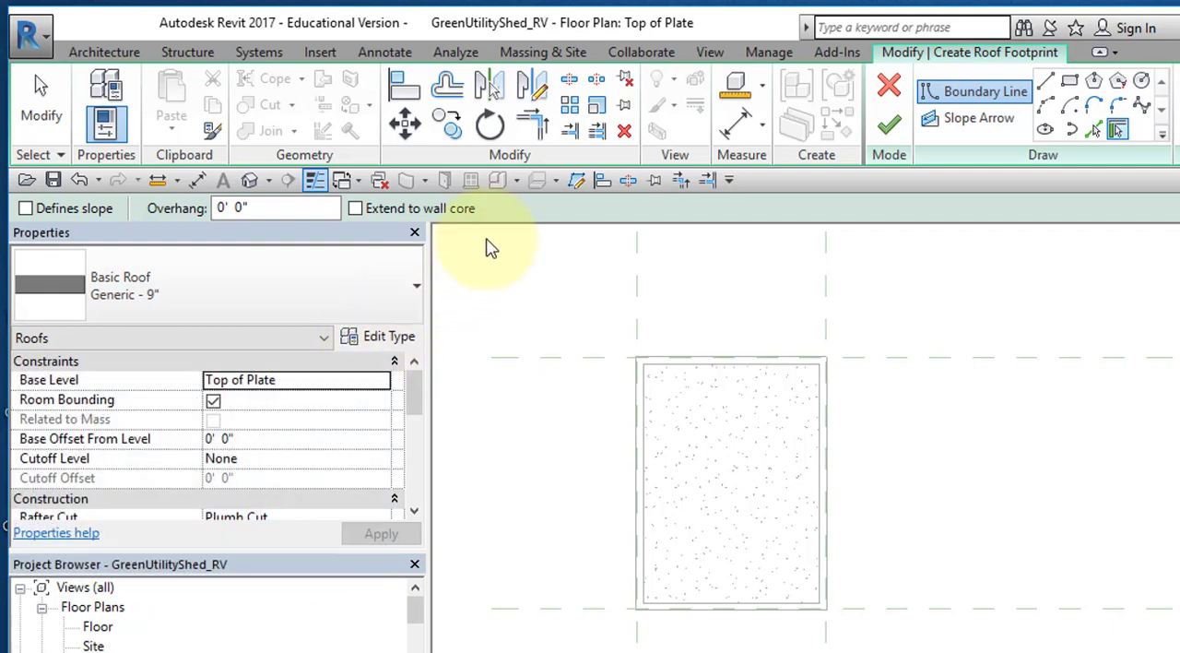
pyautogui.moveTo(636, 295)
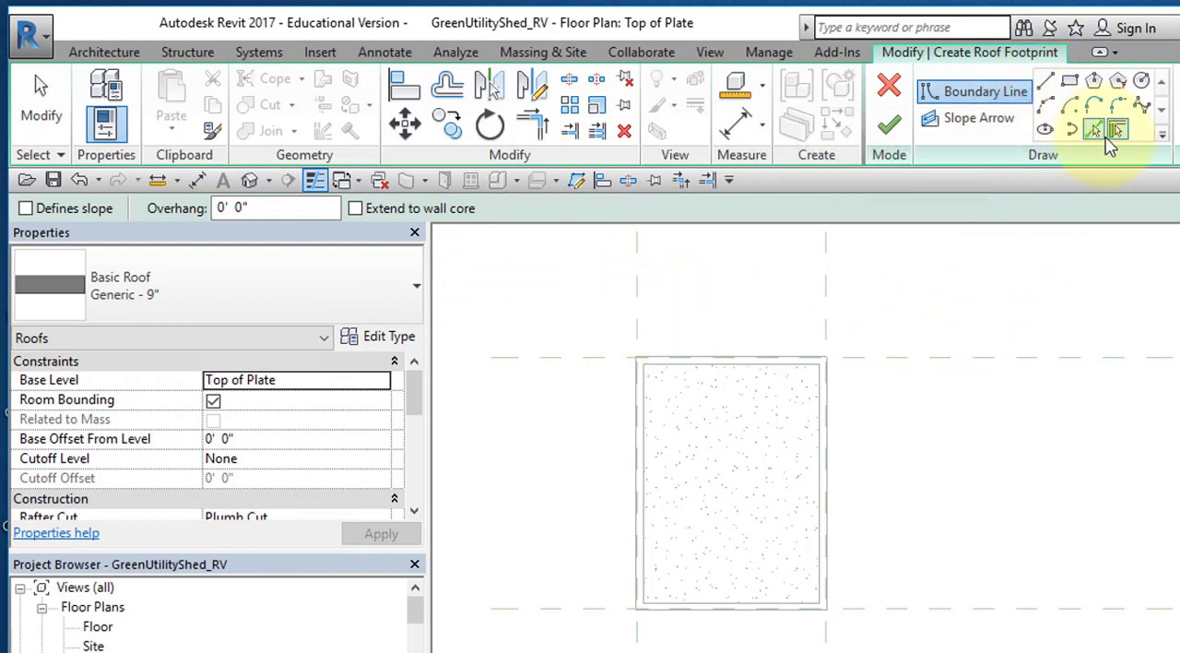
pyautogui.moveTo(1095, 129)
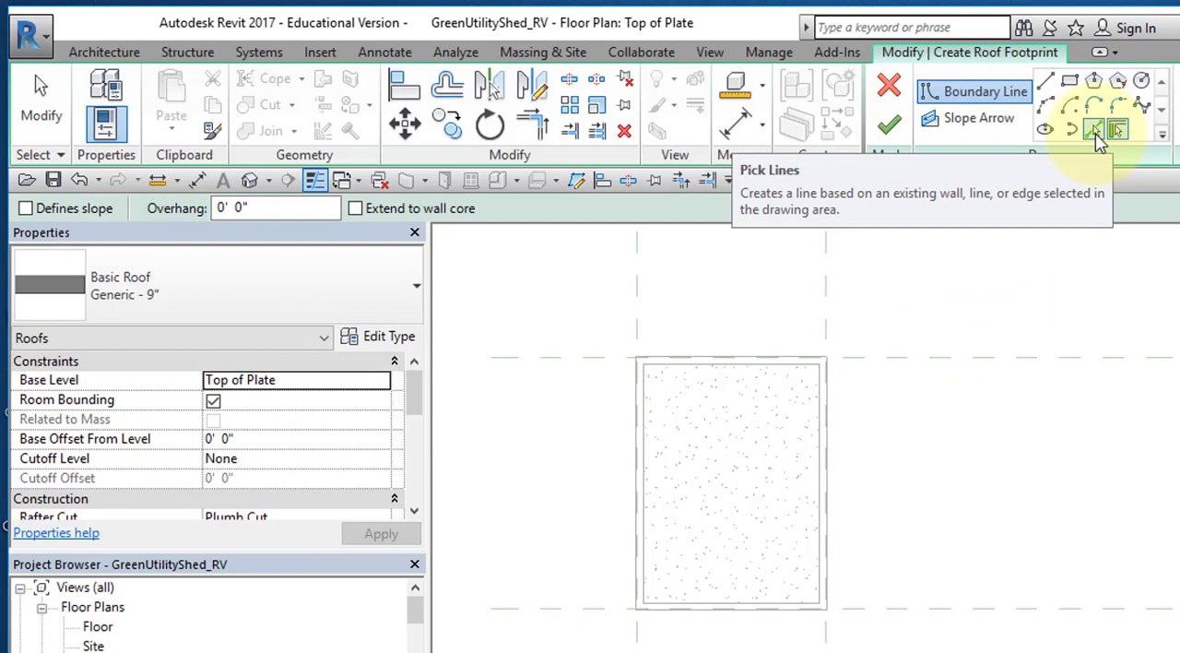
# Step: Use Pick Lines with a 1' 0" offset and Defines slope for the long-wall boundary lines
pyautogui.click(1093, 129)
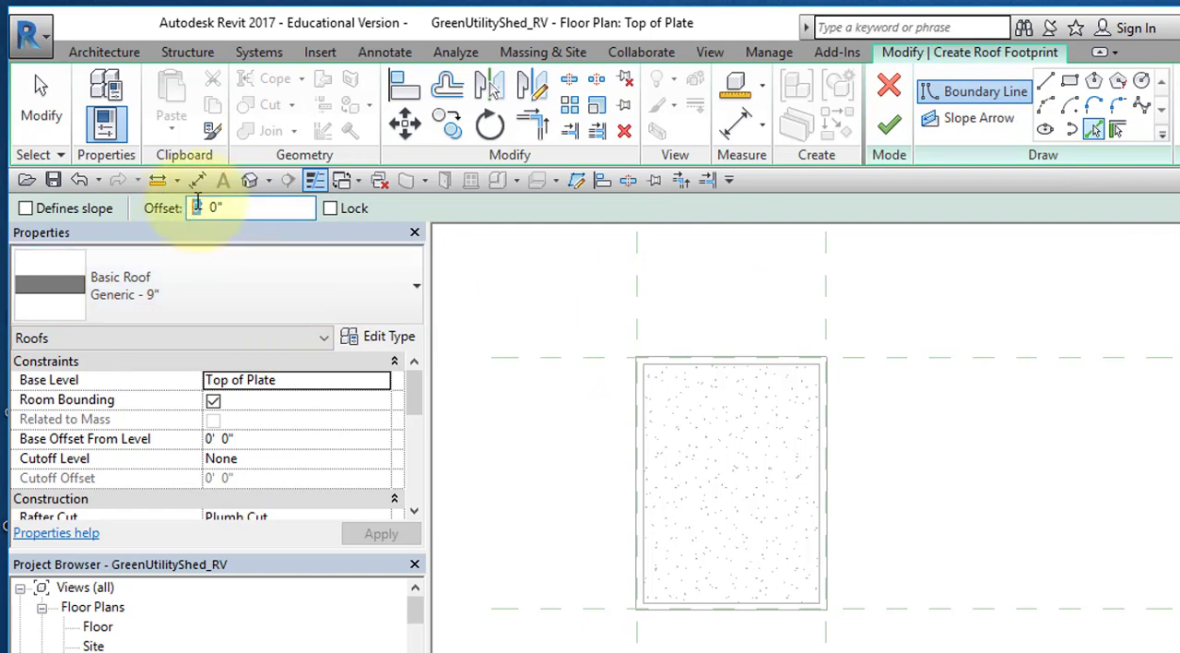
pyautogui.write('1\' 0"')
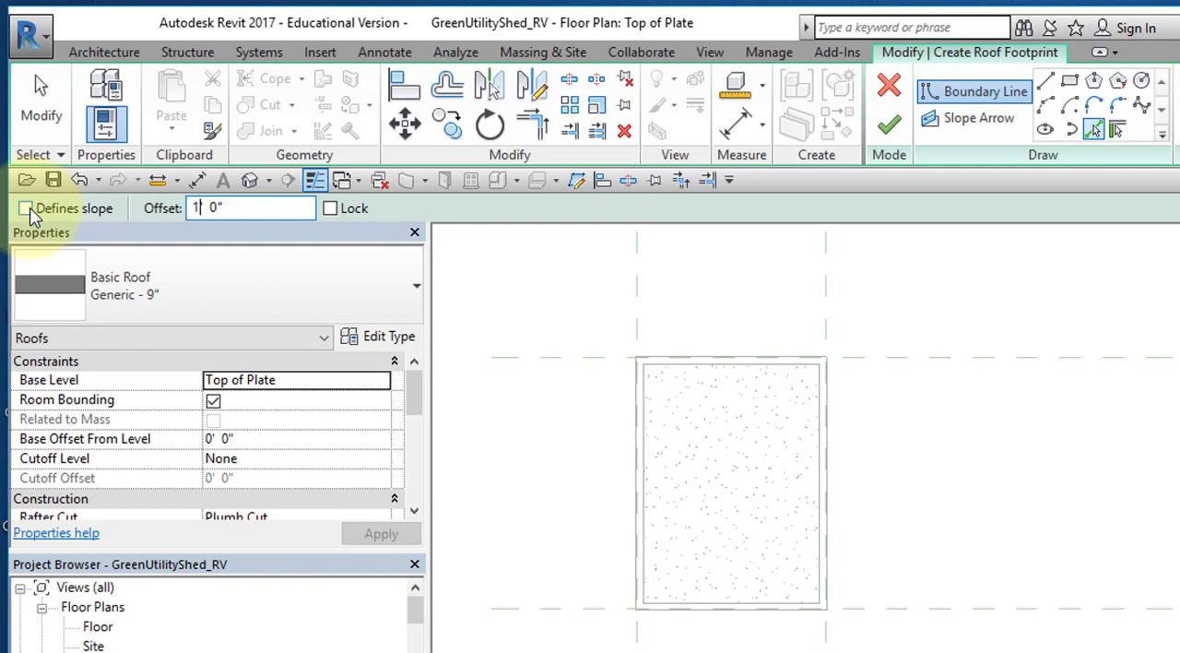
pyautogui.click(26, 207)
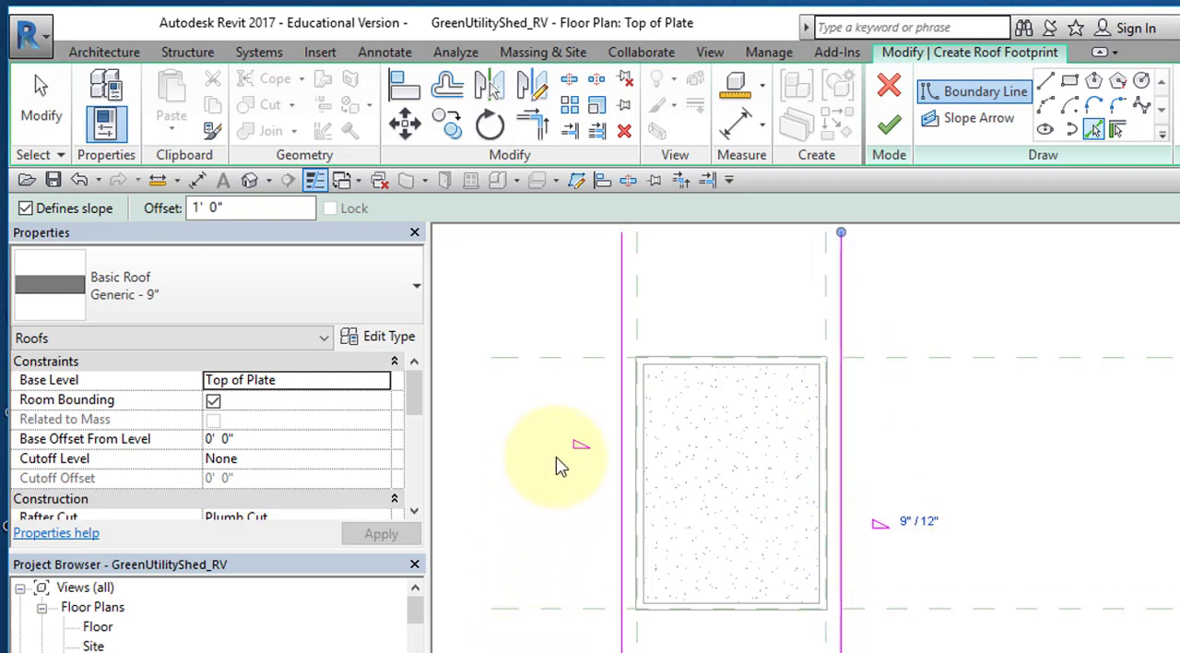
pyautogui.moveTo(587, 459)
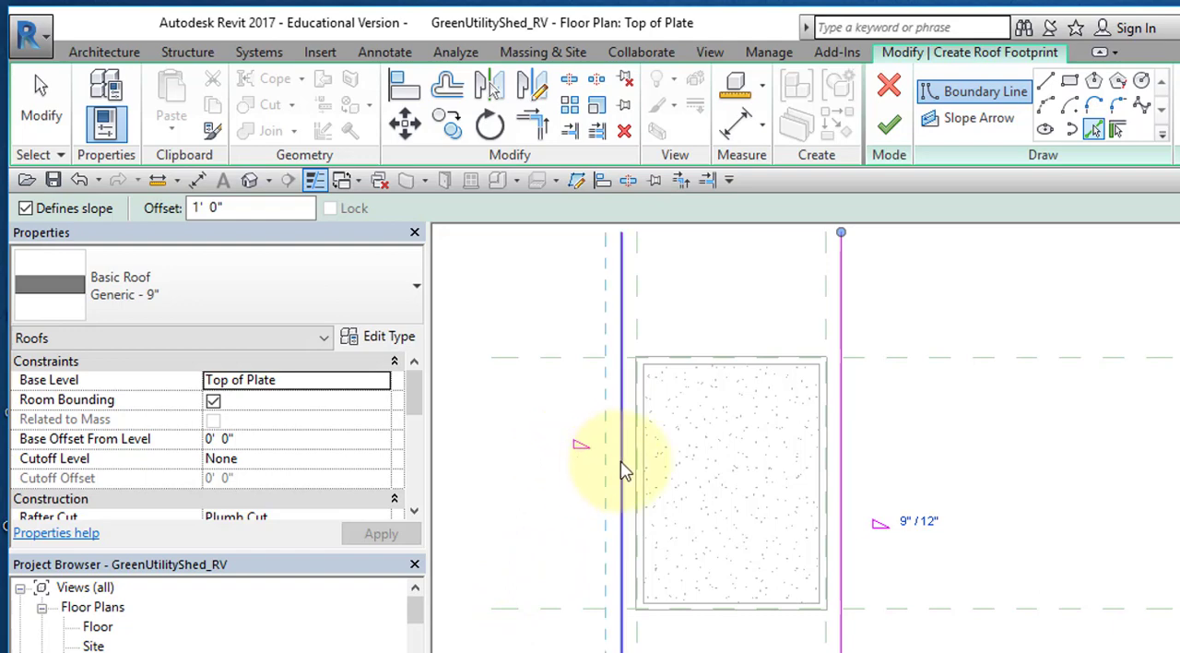
pyautogui.moveTo(625, 486)
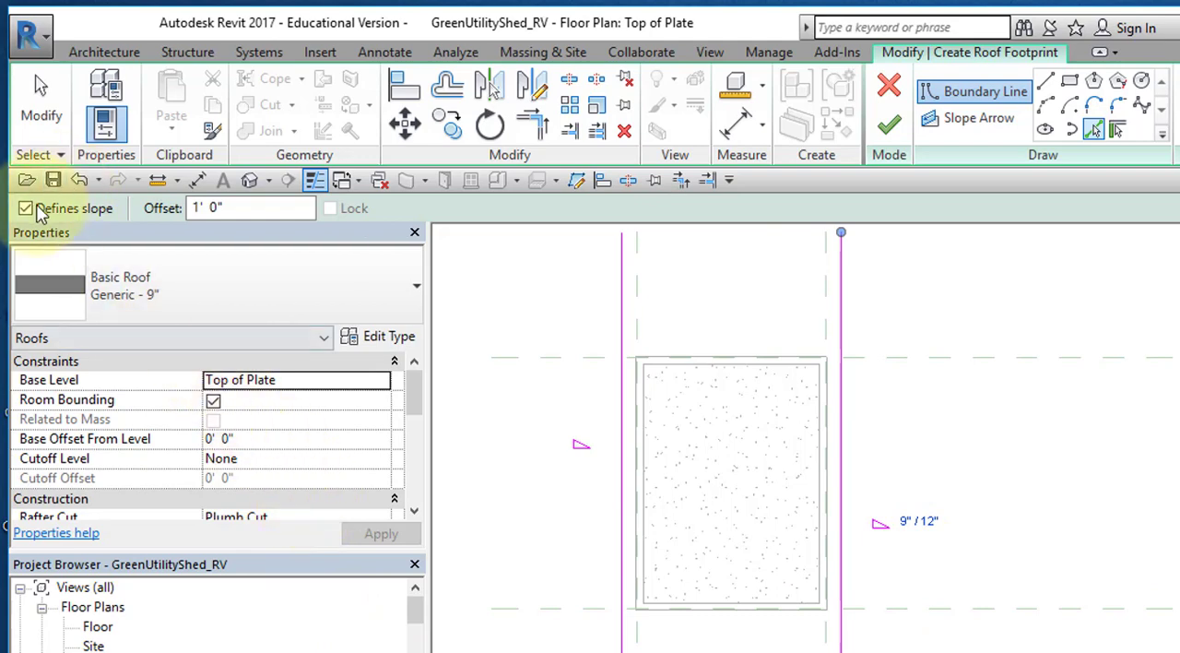
# Step: Turn off Defines slope so the short-wall boundary lines stay flat
pyautogui.click(26, 206)
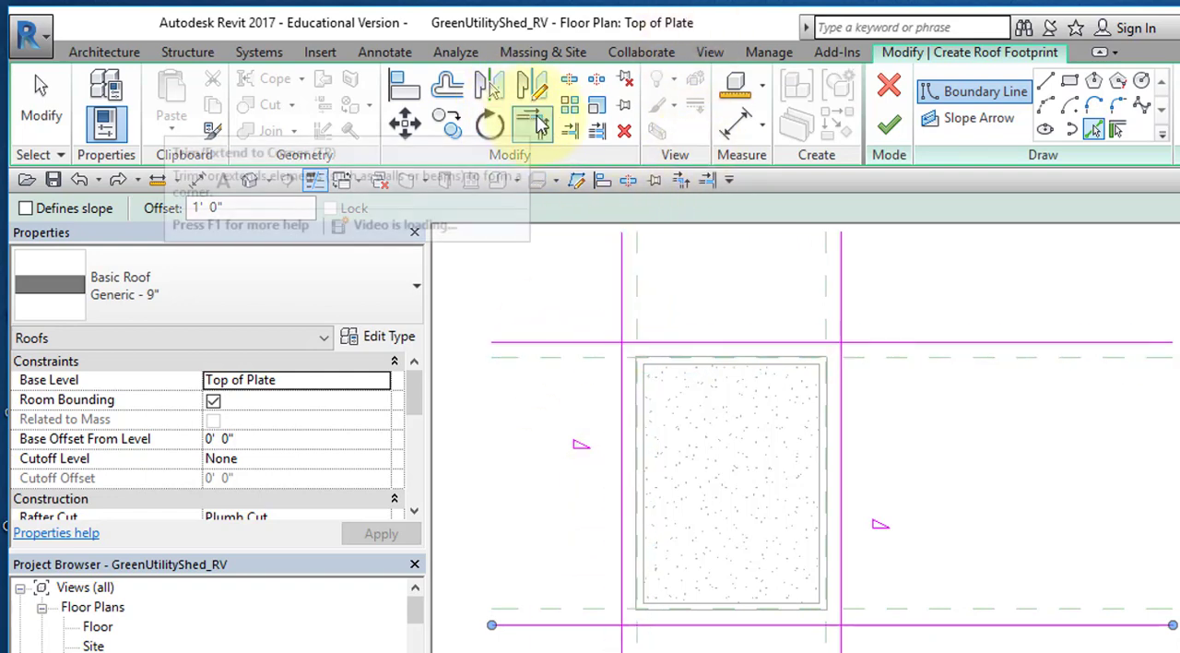
pyautogui.moveTo(532, 125)
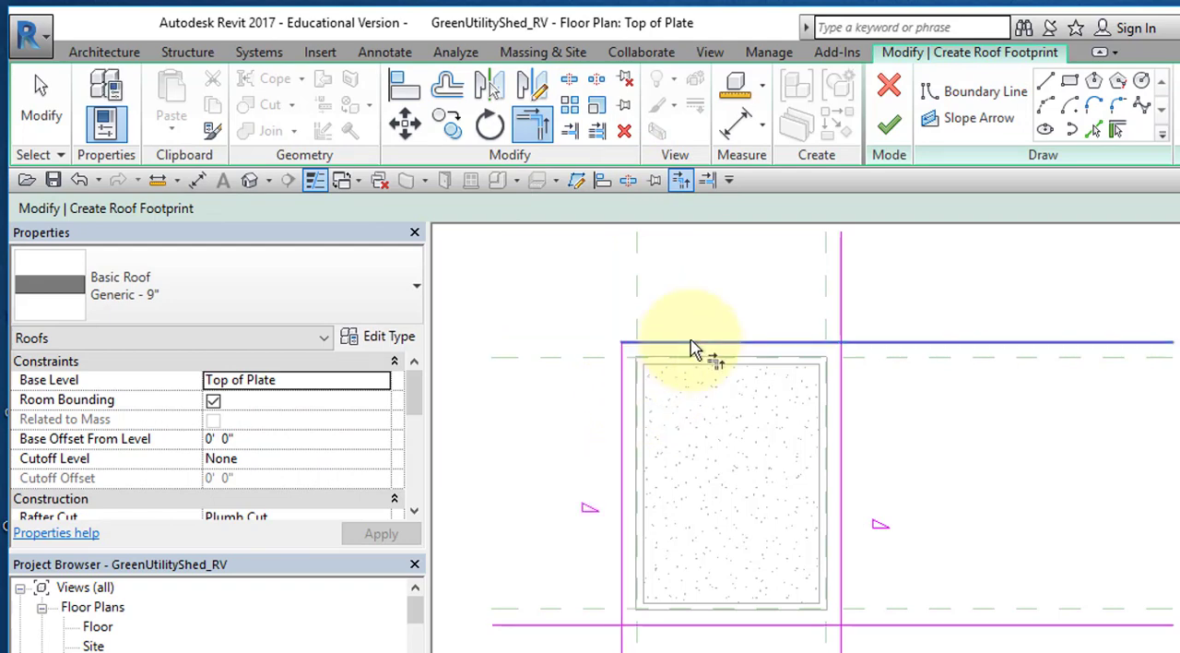
pyautogui.moveTo(800, 349)
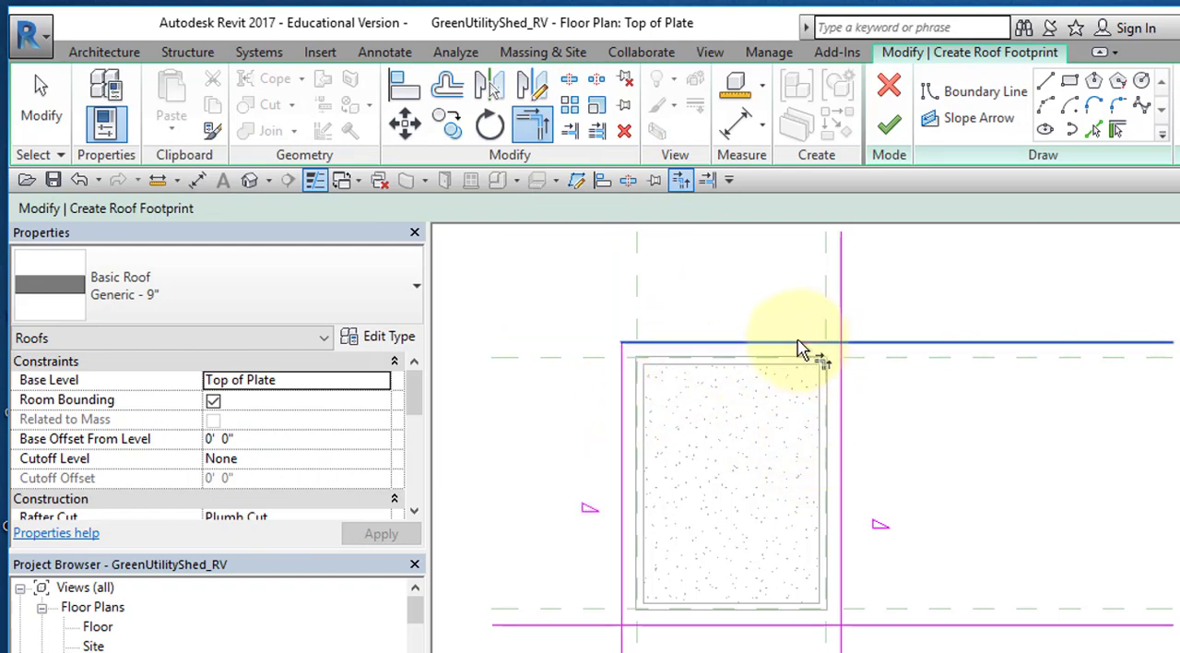
pyautogui.moveTo(876, 562)
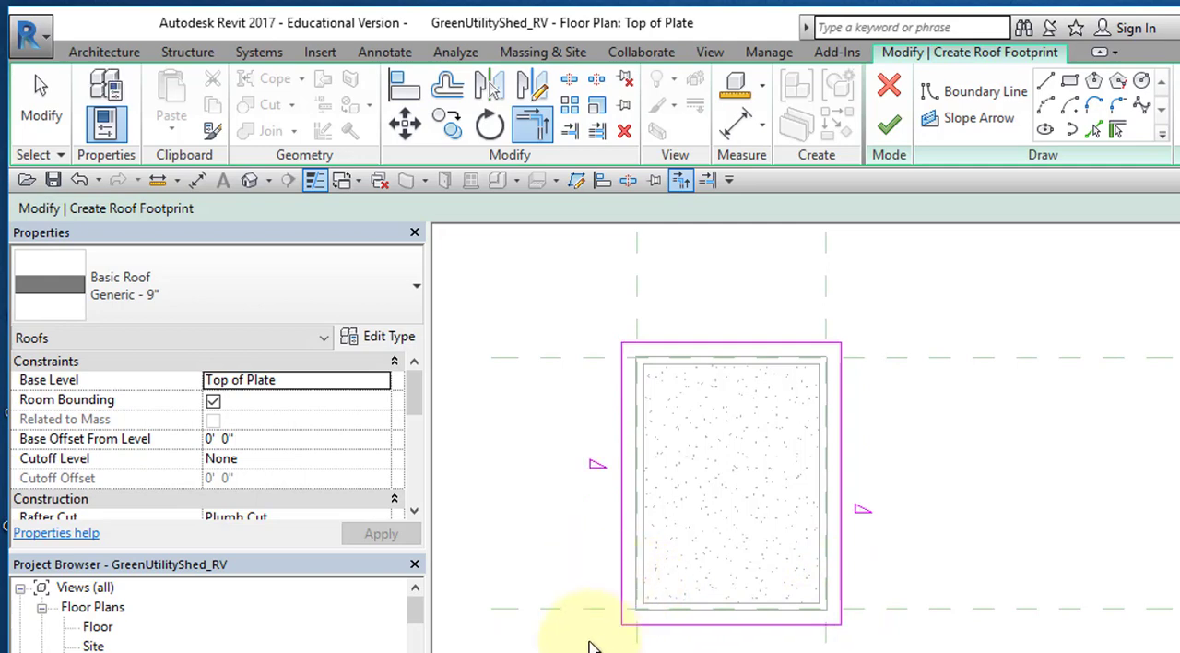
pyautogui.moveTo(770, 278)
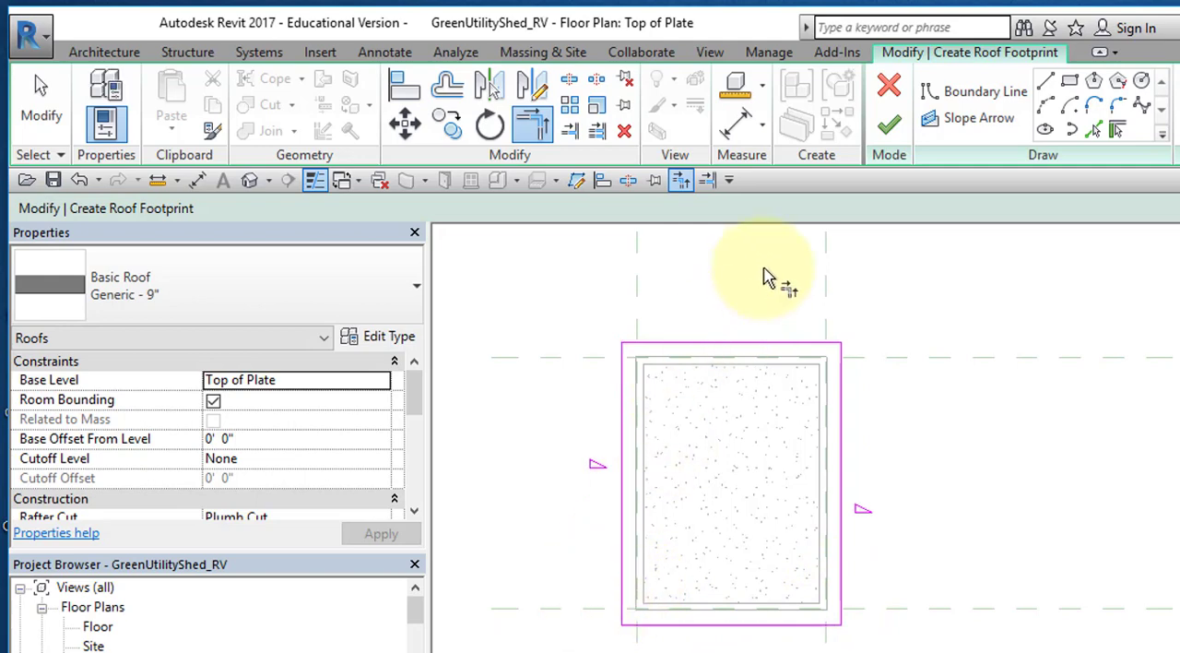
pyautogui.moveTo(815, 483)
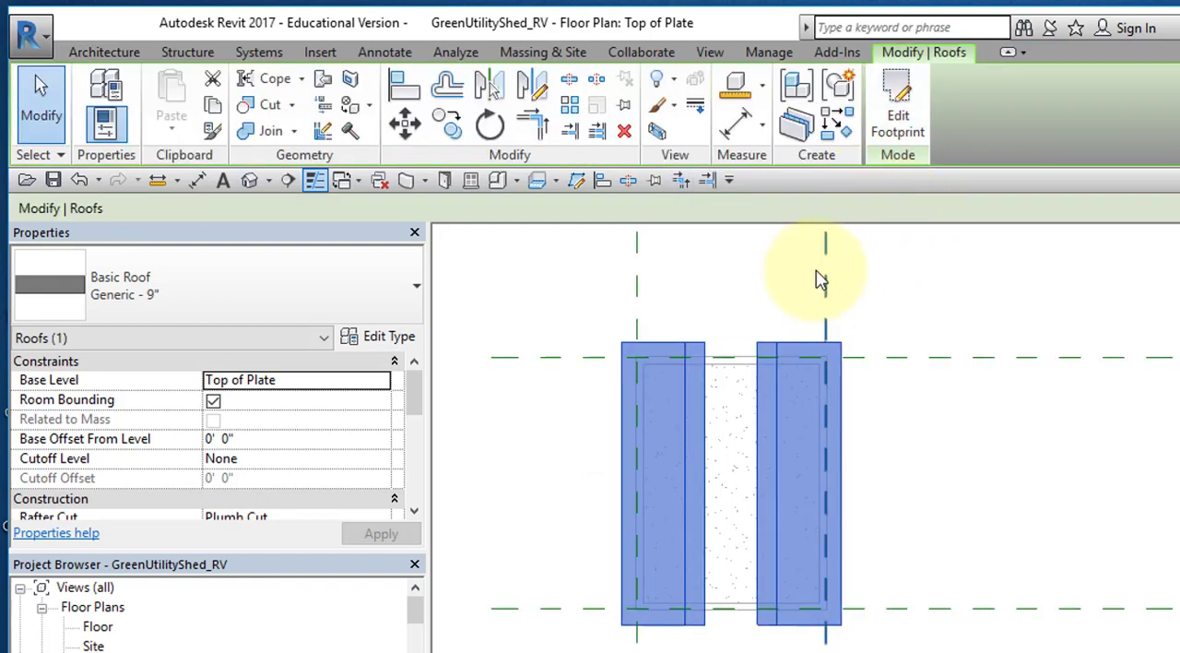
# Step: Reopen the roof footprint and check its 9" / 12" slope in Properties
pyautogui.click(895, 102)
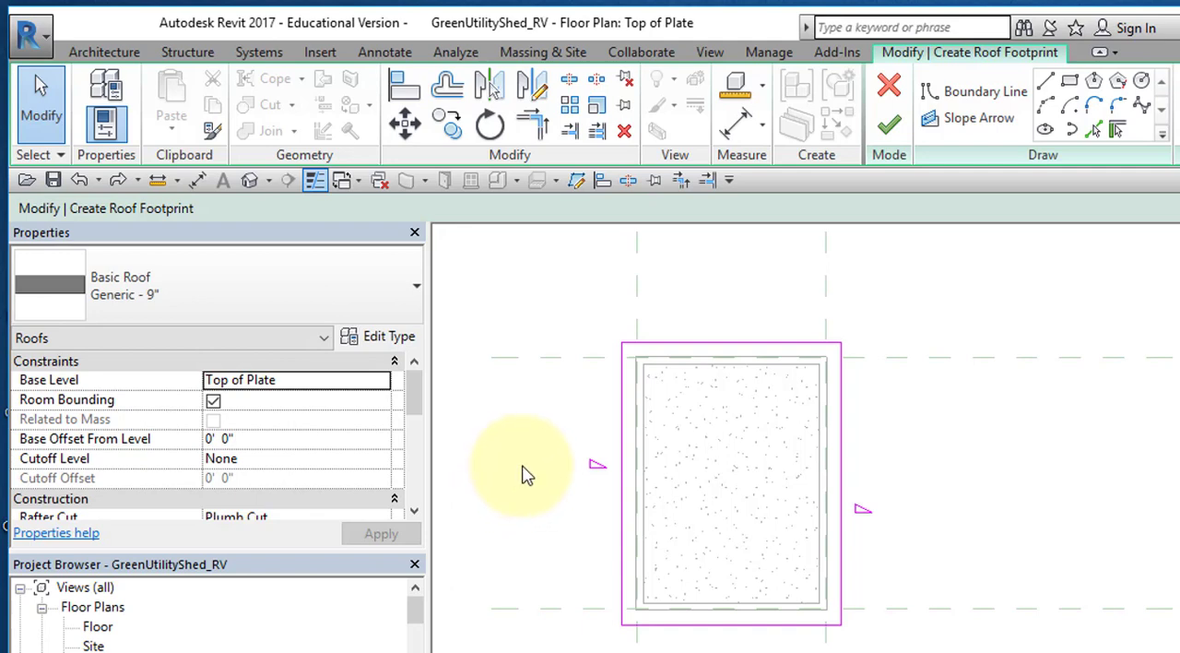
pyautogui.moveTo(424, 360)
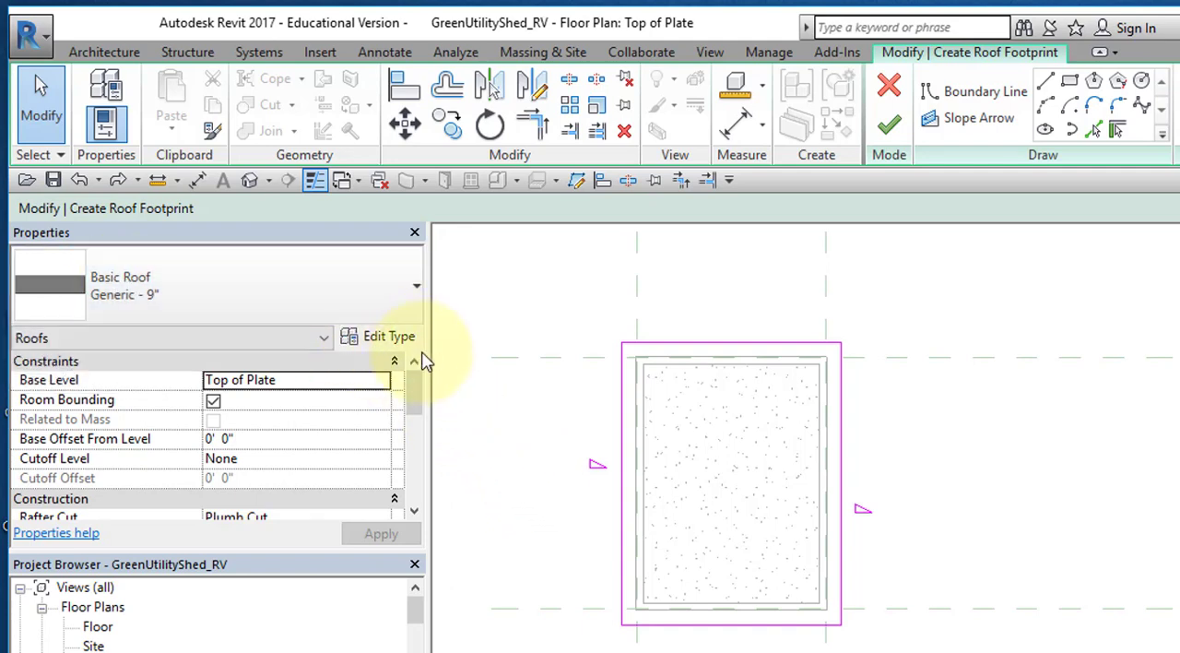
pyautogui.scroll(-3)
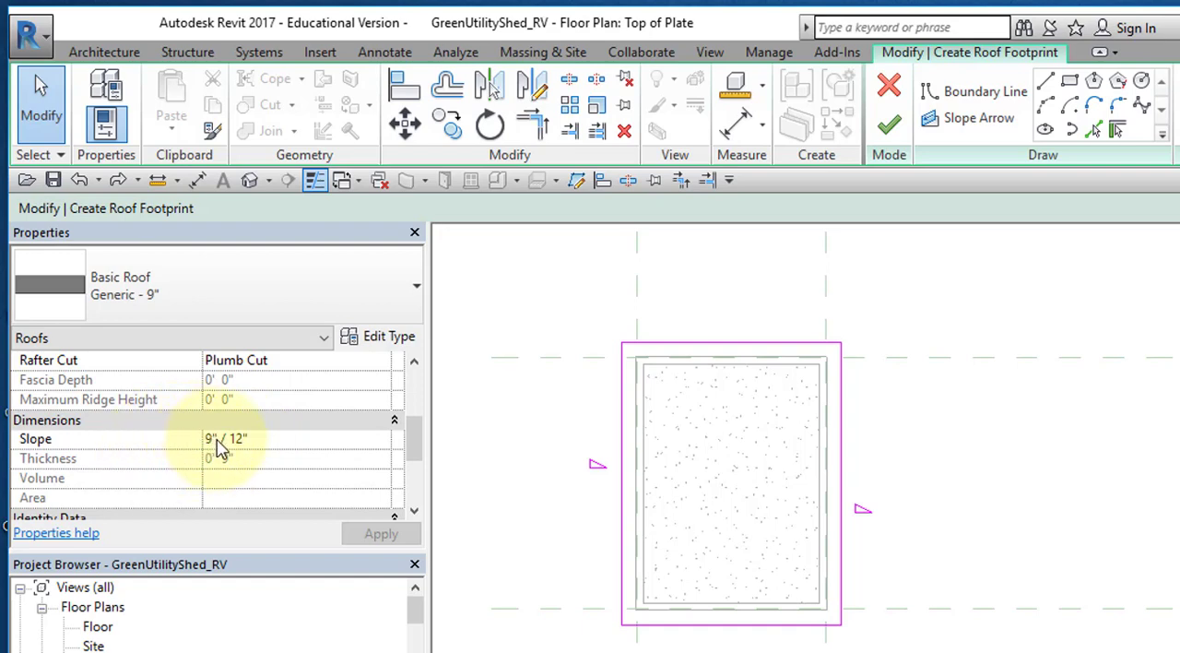
pyautogui.moveTo(616, 431)
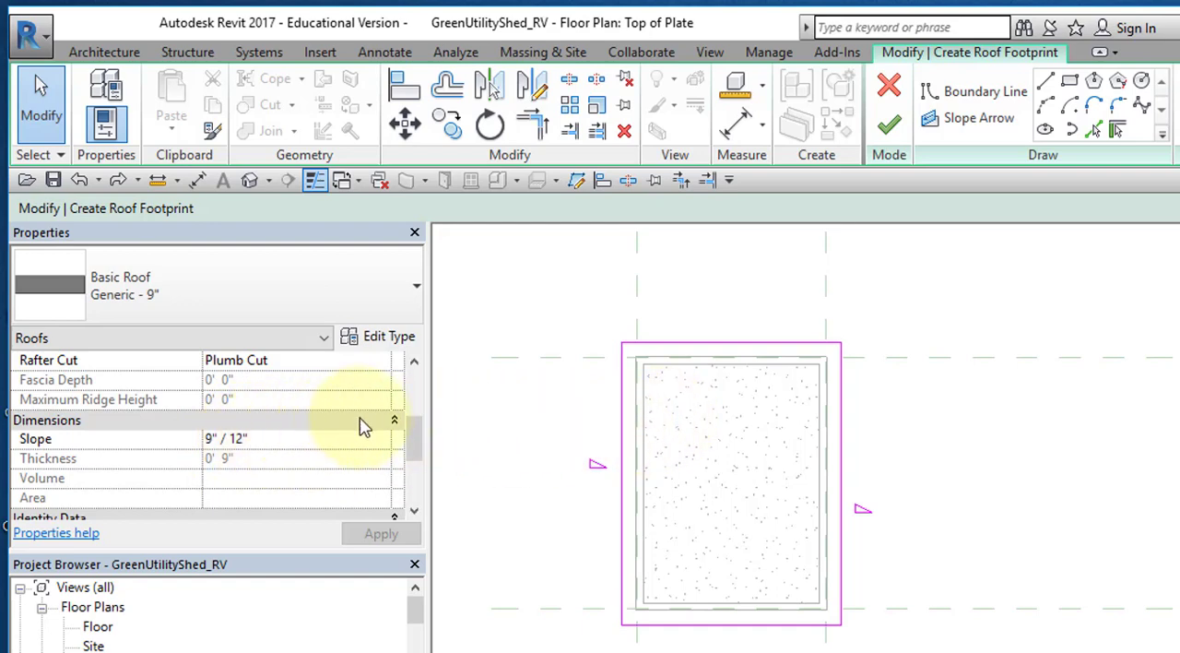
pyautogui.moveTo(581, 101)
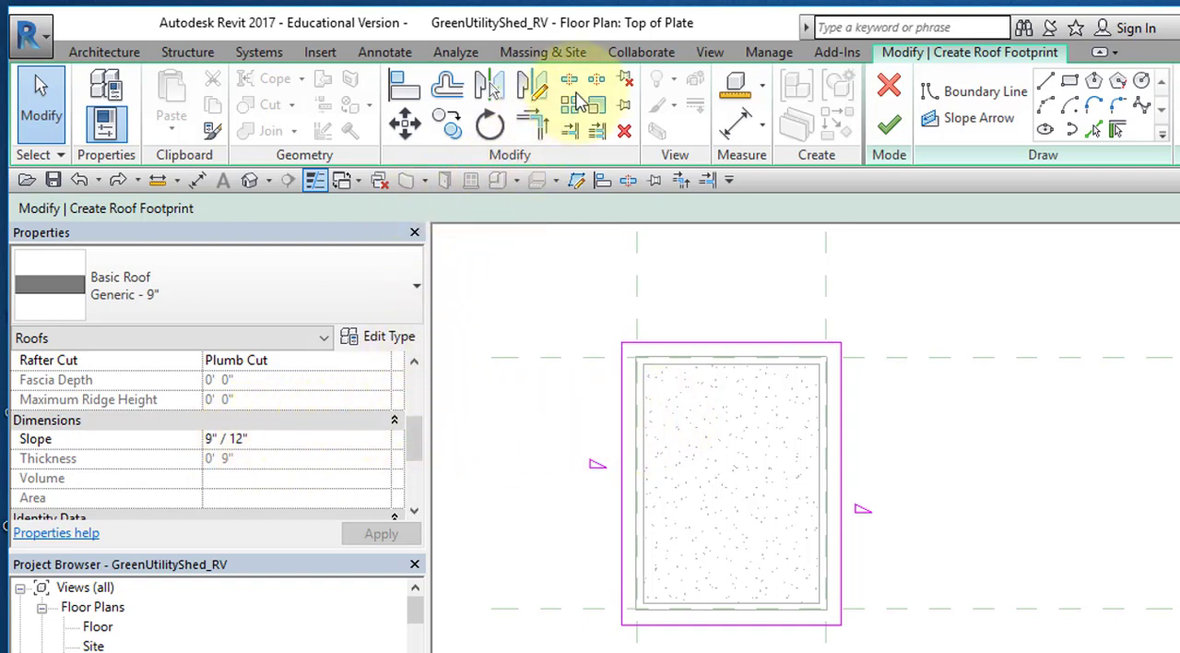
pyautogui.moveTo(710, 51)
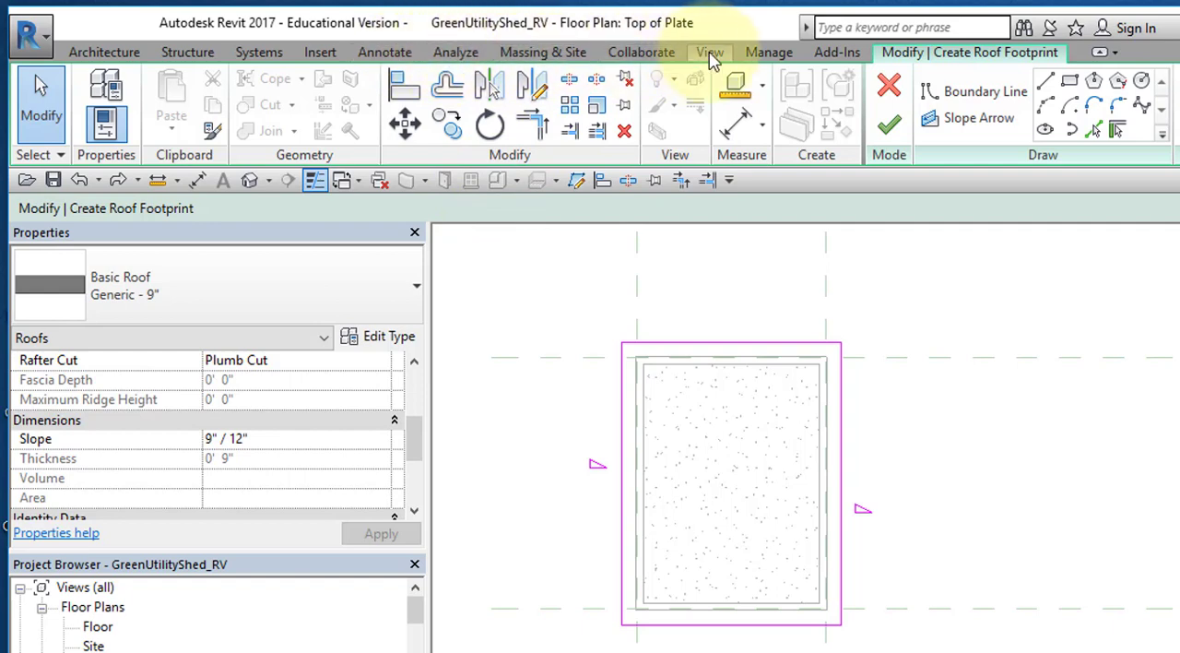
# Step: Review the slope format in Project Units and confirm it, leaving the slope at 9"/12"
pyautogui.click(767, 51)
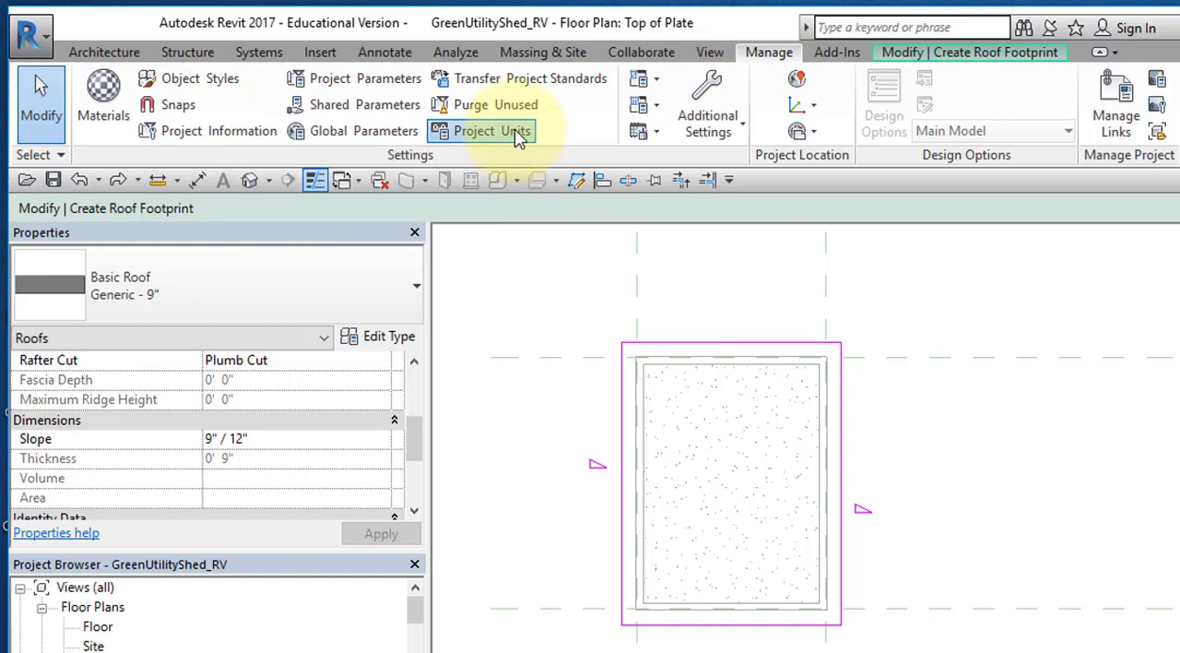
pyautogui.click(483, 129)
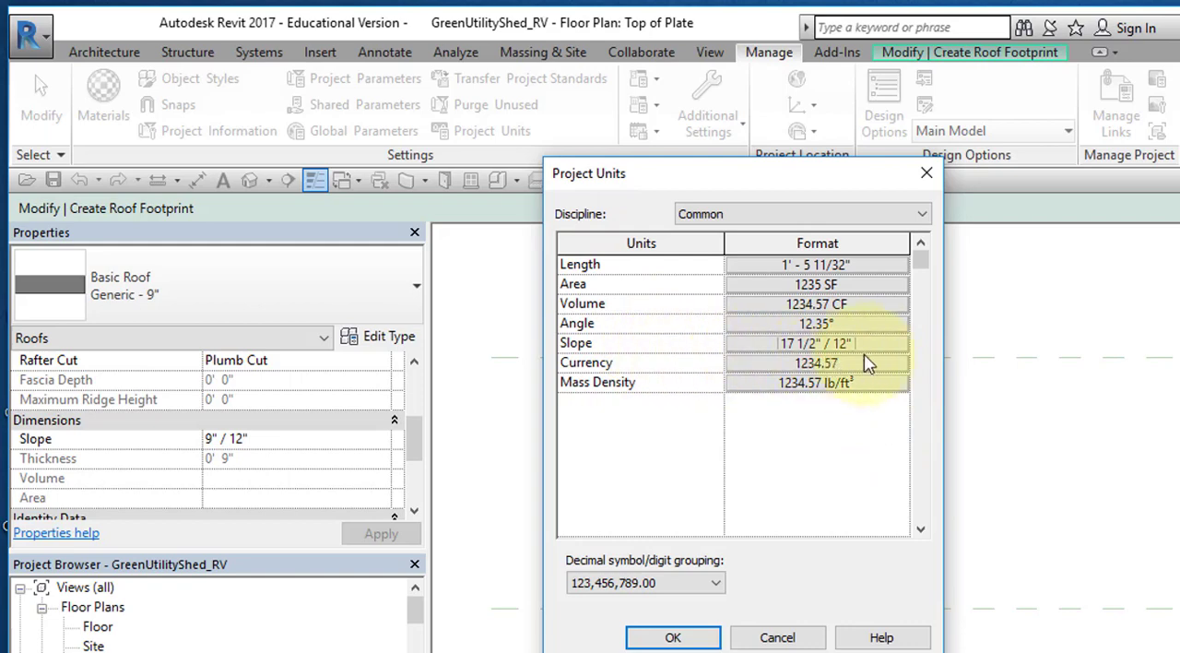
pyautogui.click(815, 343)
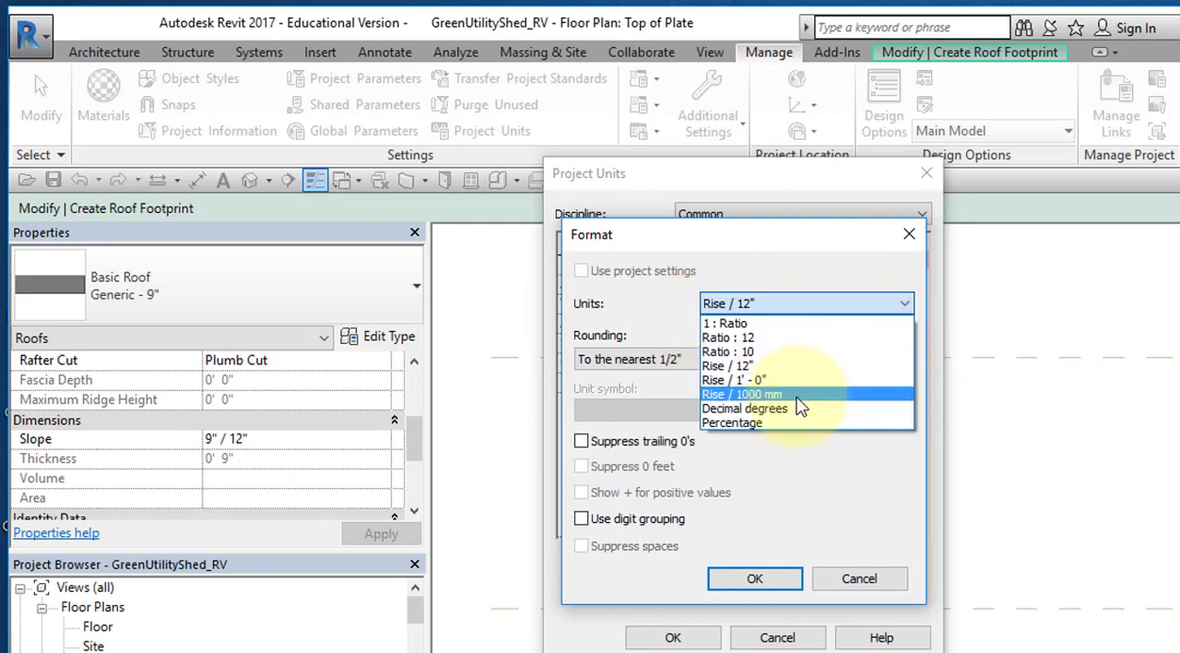
pyautogui.moveTo(778, 323)
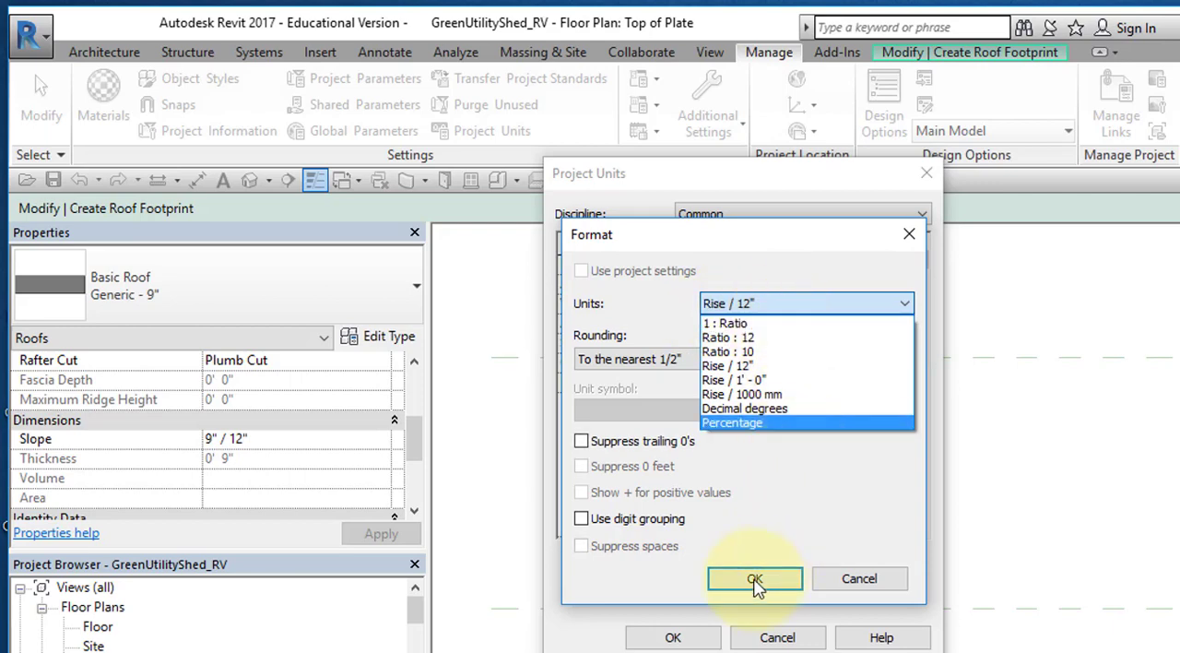
pyautogui.click(754, 579)
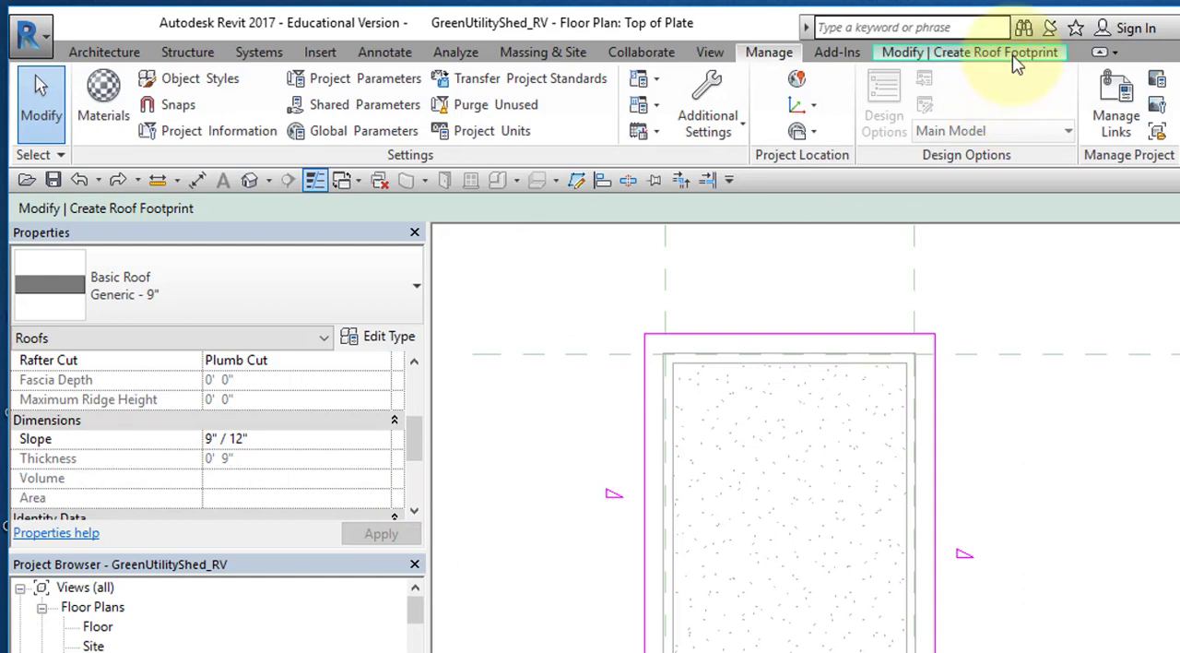
pyautogui.moveTo(988, 59)
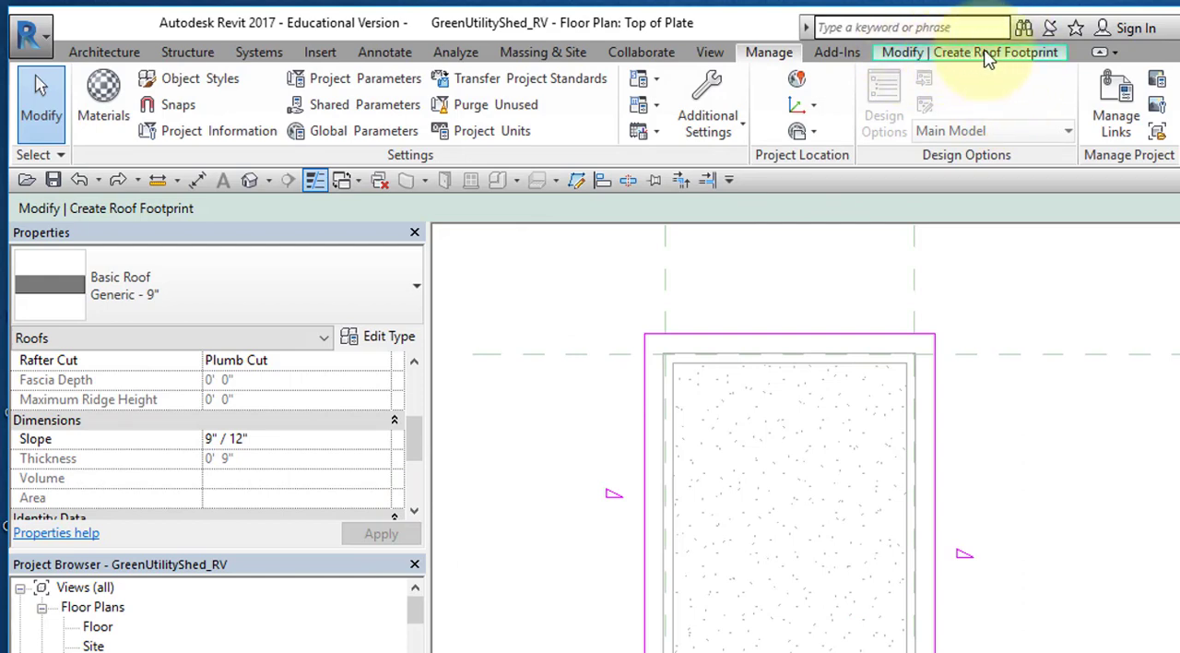
# Step: Finish the roof sketch, select the new gable roof and orbit the shed in 3D
pyautogui.click(996, 51)
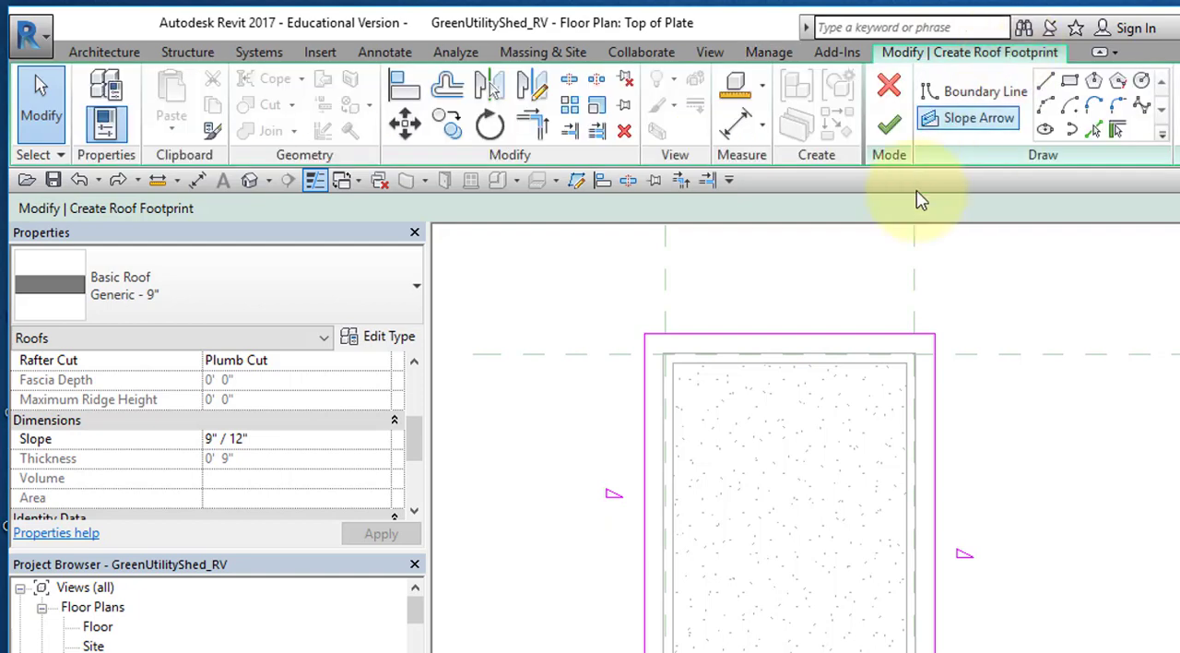
pyautogui.moveTo(865, 262)
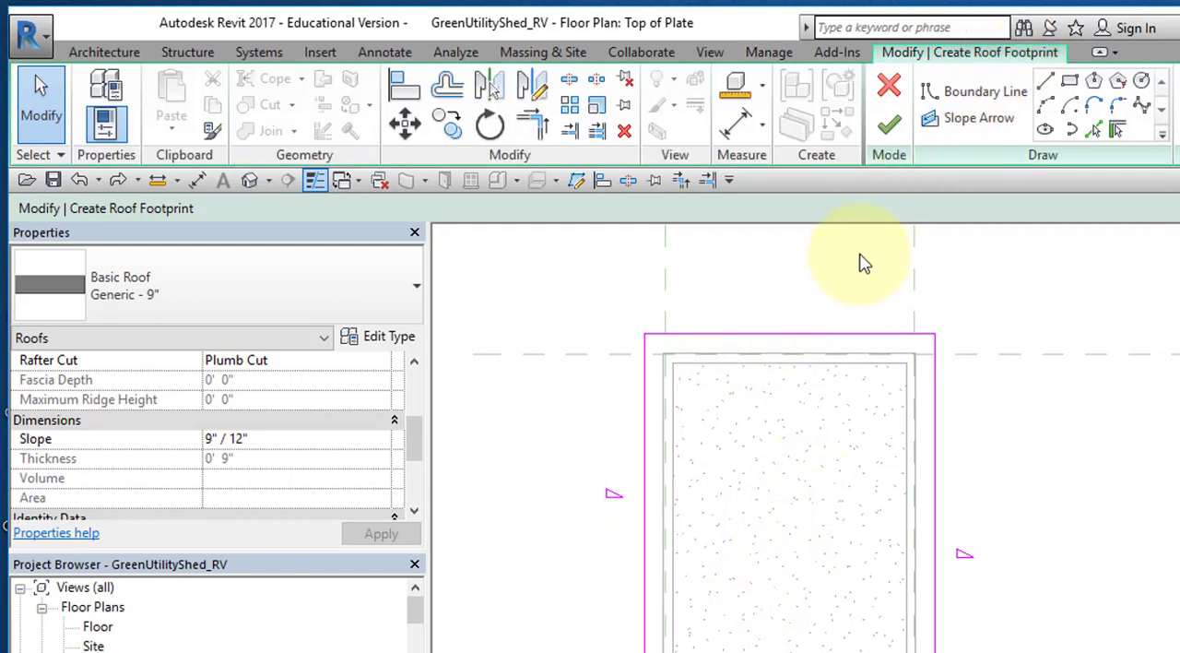
pyautogui.moveTo(889, 126)
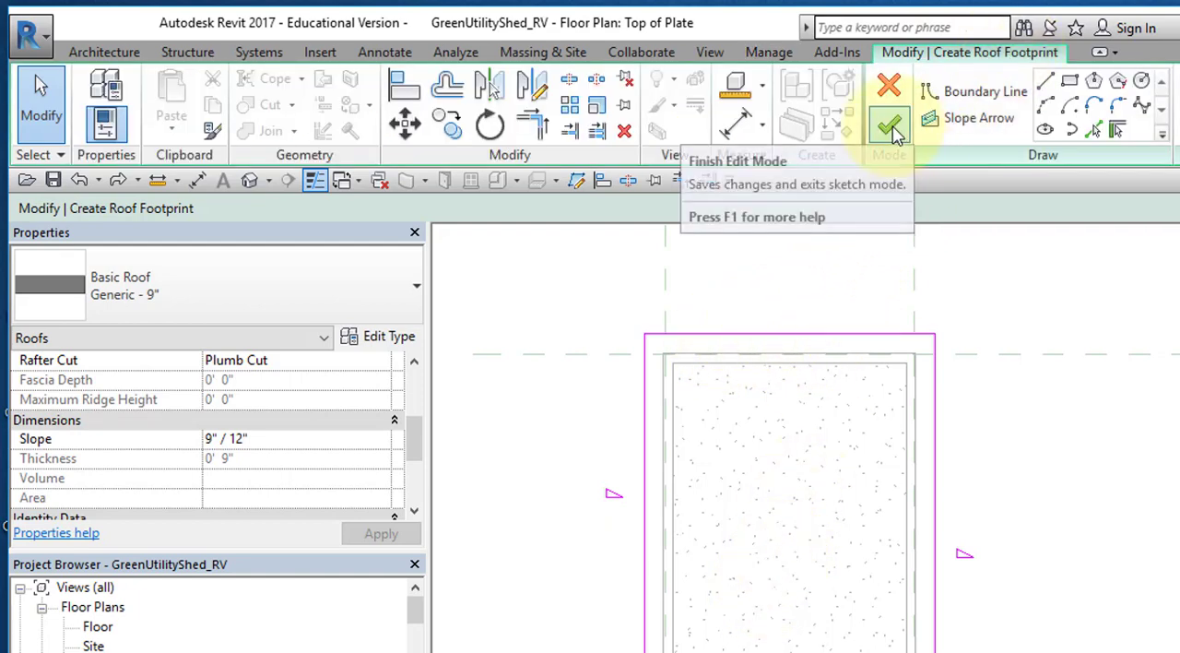
pyautogui.click(888, 127)
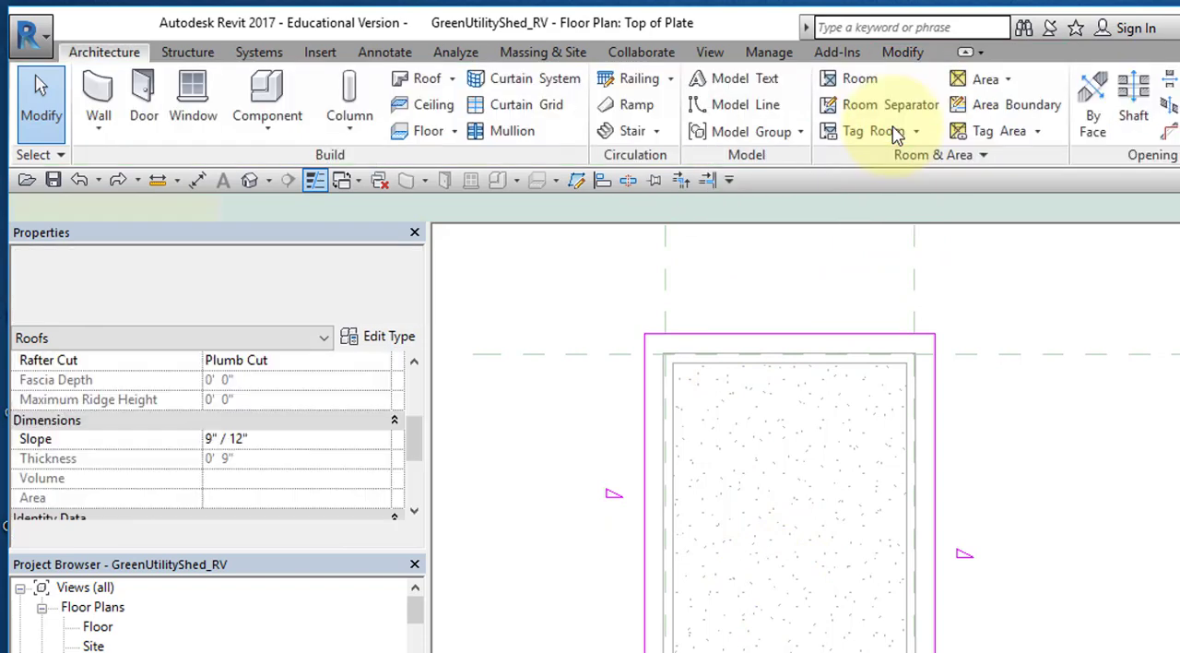
pyautogui.click(692, 507)
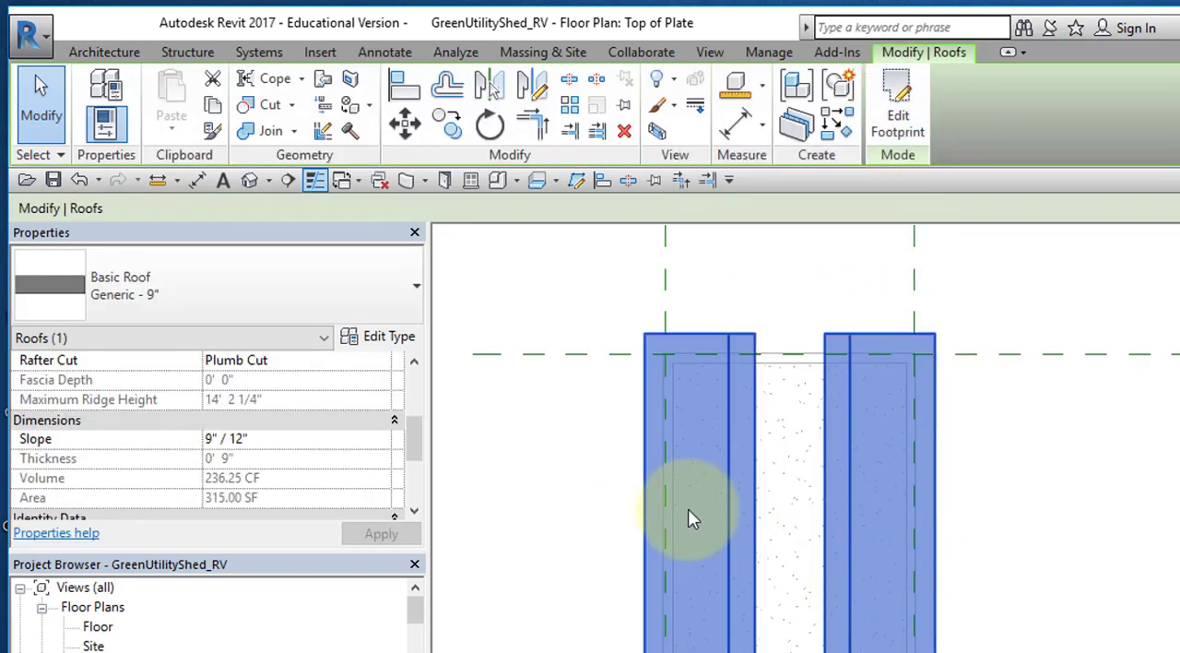
pyautogui.moveTo(378, 243)
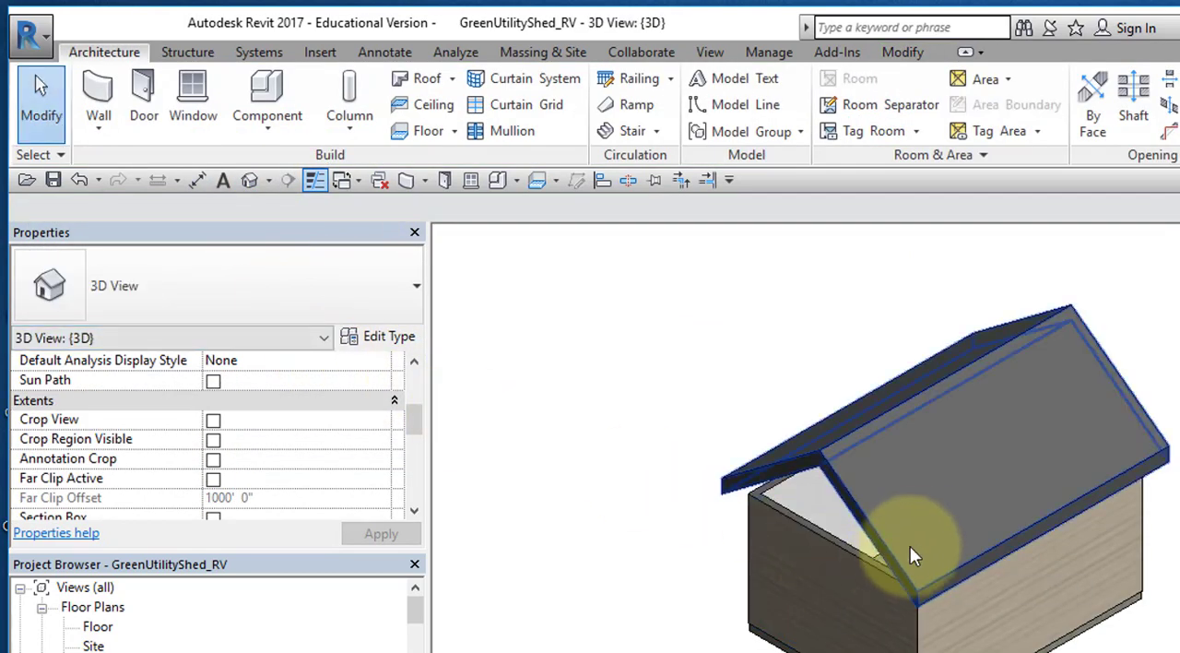
pyautogui.moveTo(914, 555); pyautogui.dragTo(966, 535)
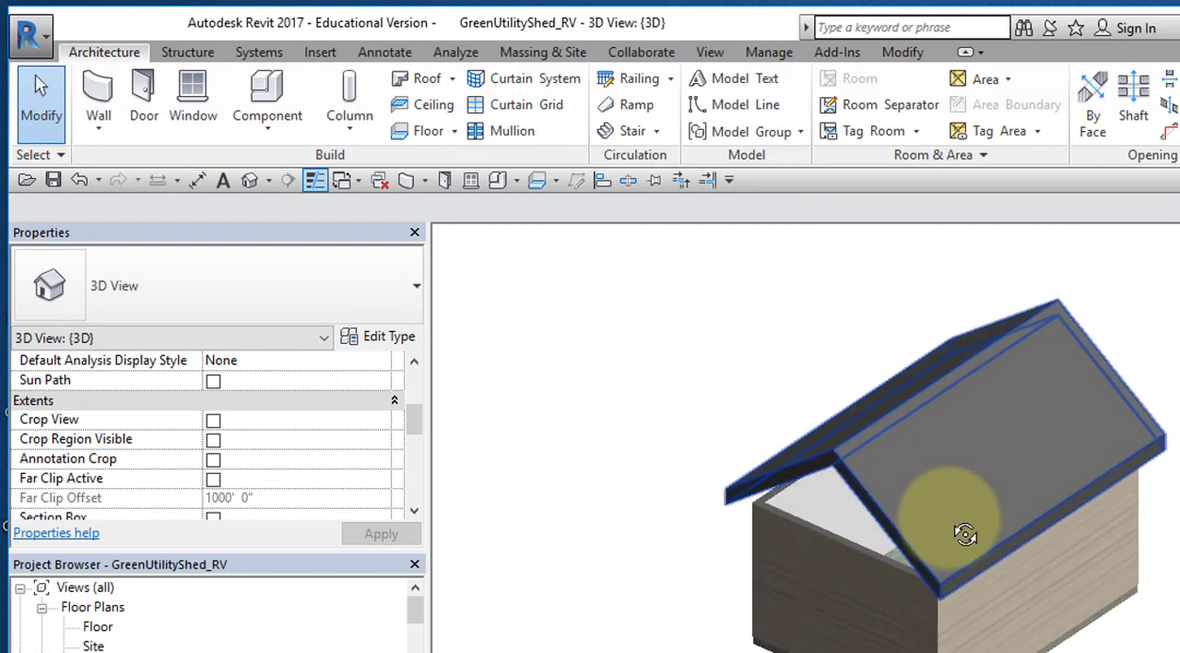
pyautogui.moveTo(966, 533); pyautogui.dragTo(1021, 435)
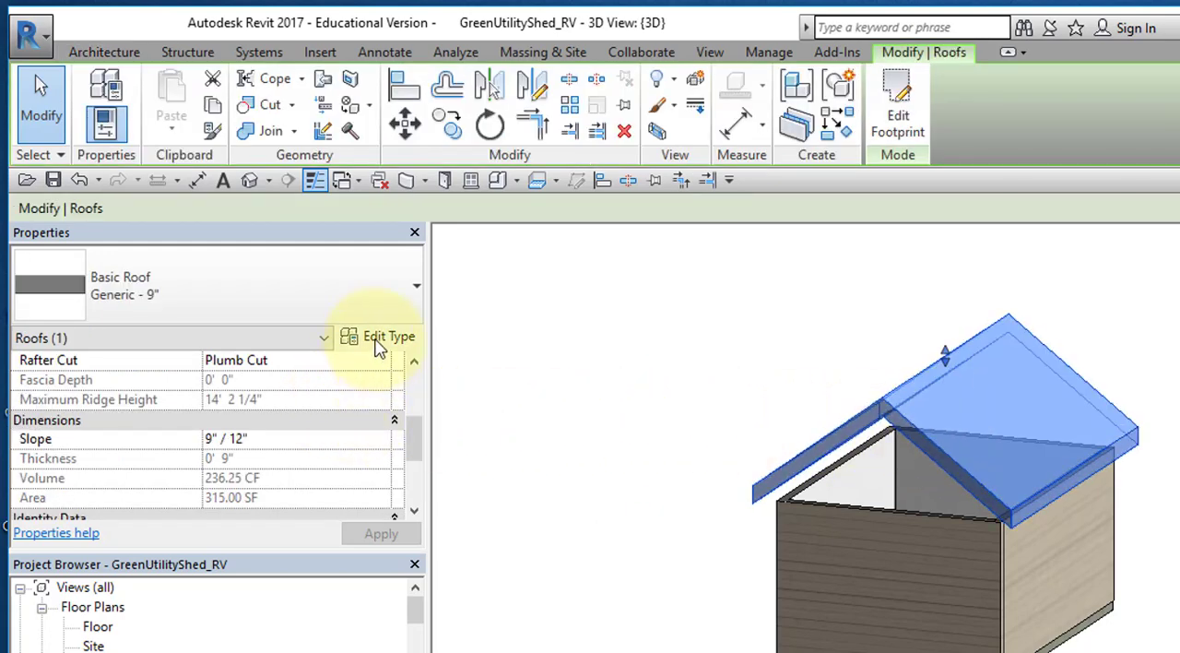
# Step: Duplicate the roof type as 'Shed Roof' in Type Properties
pyautogui.click(378, 336)
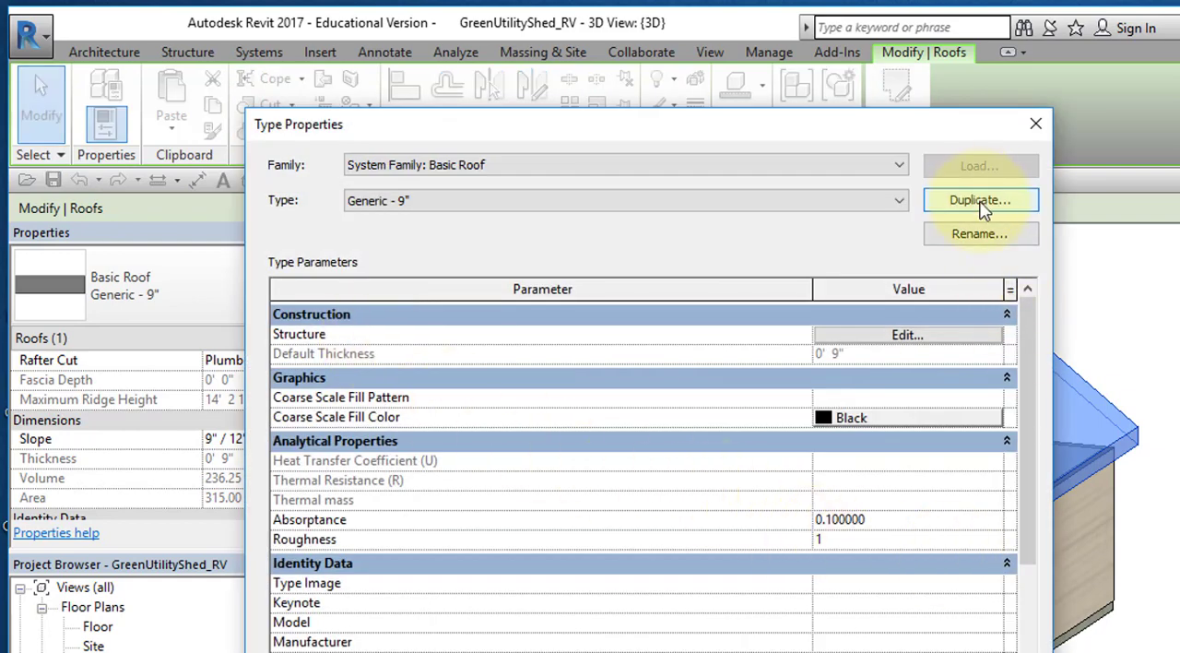
pyautogui.click(981, 199)
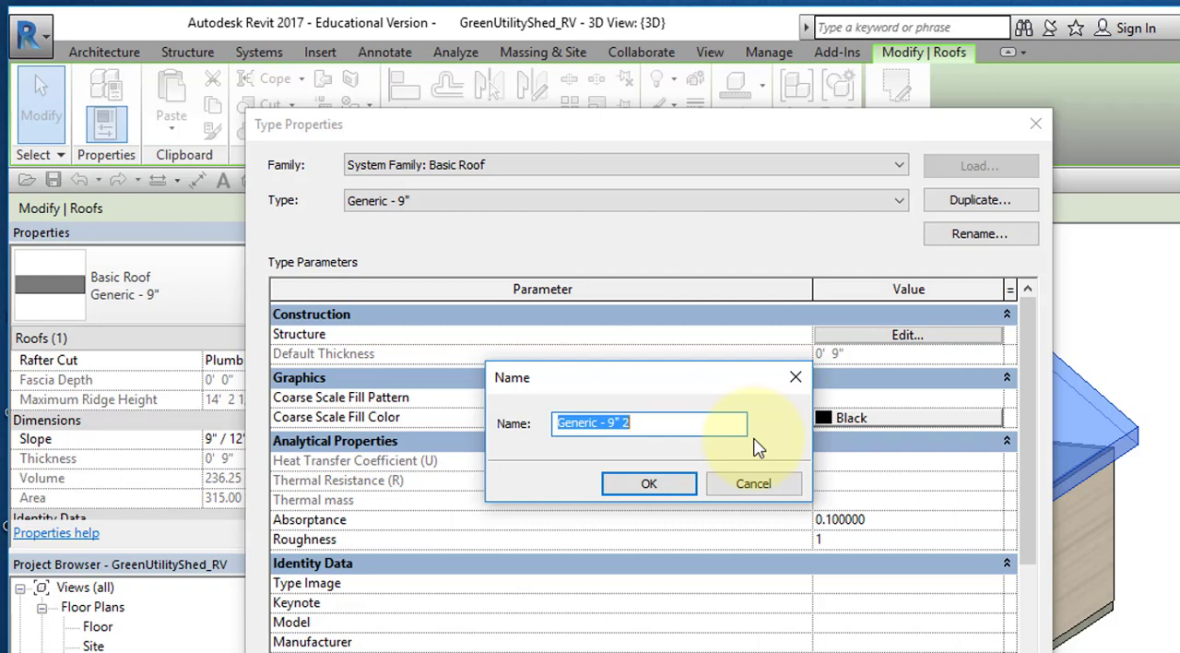
pyautogui.write('Shed')
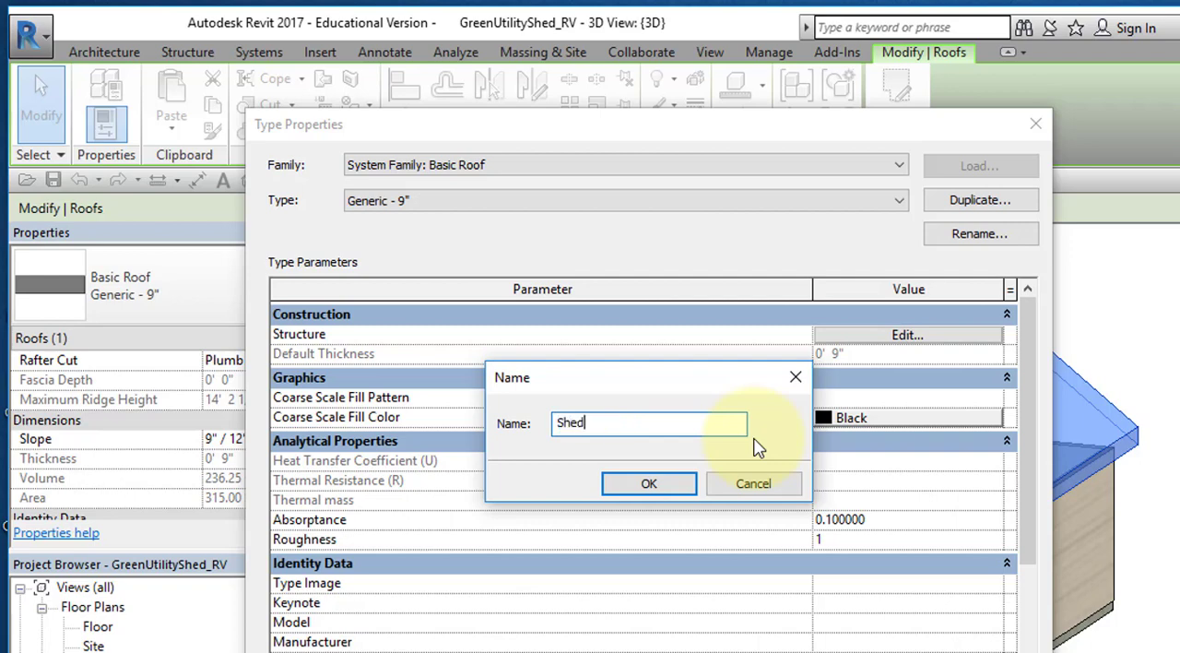
pyautogui.write('Roof')
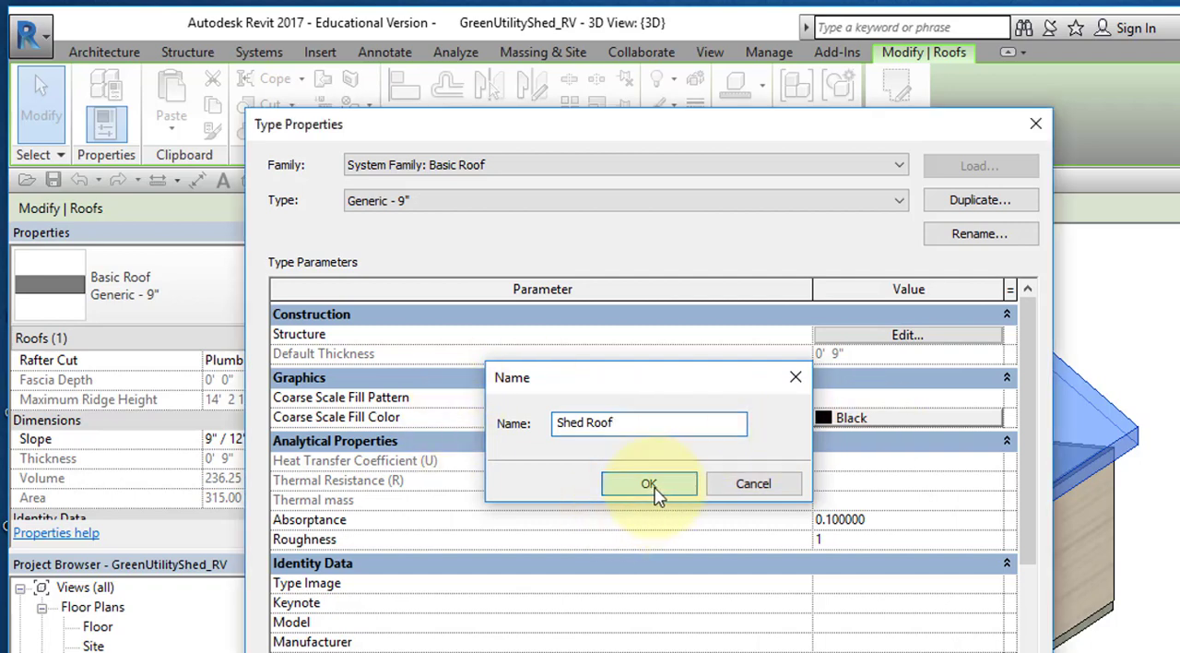
pyautogui.click(649, 483)
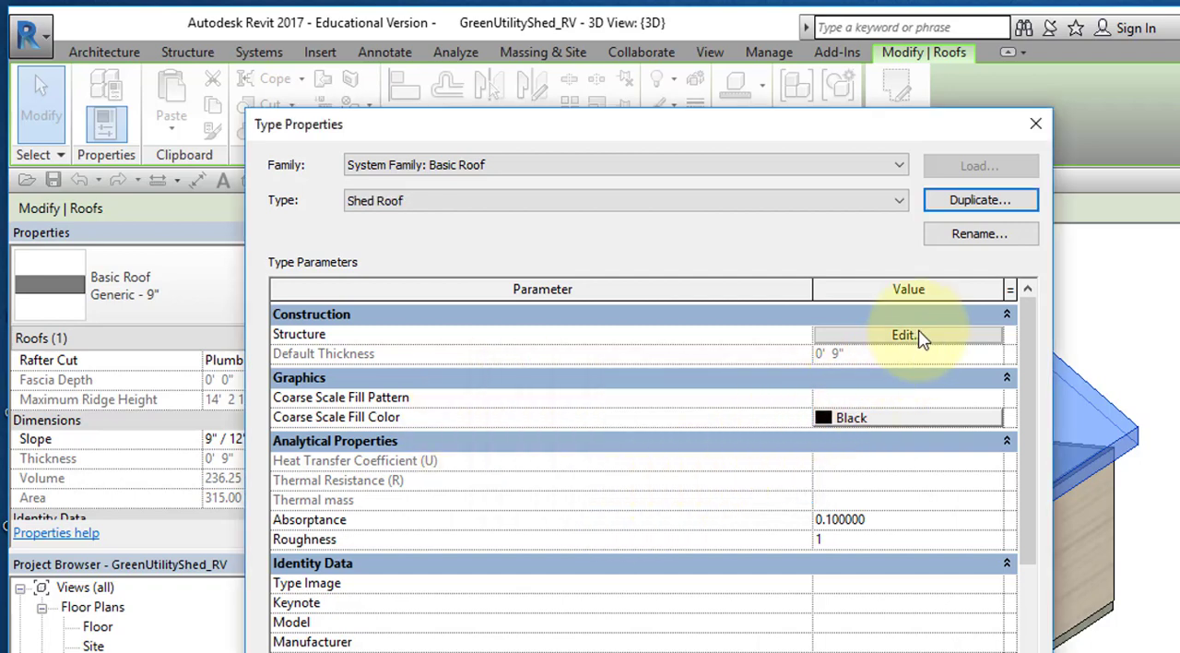
# Step: Assign Structure, Wood Joist/Rafter Layer, Batt Insulation to the Shed Roof structure layer
pyautogui.click(904, 336)
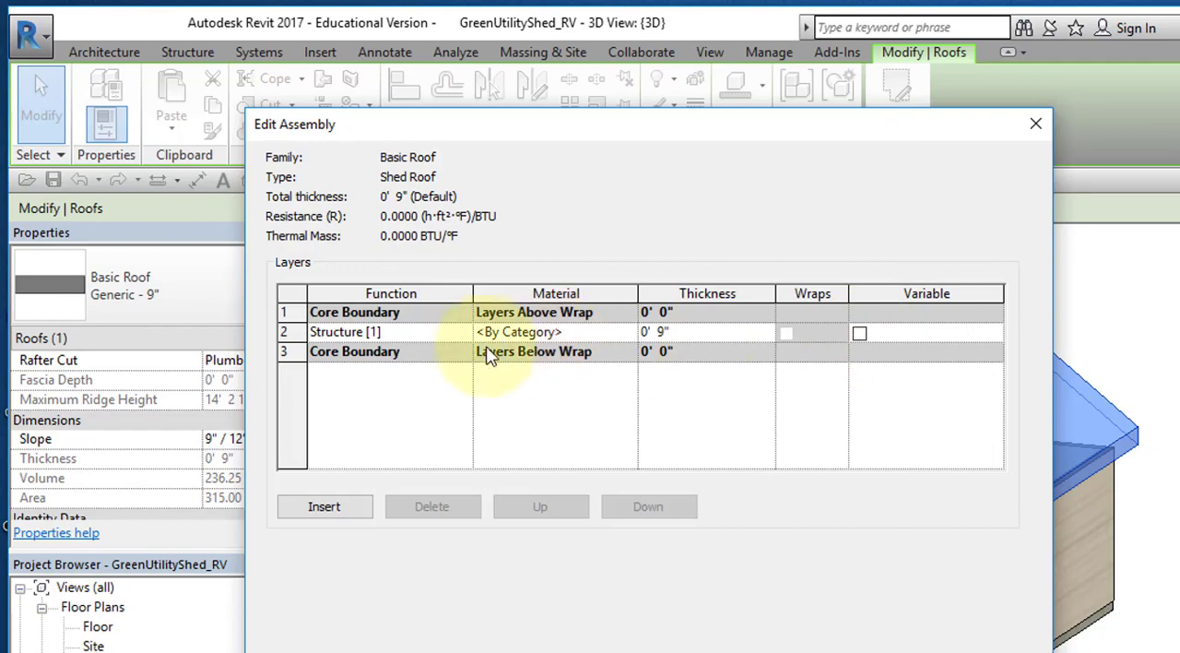
pyautogui.moveTo(612, 336)
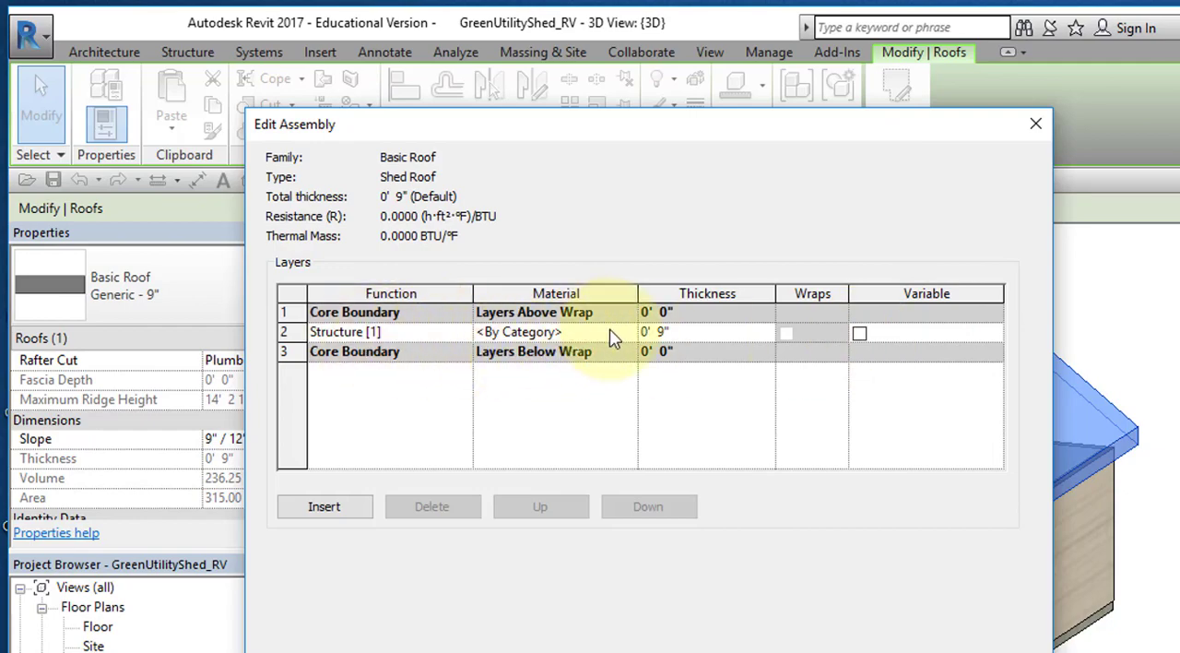
pyautogui.moveTo(607, 348)
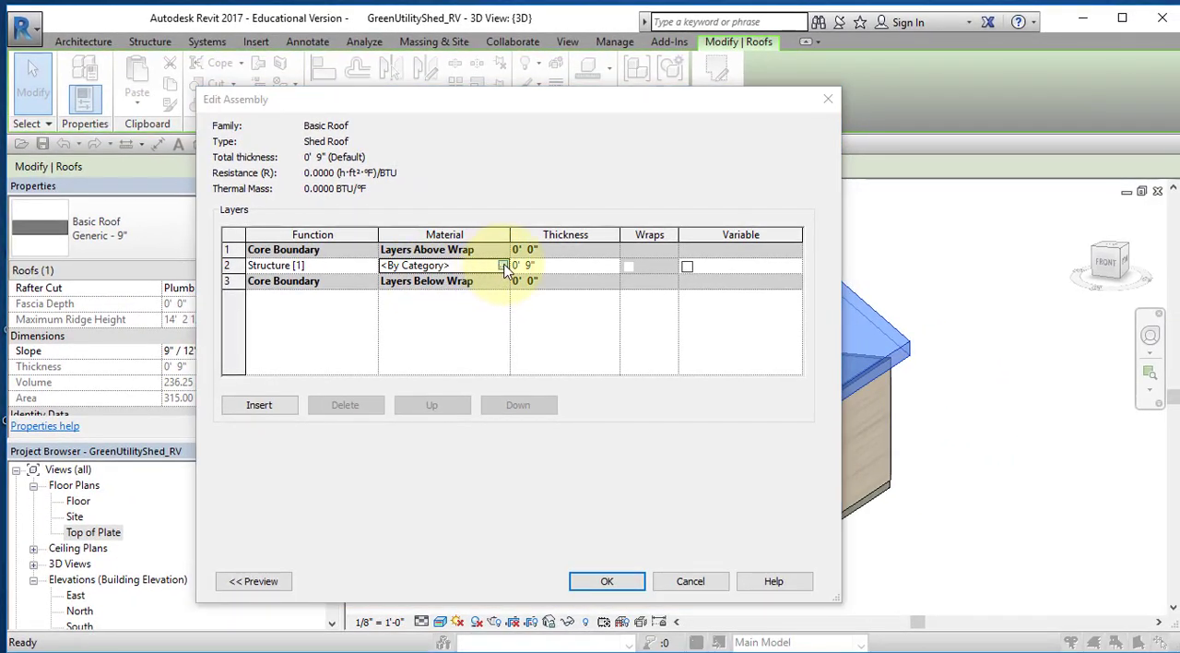
pyautogui.click(501, 265)
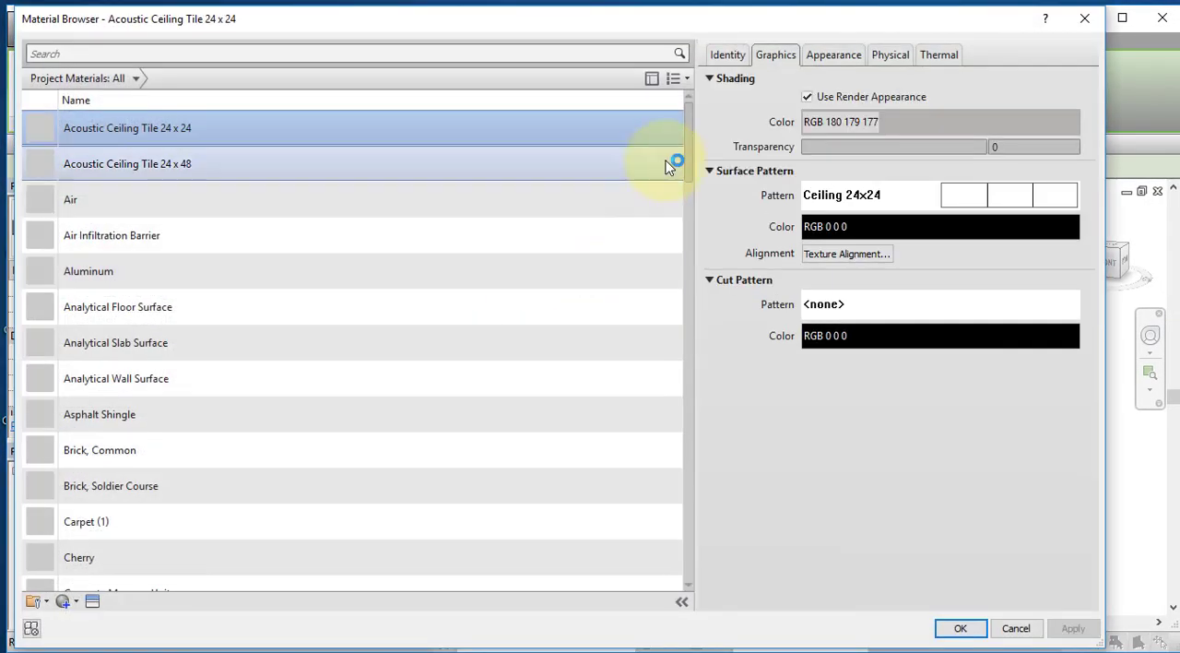
pyautogui.scroll(-3)
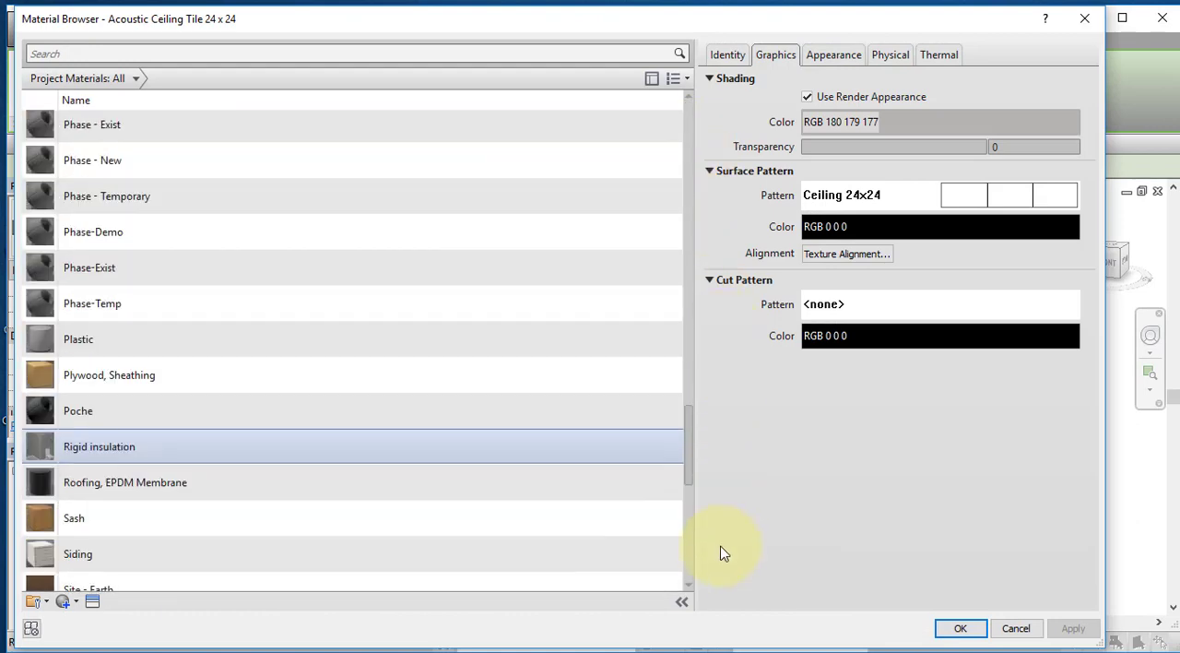
pyautogui.scroll(-3)
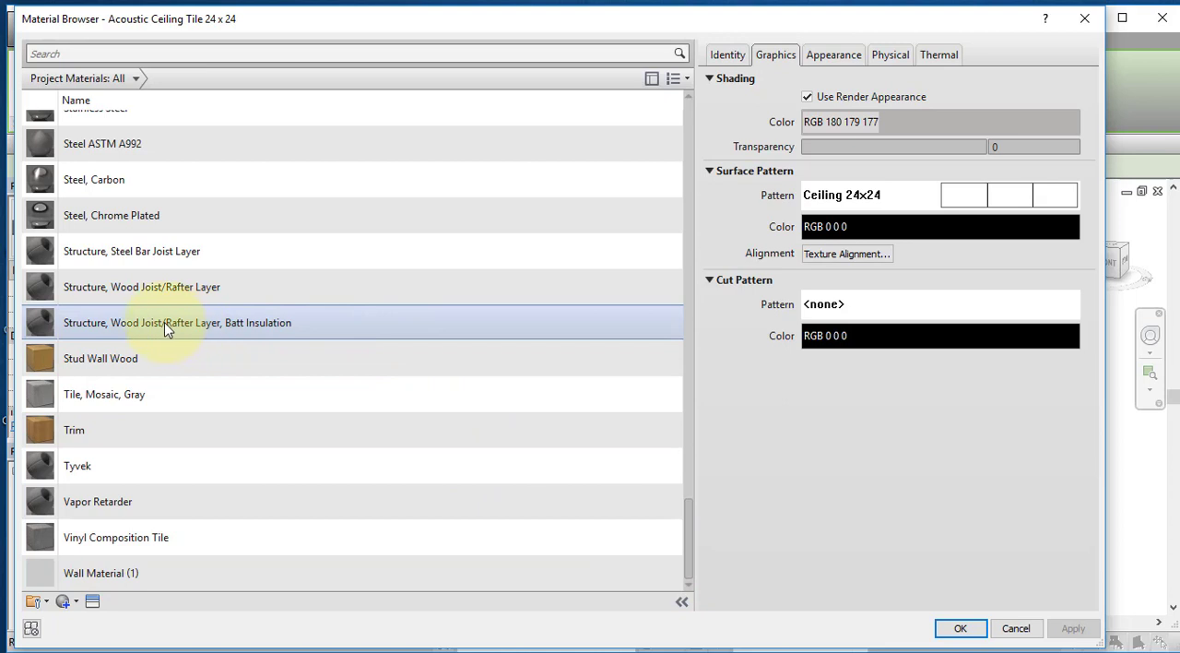
pyautogui.moveTo(280, 327)
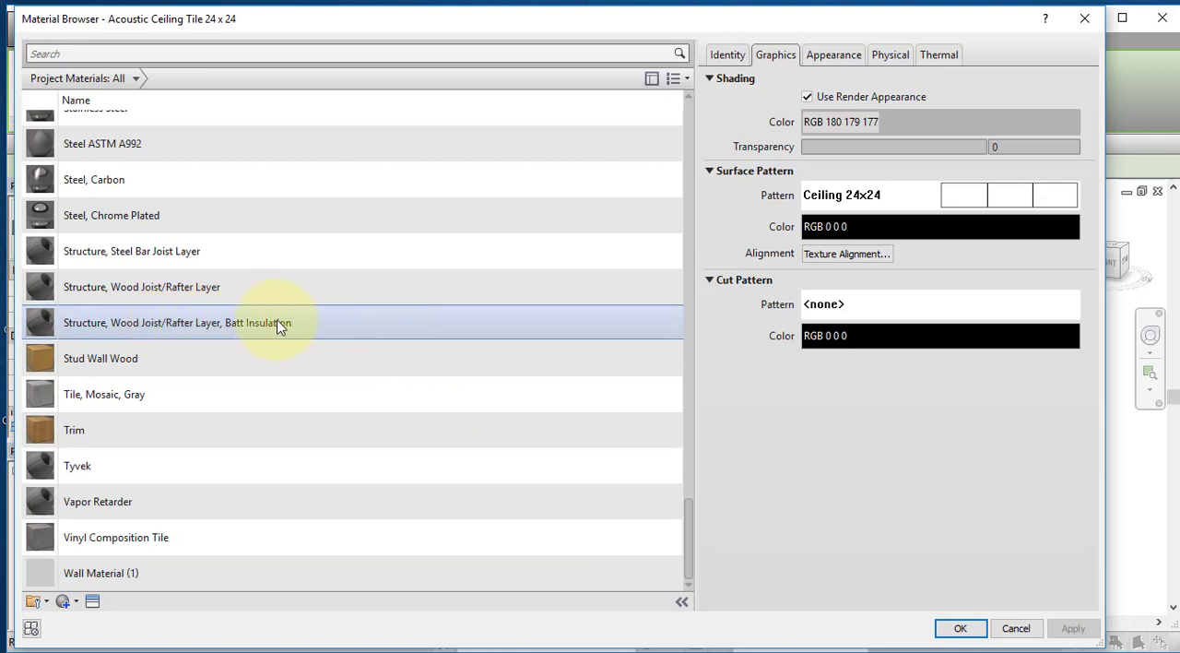
pyautogui.click(175, 321)
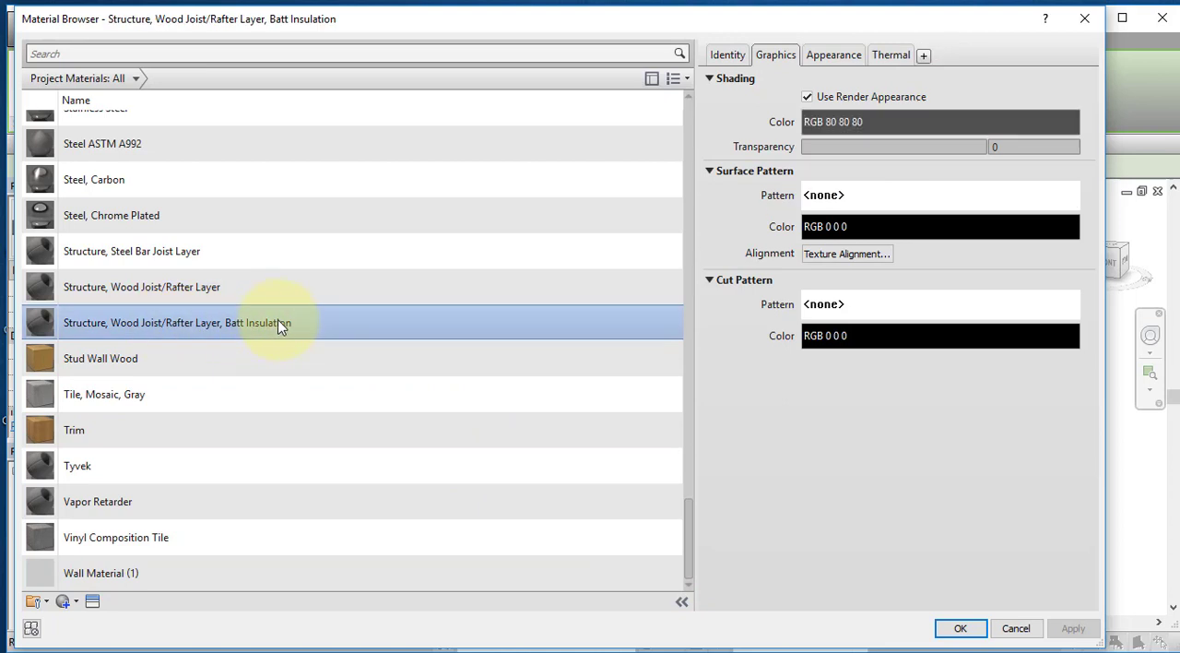
pyautogui.click(958, 626)
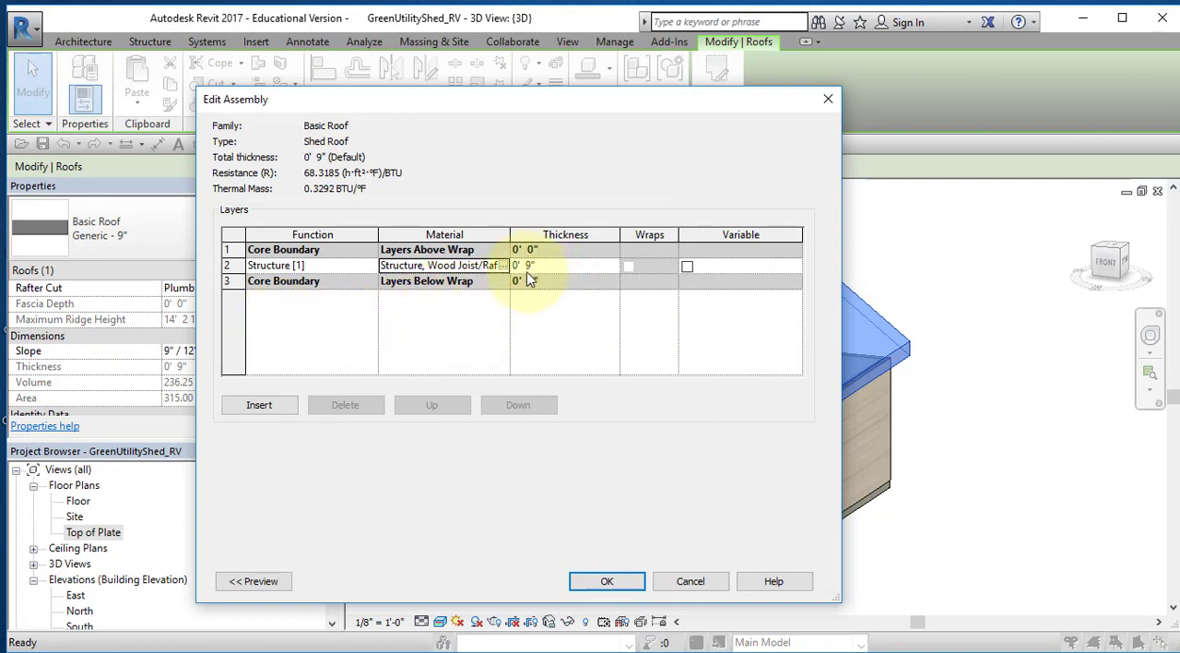
# Step: Set the structure layer thickness to 7 1/4"
pyautogui.click(564, 266)
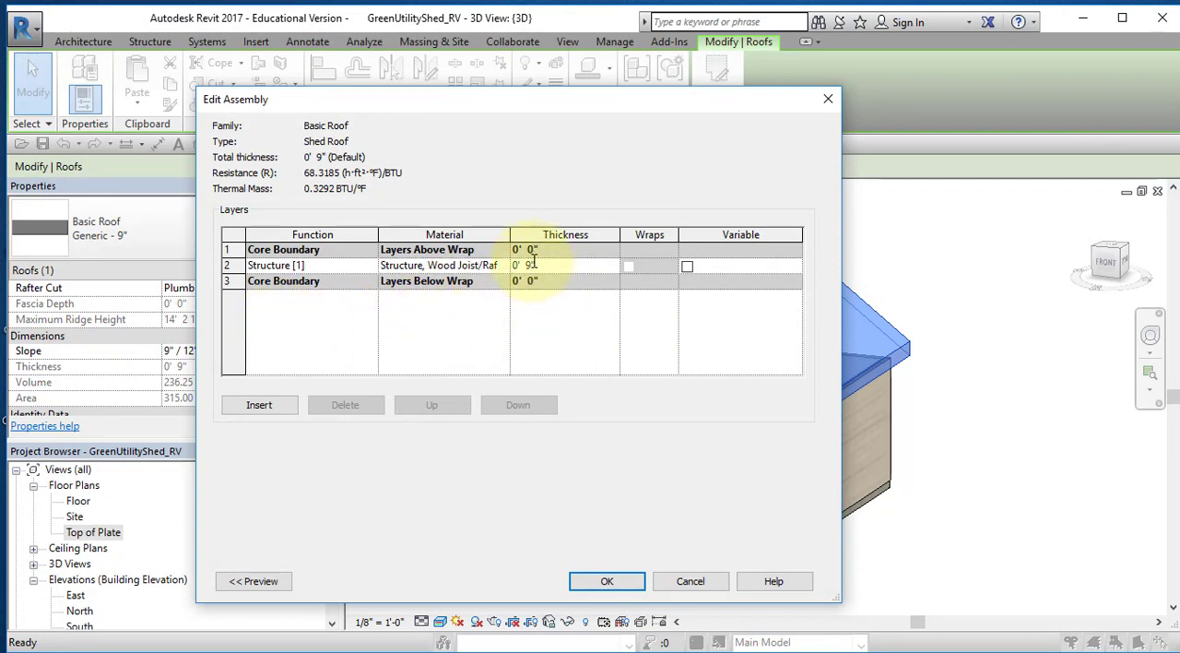
pyautogui.write('7 1/4"')
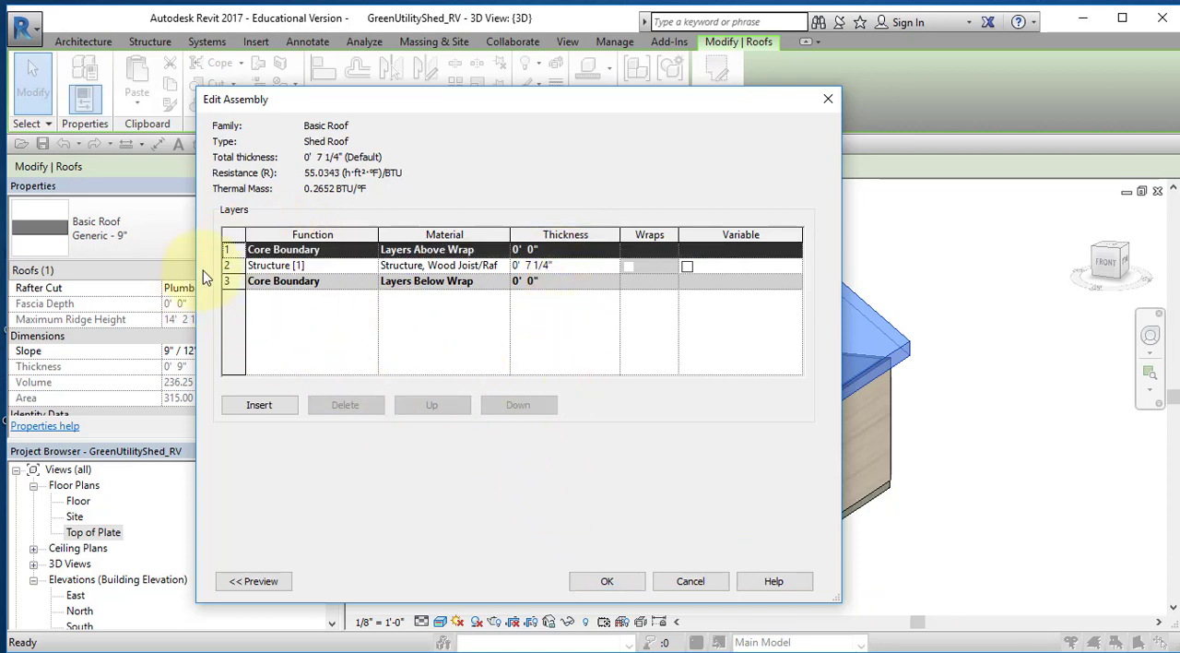
pyautogui.click(277, 265)
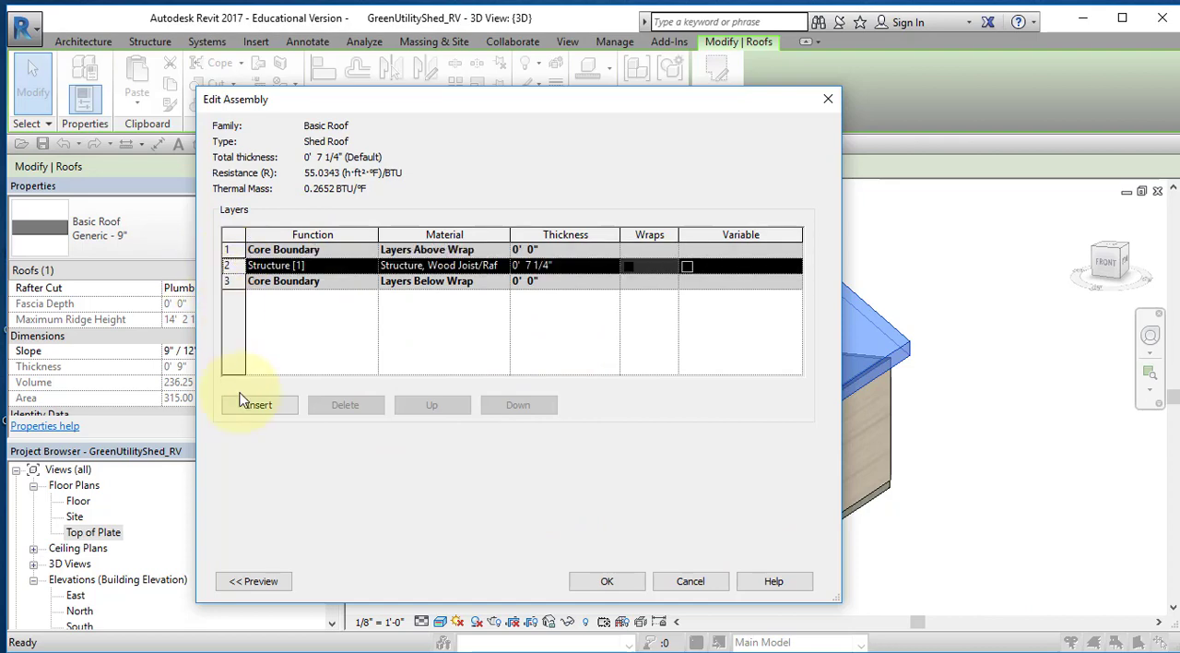
# Step: Add a Plywood, Sheathing layer 1/2" thick above the joist layer
pyautogui.click(258, 406)
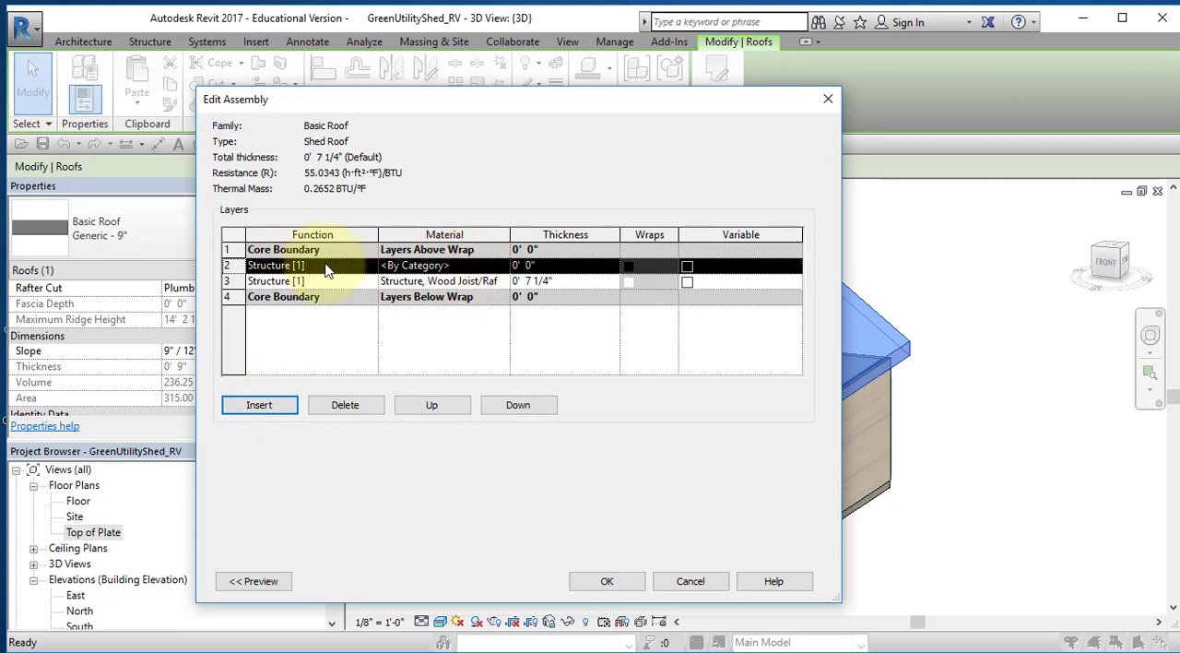
pyautogui.moveTo(507, 276)
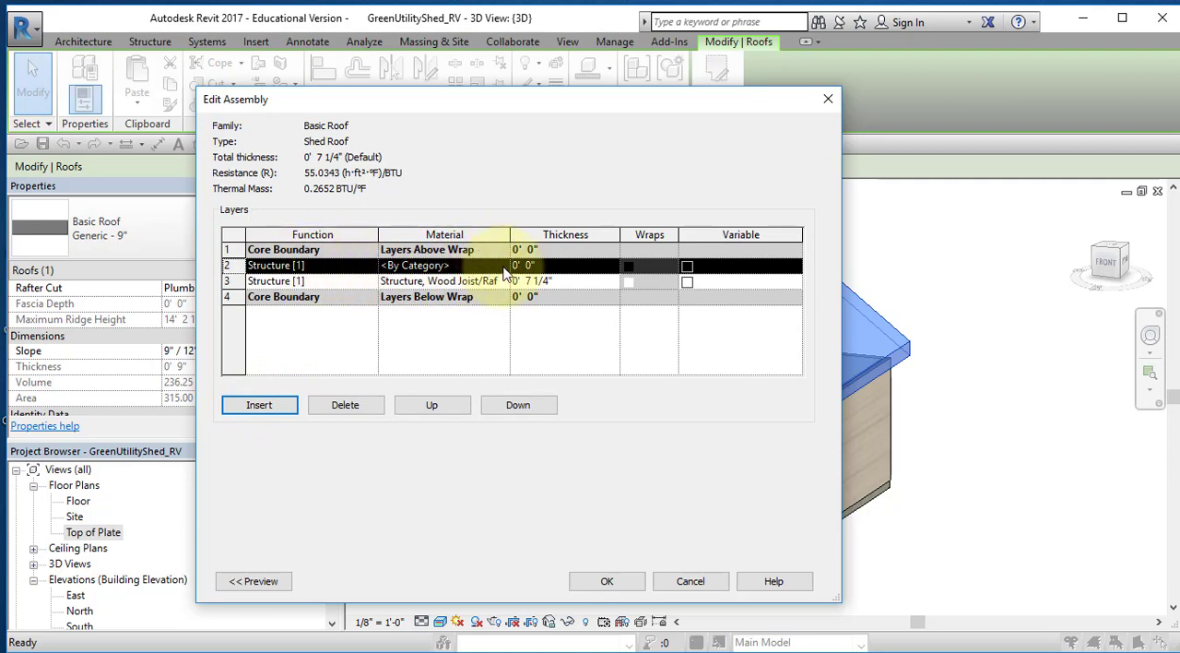
pyautogui.click(414, 265)
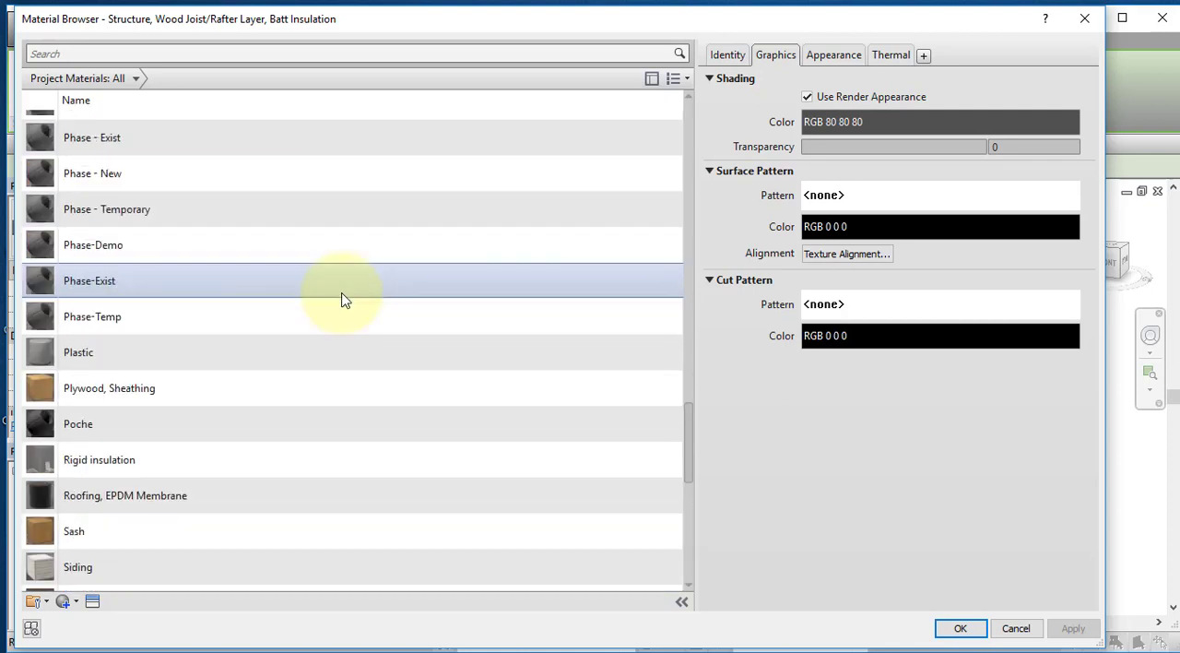
pyautogui.click(109, 387)
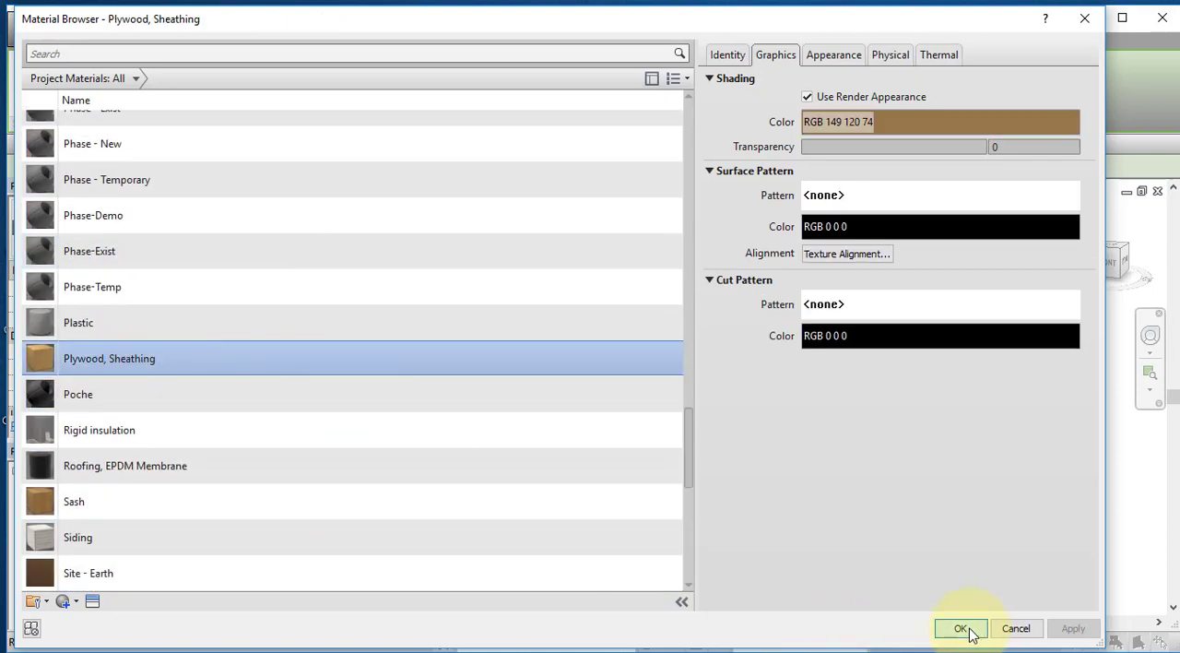
pyautogui.click(960, 627)
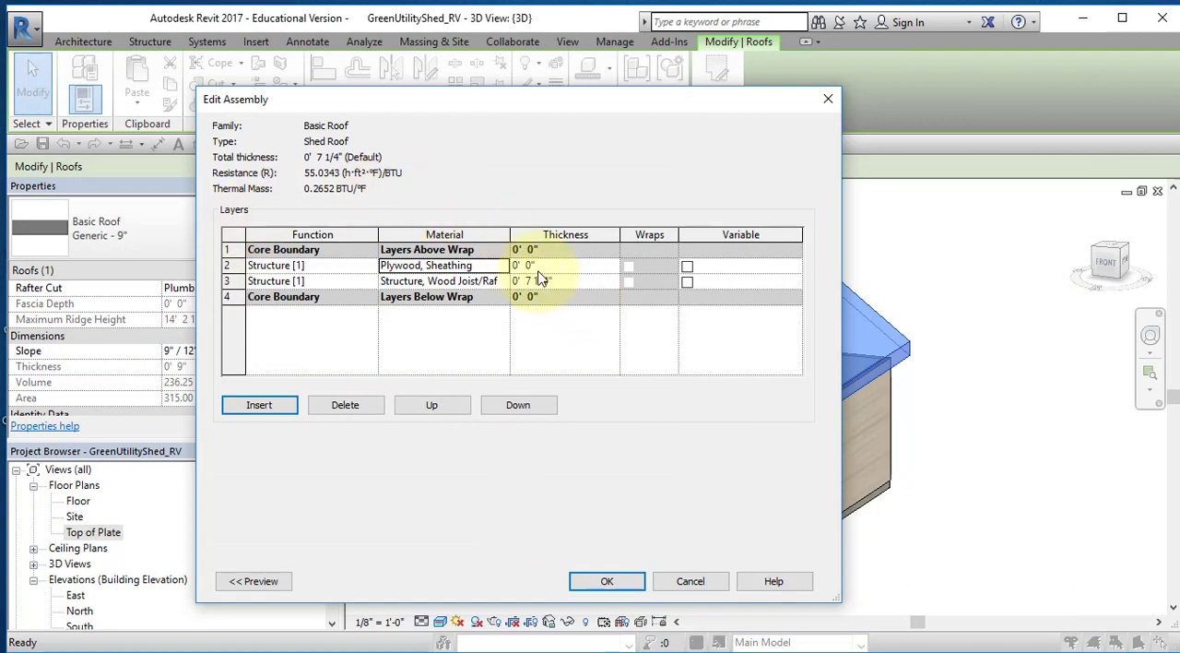
pyautogui.click(531, 265)
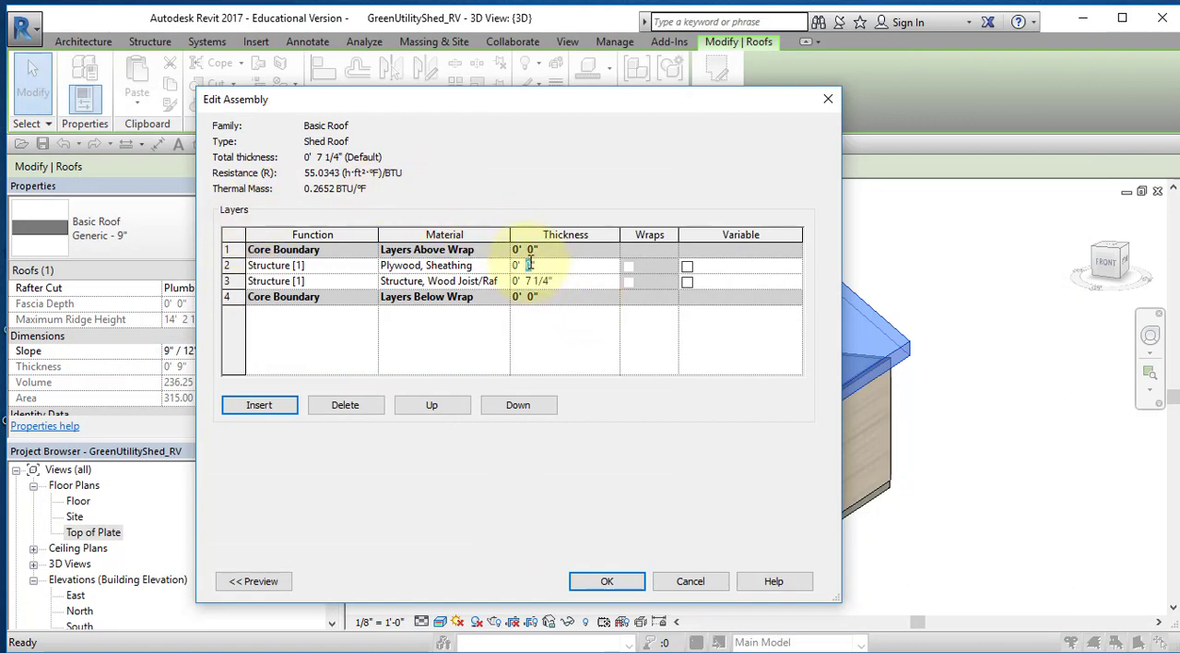
pyautogui.write('1/2"')
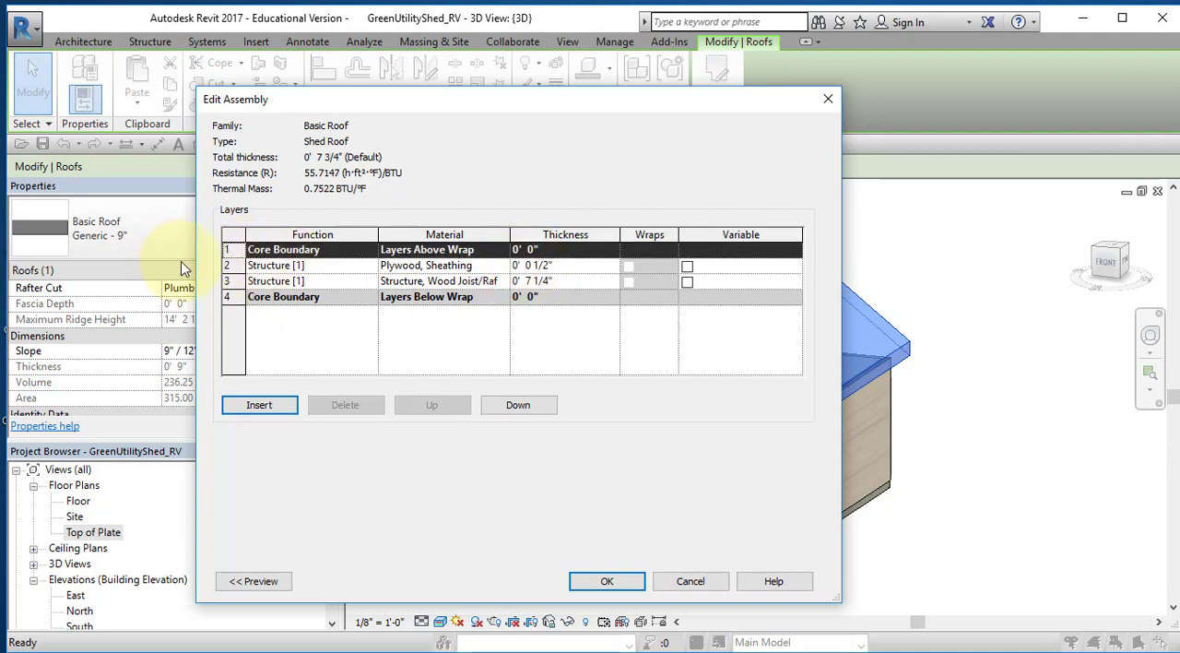
pyautogui.moveTo(258, 406)
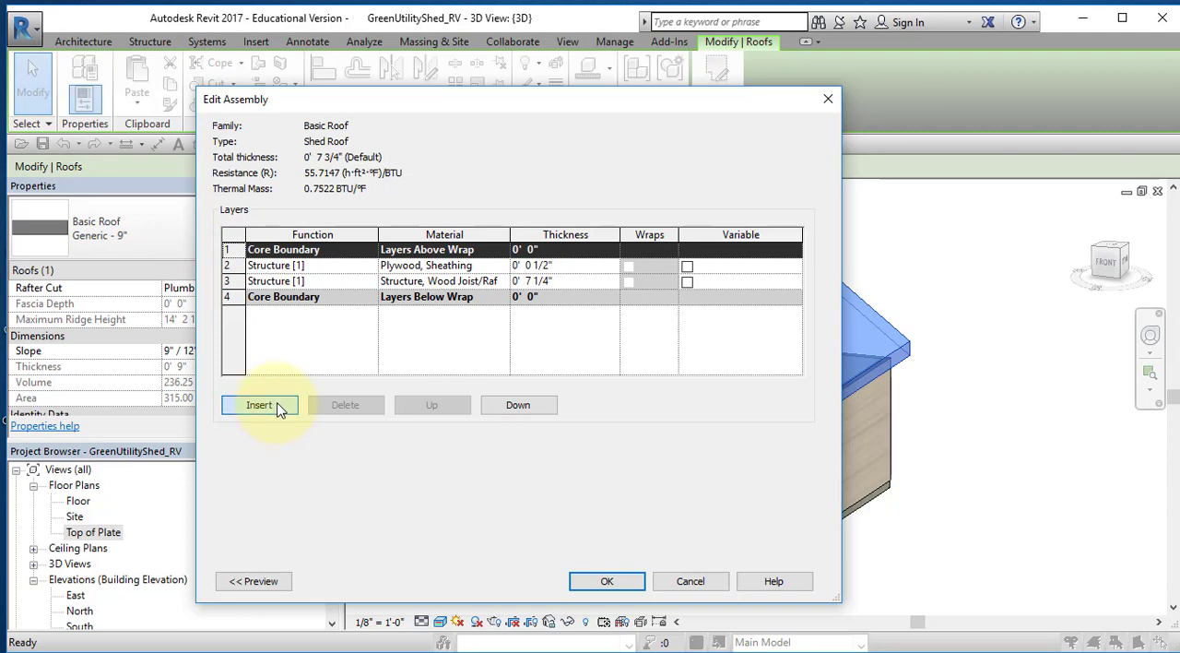
# Step: Insert two layers atop the Shed Roof assembly and set the second one's function to Membrane Layer
pyautogui.click(258, 406)
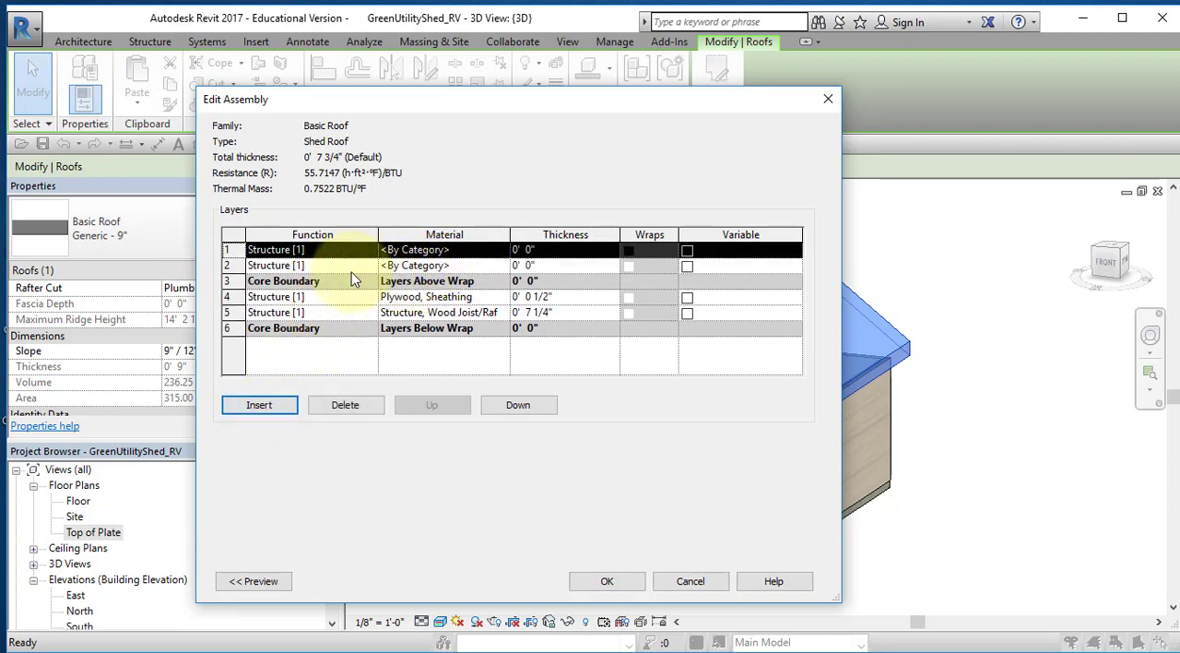
pyautogui.click(277, 265)
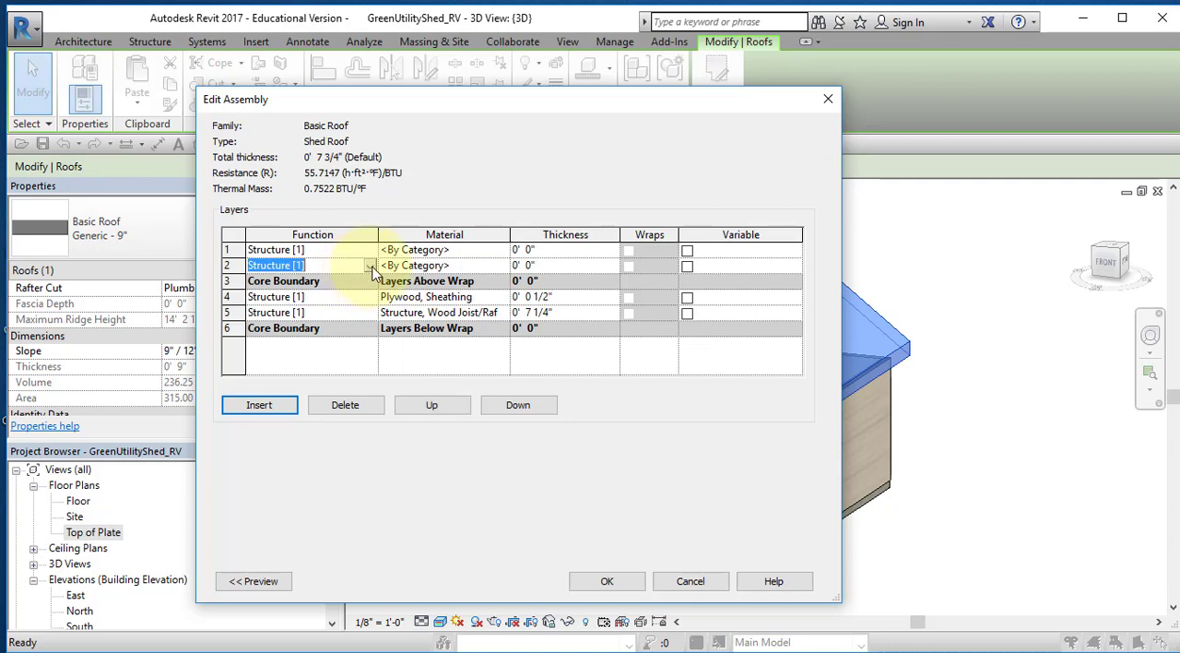
pyautogui.click(369, 266)
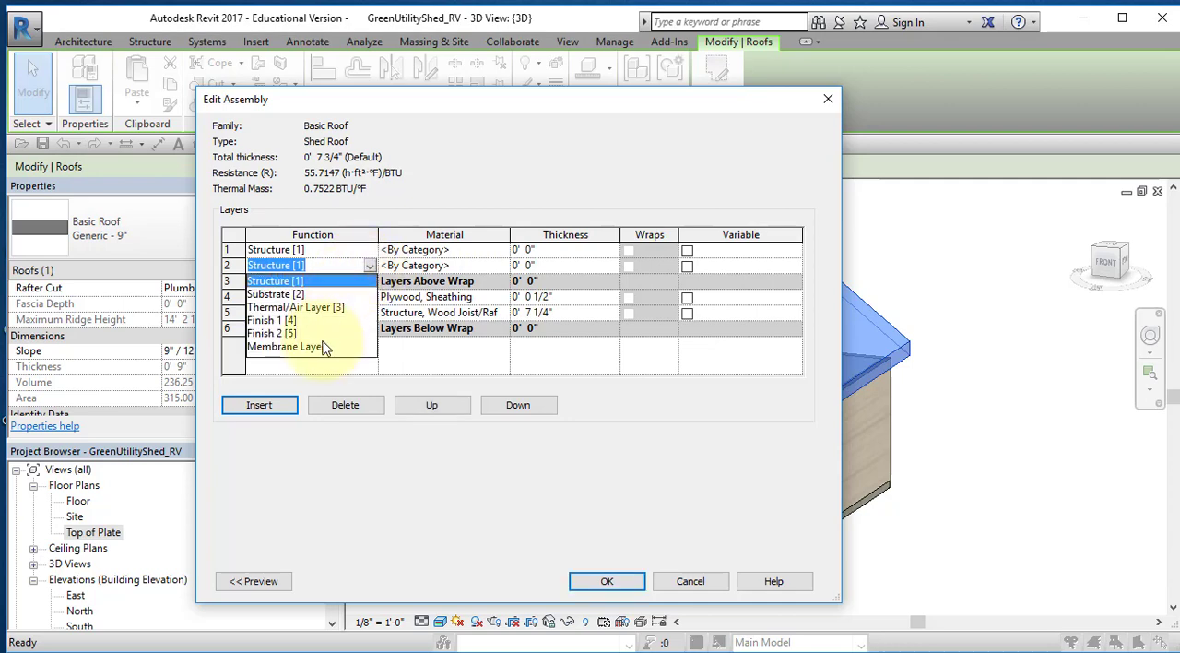
pyautogui.click(286, 347)
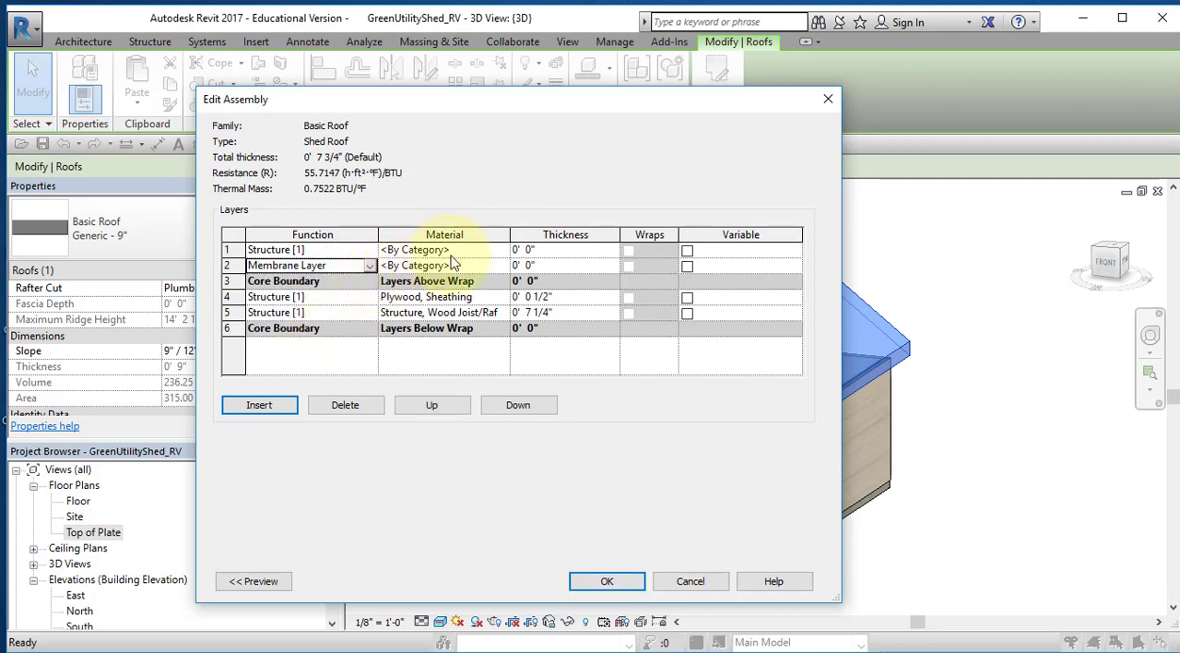
pyautogui.click(414, 266)
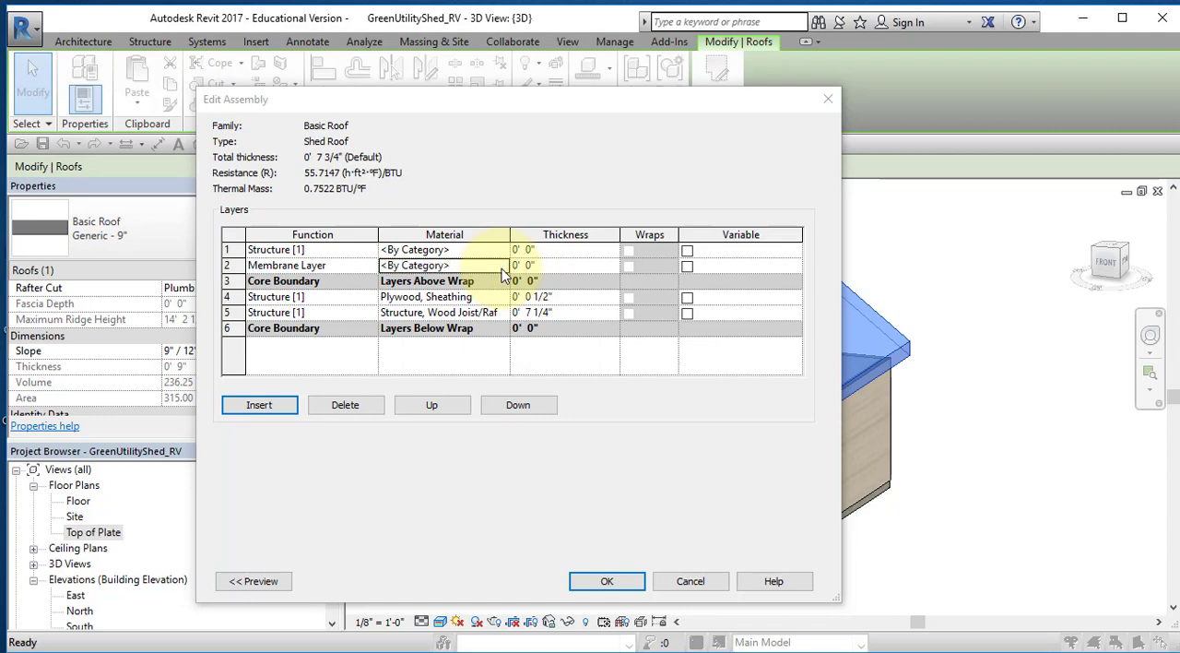
# Step: Duplicate the Roofing, EPDM Membrane material and name the copy Roofing Felt
pyautogui.click(424, 295)
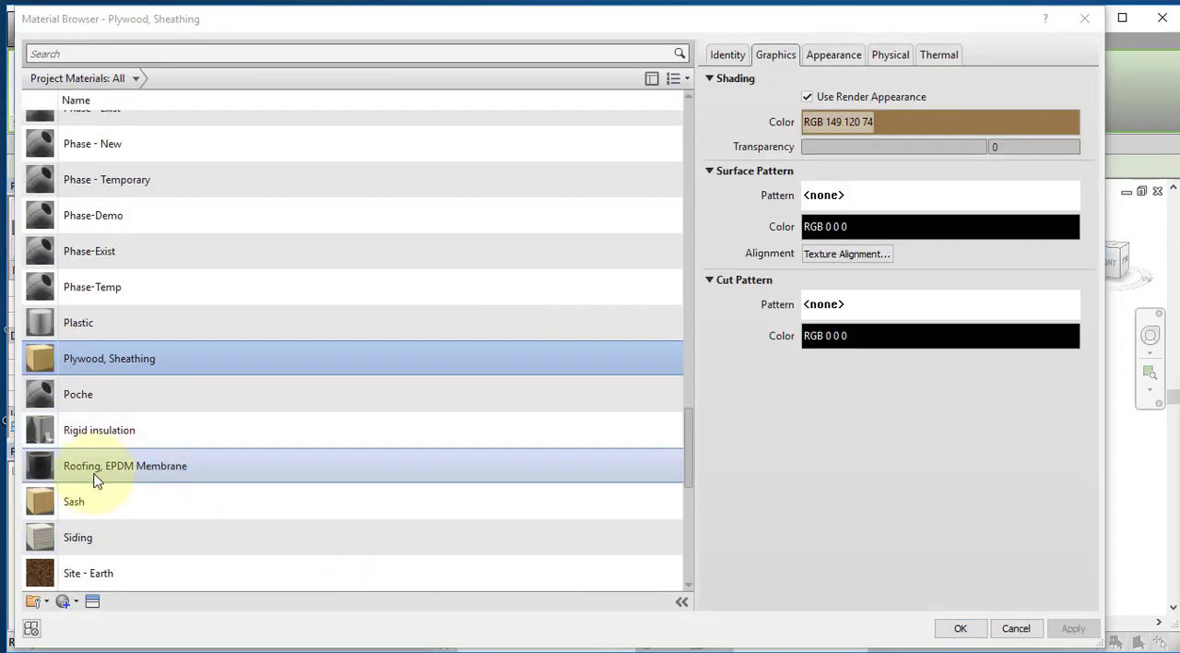
pyautogui.moveTo(151, 472)
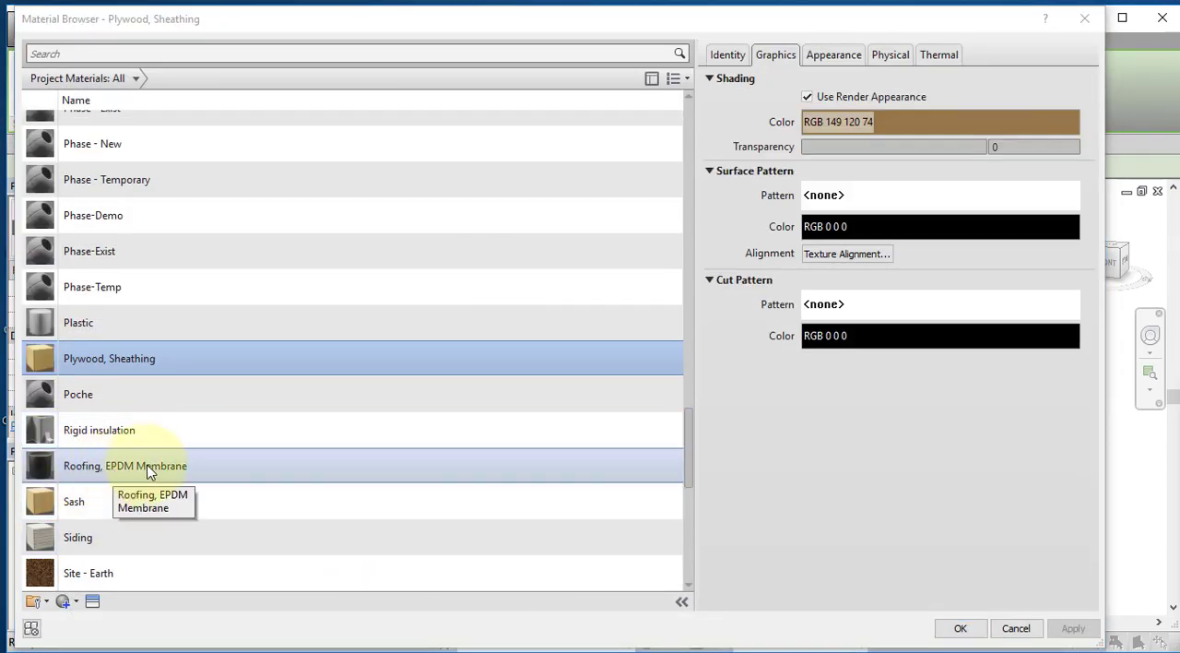
pyautogui.rightClick(126, 464)
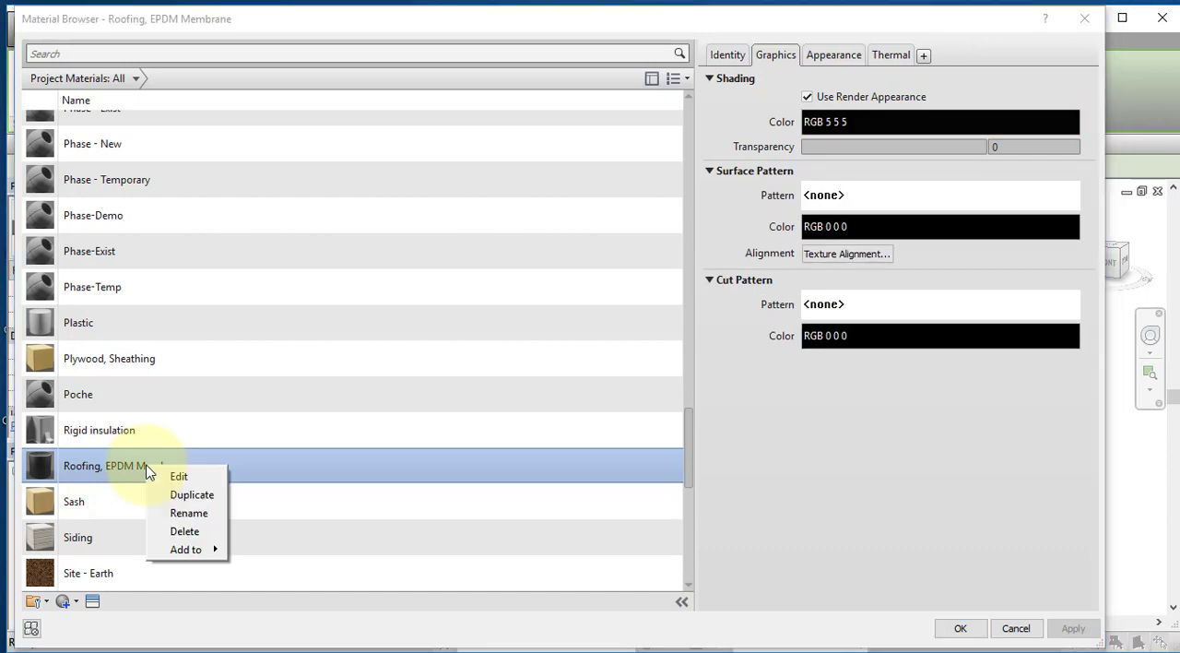
pyautogui.click(191, 494)
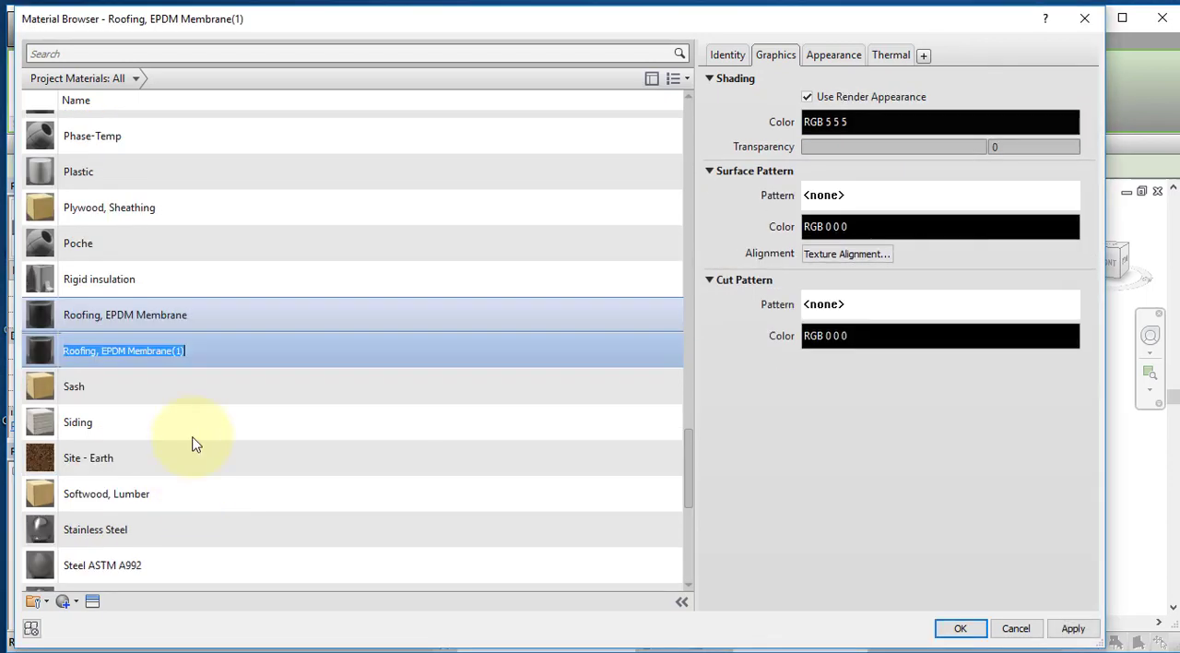
pyautogui.moveTo(184, 360)
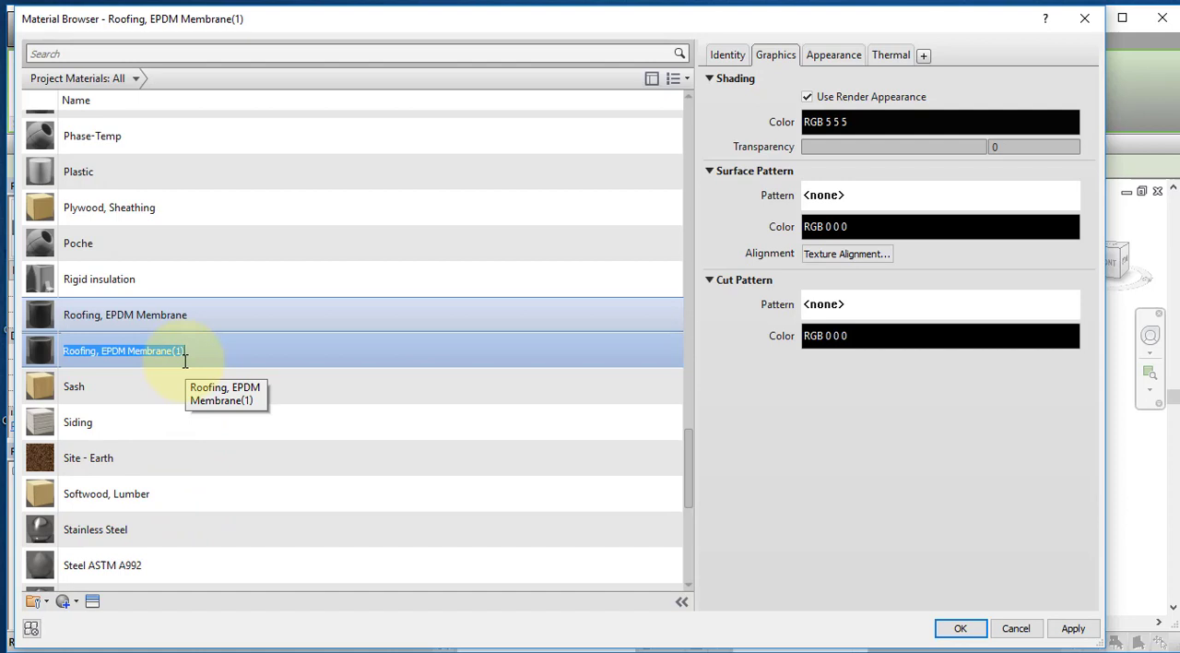
pyautogui.write('Roofing Felt')
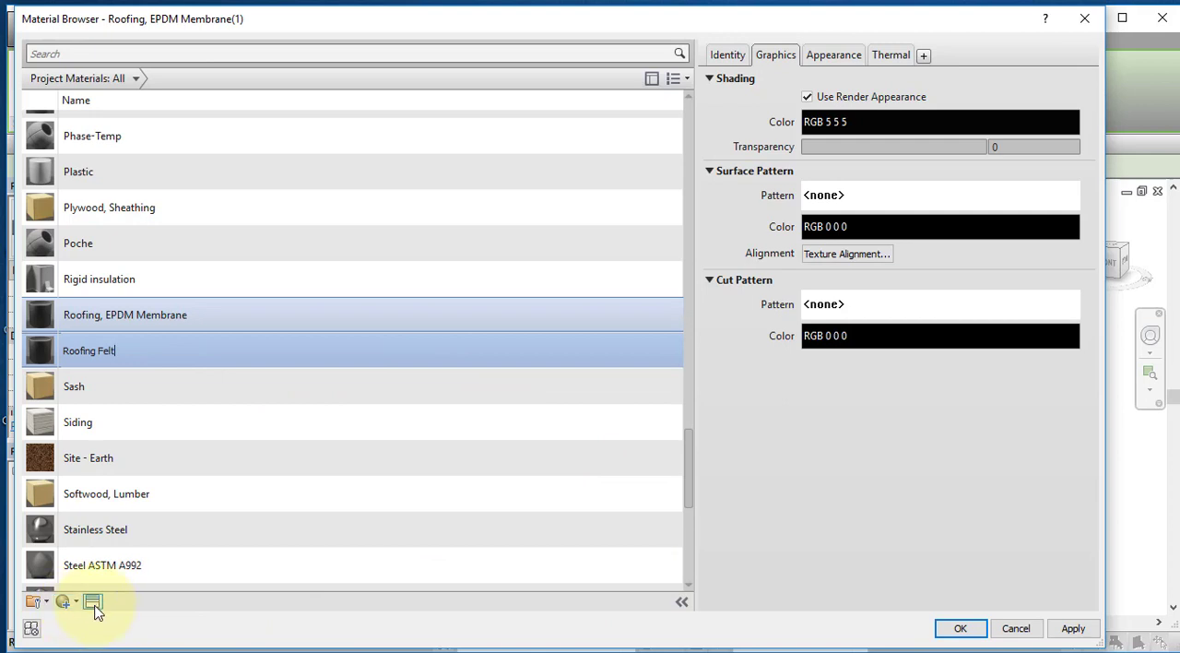
# Step: Assign Bitumen/Felt Layers thermal properties to Roofing Felt and confirm it for the membrane layer
pyautogui.click(92, 601)
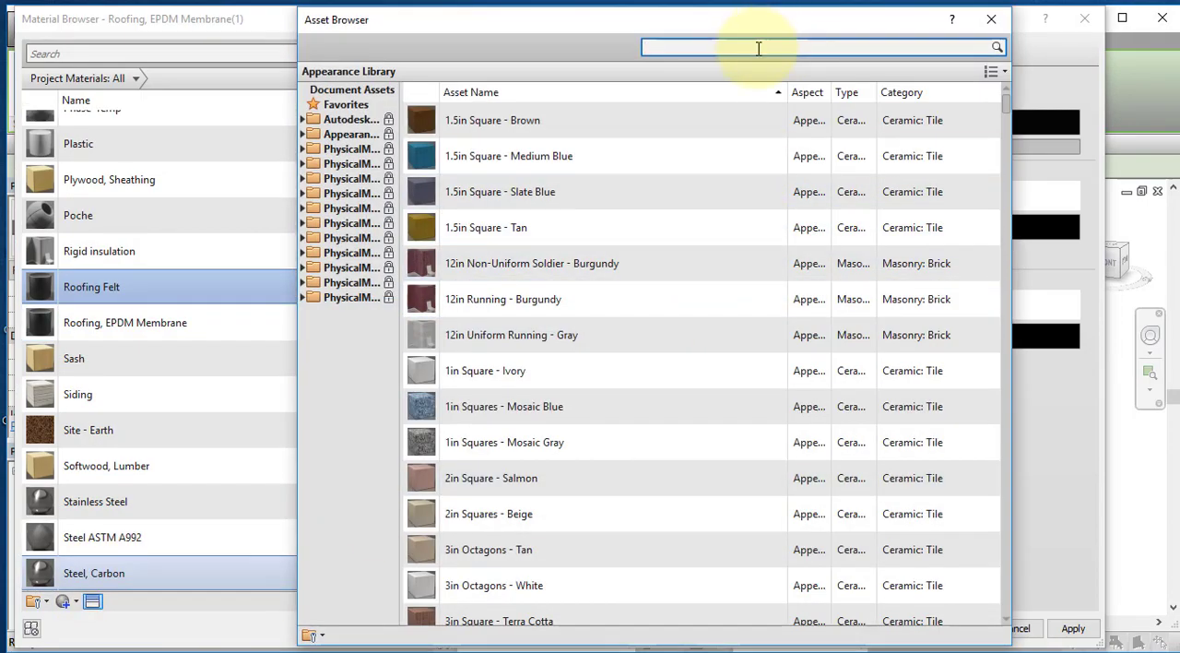
pyautogui.write('fel')
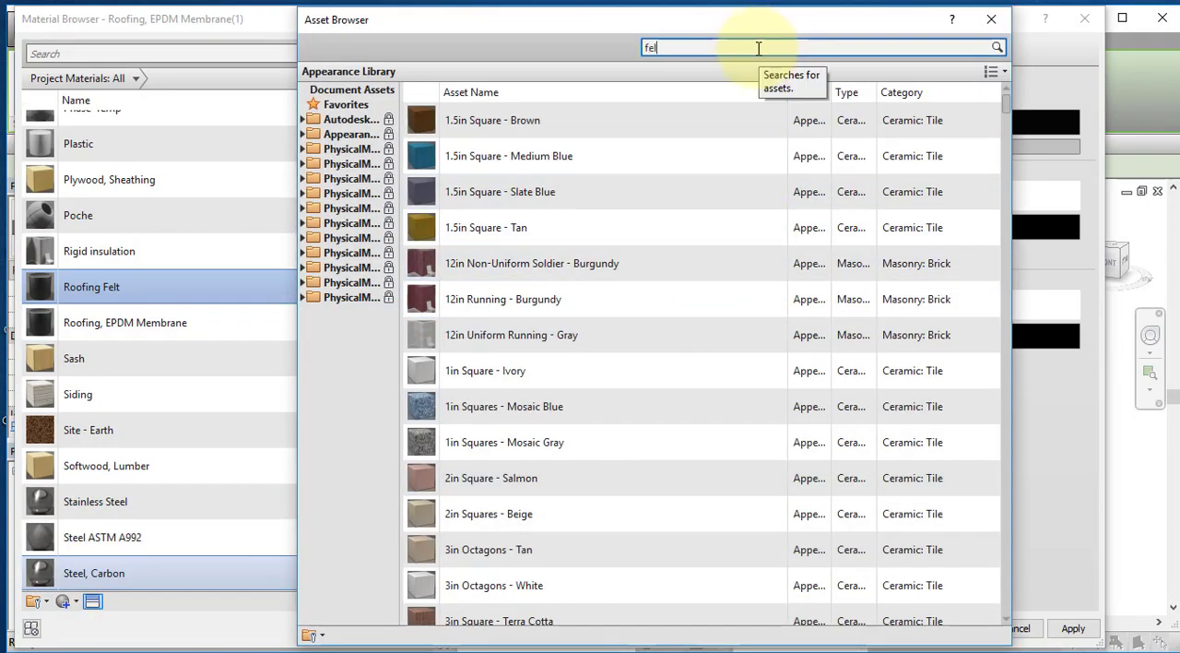
pyautogui.write('t')
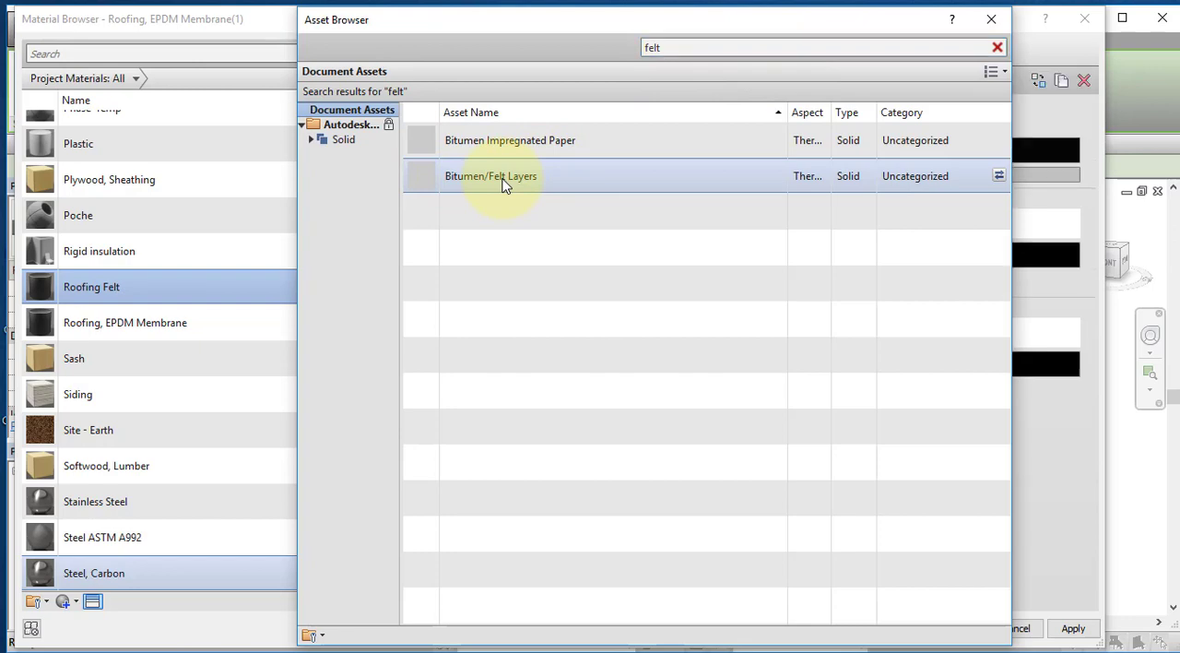
pyautogui.click(995, 48)
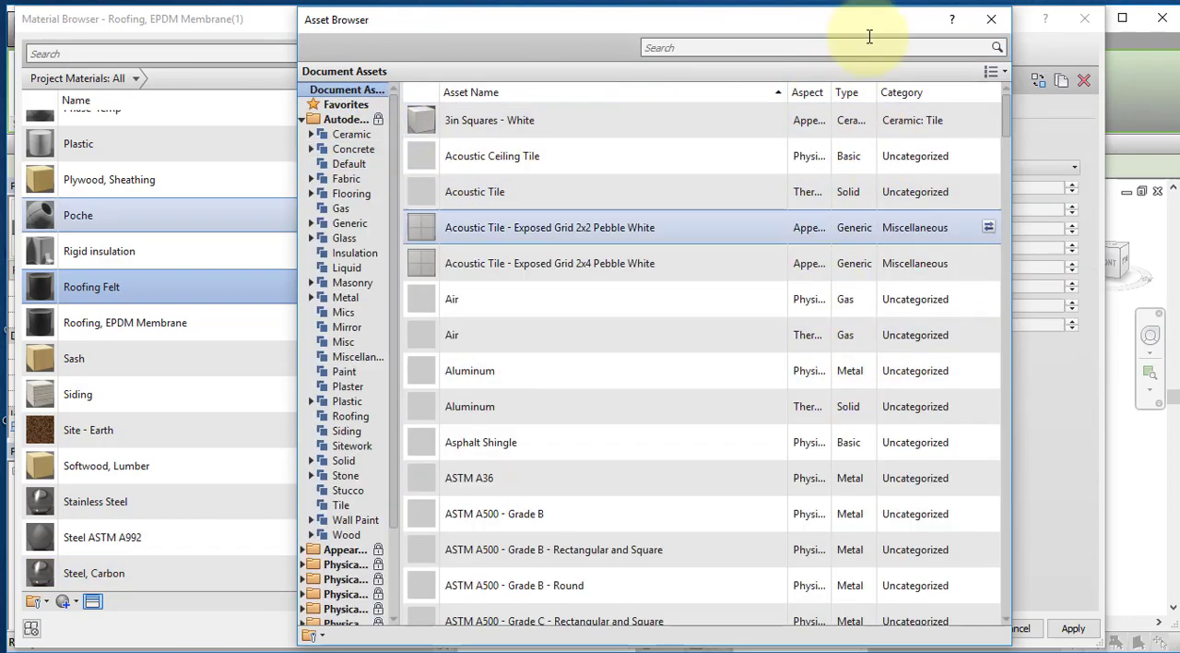
pyautogui.click(992, 18)
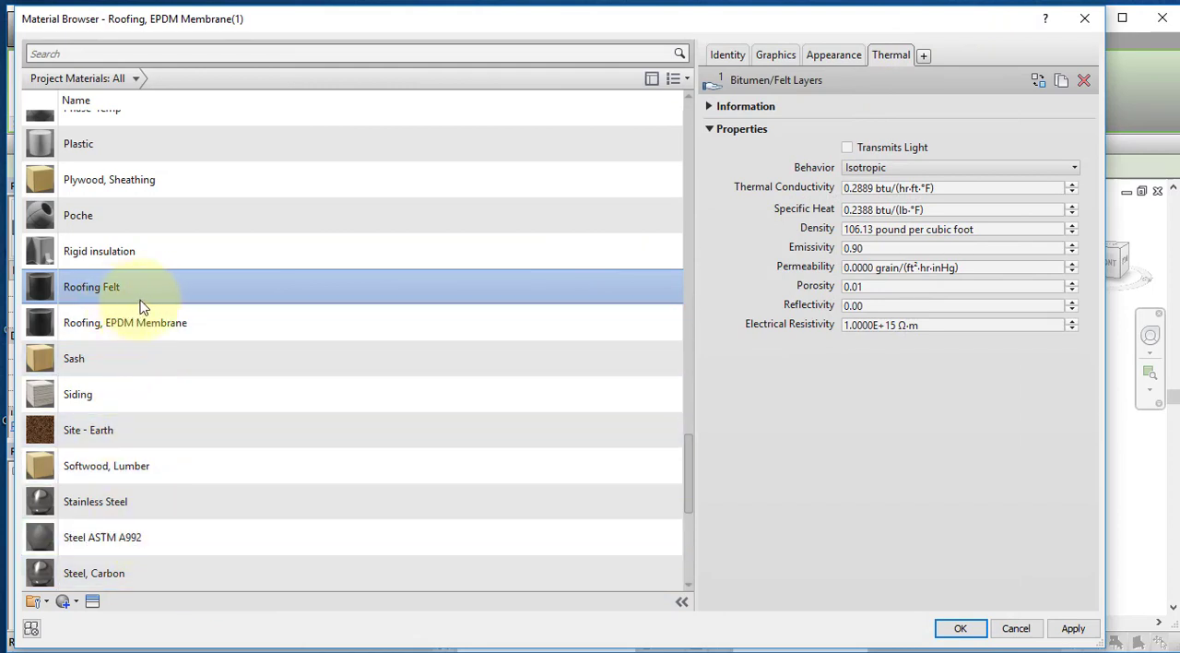
pyautogui.moveTo(704, 326)
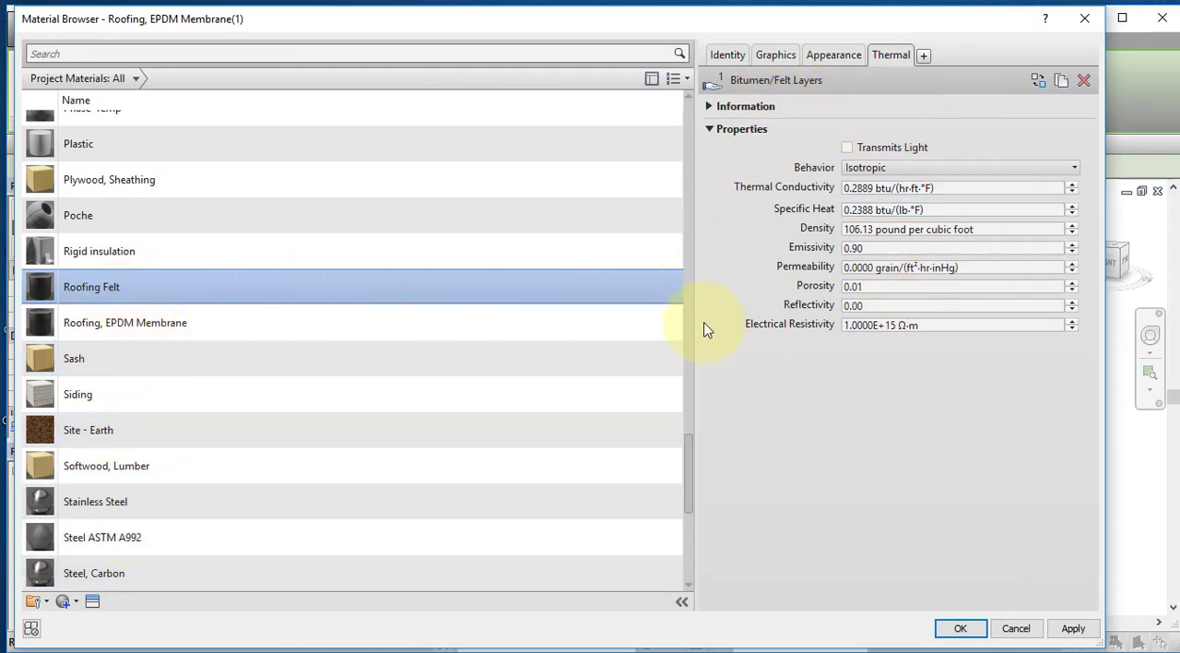
pyautogui.moveTo(1076, 380)
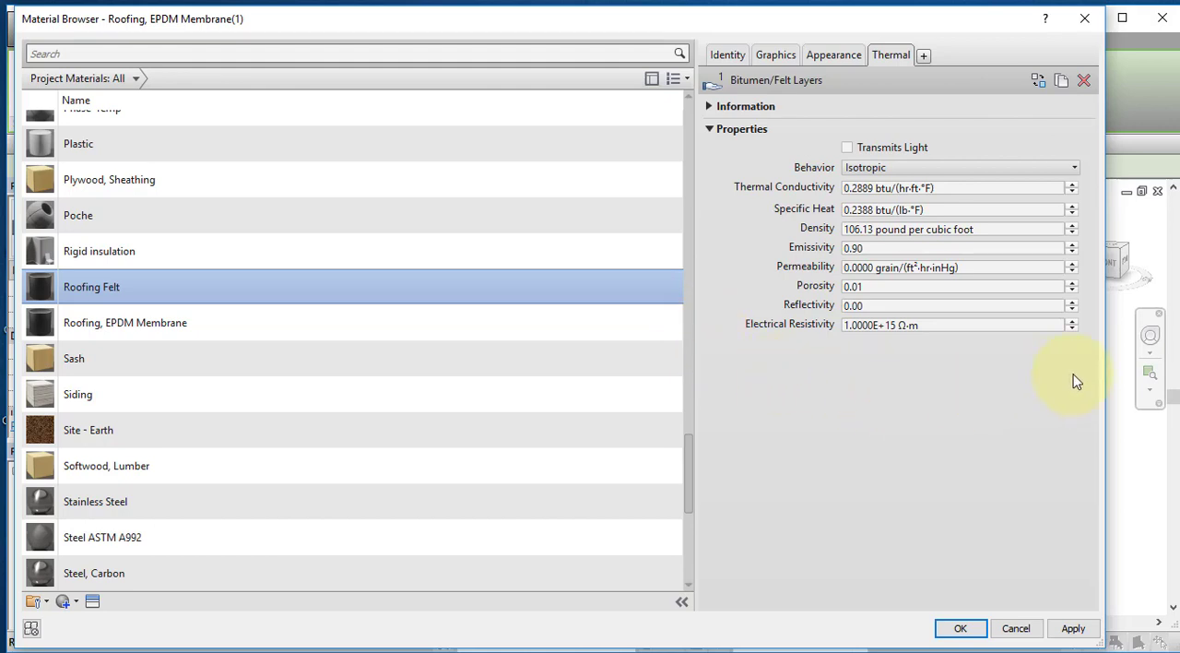
pyautogui.moveTo(1049, 372)
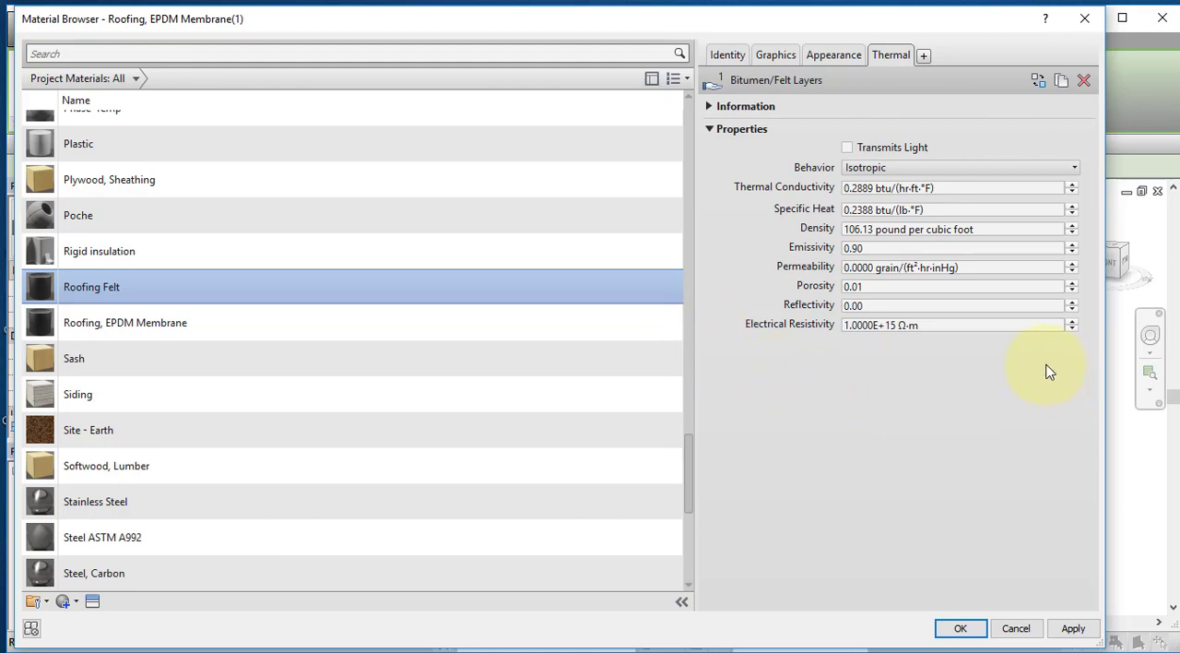
pyautogui.moveTo(894, 371)
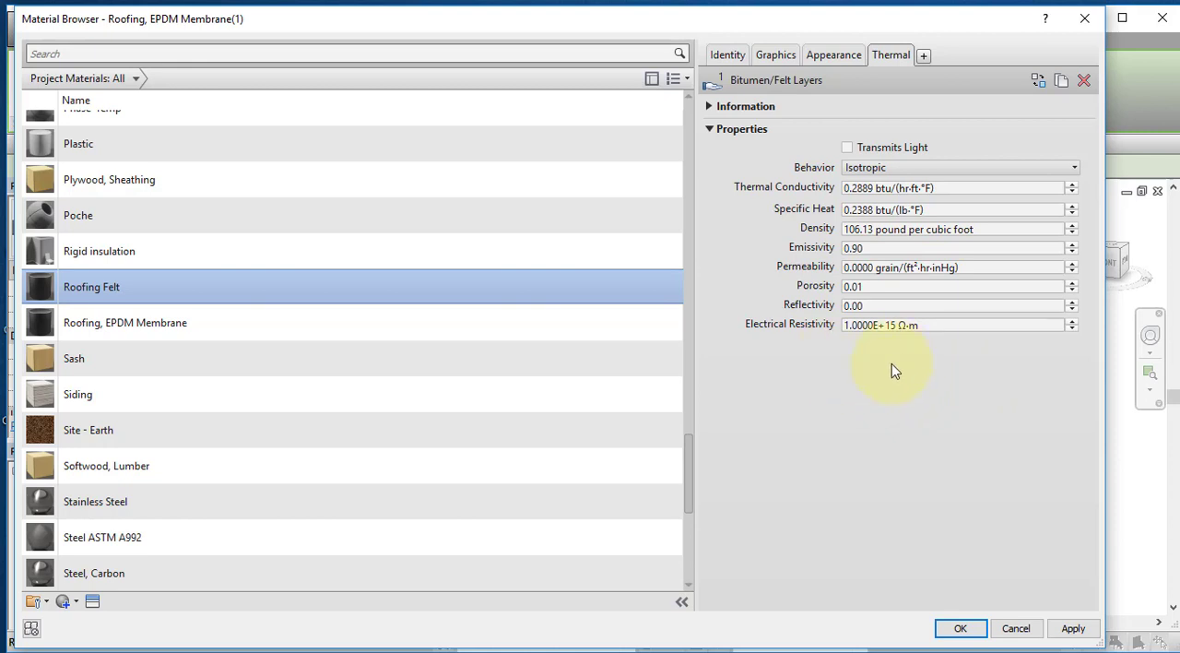
pyautogui.moveTo(166, 372)
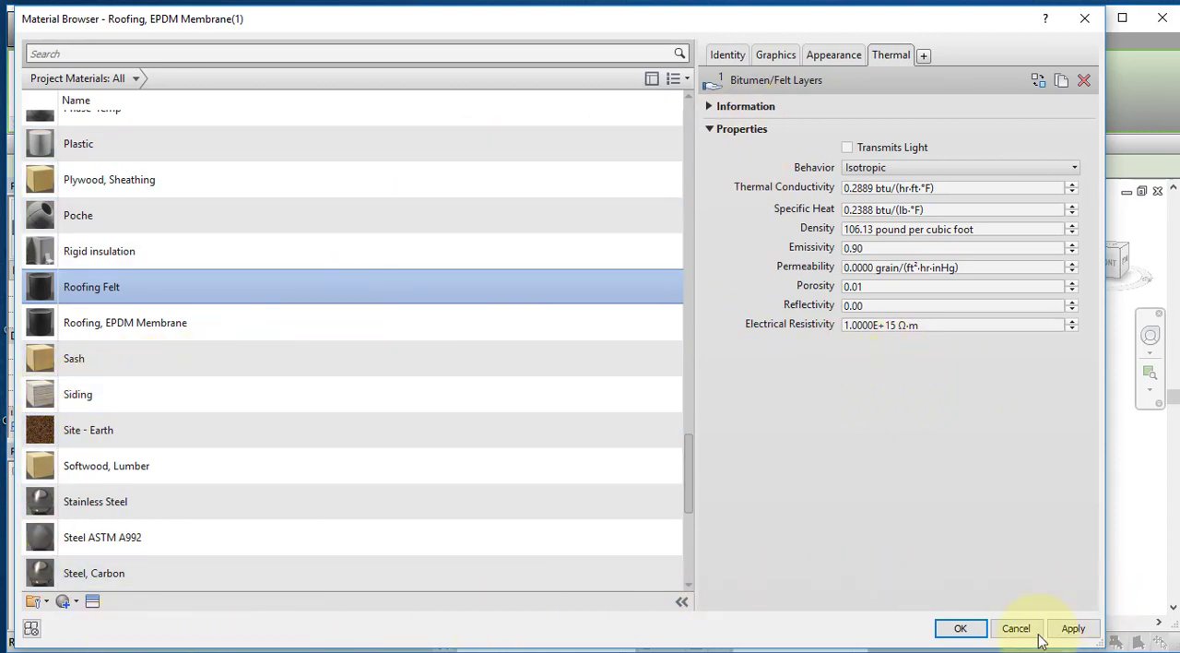
pyautogui.click(958, 627)
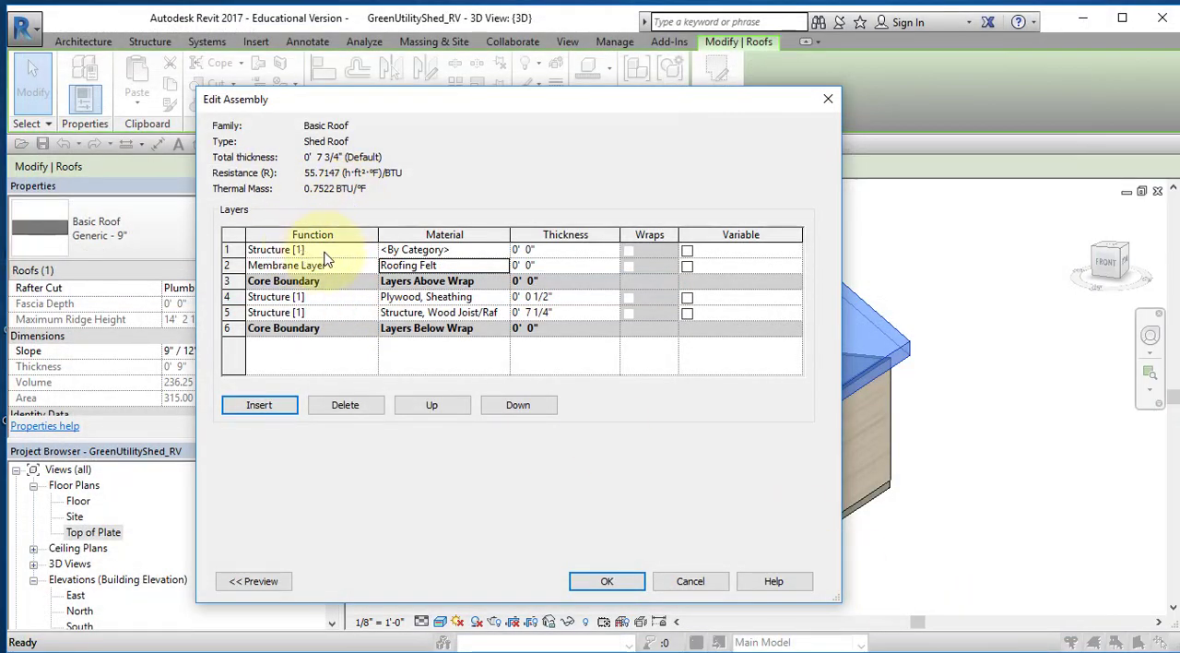
# Step: Set a Shed Roof layer's material from the project materials list and adjust its thickness
pyautogui.click(369, 251)
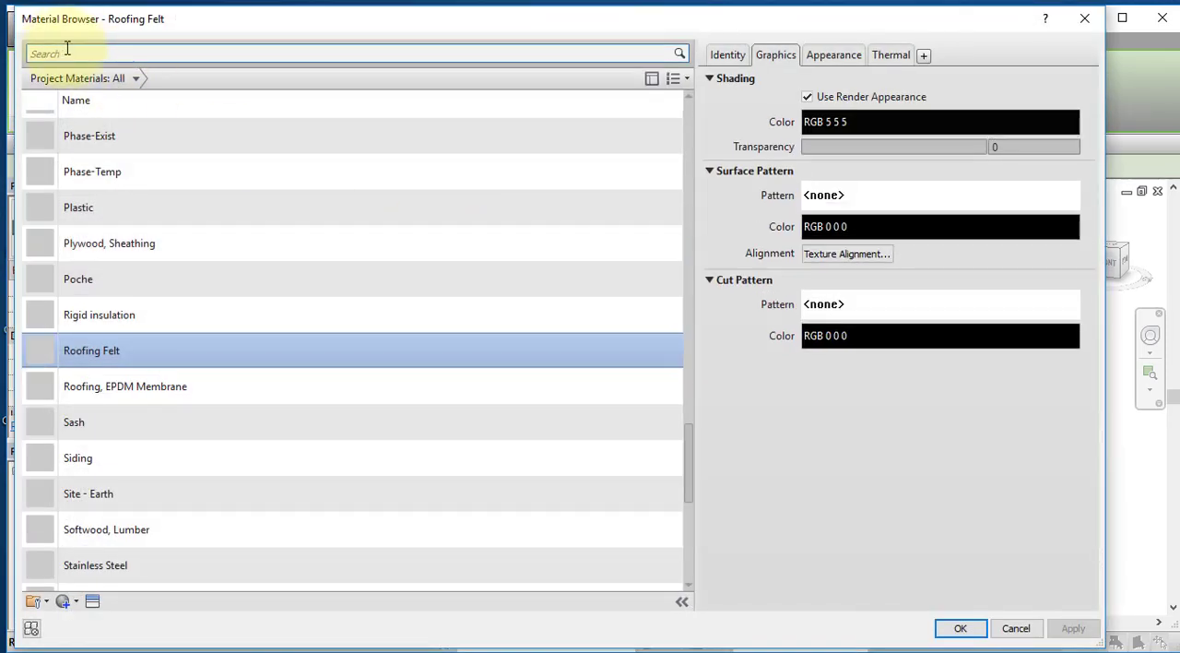
pyautogui.click(350, 52)
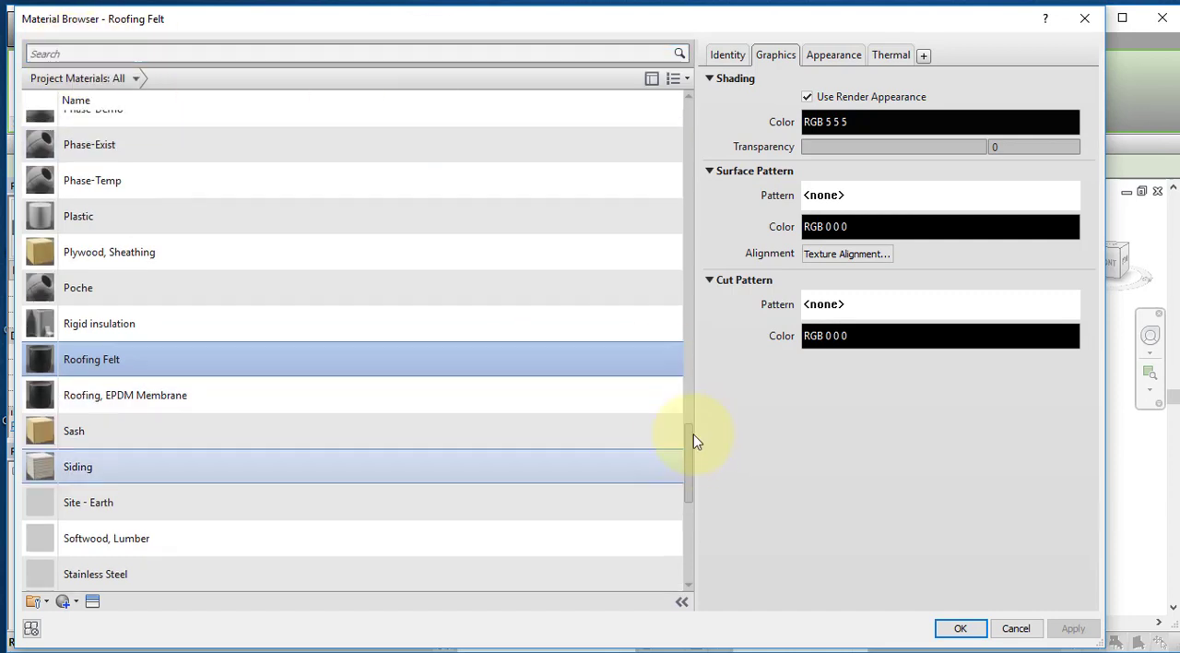
pyautogui.scroll(3)
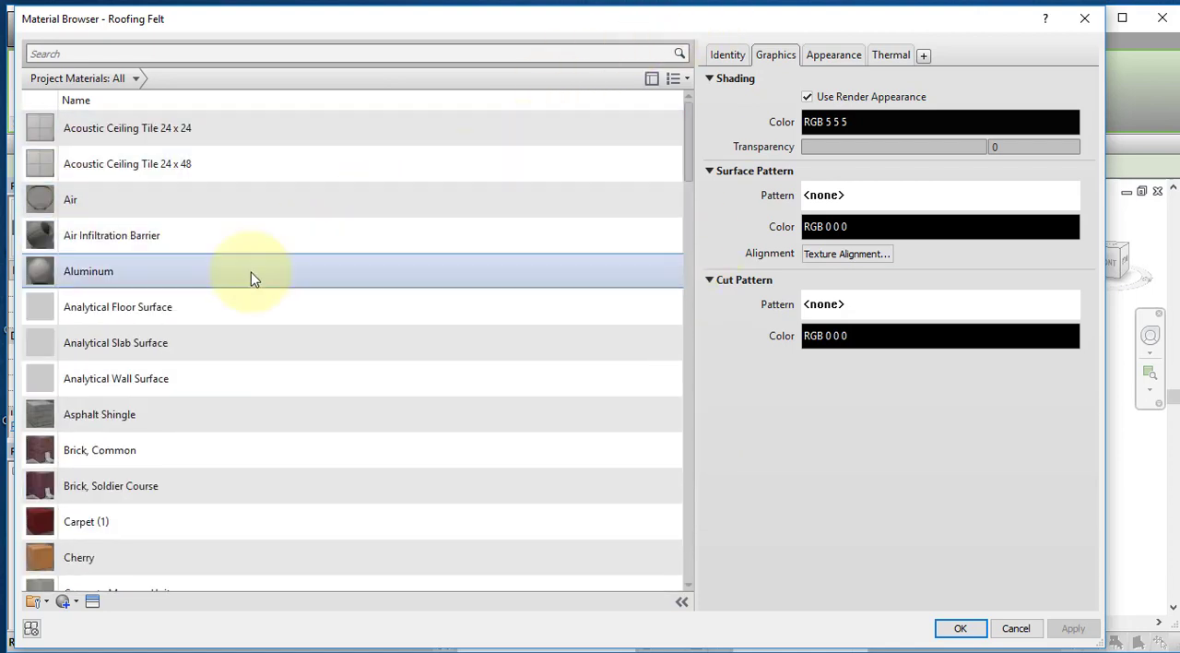
pyautogui.click(100, 413)
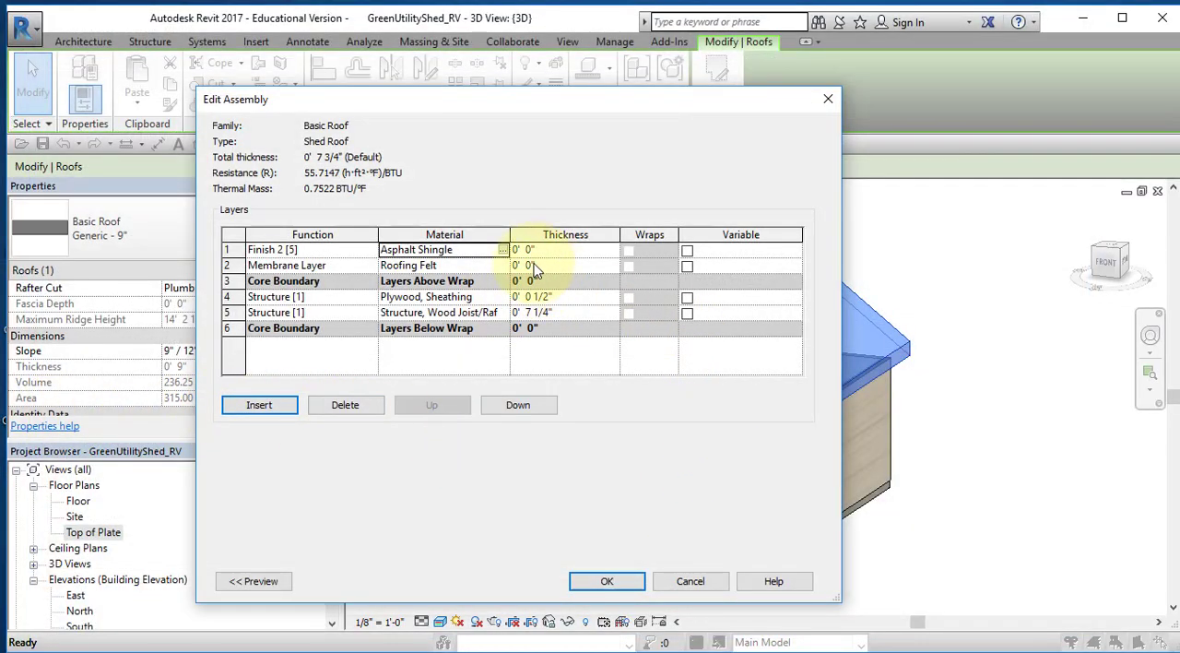
pyautogui.click(527, 249)
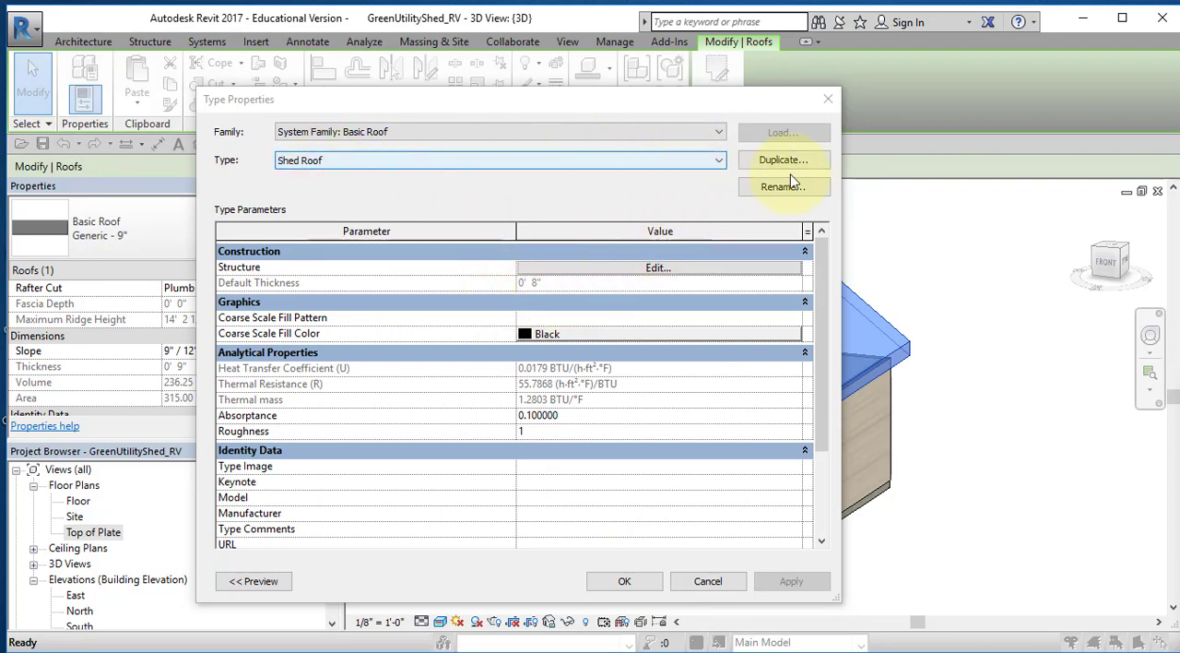
# Step: Rename the roof type to Shed Roof 8" and apply the type settings to the roof
pyautogui.click(781, 186)
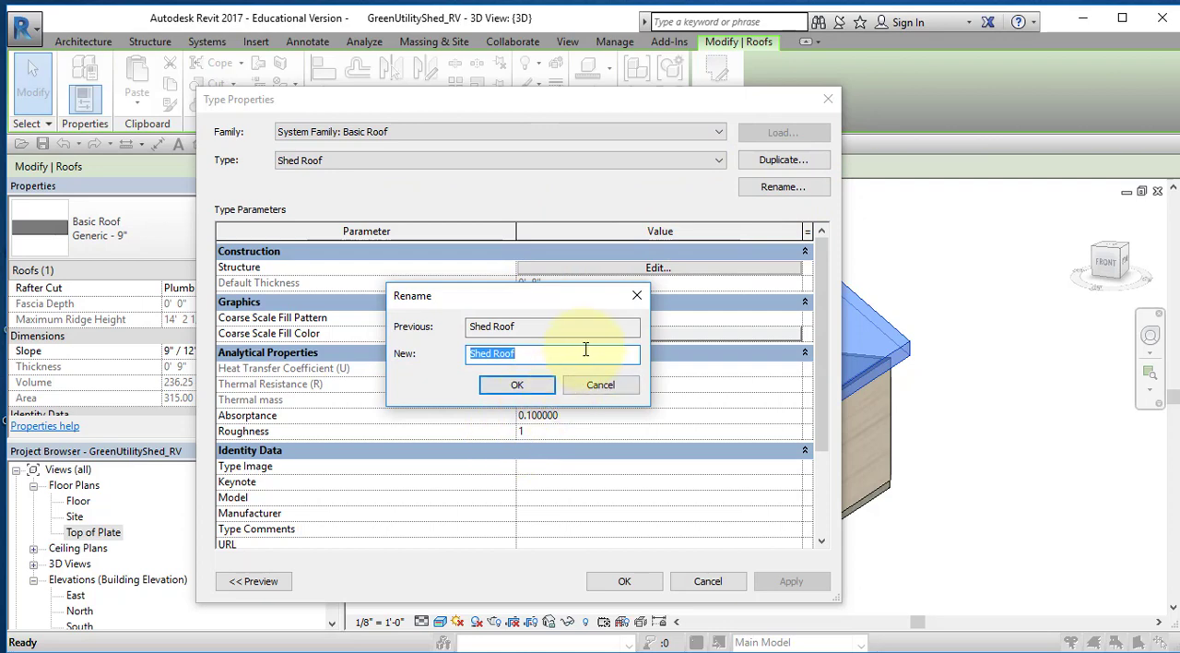
pyautogui.click(553, 354)
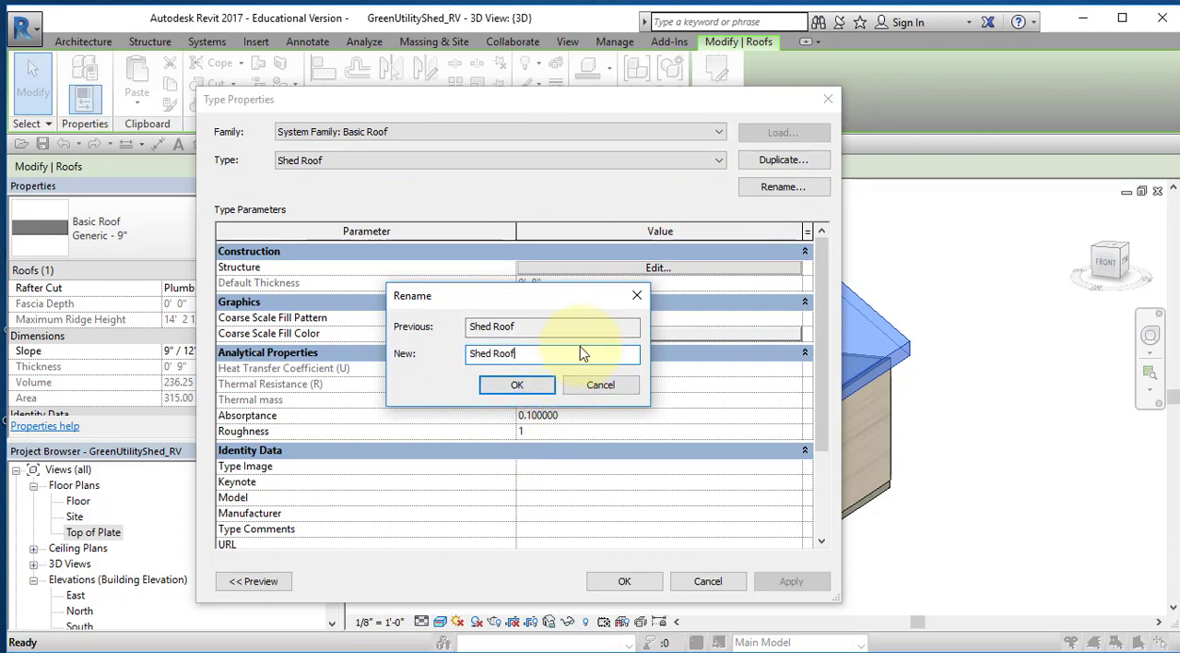
pyautogui.write('8"')
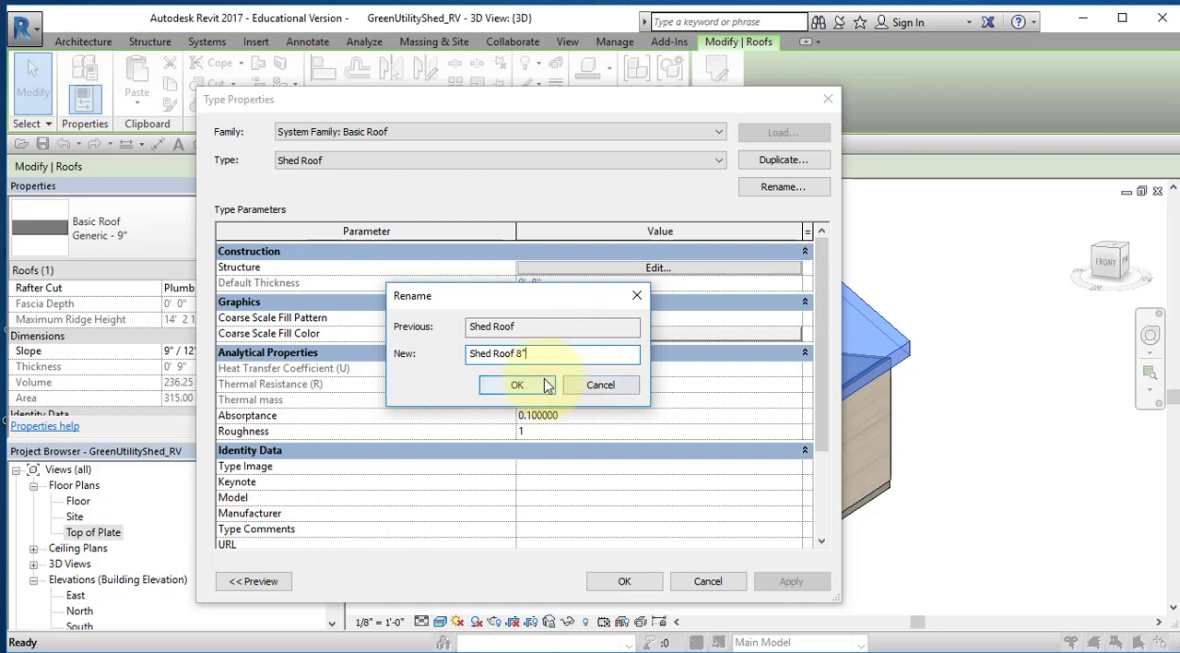
pyautogui.click(516, 383)
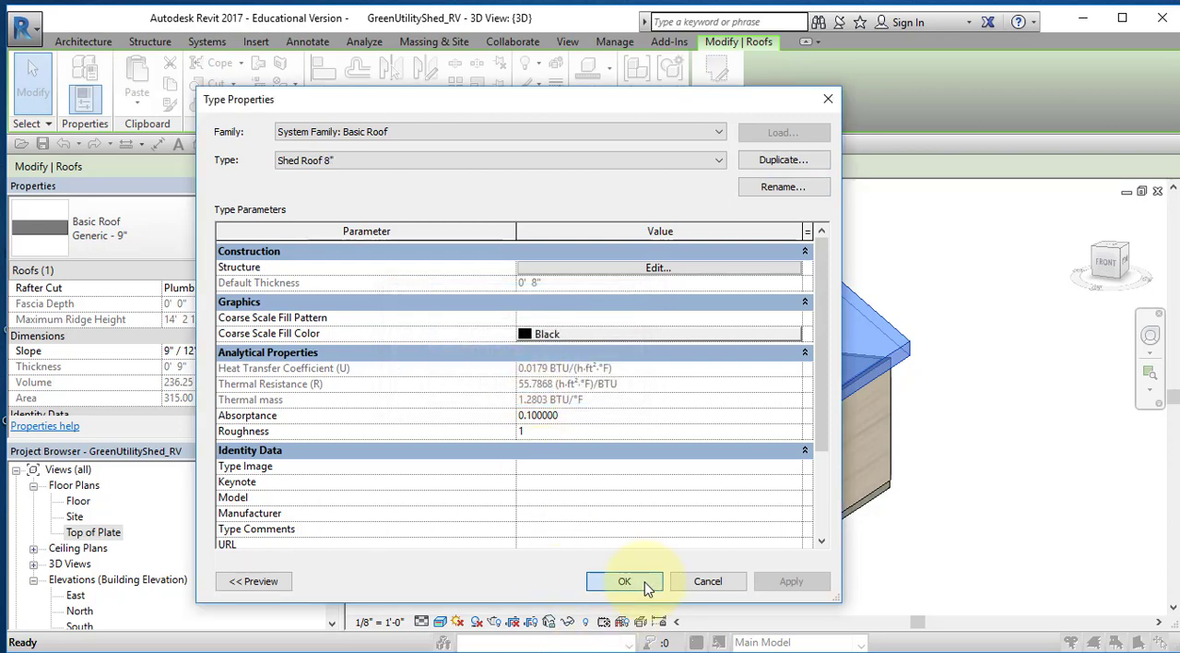
pyautogui.click(623, 581)
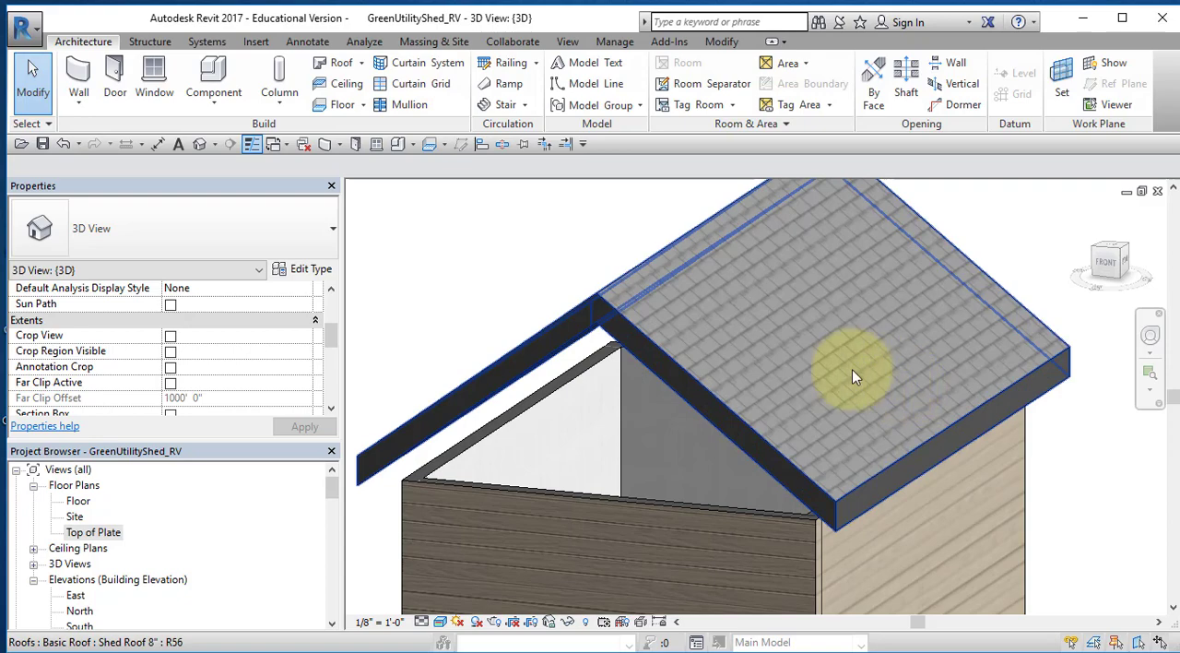
pyautogui.moveTo(789, 391)
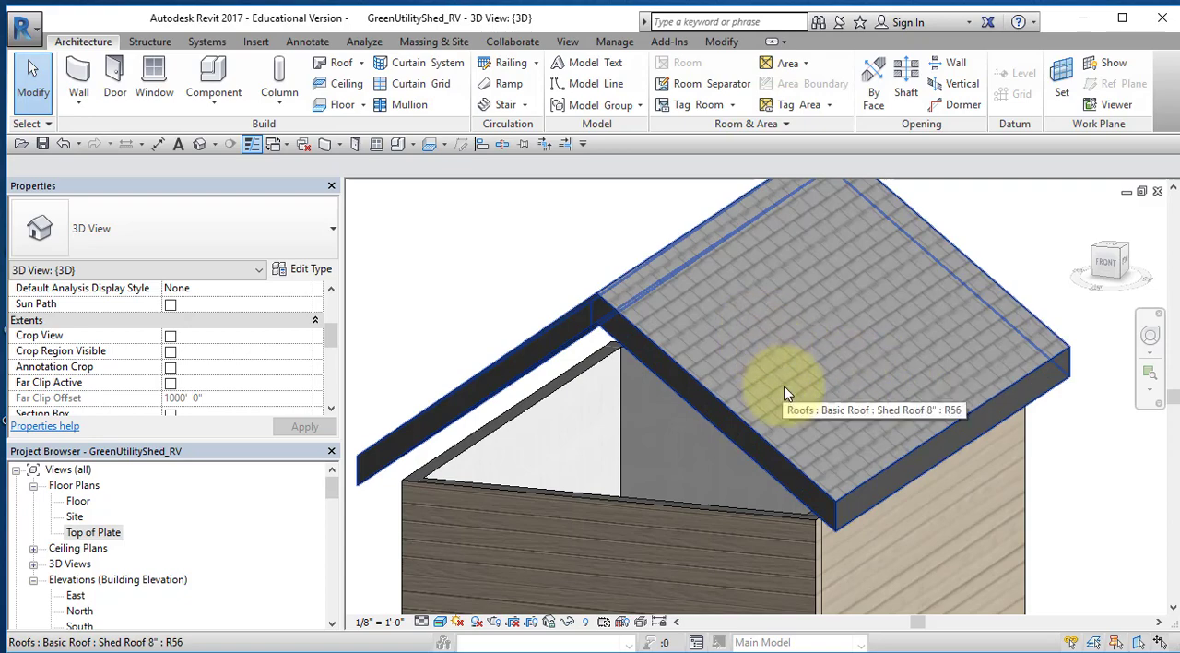
pyautogui.scroll(-3)
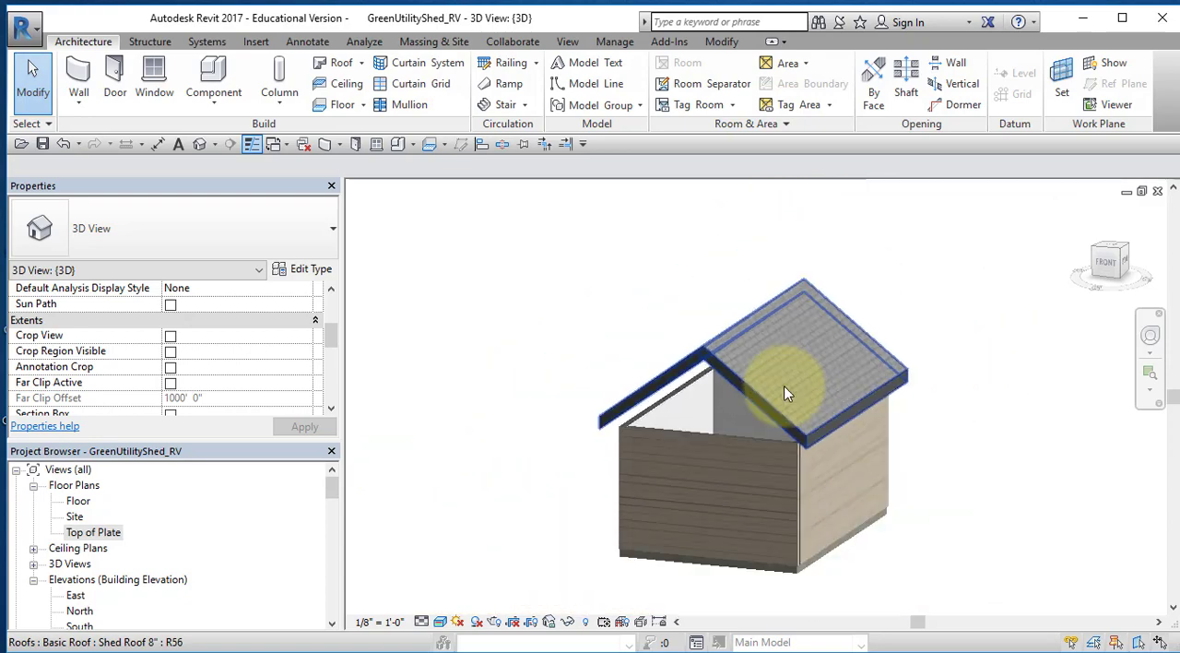
pyautogui.click(291, 587)
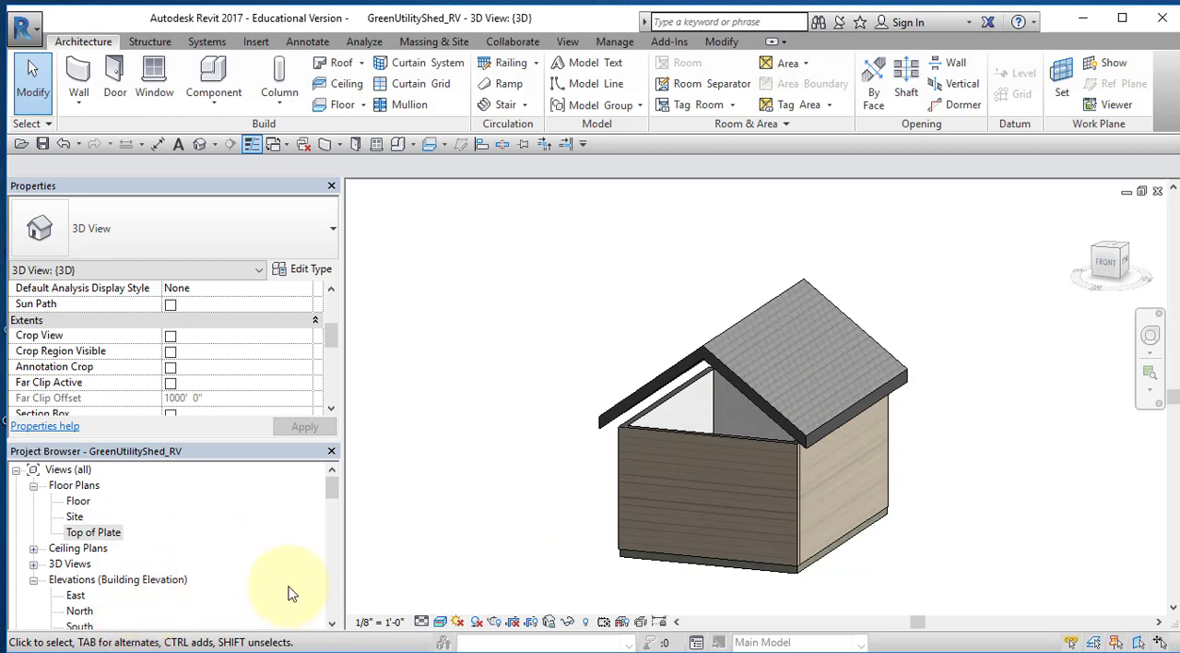
pyautogui.click(92, 531)
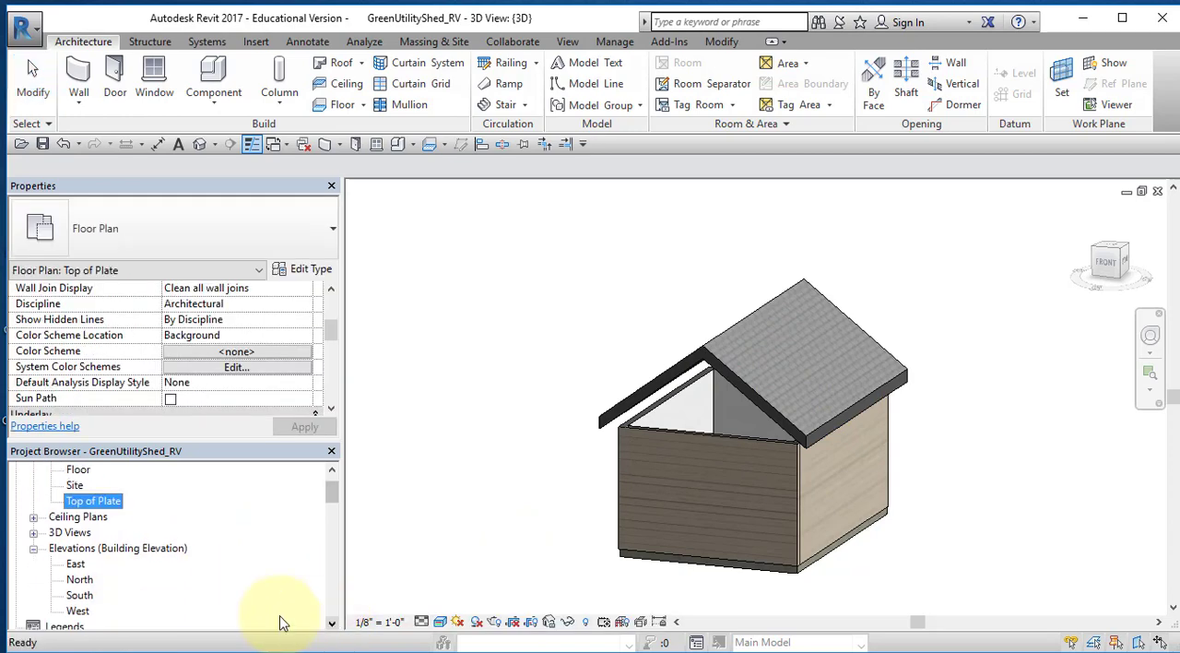
pyautogui.click(79, 593)
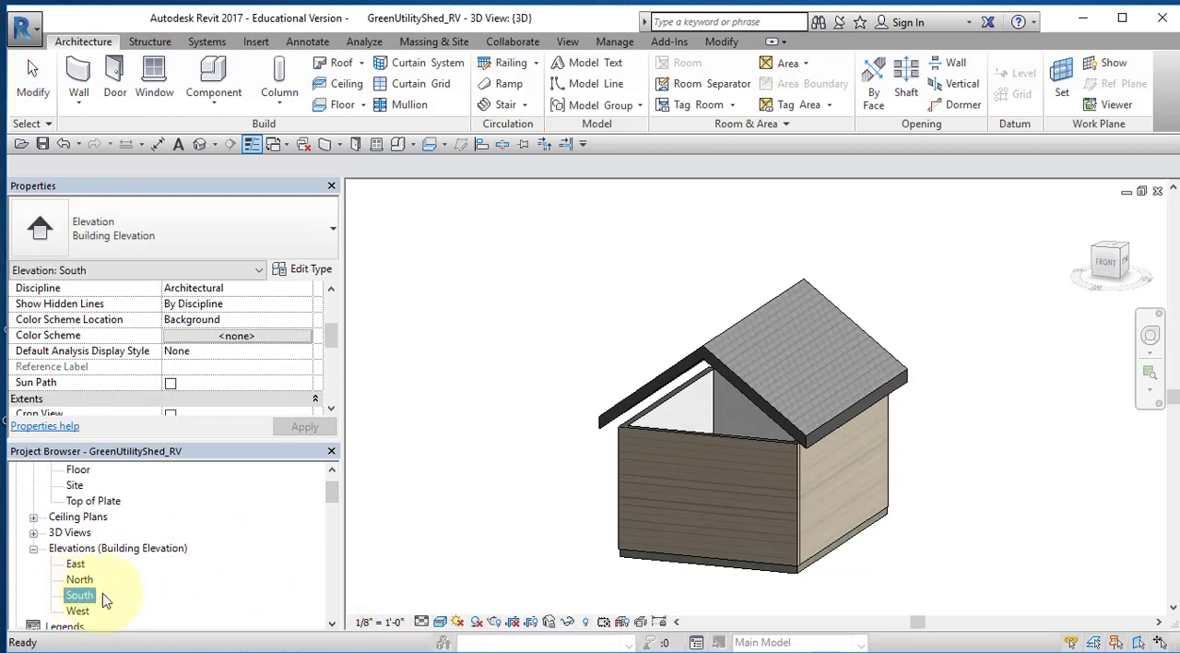
# Step: In the South elevation, drag the selected roof down so its underside snaps to the wall corner
pyautogui.doubleClick(79, 594)
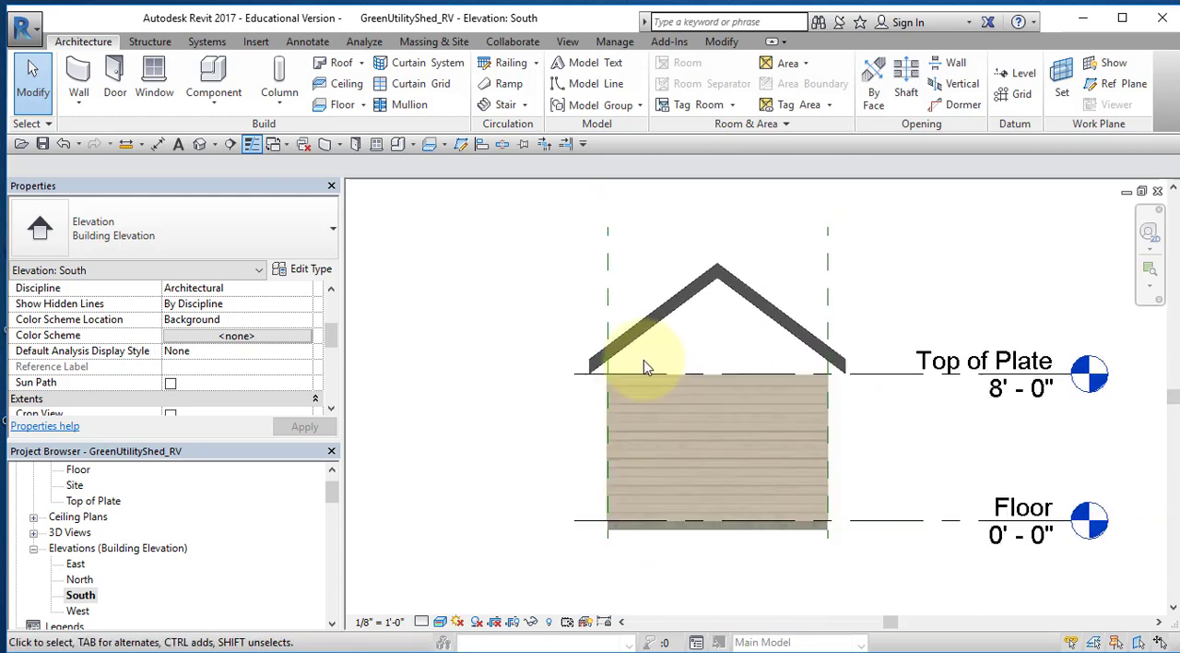
pyautogui.click(645, 350)
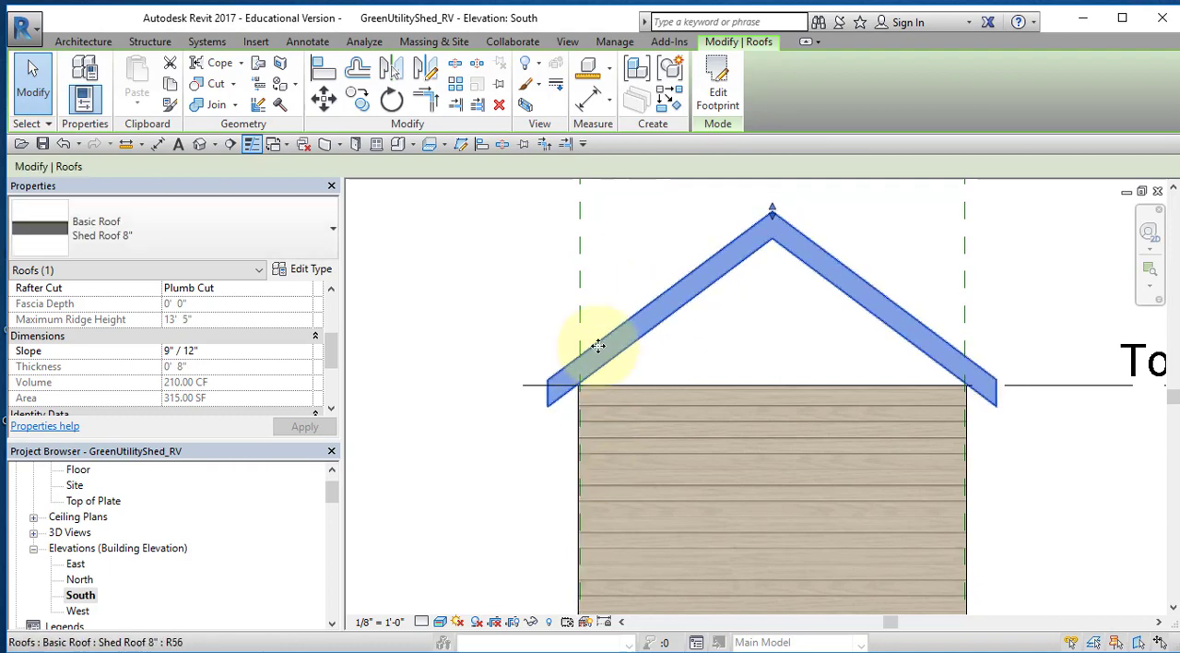
pyautogui.scroll(3)
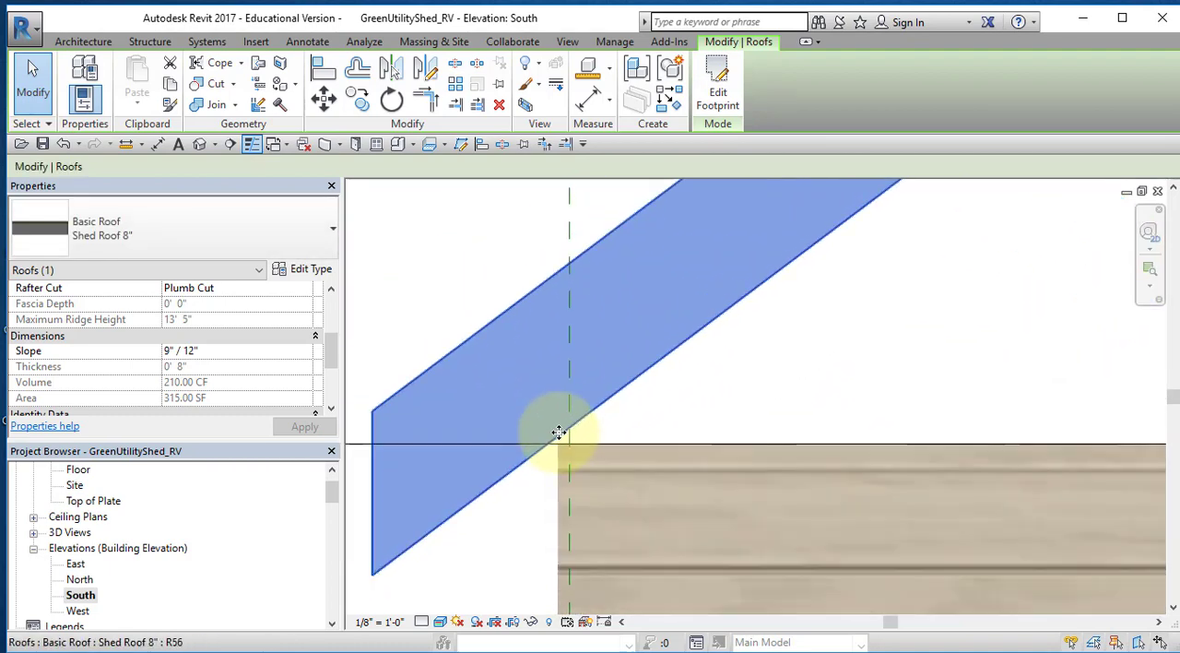
pyautogui.moveTo(560, 431); pyautogui.dragTo(665, 339)
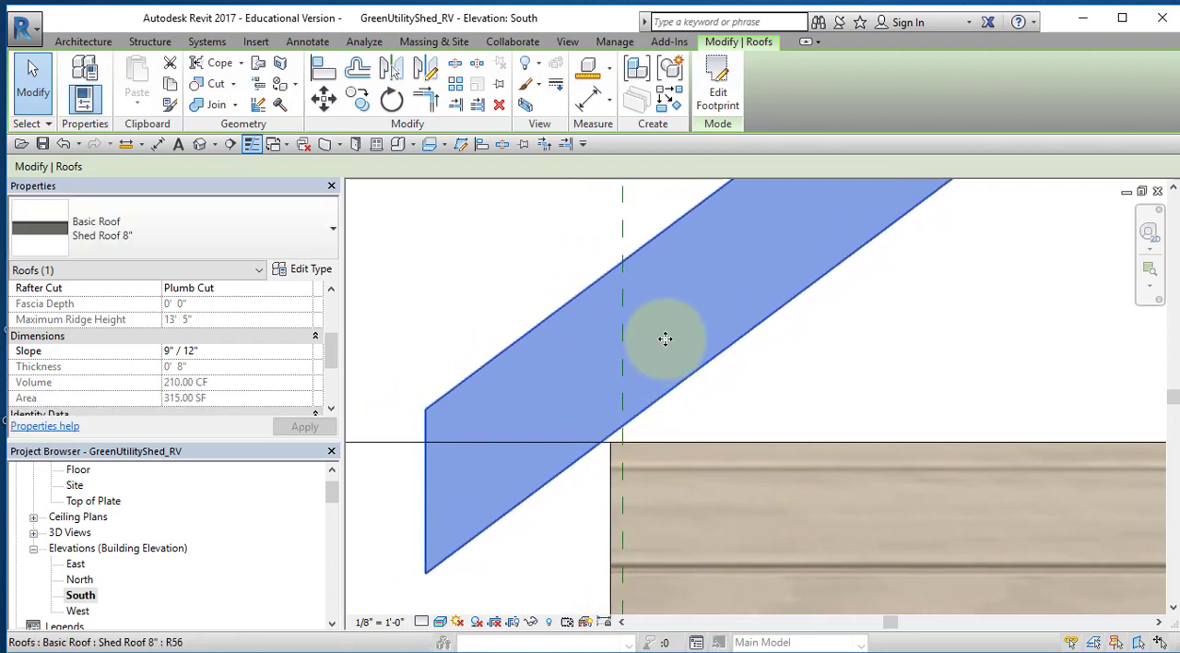
pyautogui.moveTo(686, 415)
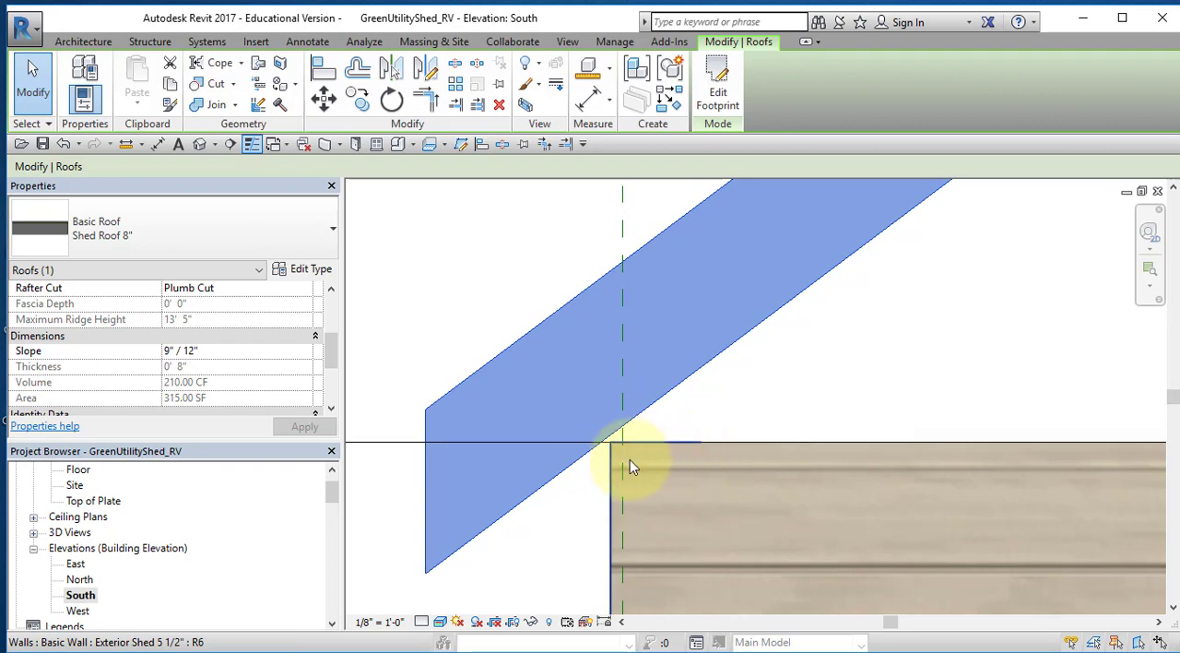
pyautogui.moveTo(642, 457)
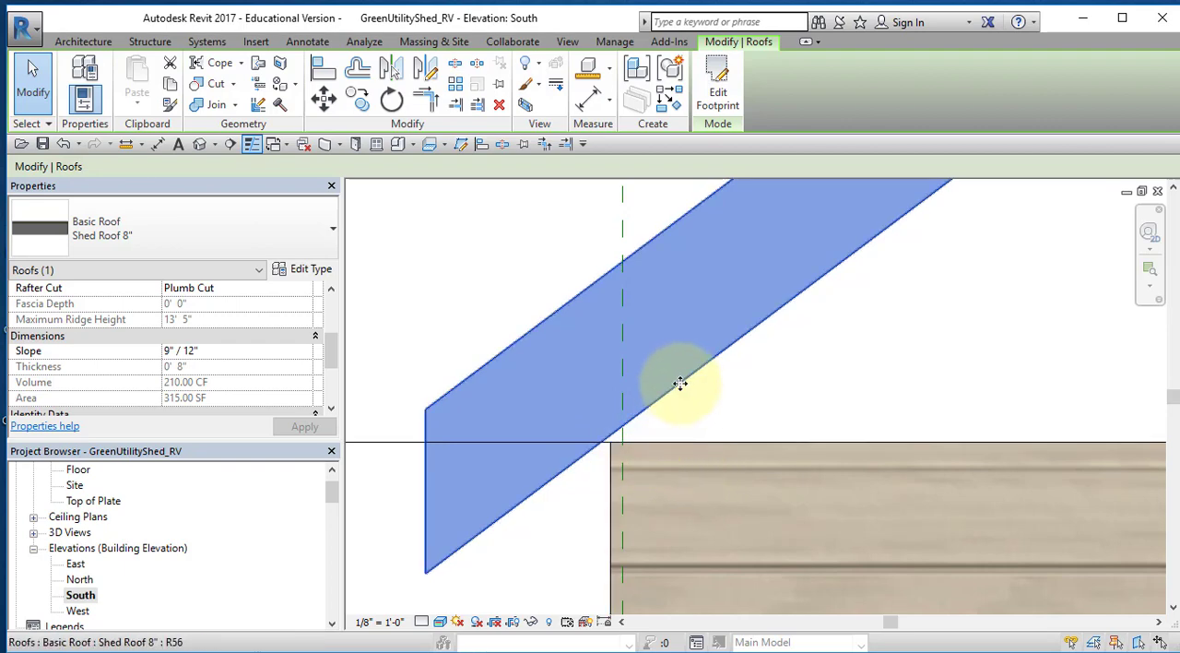
pyautogui.moveTo(680, 383); pyautogui.dragTo(747, 291)
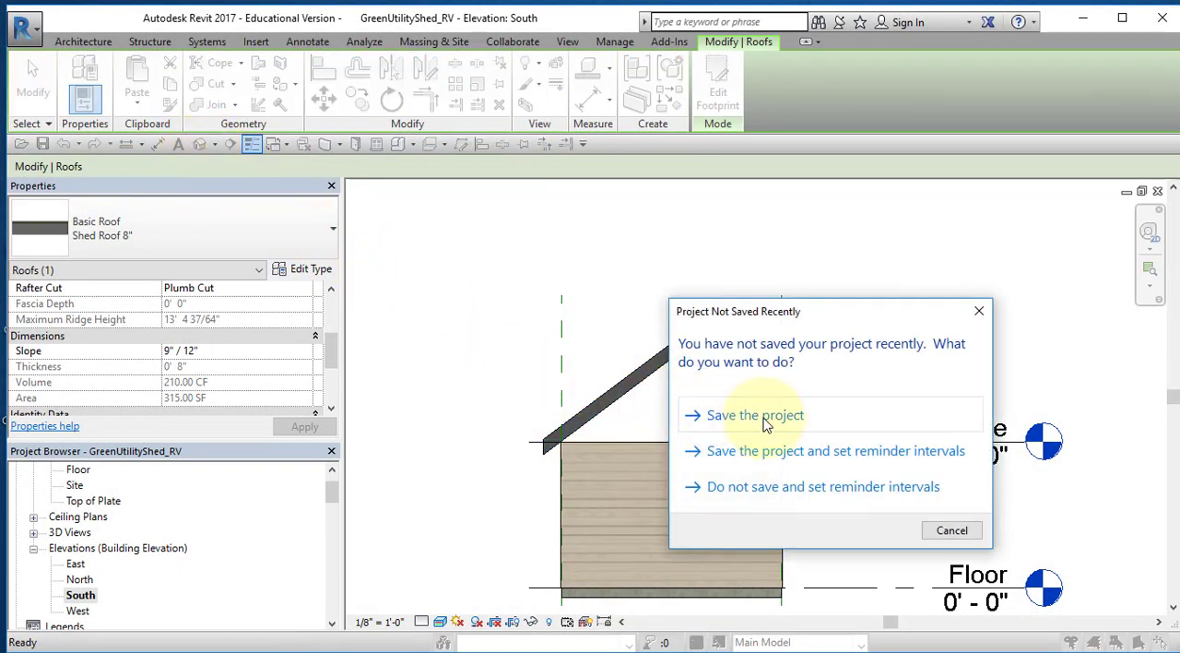
# Step: Save the project from the Project Not Saved Recently prompt
pyautogui.click(754, 415)
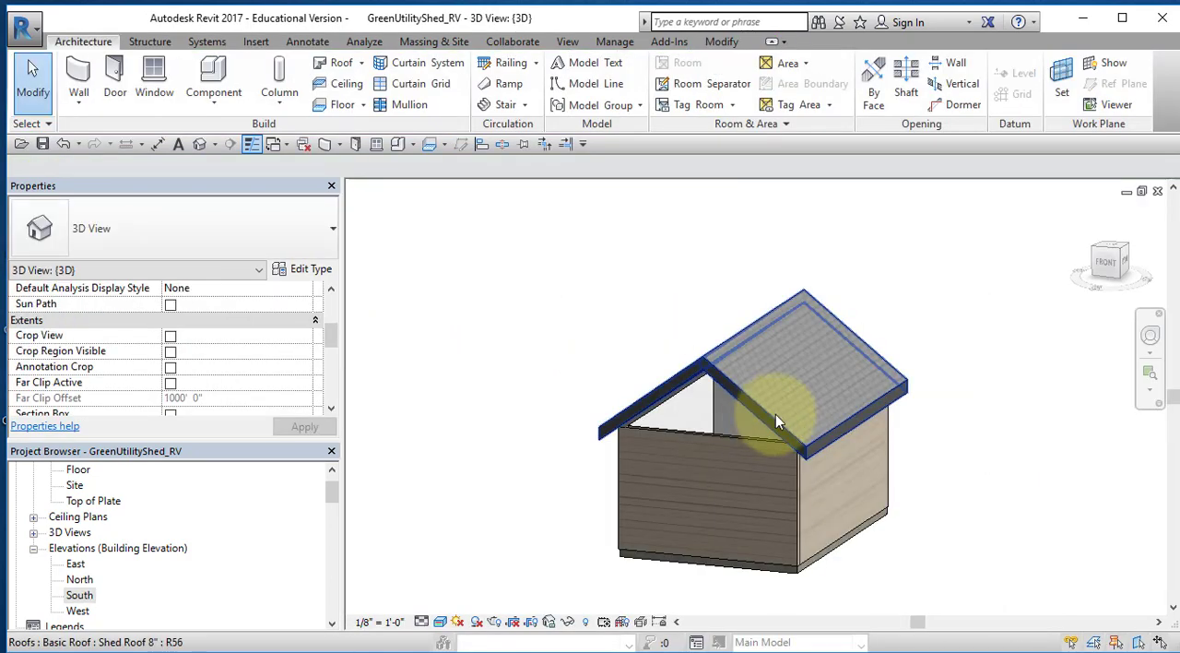
pyautogui.moveTo(738, 343)
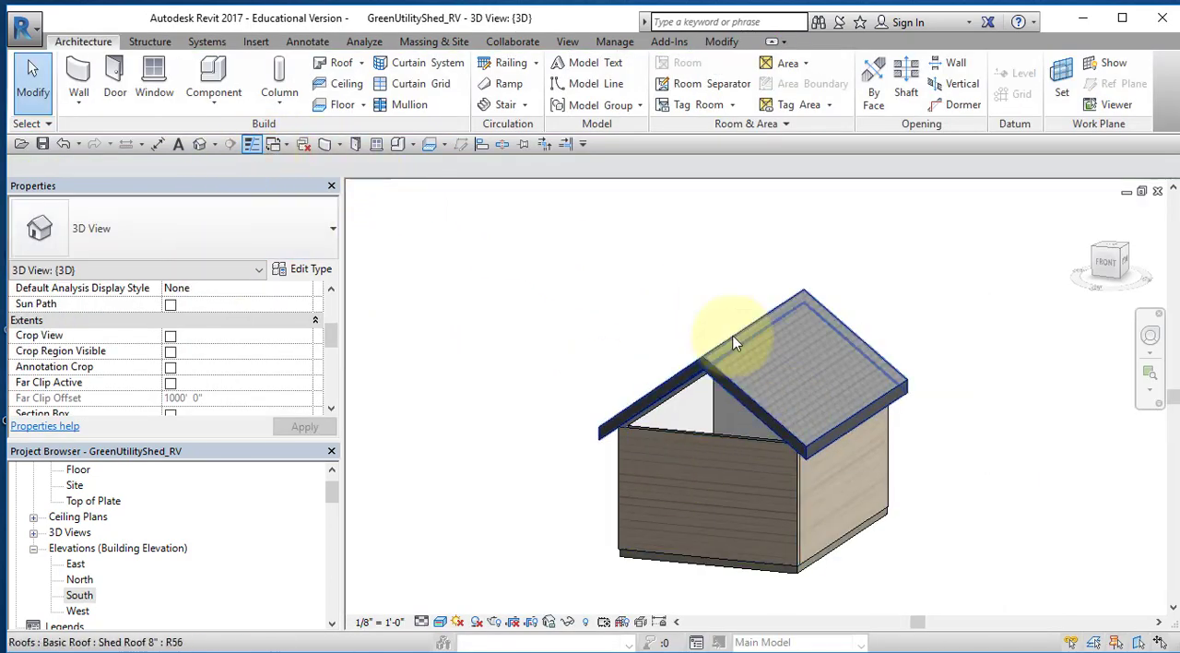
# Step: Select the chain of four shed walls and attach their tops to the roof, closing the gables
pyautogui.click(723, 489)
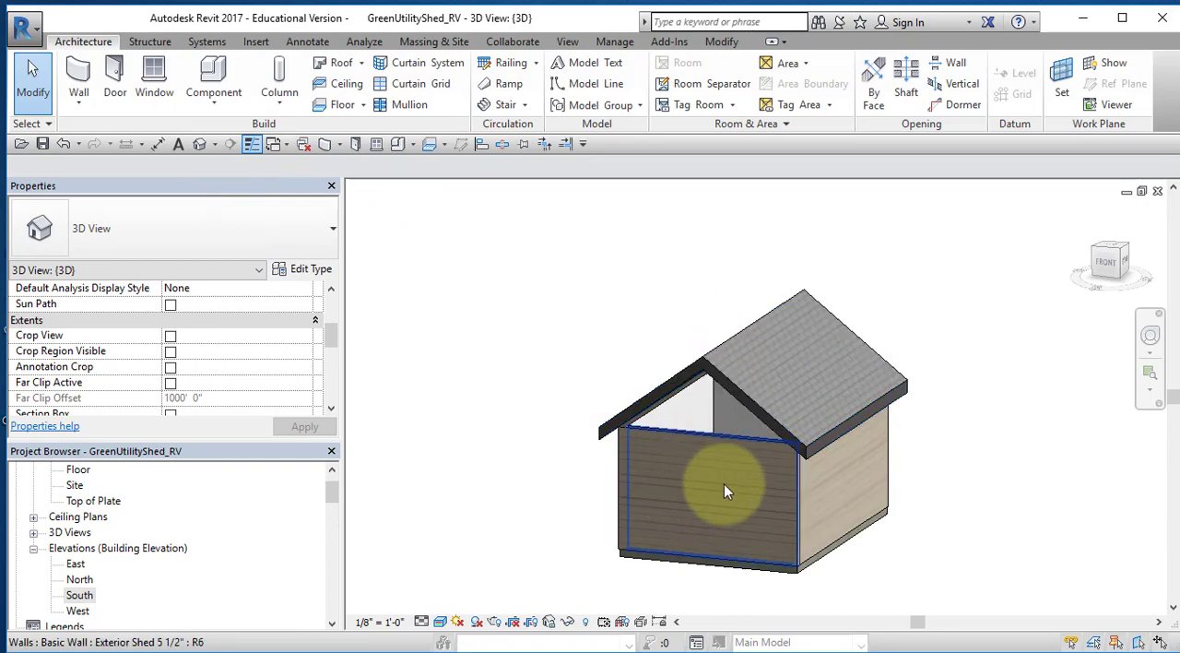
pyautogui.moveTo(721, 464)
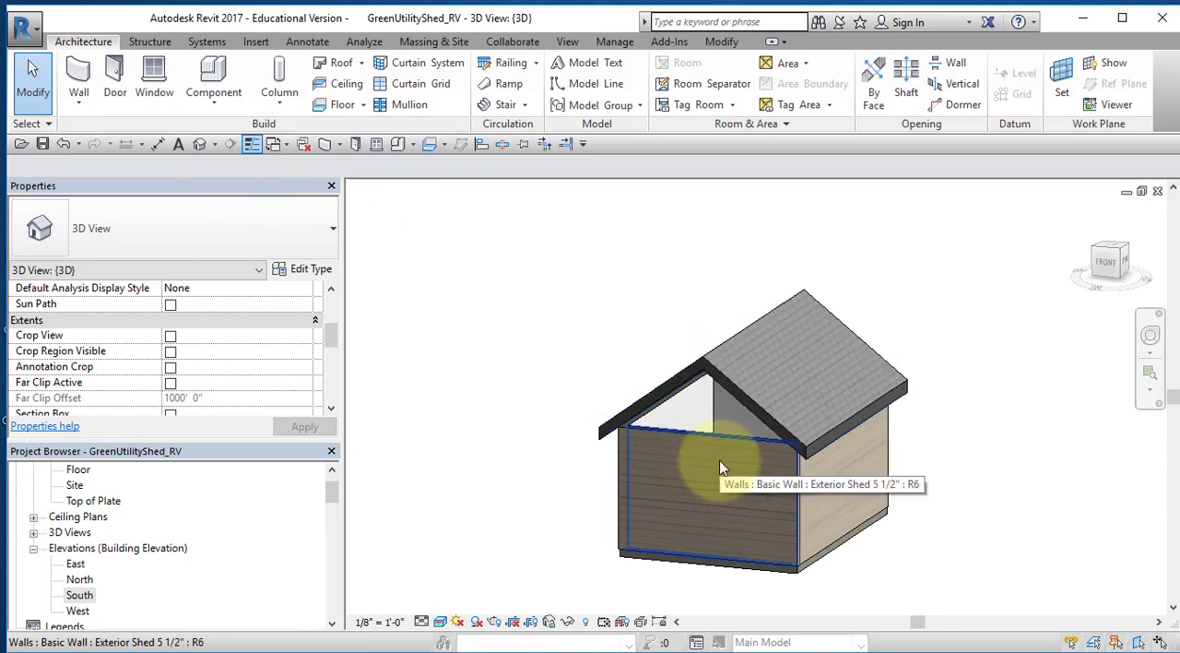
pyautogui.click(723, 464)
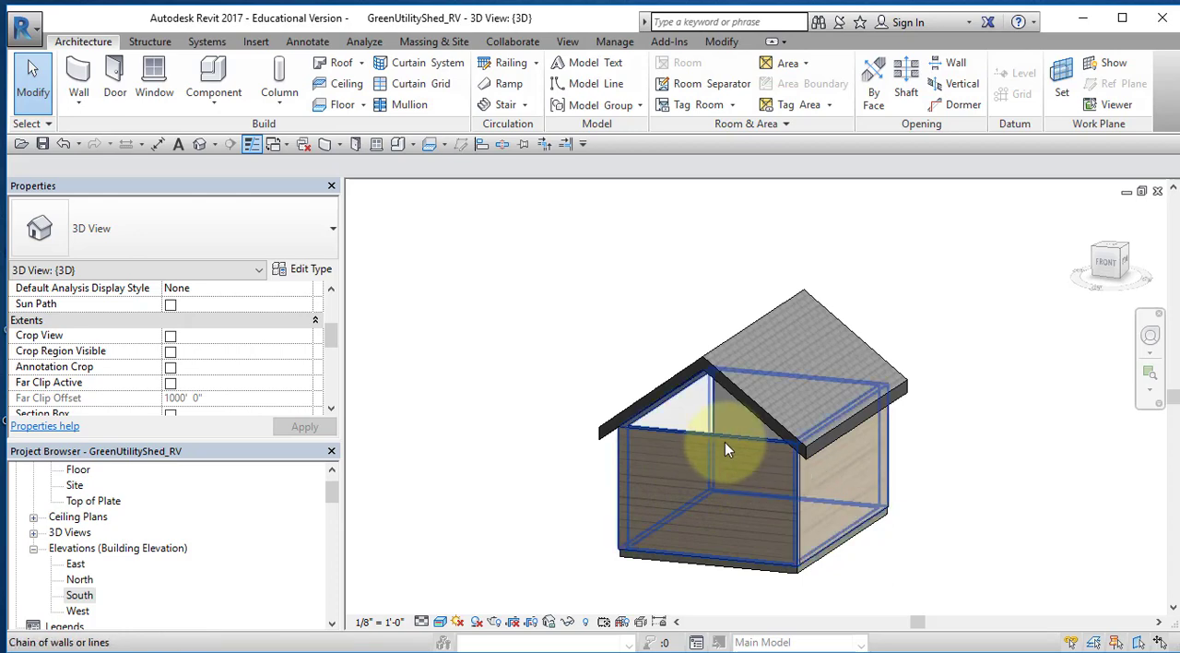
pyautogui.click(728, 450)
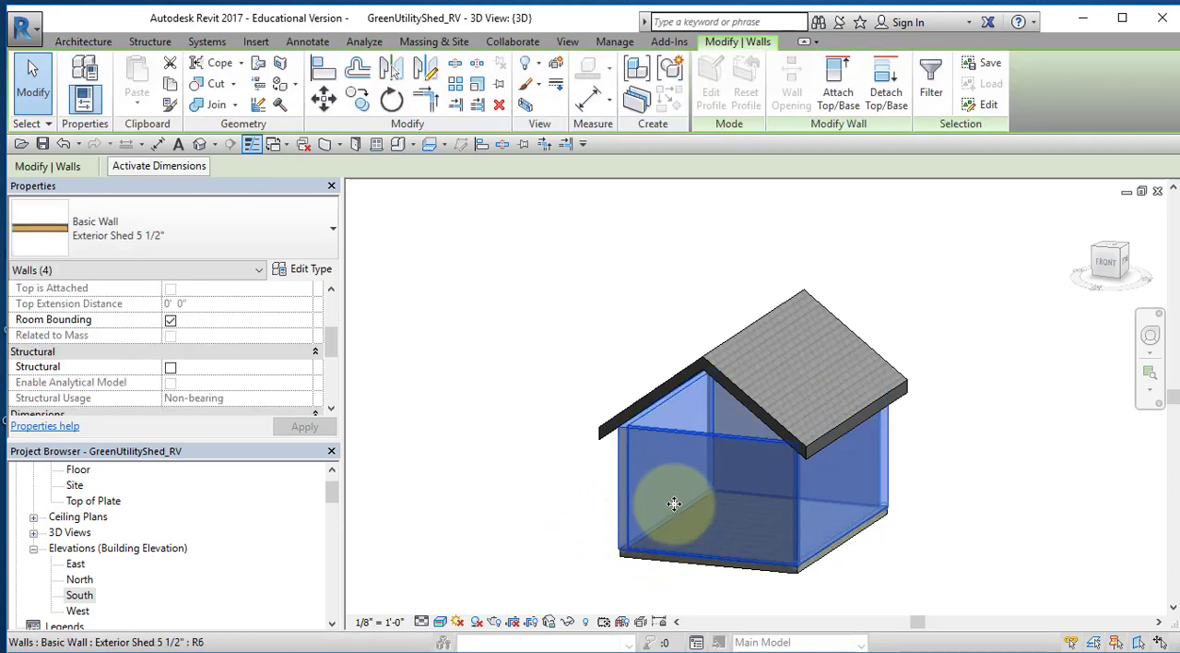
pyautogui.moveTo(778, 461)
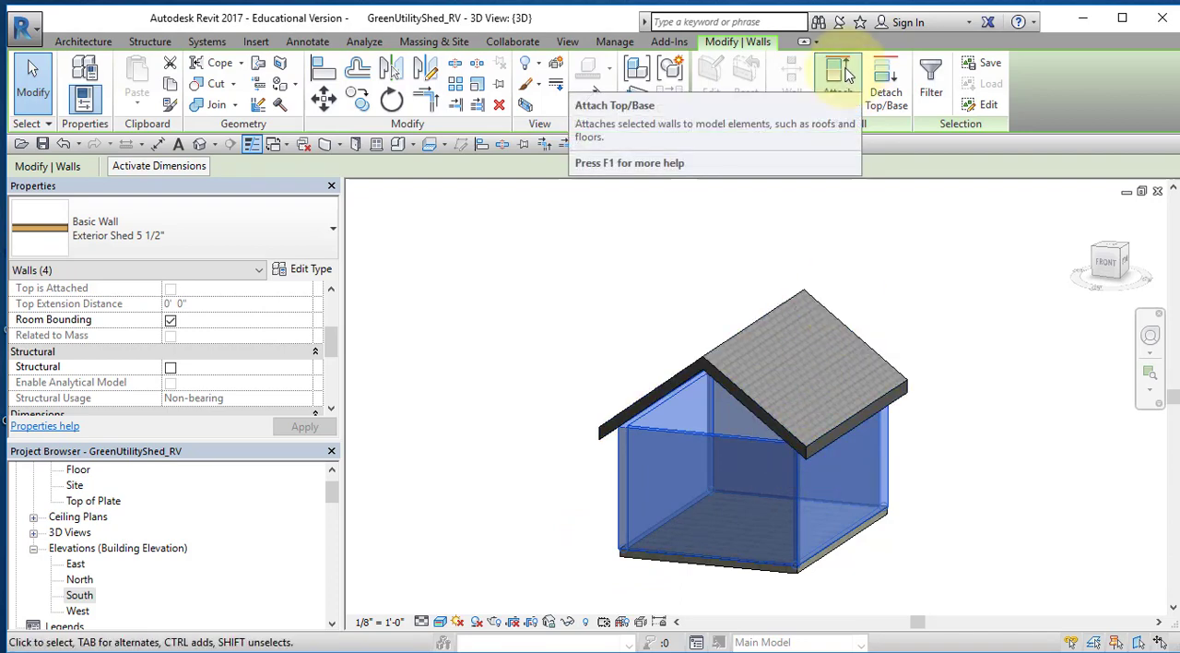
pyautogui.click(837, 77)
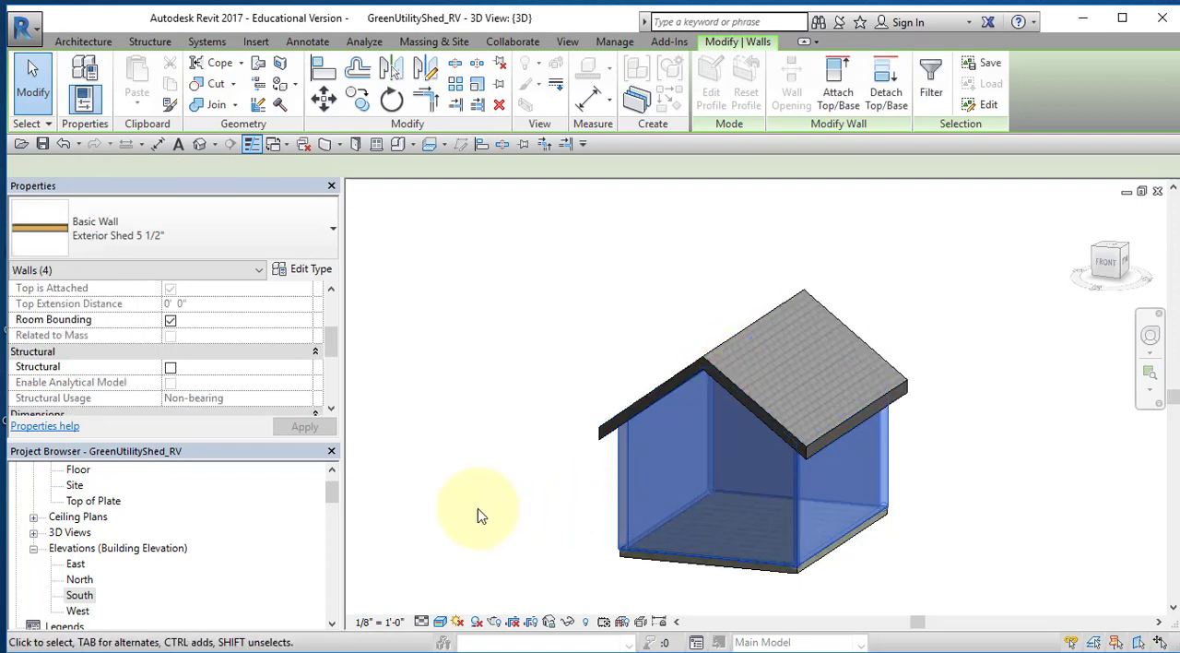
pyautogui.click(722, 420)
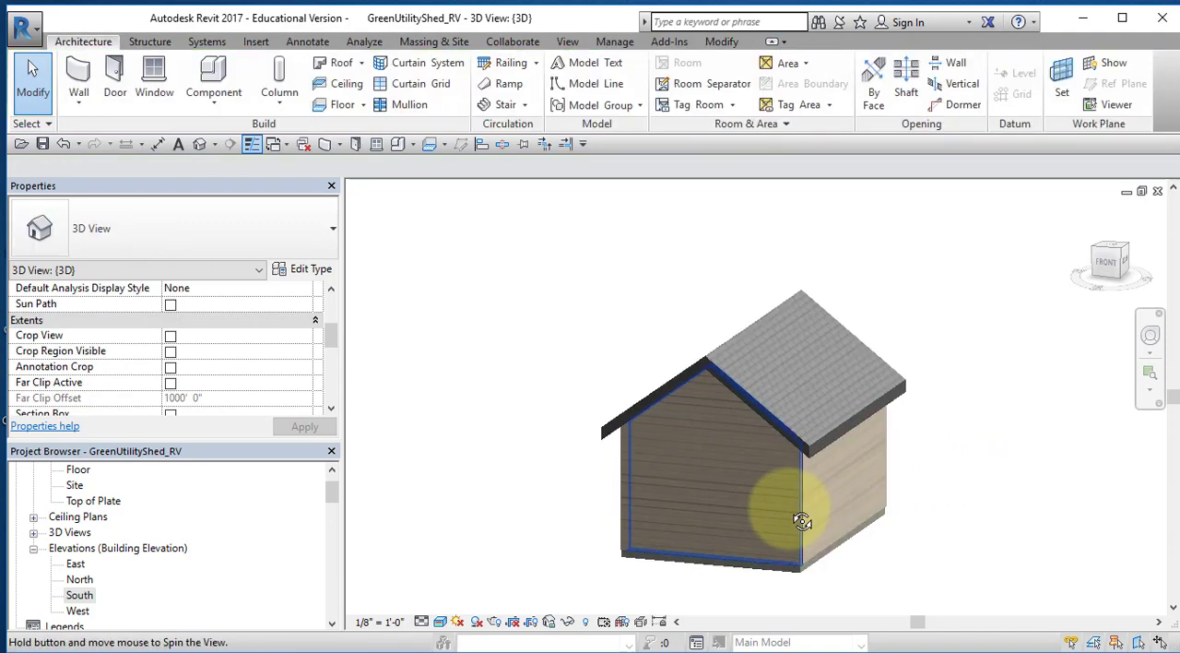
pyautogui.moveTo(802, 520); pyautogui.dragTo(962, 426)
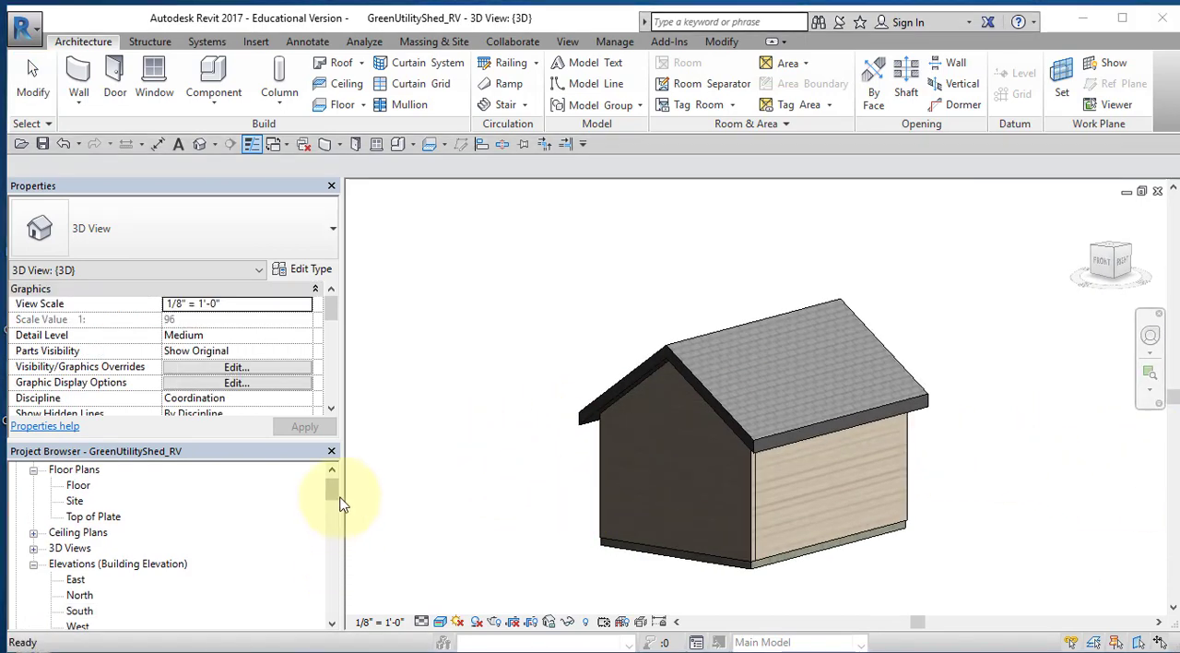
# Step: Create new sheet A102 from Sheets (all) using the PLTW 11 x 17 titleblock
pyautogui.scroll(-3)
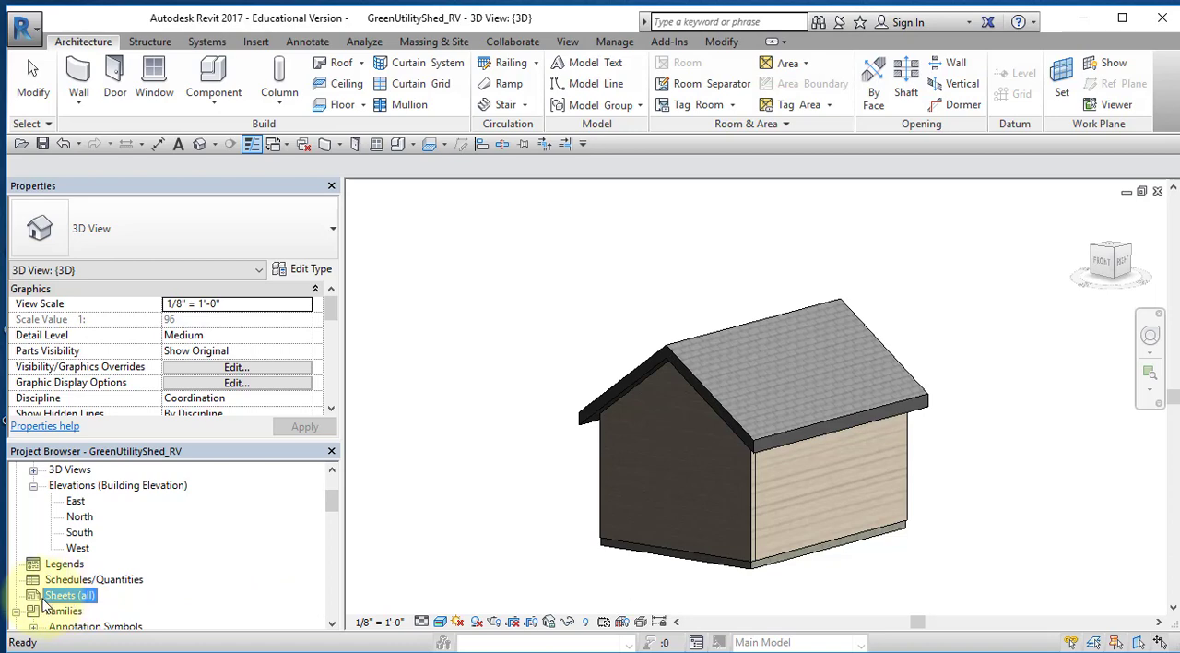
pyautogui.rightClick(70, 593)
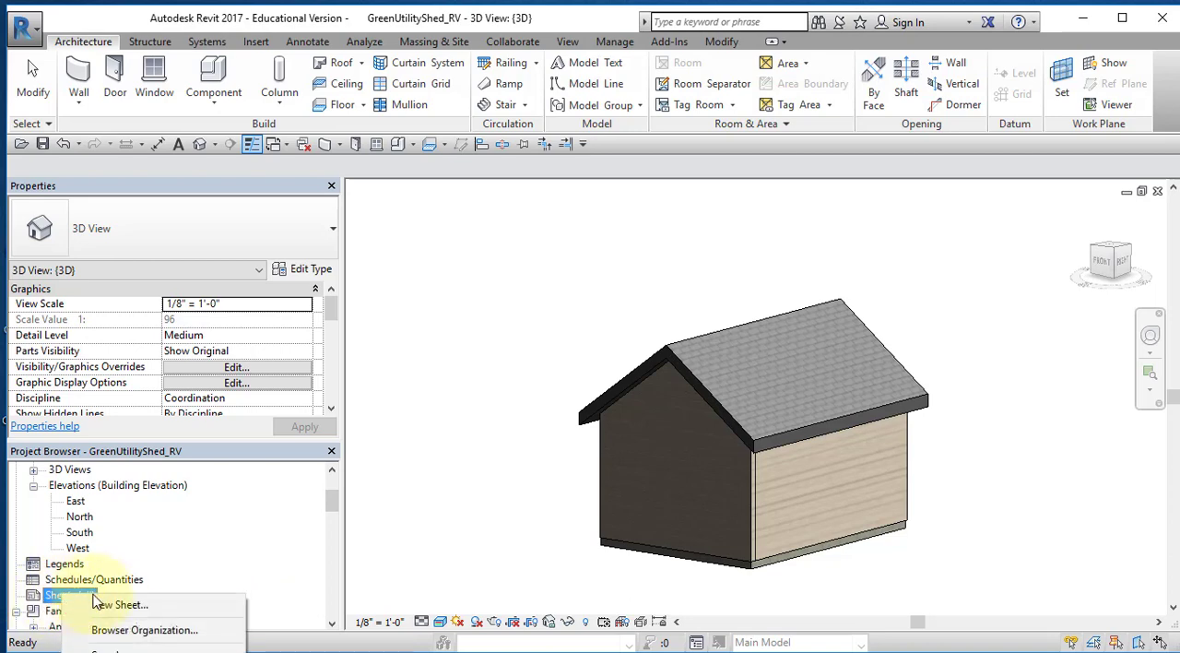
pyautogui.click(118, 604)
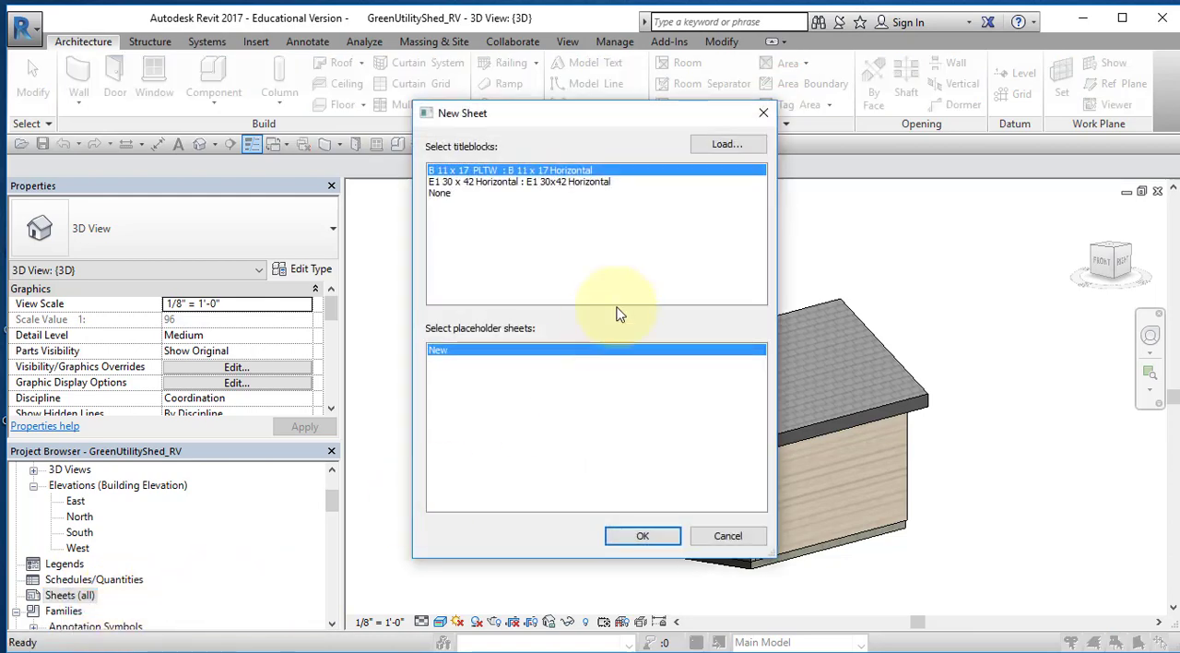
pyautogui.moveTo(491, 188)
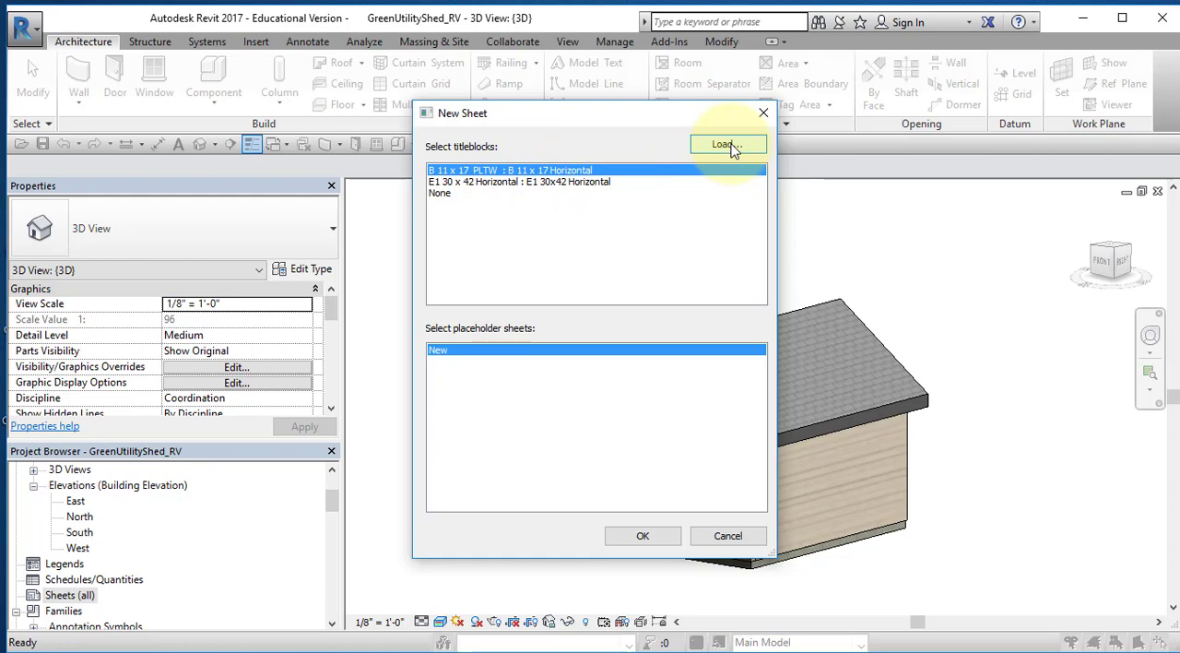
pyautogui.moveTo(524, 181)
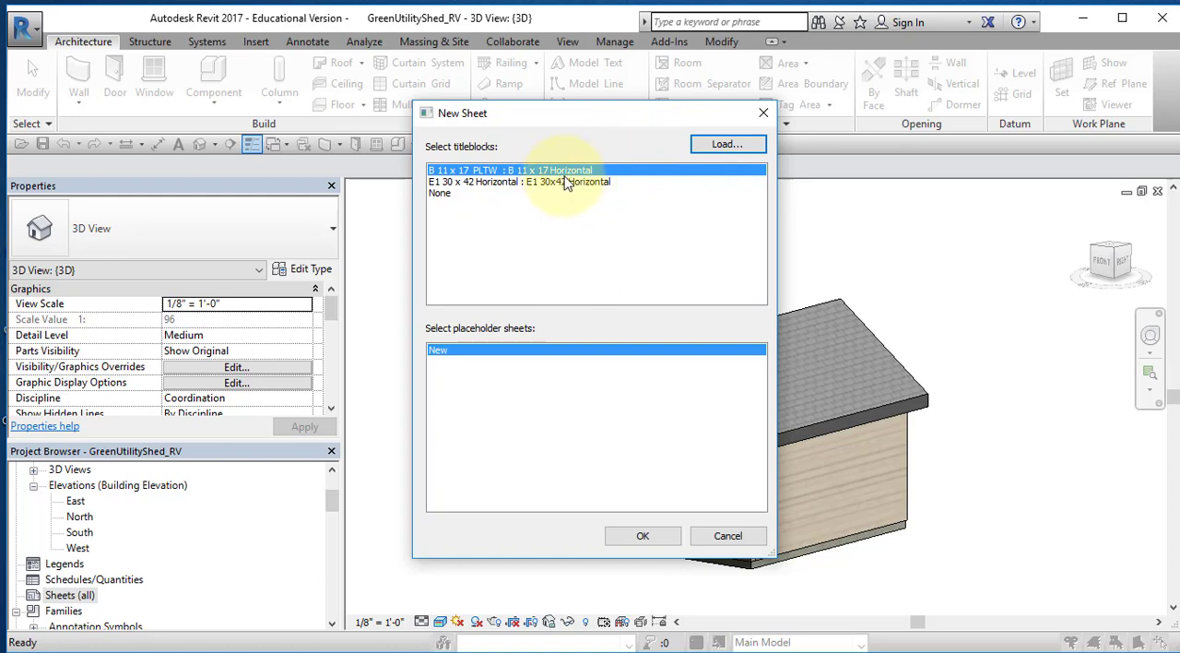
pyautogui.click(642, 534)
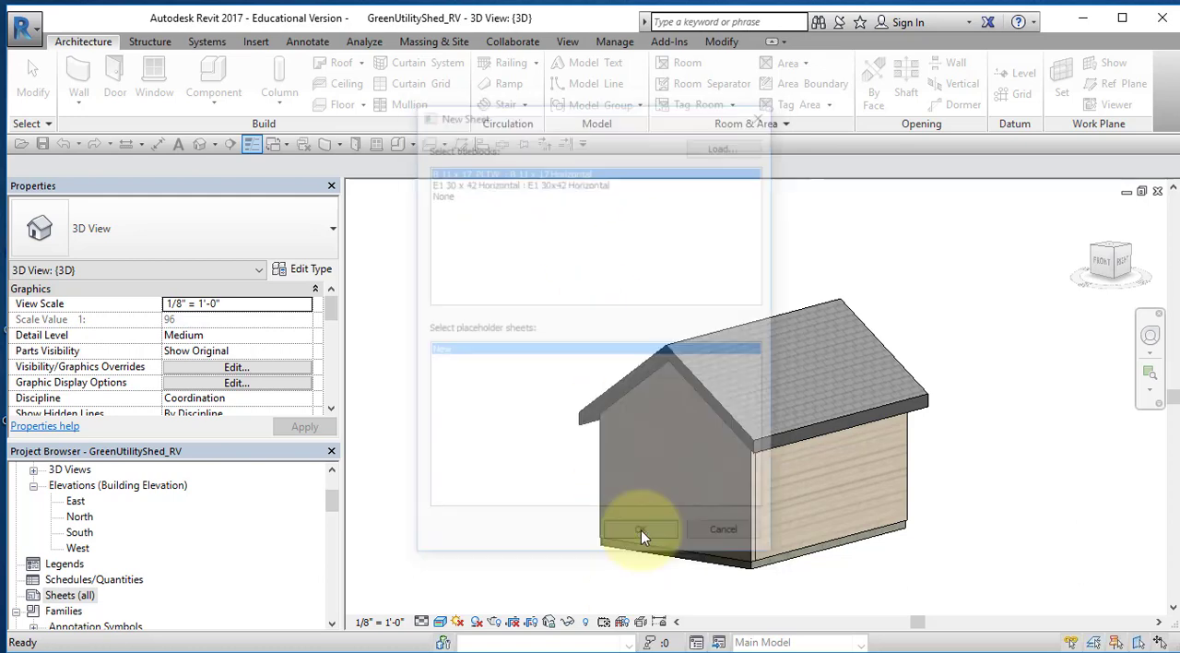
pyautogui.click(639, 527)
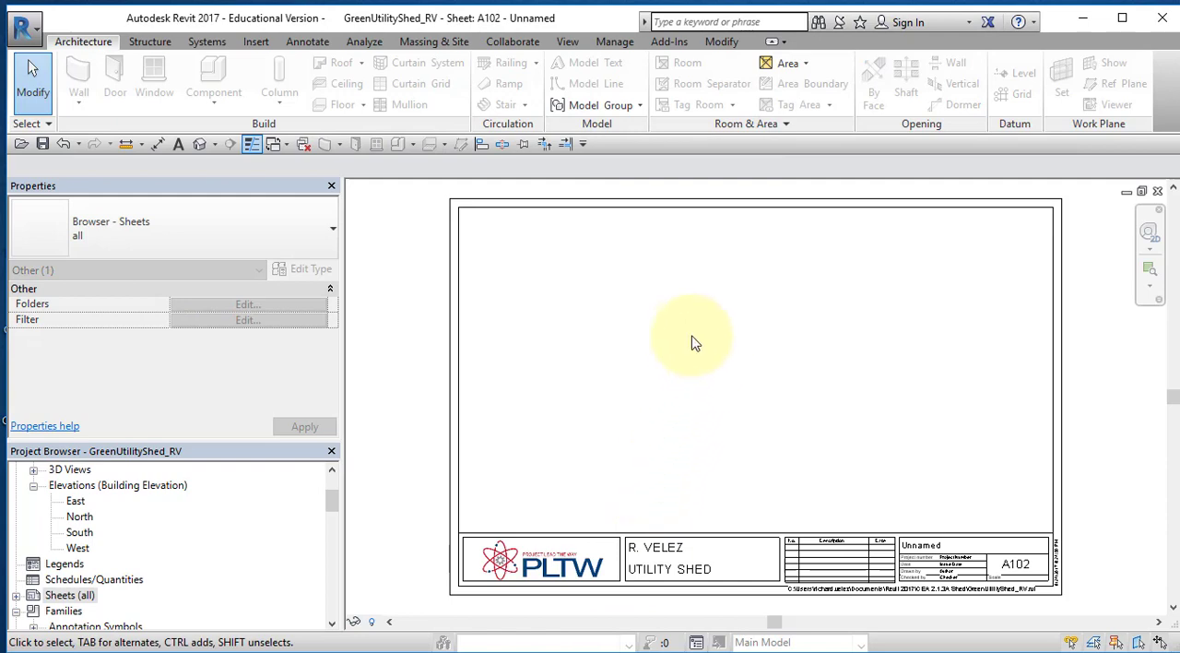
pyautogui.moveTo(962, 295)
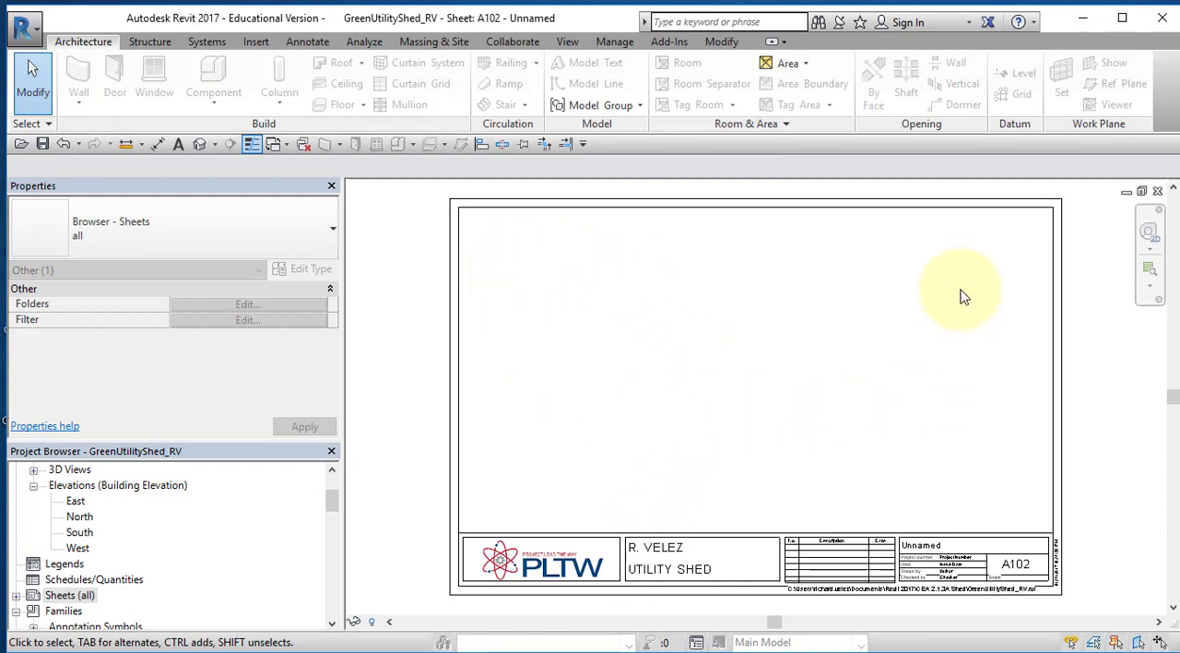
pyautogui.moveTo(334, 501)
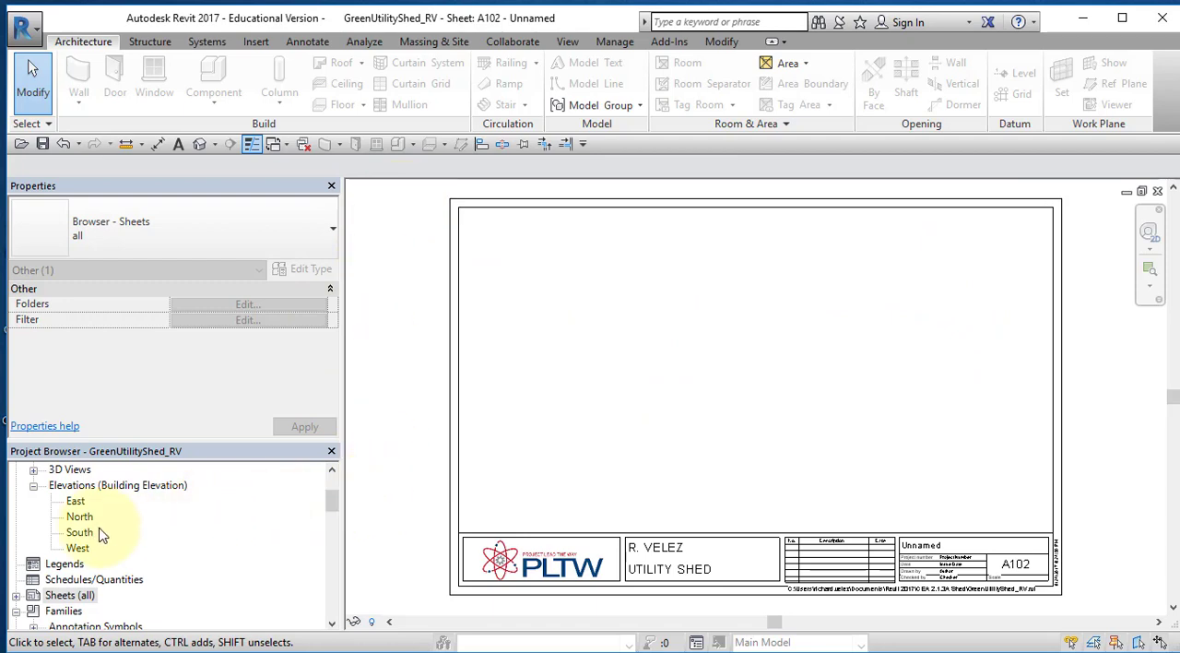
pyautogui.moveTo(144, 523)
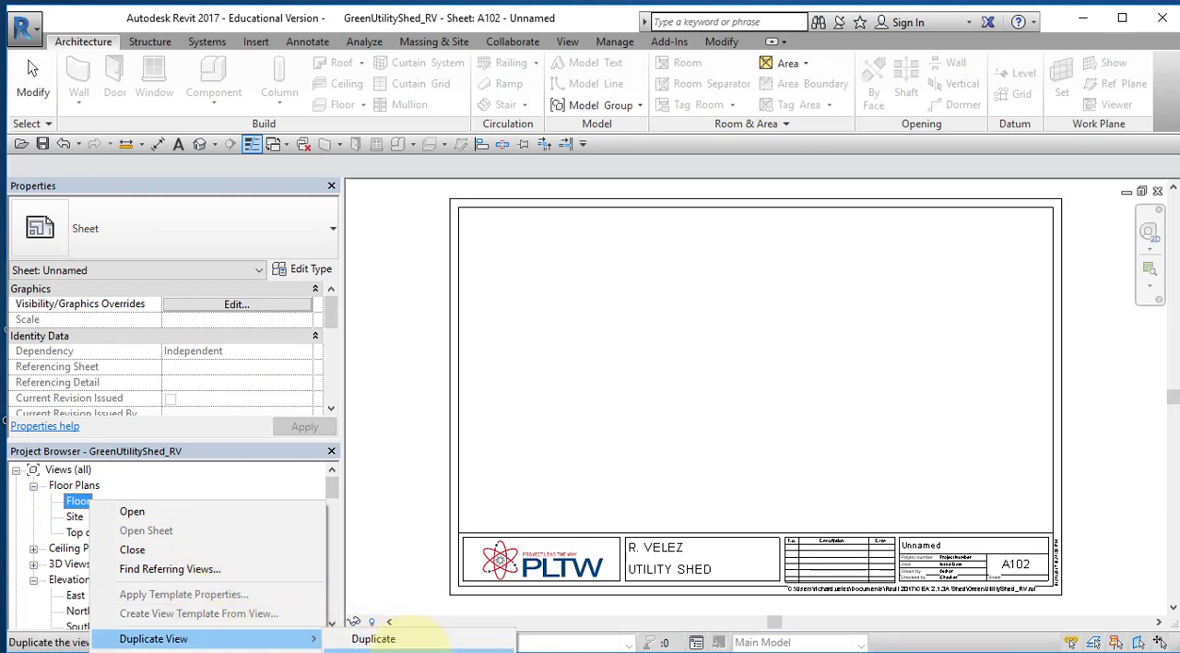
# Step: Duplicate the Floor plan view and rename the copy Floor Plan
pyautogui.click(372, 638)
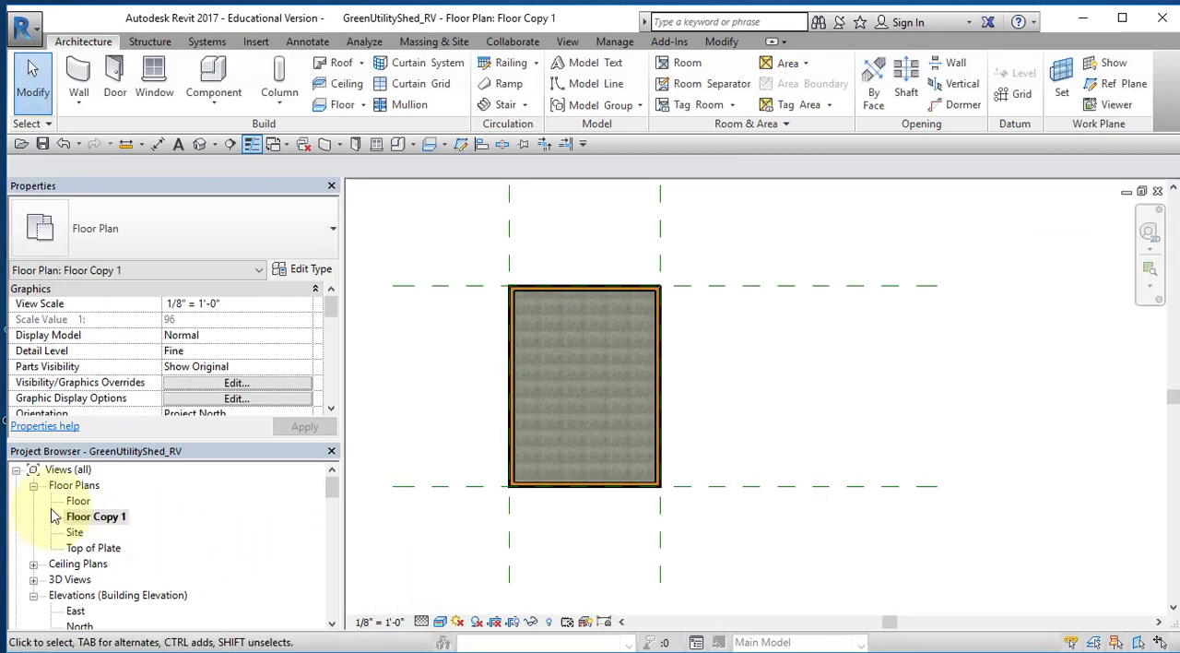
pyautogui.rightClick(96, 516)
pyautogui.write('Floor Pla')
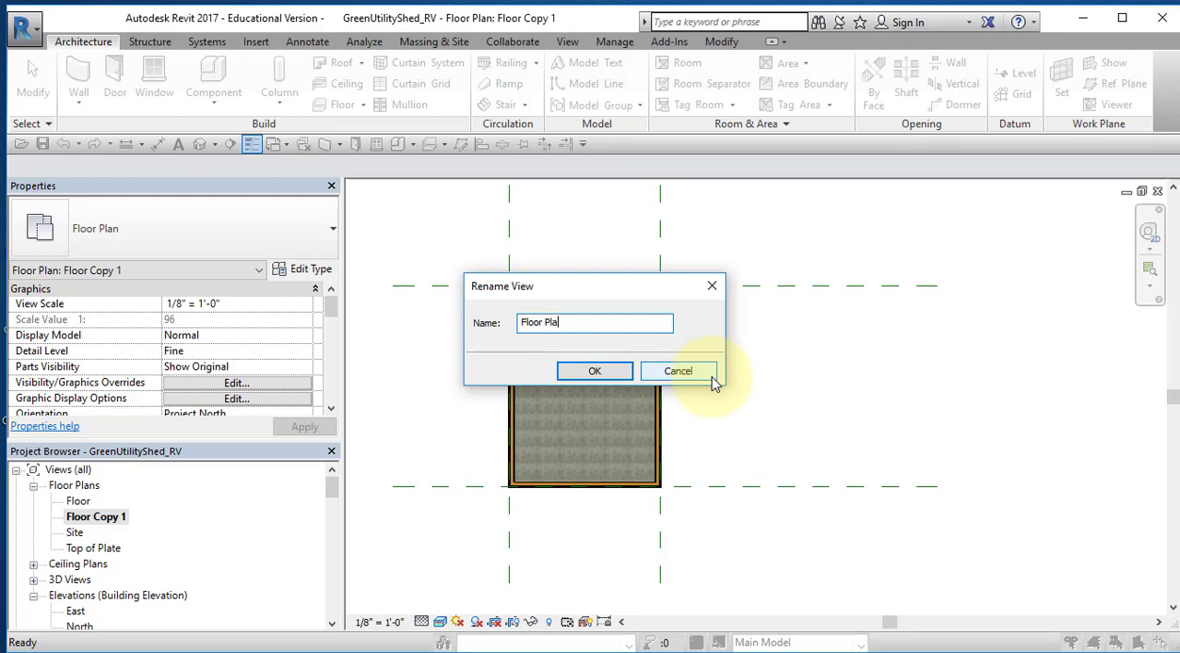
pyautogui.click(594, 369)
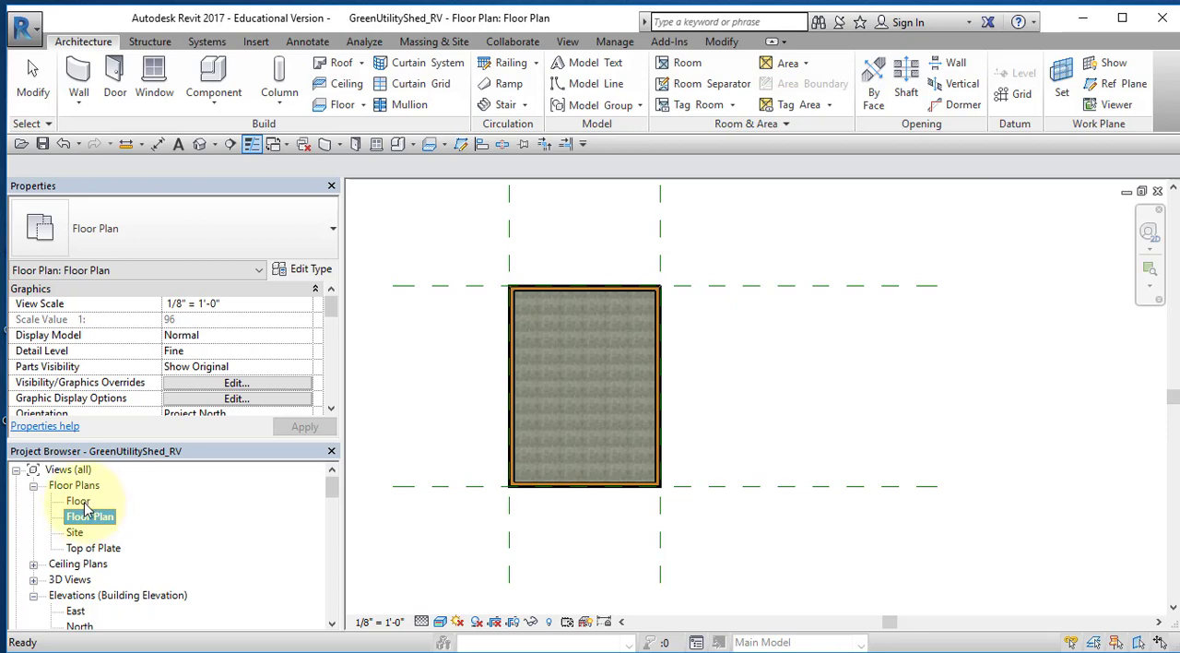
pyautogui.moveTo(479, 284)
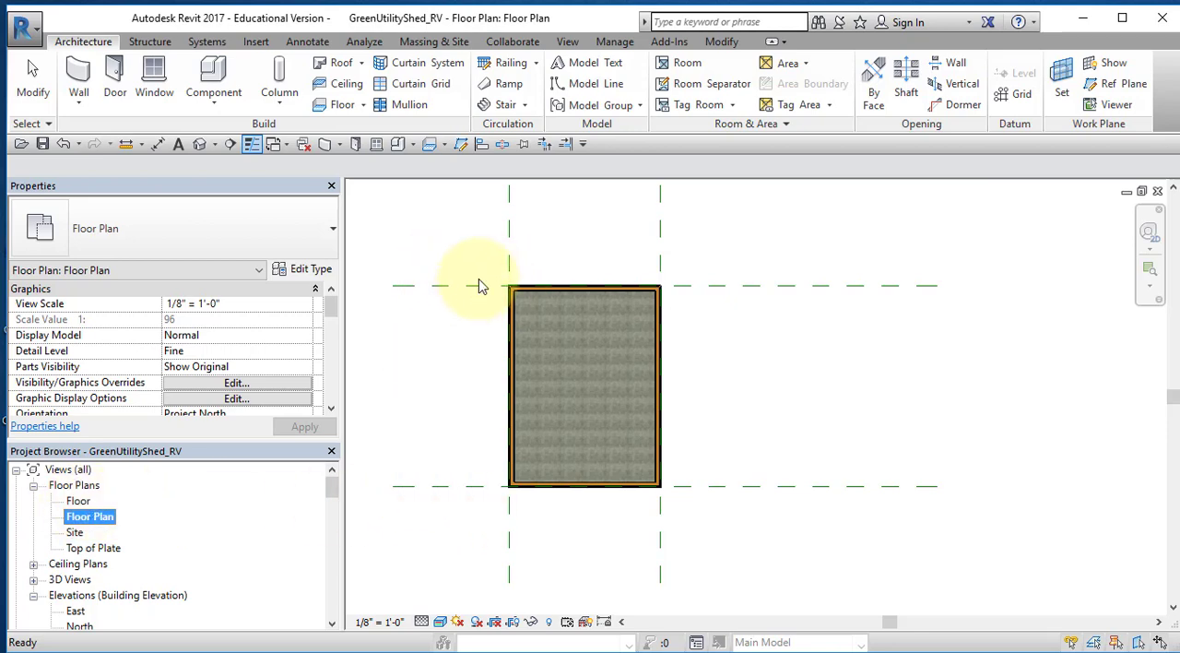
pyautogui.moveTo(477, 531)
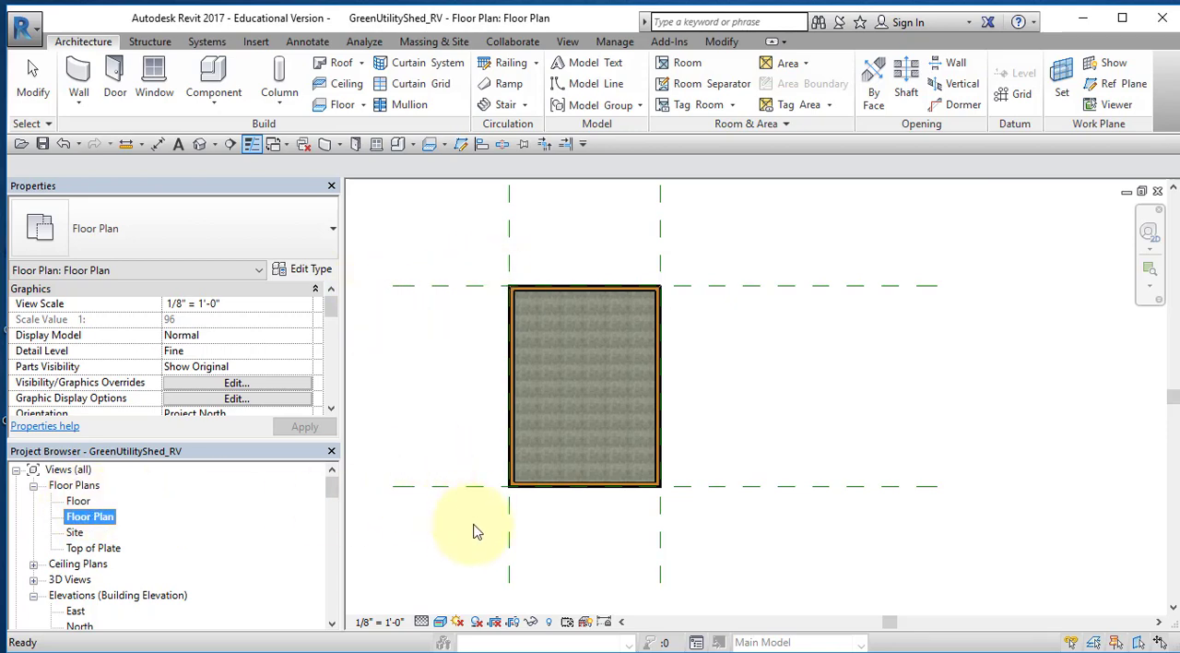
pyautogui.moveTo(488, 520)
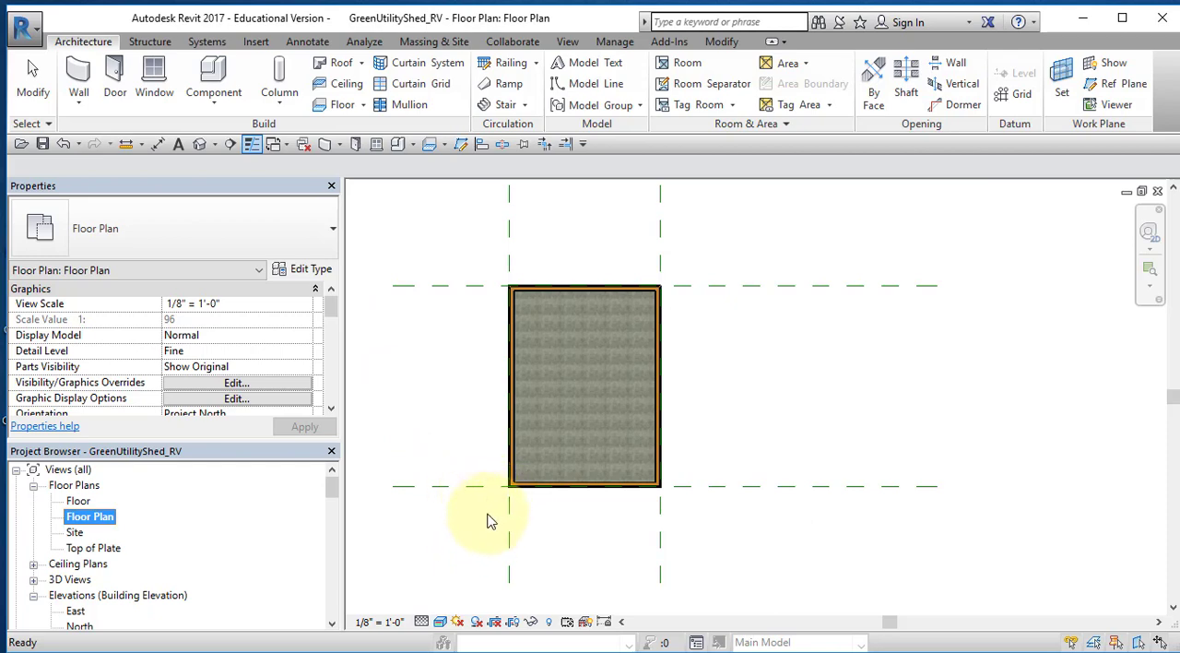
pyautogui.moveTo(376, 540)
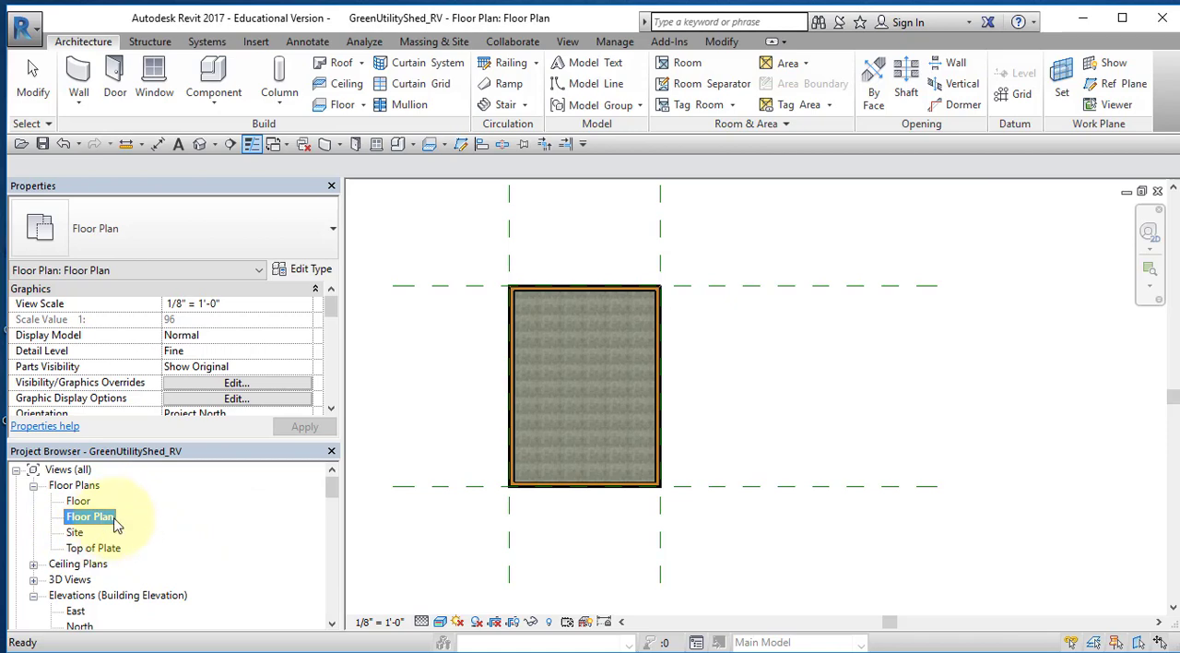
pyautogui.moveTo(458, 483)
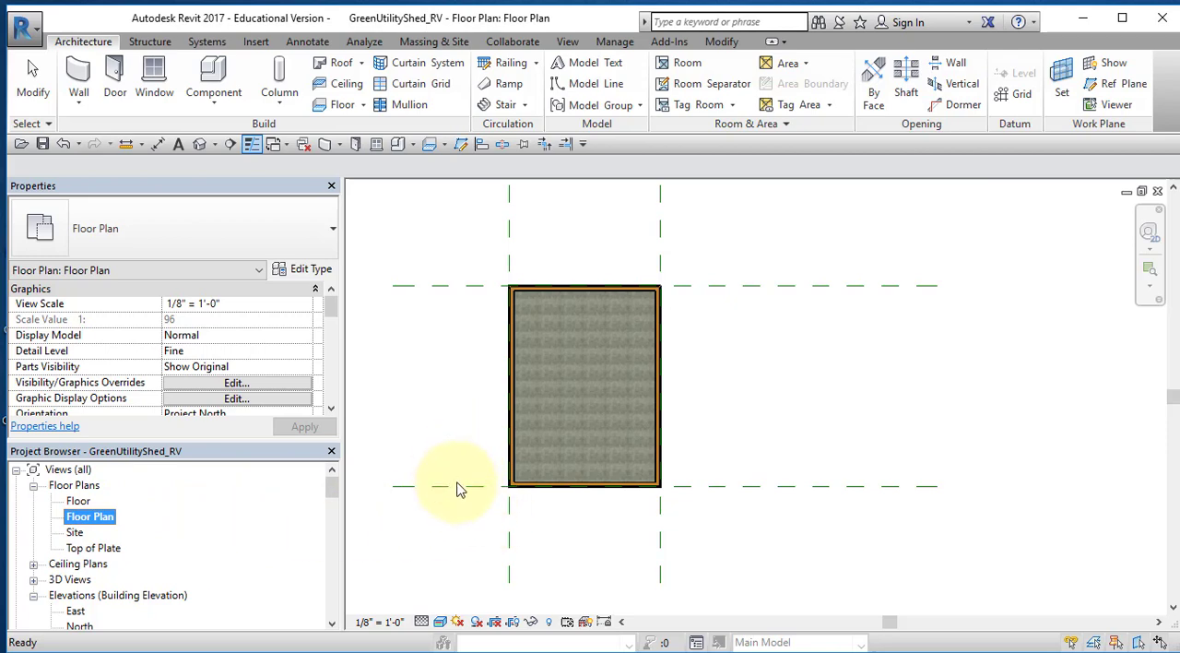
pyautogui.moveTo(480, 531)
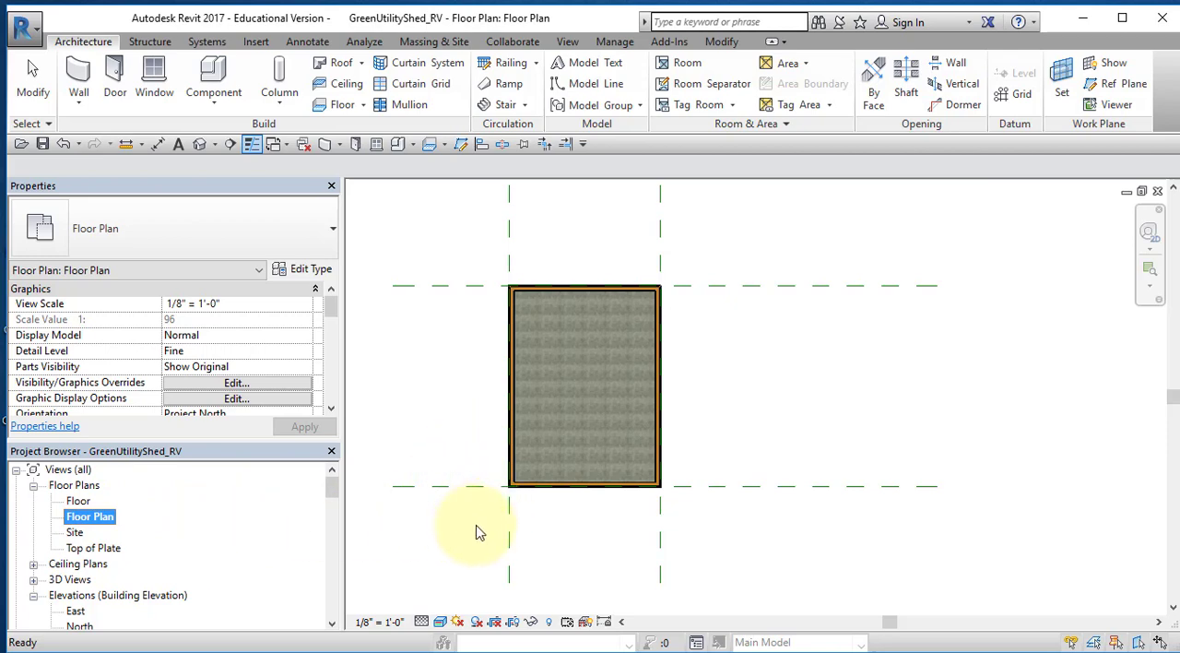
pyautogui.moveTo(431, 258)
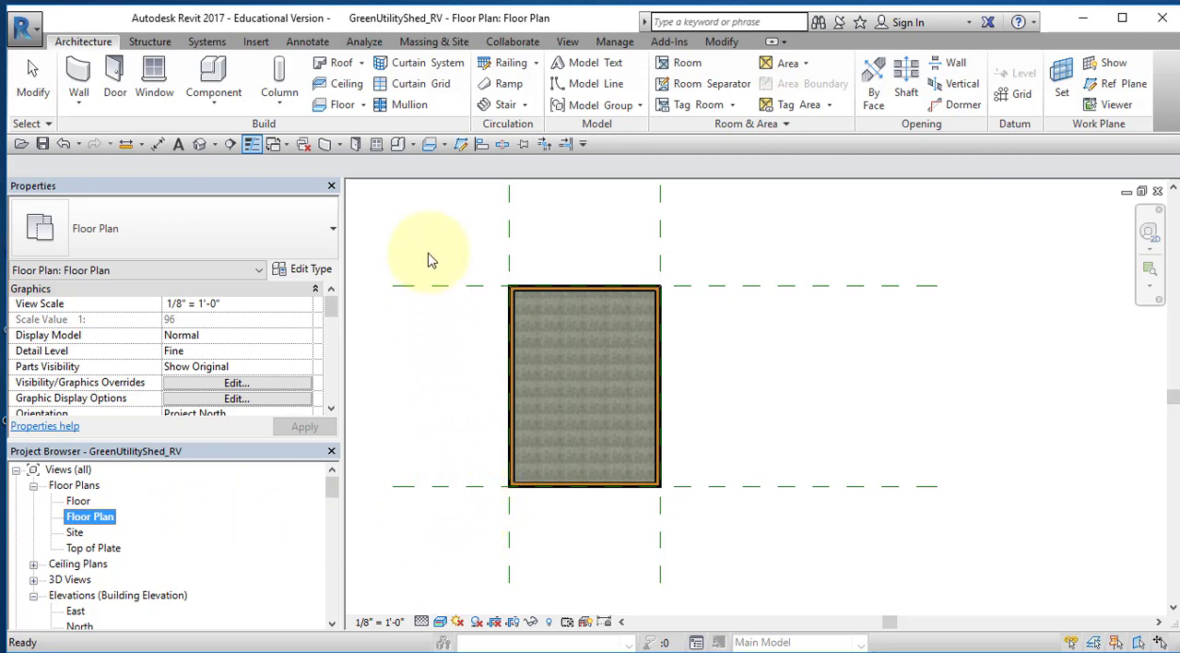
pyautogui.moveTo(783, 287)
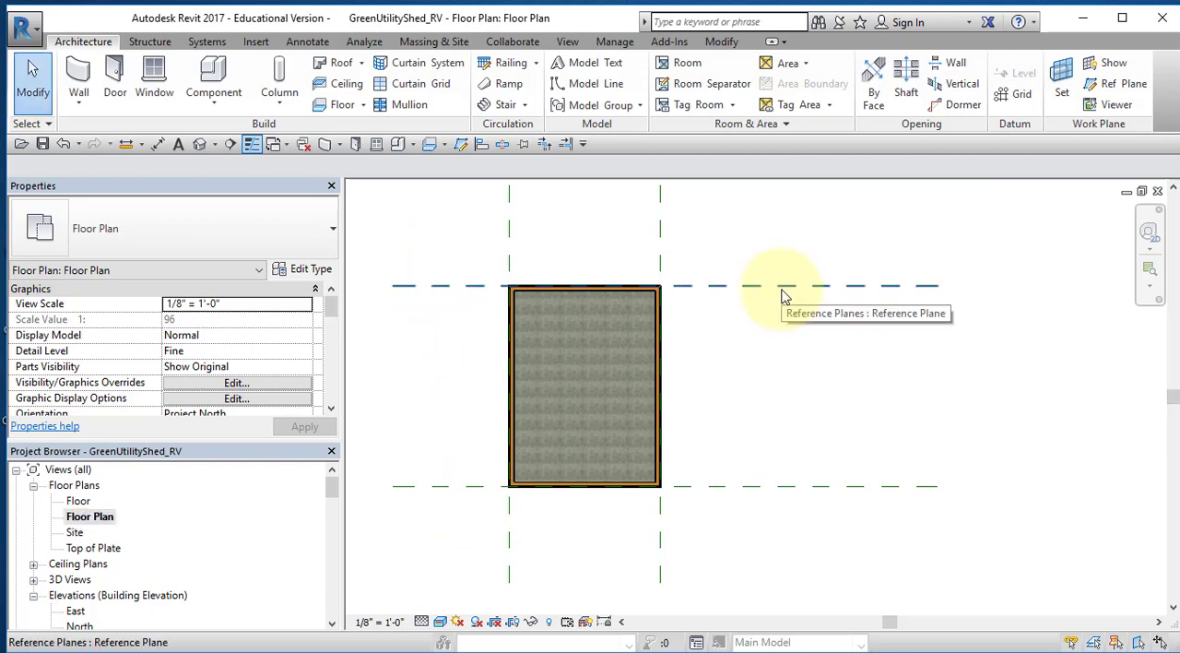
# Step: Hide the Reference Planes category via Temporary Hide/Isolate, leaving only the shed floor visible
pyautogui.click(784, 285)
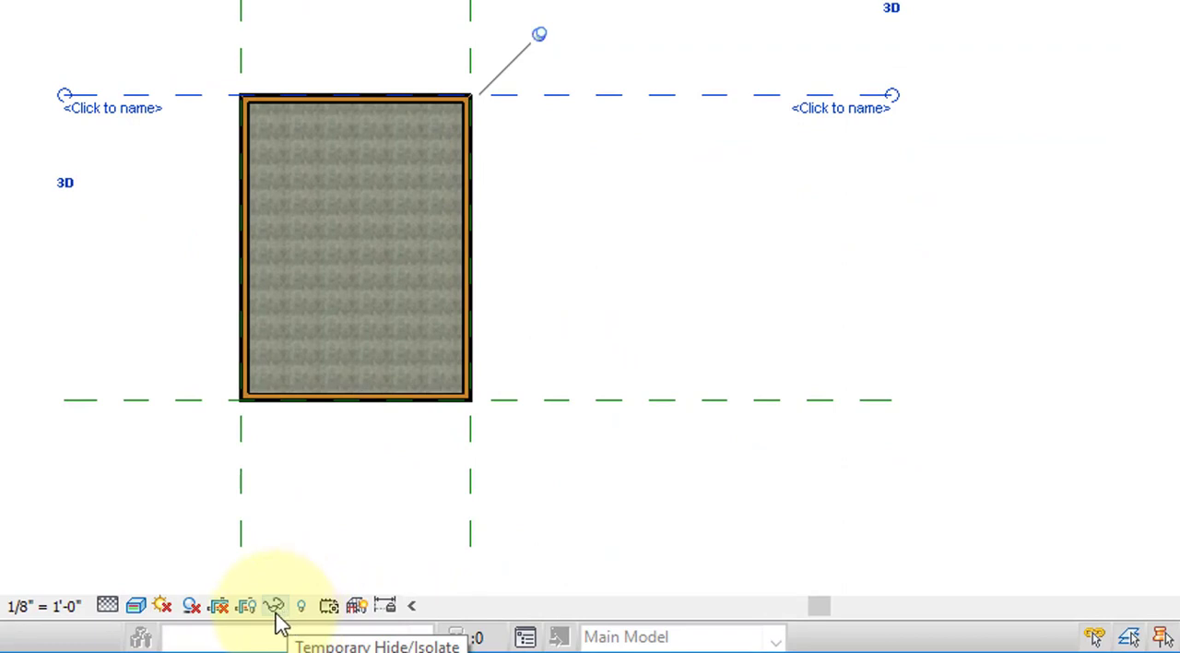
pyautogui.click(273, 605)
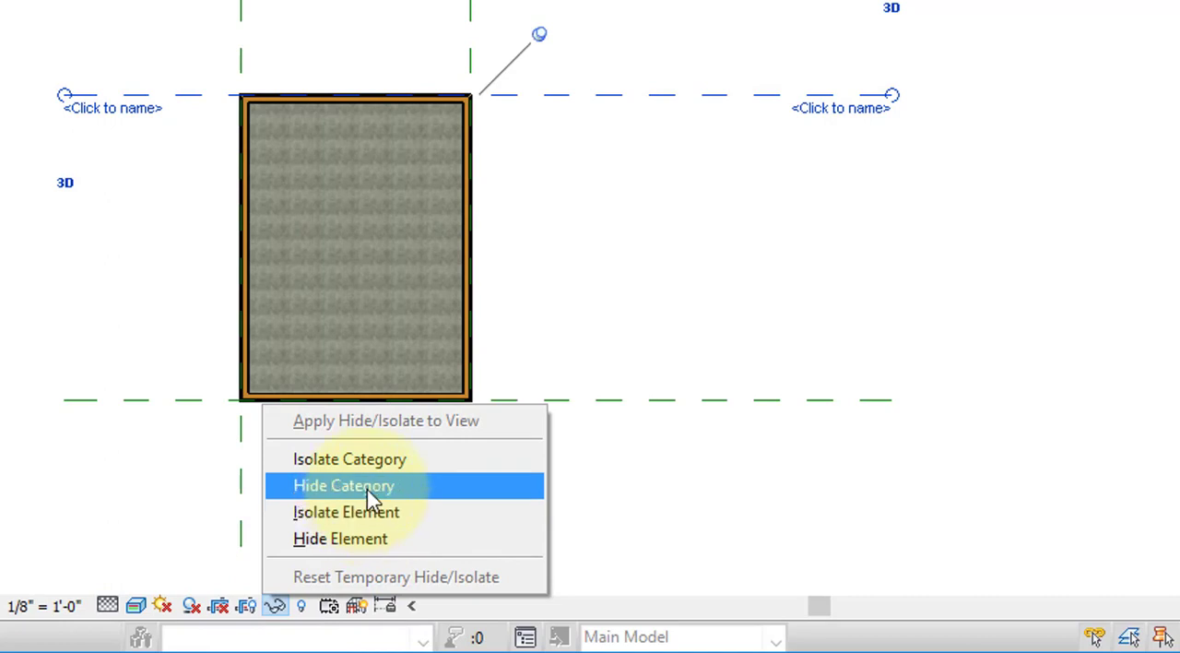
pyautogui.click(342, 485)
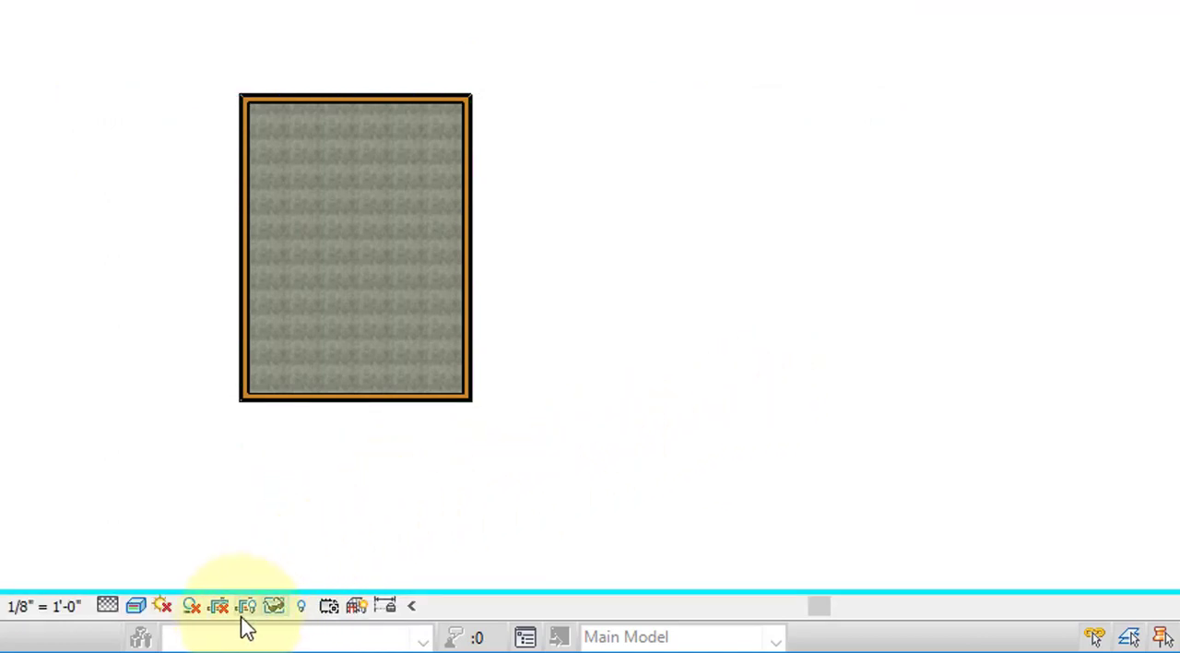
pyautogui.moveTo(247, 604)
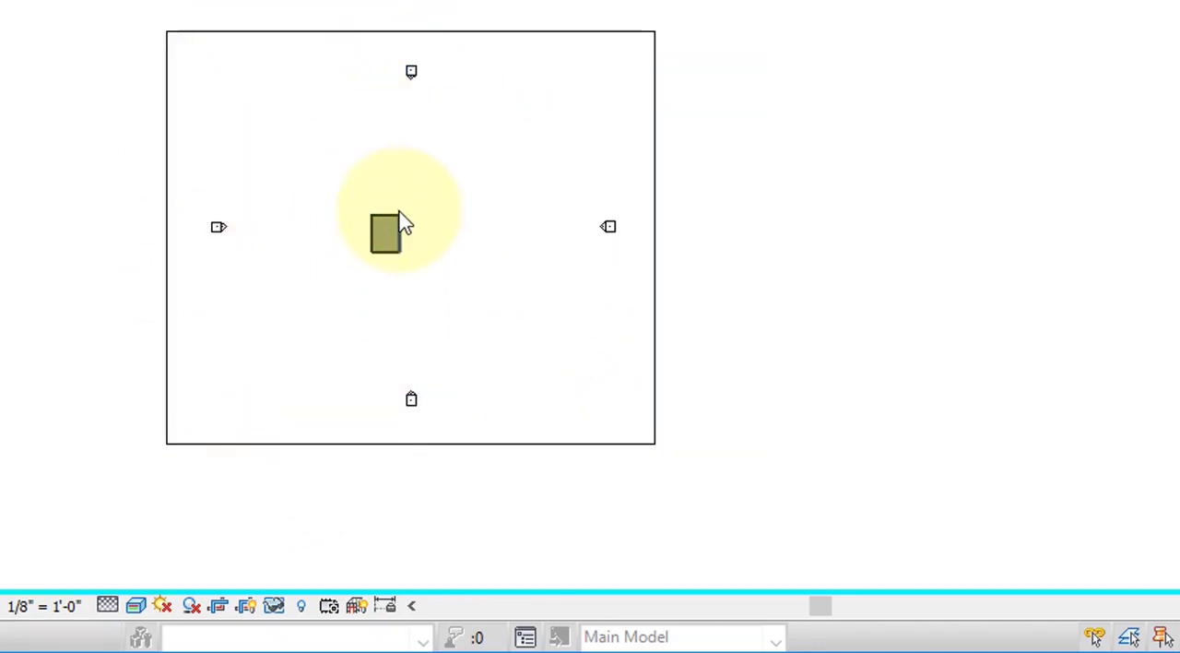
pyautogui.moveTo(369, 74)
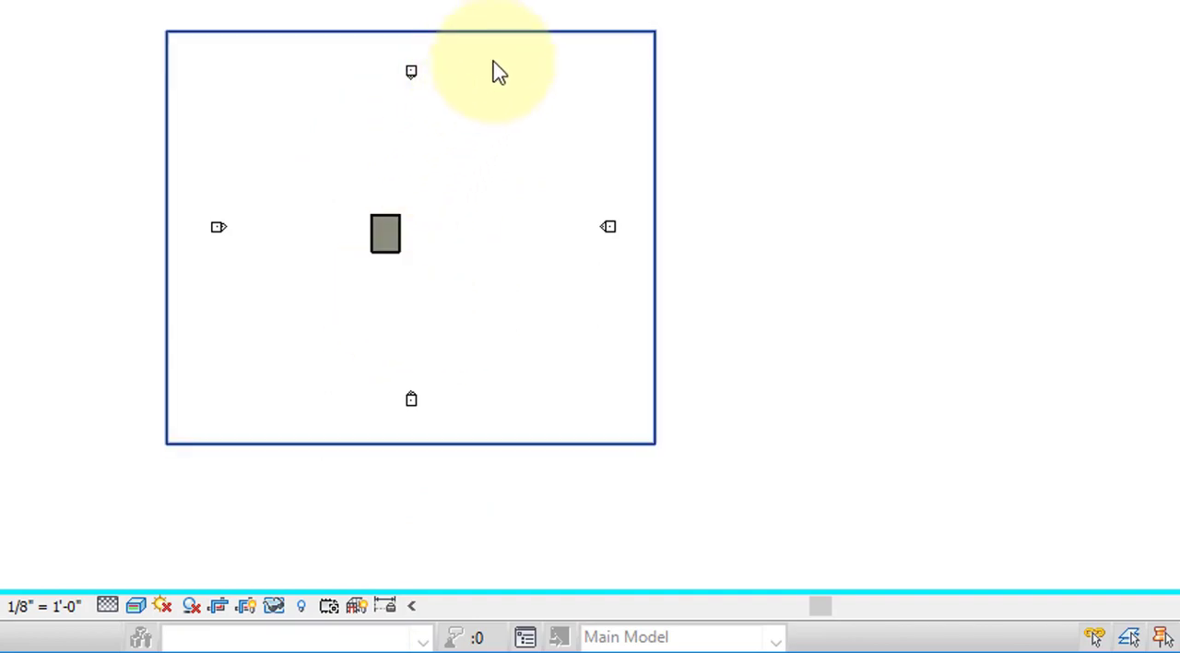
# Step: Drag the crop region grips inward so the crop box frames the shed floor tightly, then hide the boundary
pyautogui.click(409, 33)
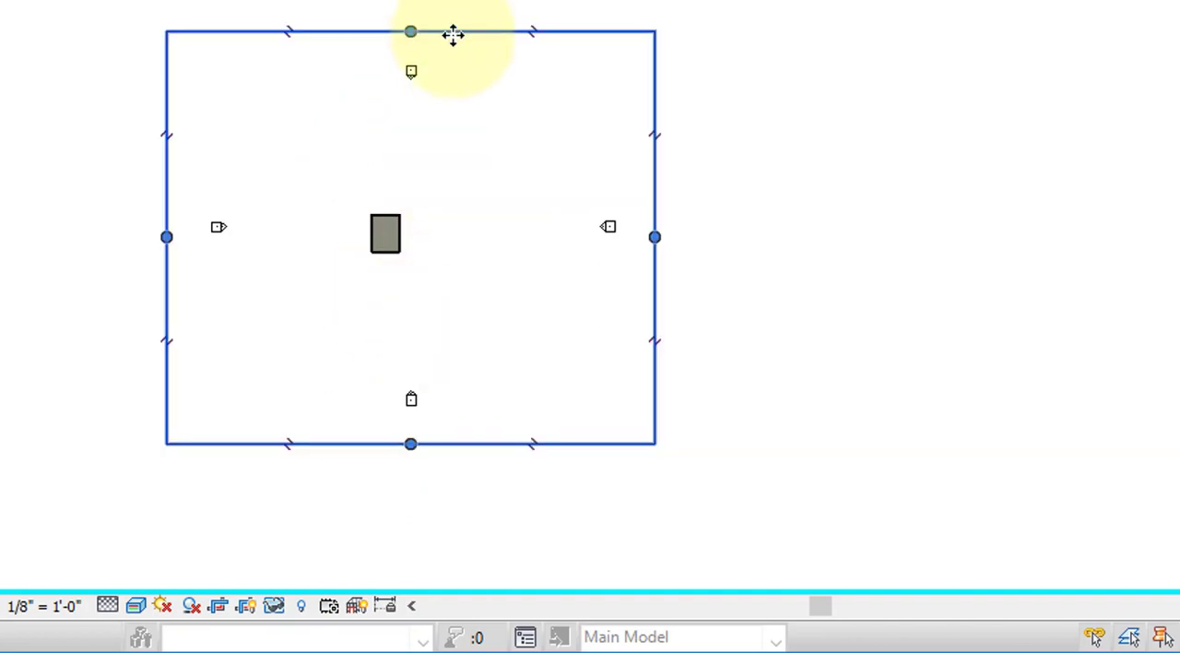
pyautogui.moveTo(424, 39)
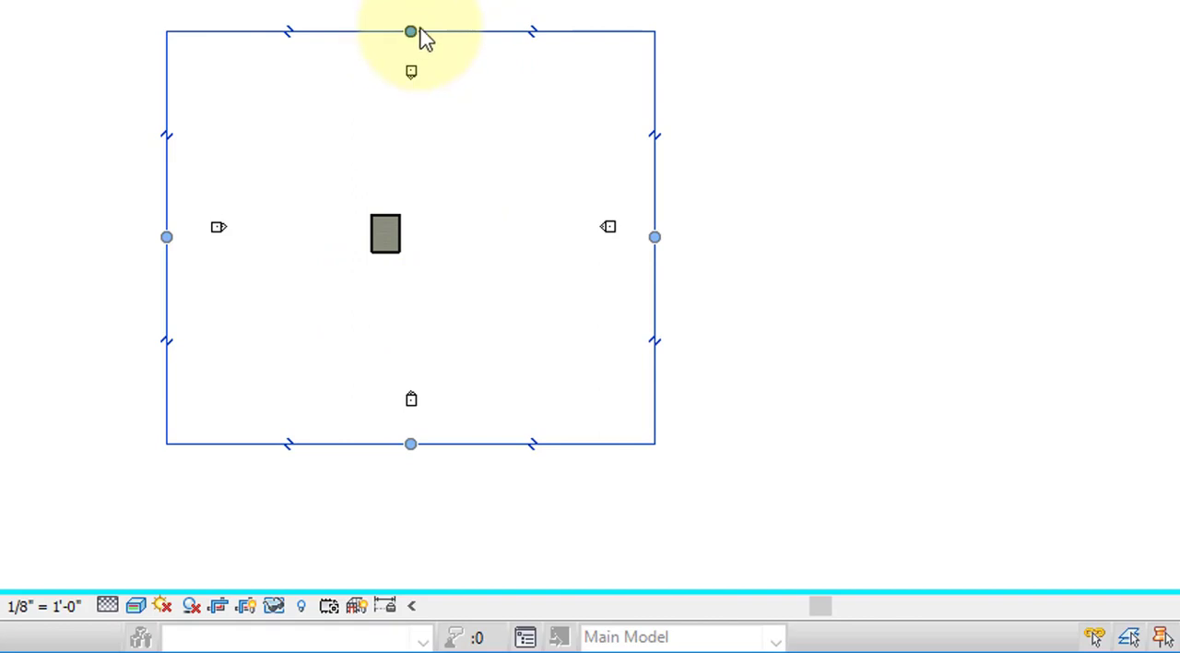
pyautogui.moveTo(409, 34); pyautogui.dragTo(410, 207)
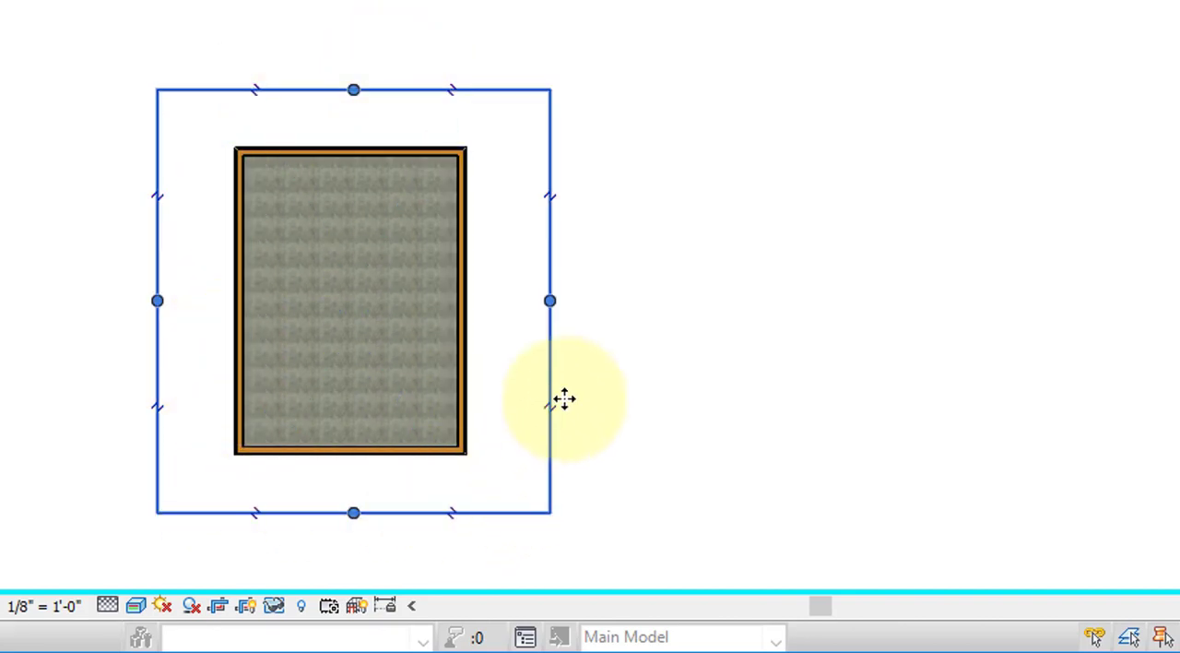
pyautogui.moveTo(451, 556)
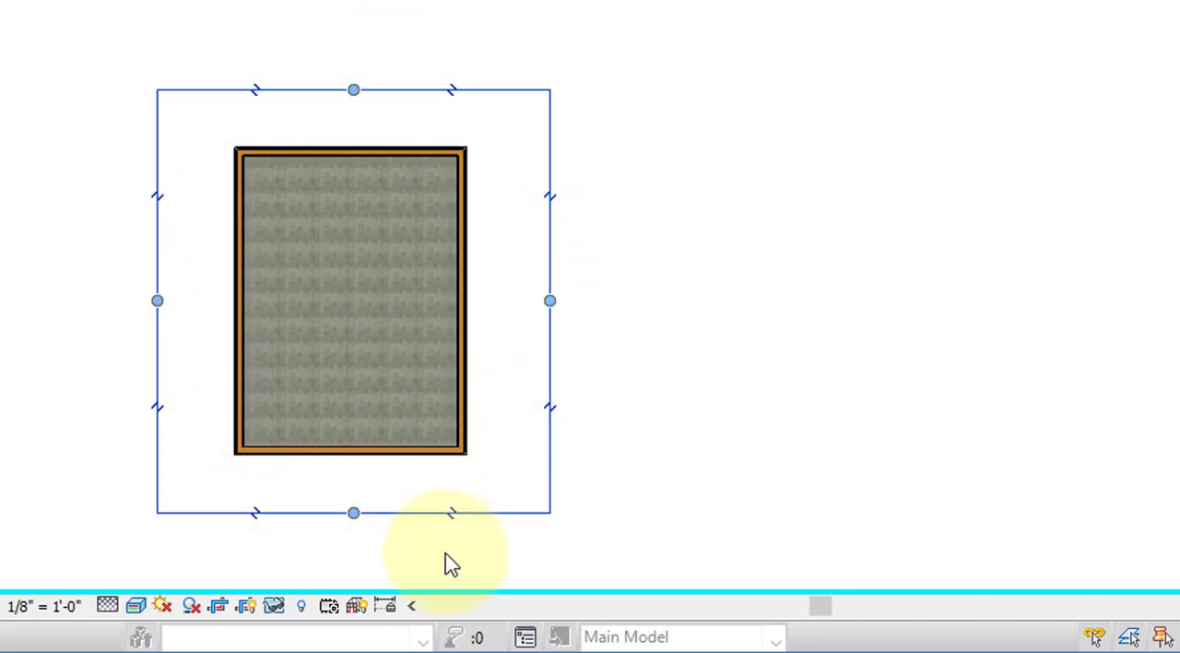
pyautogui.moveTo(320, 578)
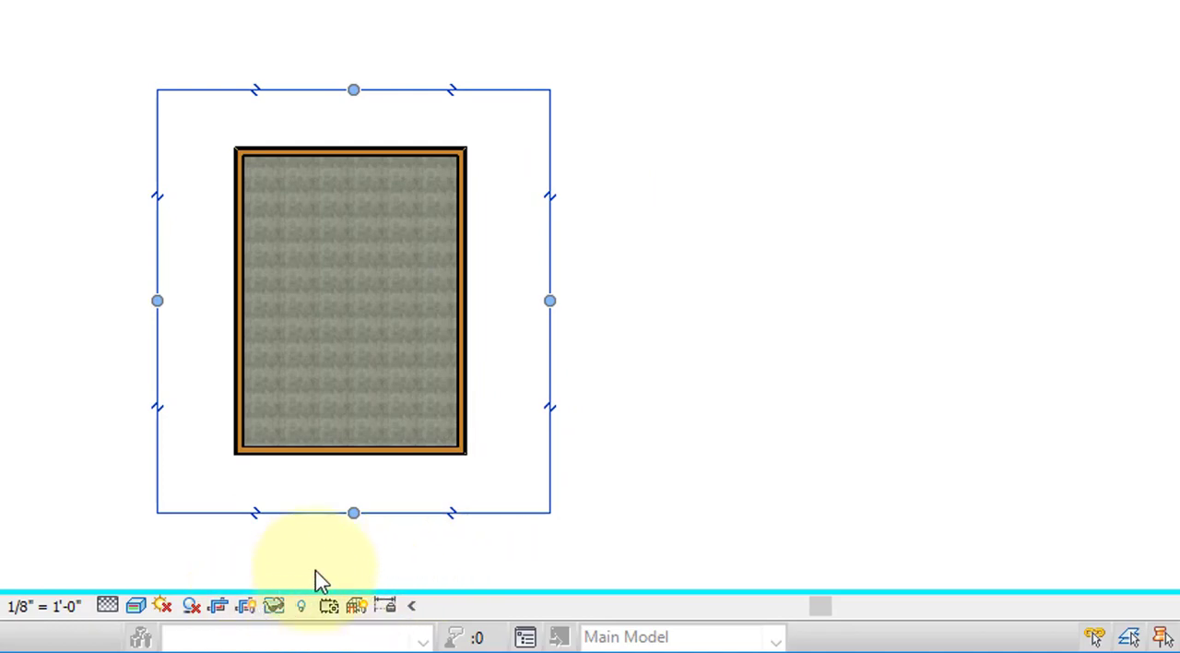
pyautogui.click(247, 605)
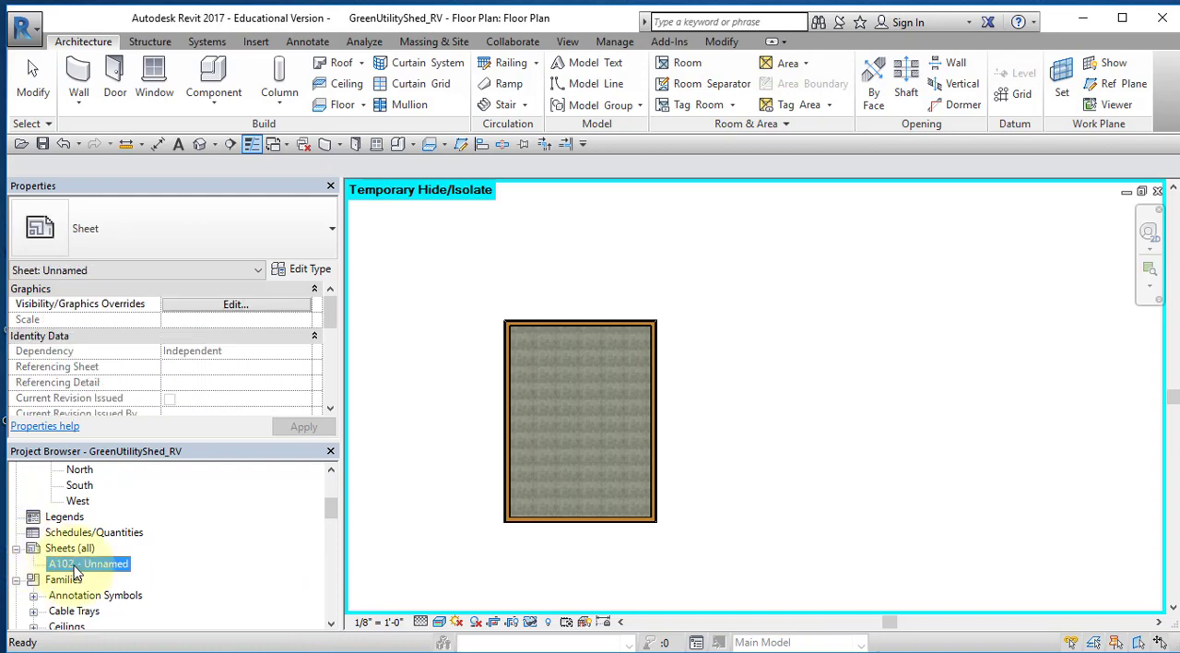
# Step: Place the cropped Floor Plan viewport on sheet A102 with its title just beneath the plan
pyautogui.doubleClick(88, 565)
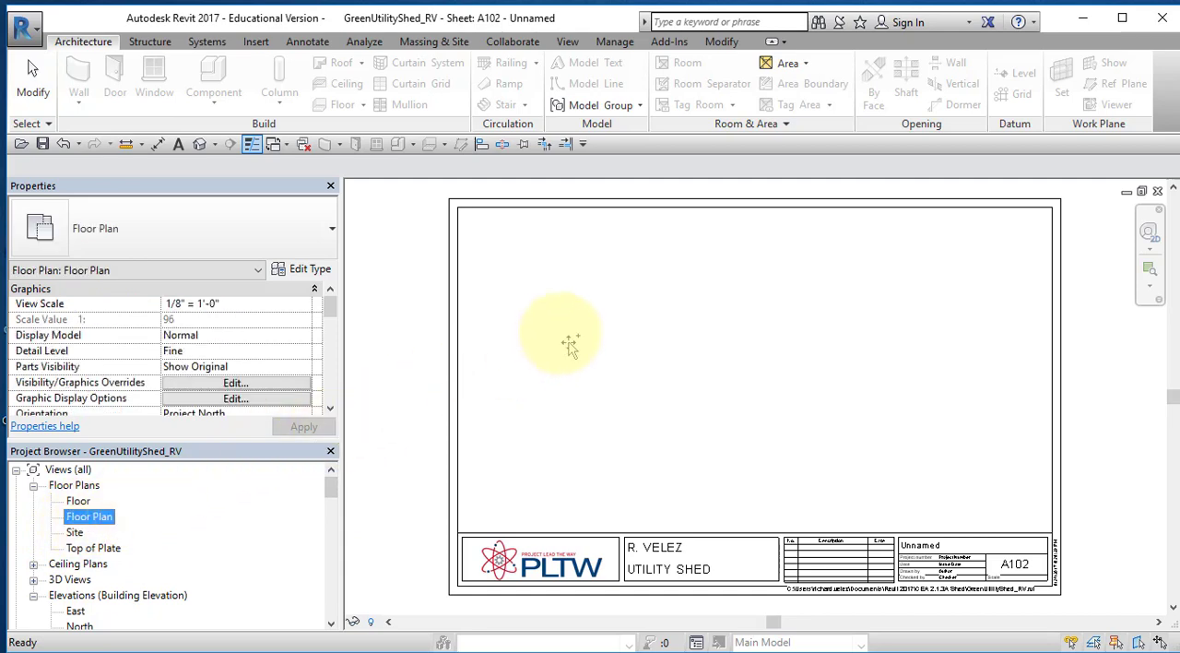
pyautogui.click(561, 347)
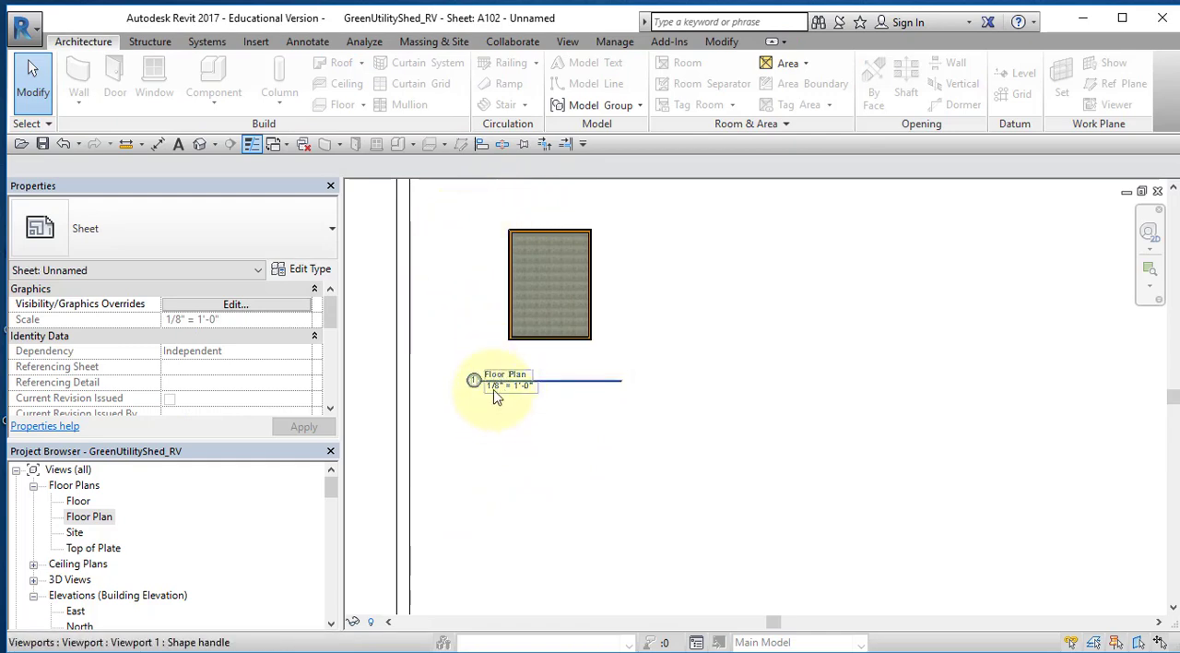
pyautogui.moveTo(549, 283); pyautogui.dragTo(582, 262)
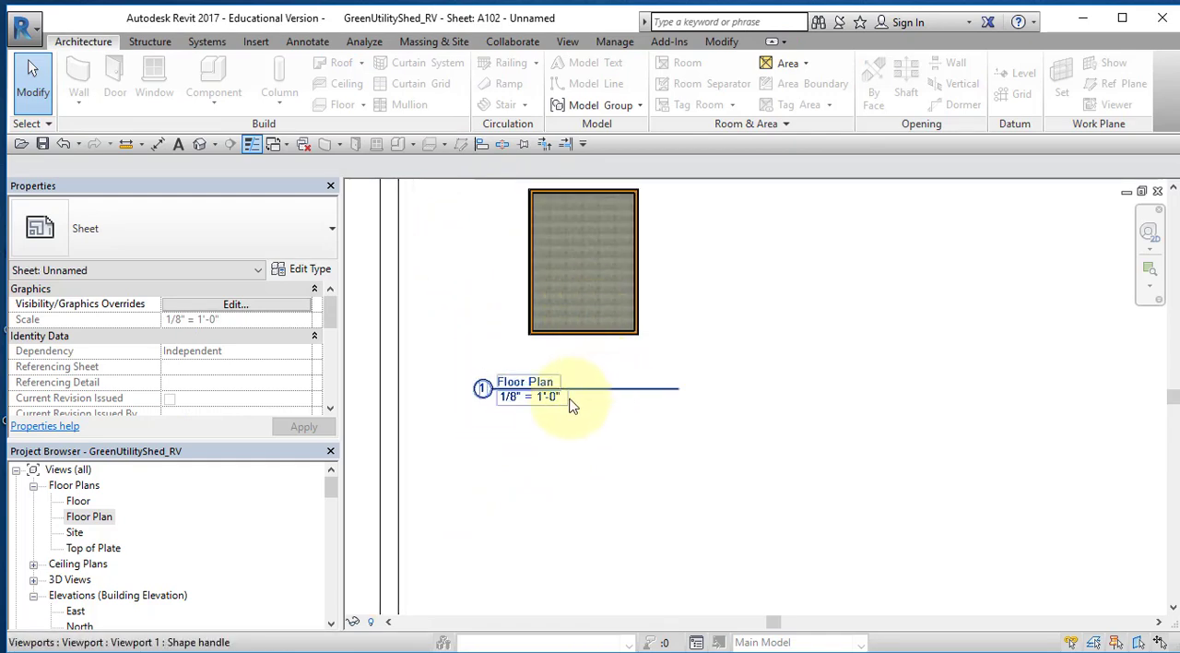
pyautogui.click(618, 520)
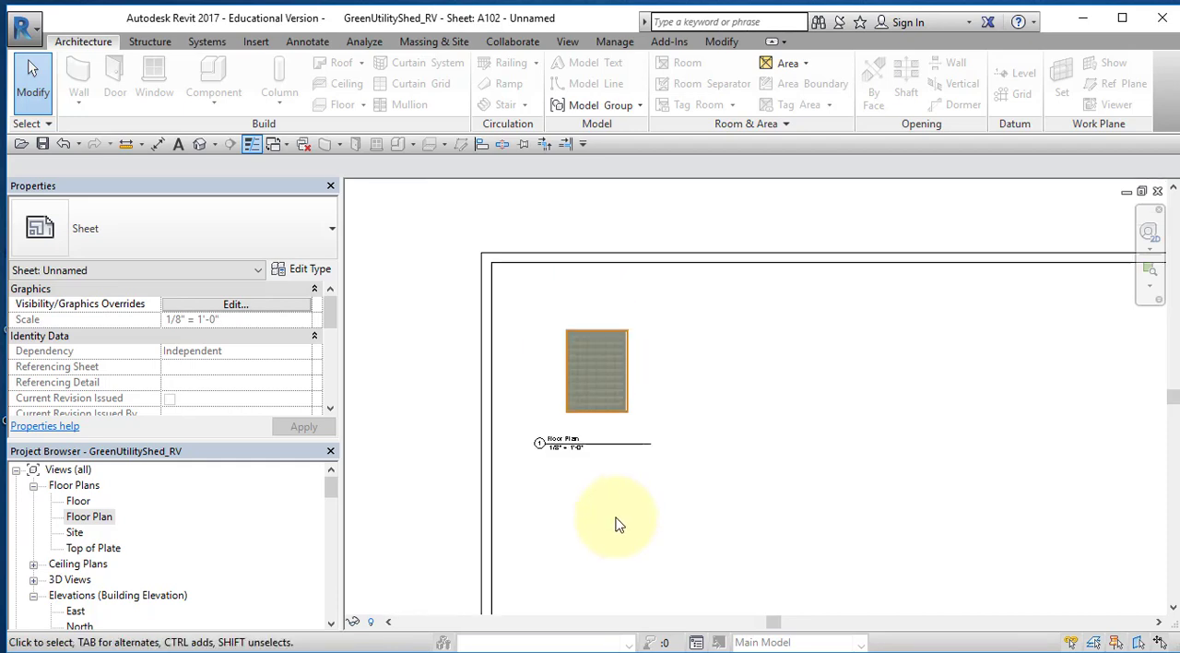
pyautogui.moveTo(618, 526); pyautogui.dragTo(594, 401)
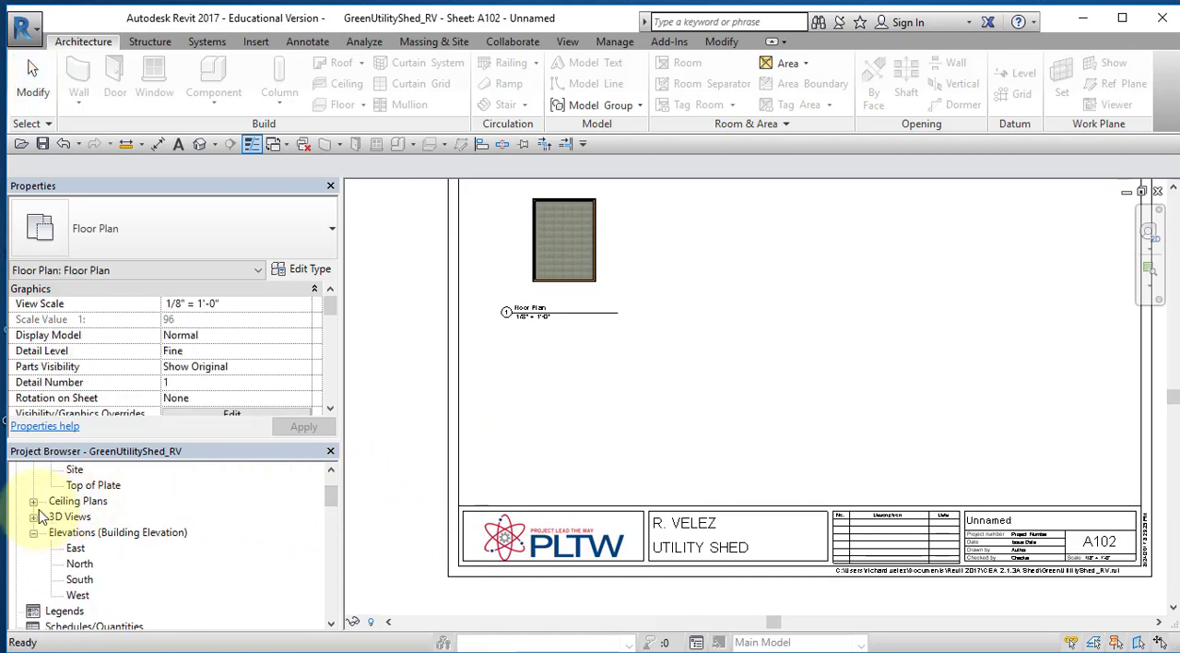
# Step: Duplicate the default {3D} view from the Project Browser
pyautogui.click(33, 516)
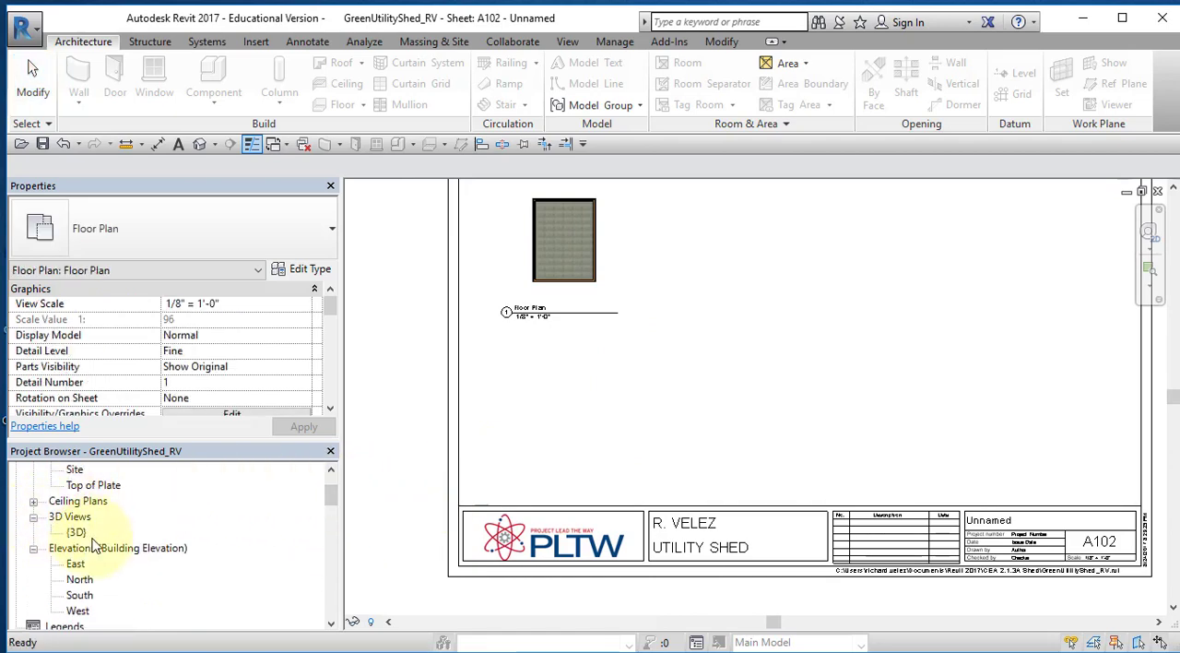
pyautogui.click(76, 533)
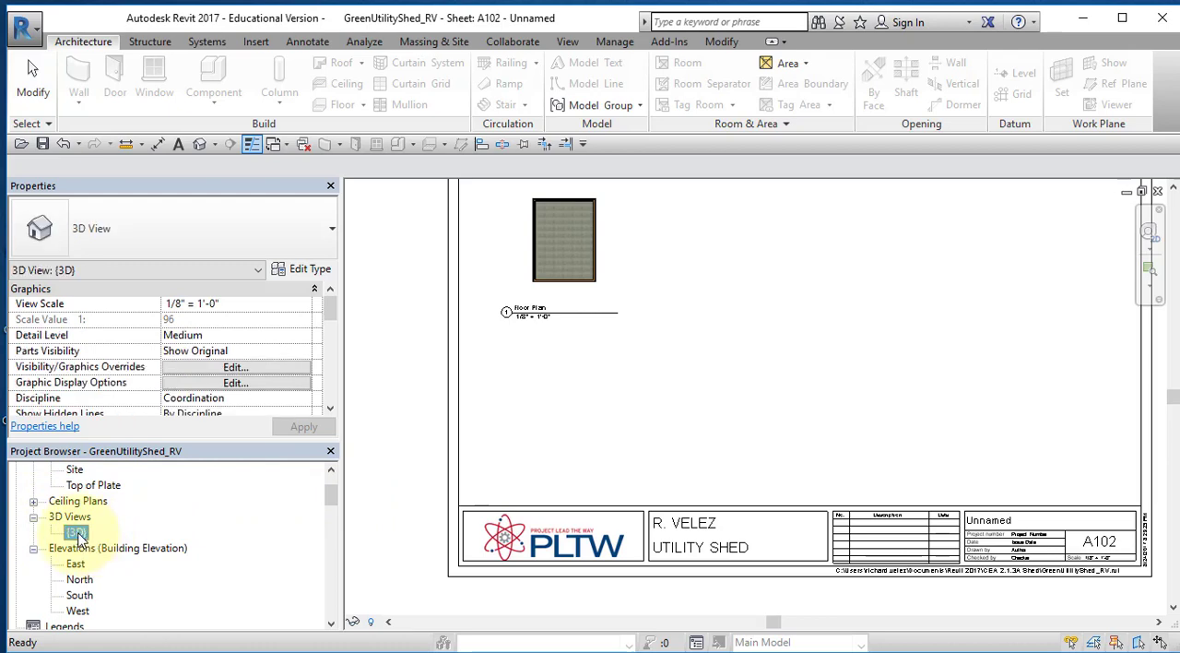
pyautogui.rightClick(74, 533)
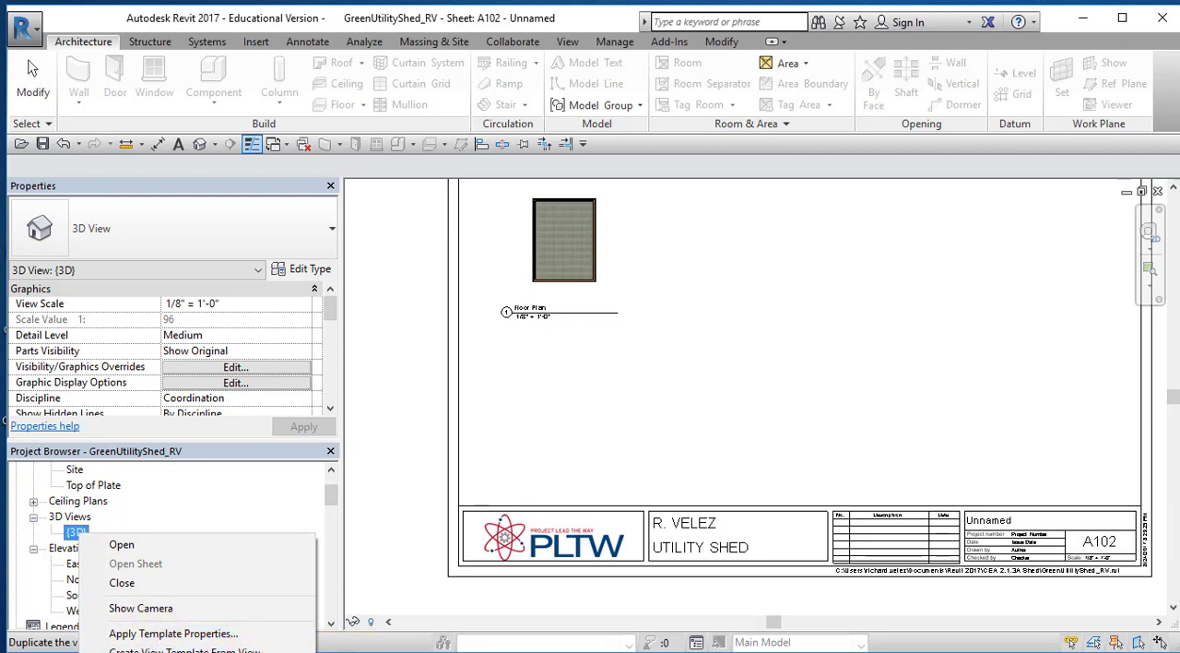
pyautogui.click(122, 544)
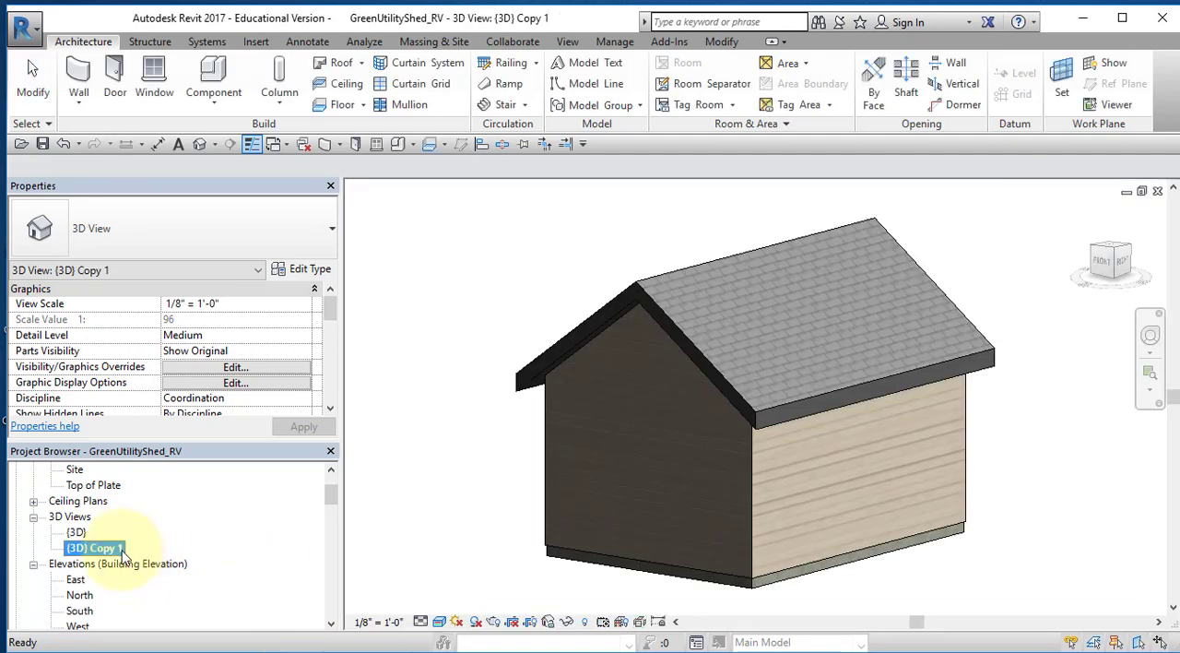
# Step: Rename the duplicated view to '3D View' and open it
pyautogui.rightClick(92, 548)
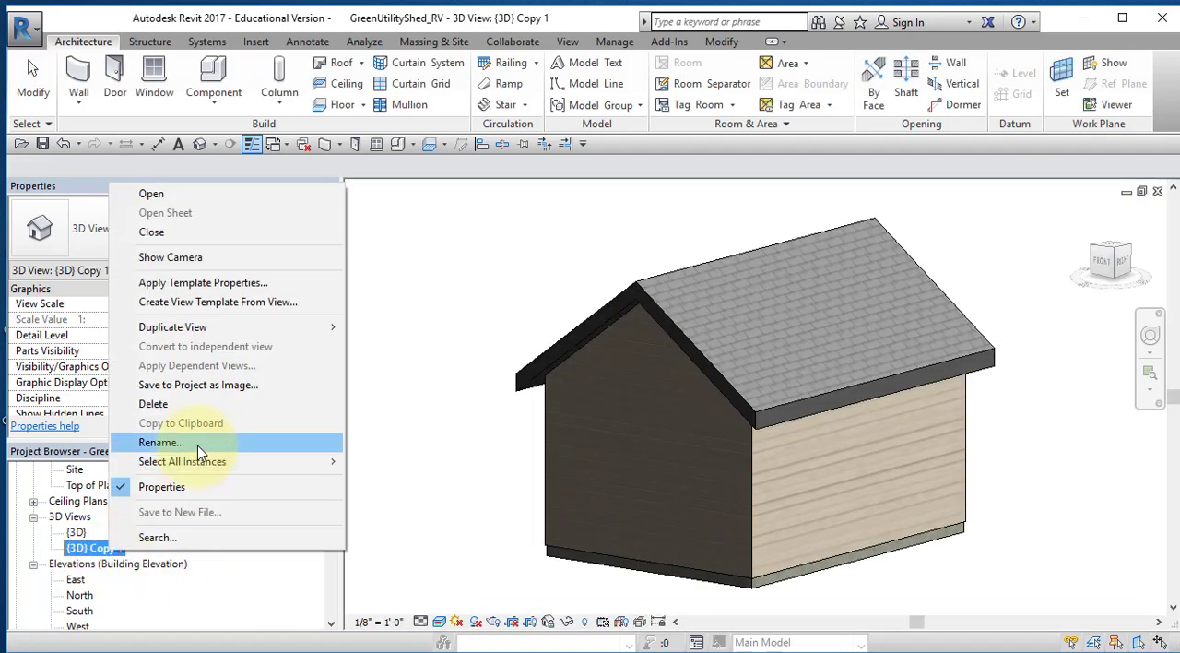
pyautogui.click(160, 442)
pyautogui.write('3D View')
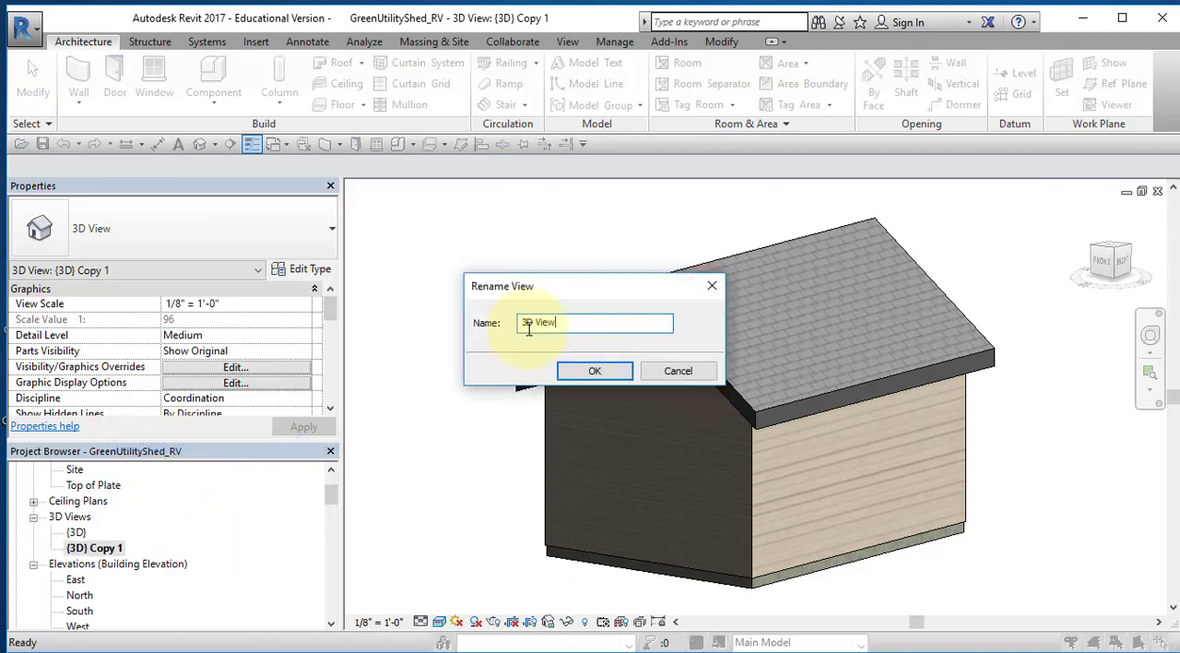
pyautogui.click(593, 369)
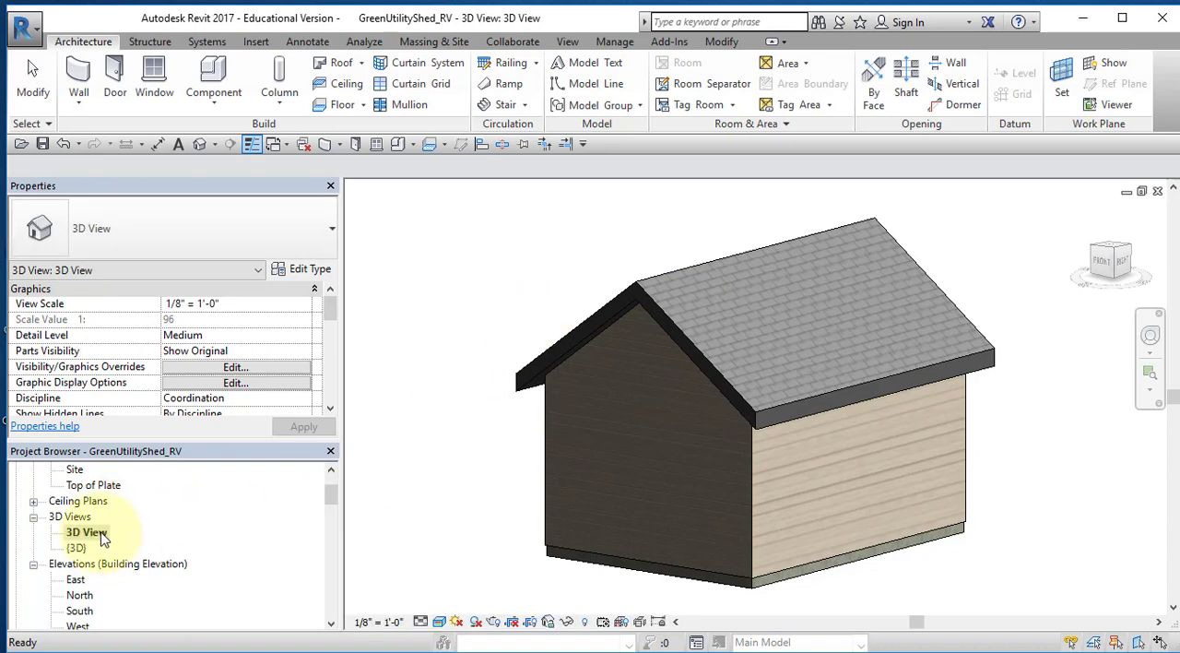
pyautogui.click(760, 512)
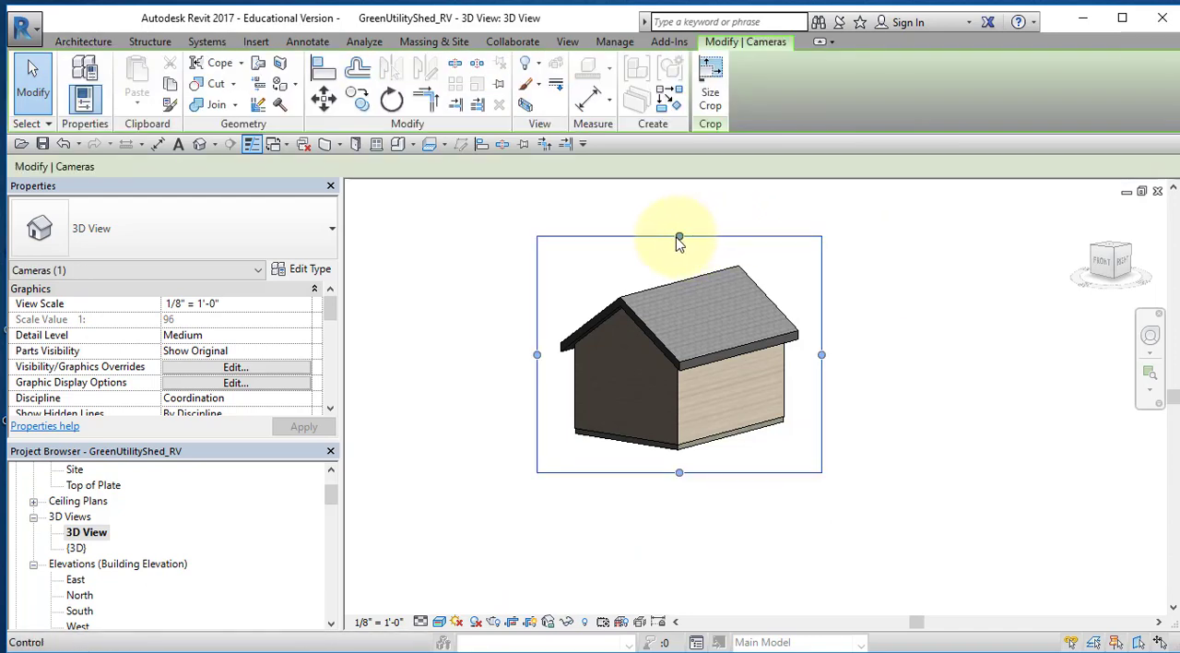
# Step: Pull the 3D View's crop region in tight around the shingled shed
pyautogui.click(678, 236)
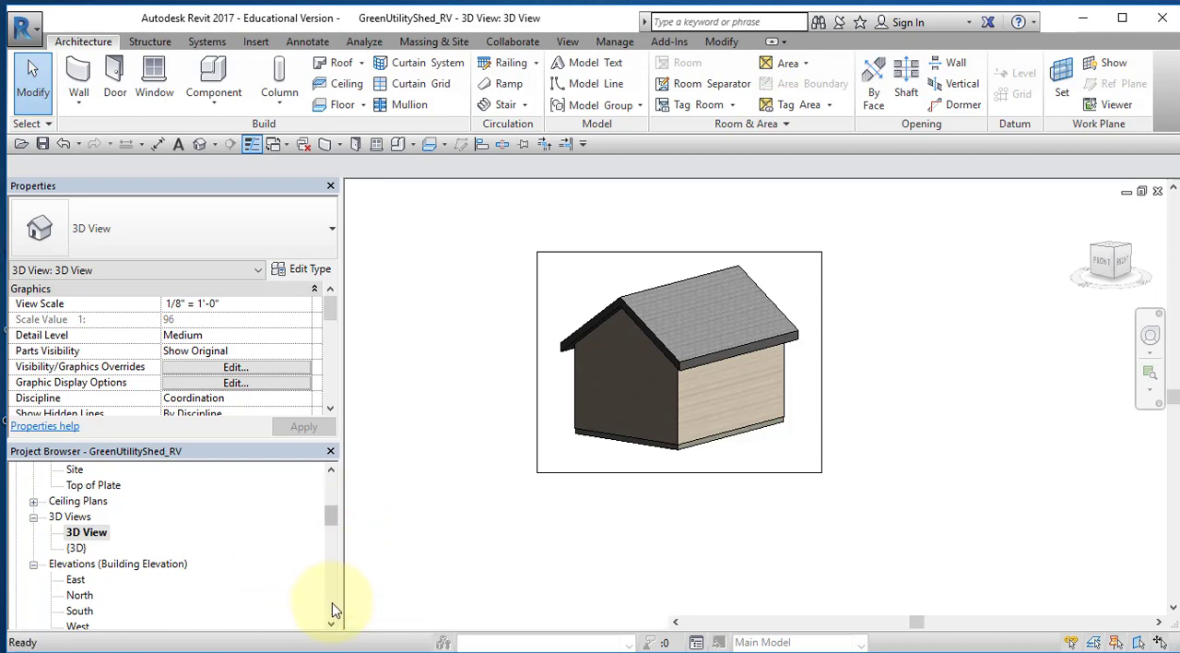
# Step: Reopen sheet A102 - Unnamed from the Sheets list in the Project Browser
pyautogui.scroll(-3)
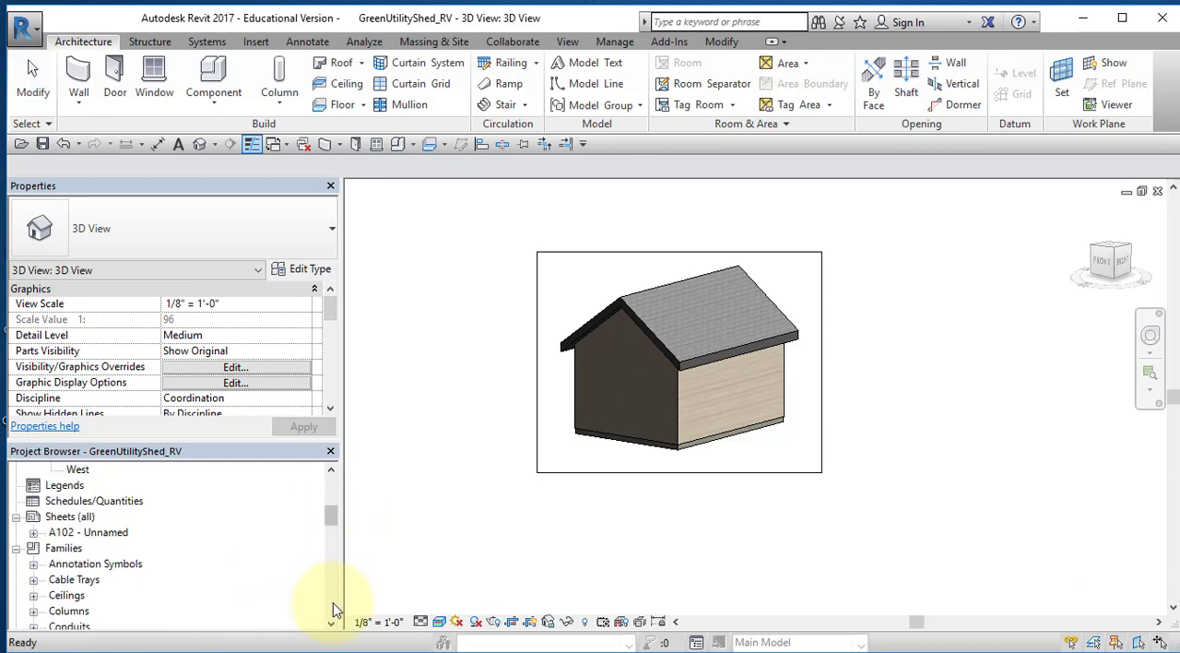
pyautogui.moveTo(88, 538)
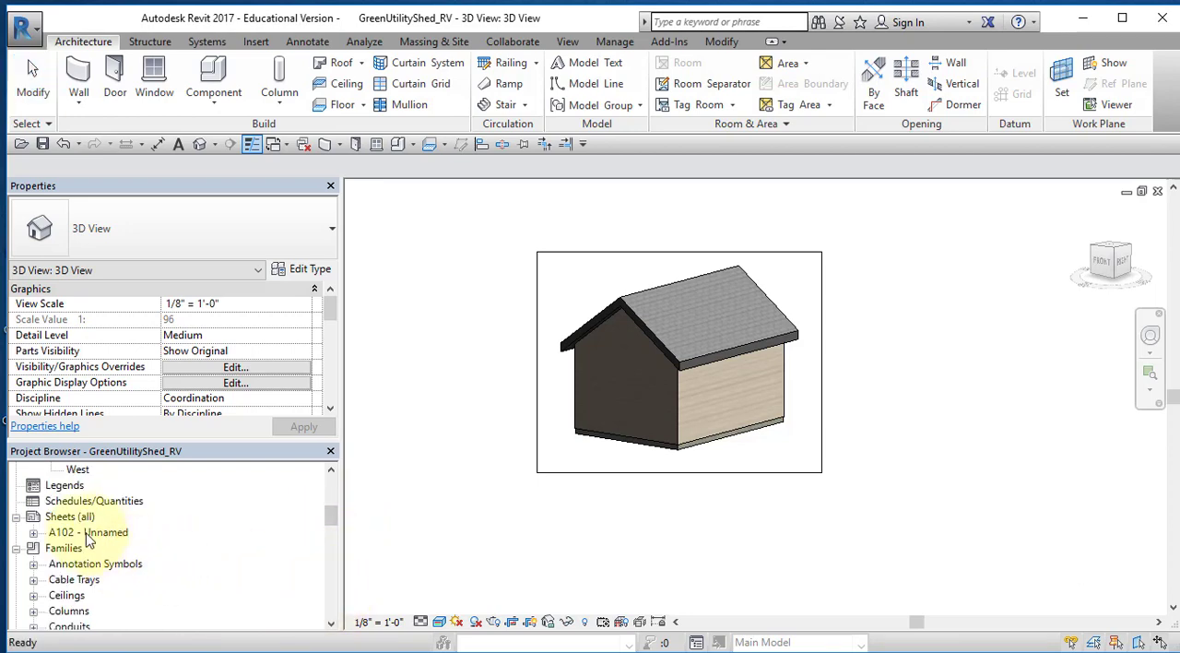
pyautogui.click(89, 531)
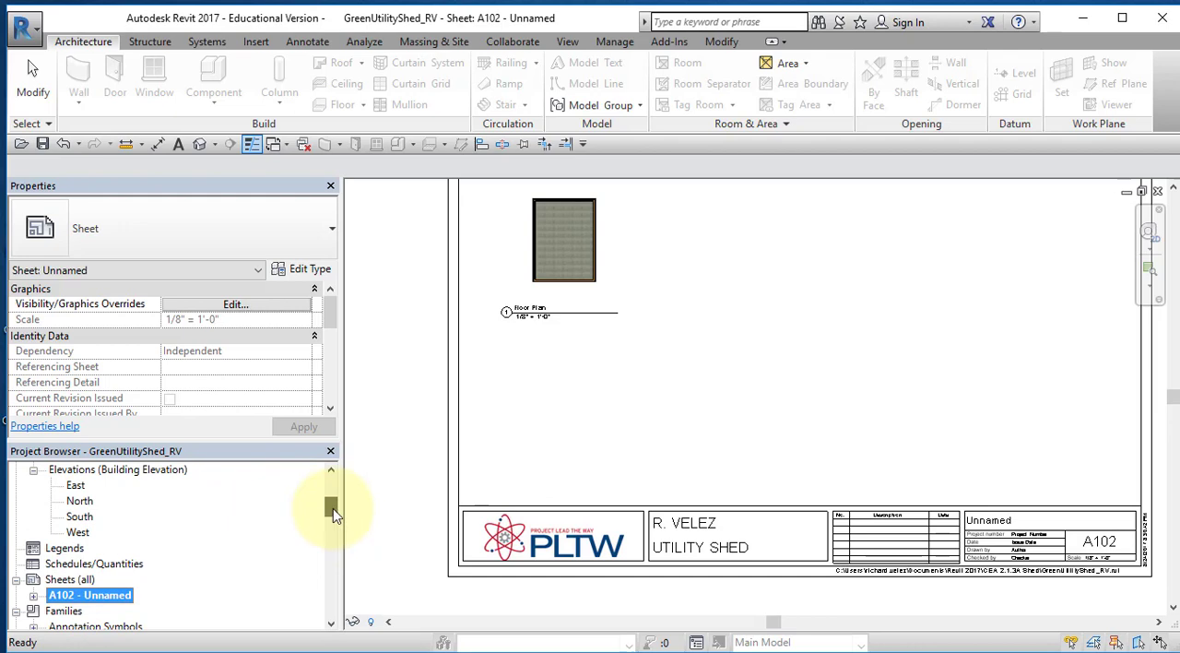
pyautogui.scroll(3)
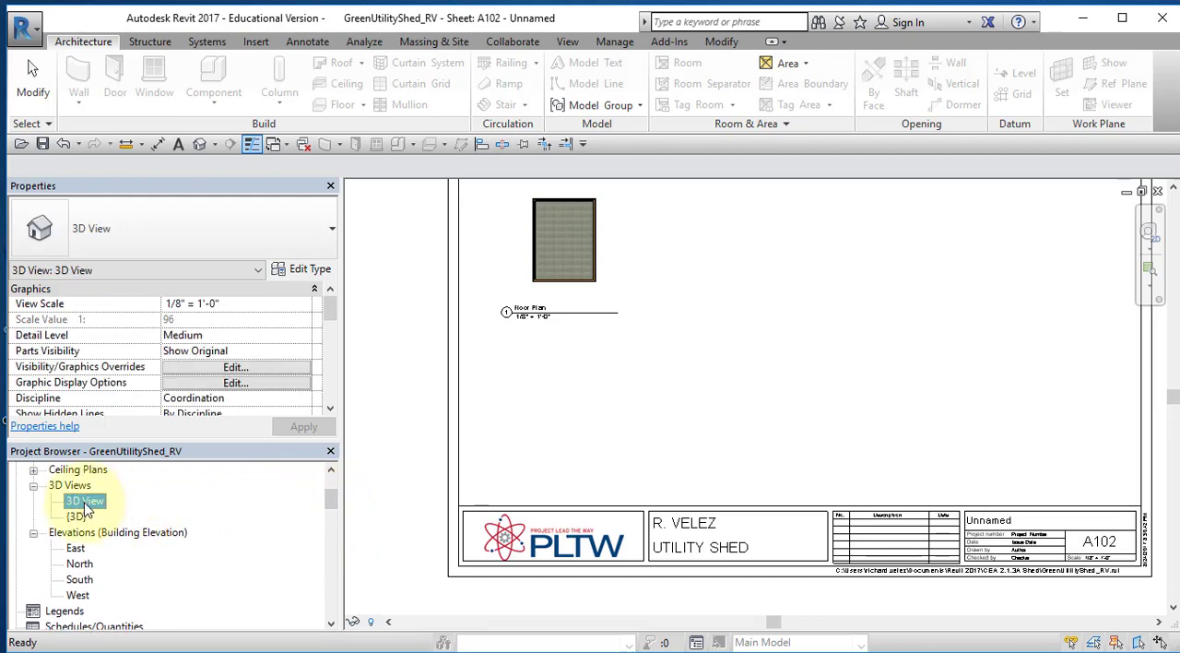
pyautogui.moveTo(1028, 262)
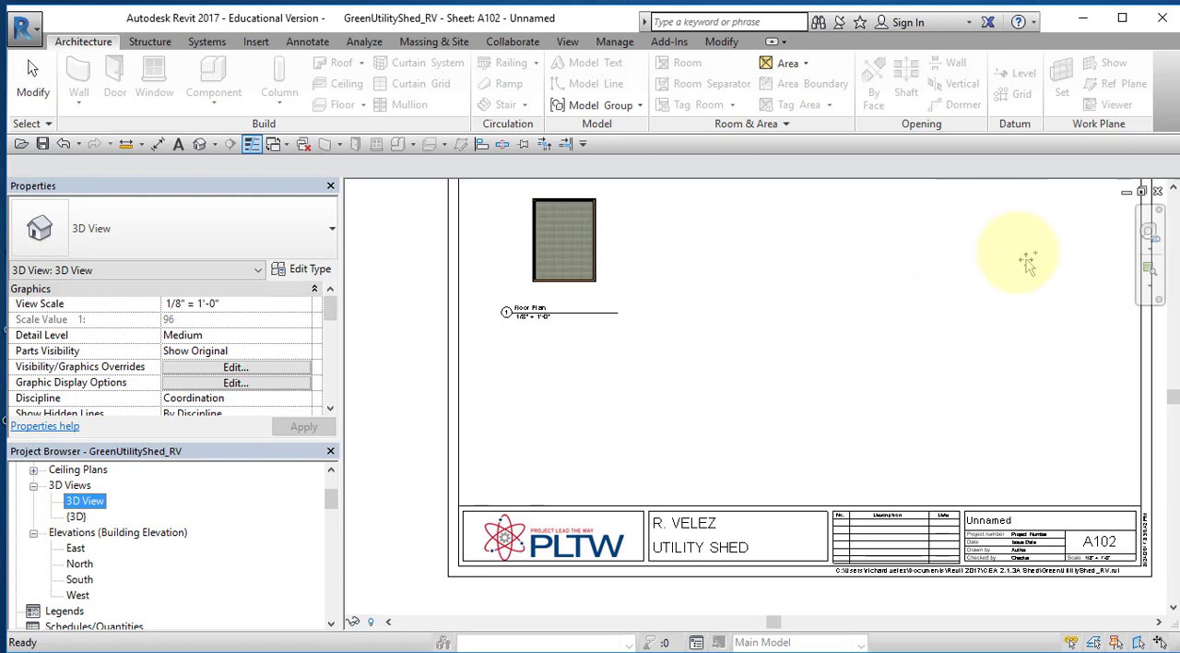
# Step: Place the 3D View viewport in the upper right of sheet A102 beside the floor plan
pyautogui.click(1019, 243)
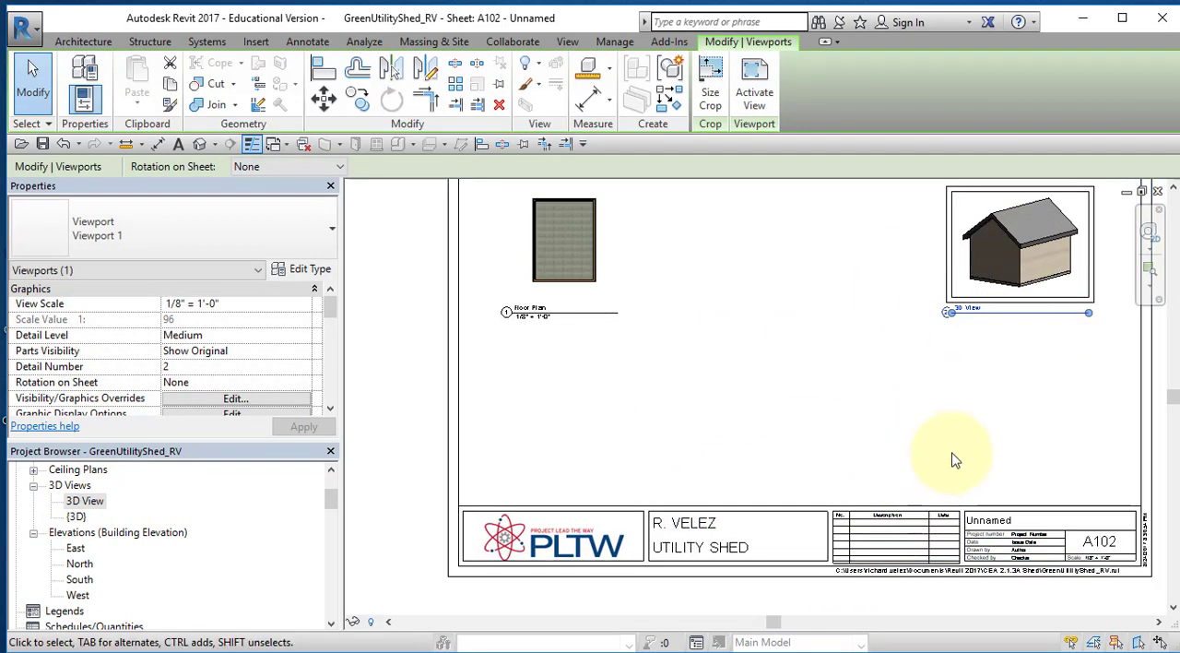
pyautogui.click(719, 452)
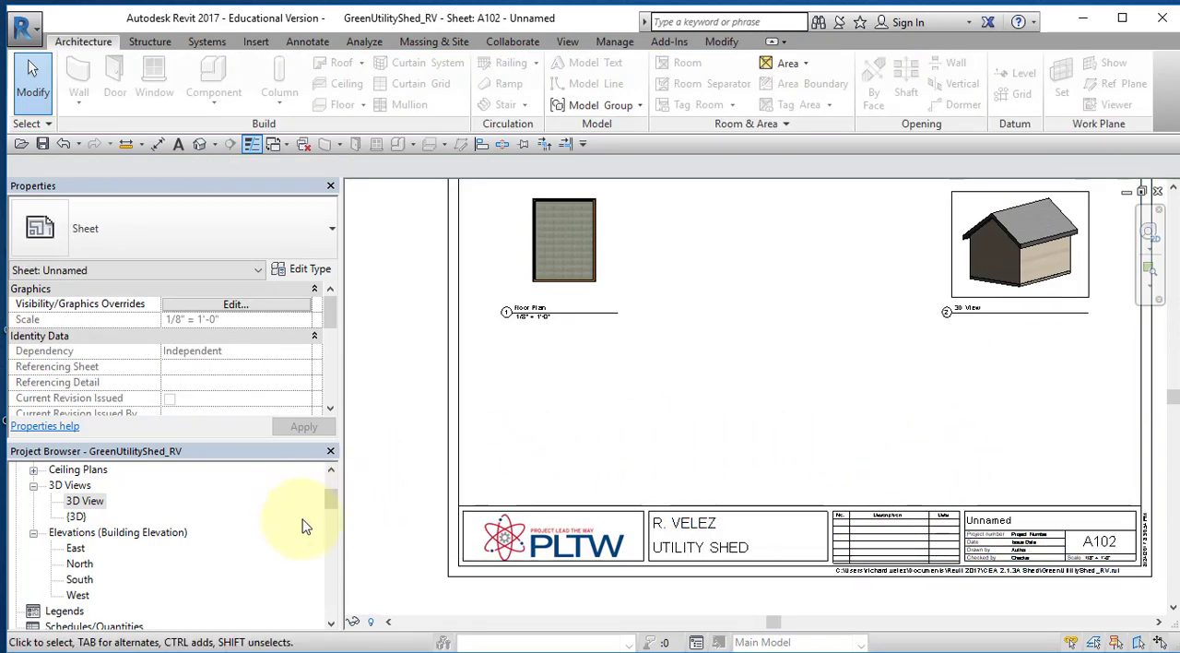
pyautogui.click(85, 499)
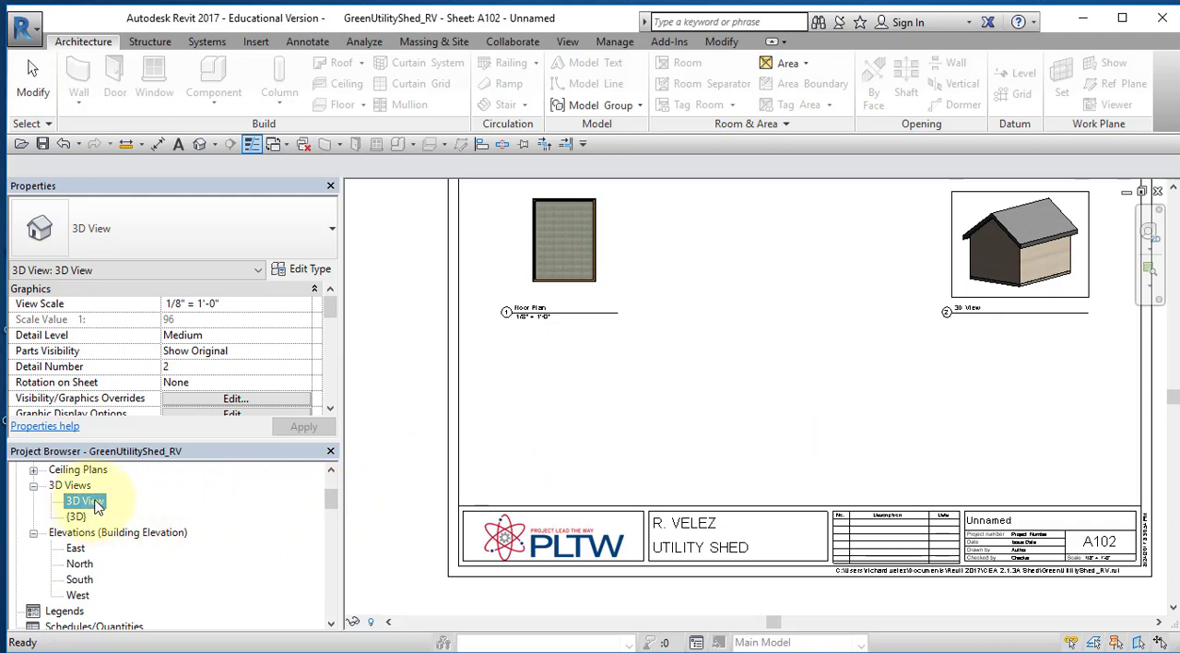
pyautogui.doubleClick(85, 500)
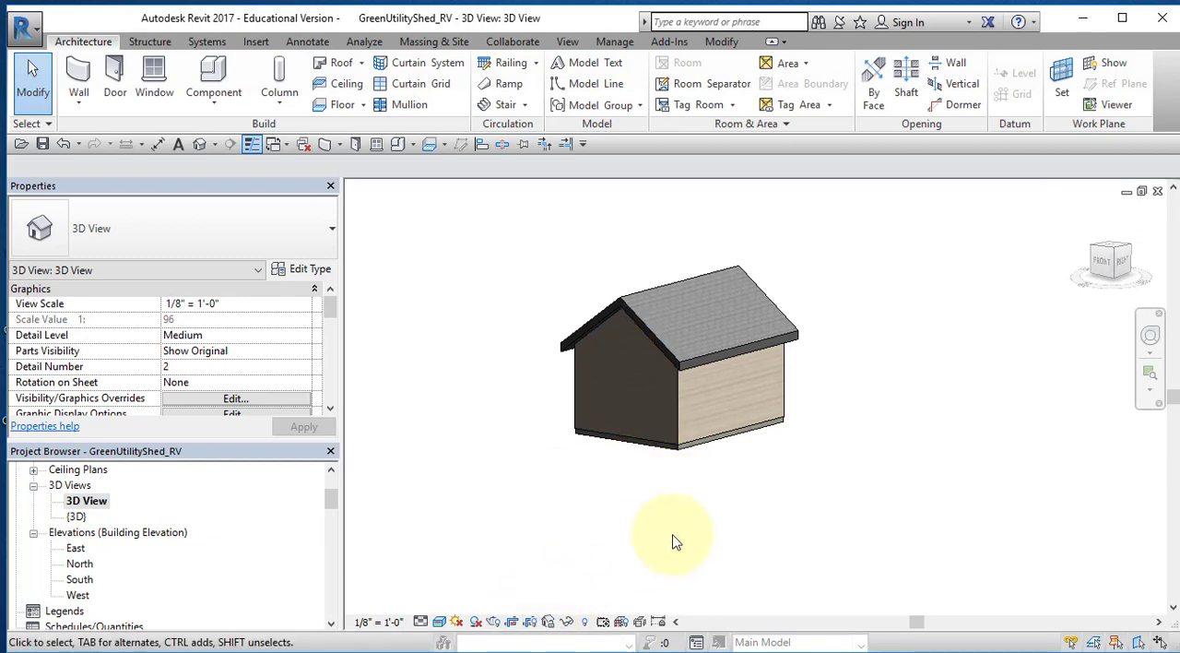
pyautogui.moveTo(127, 573)
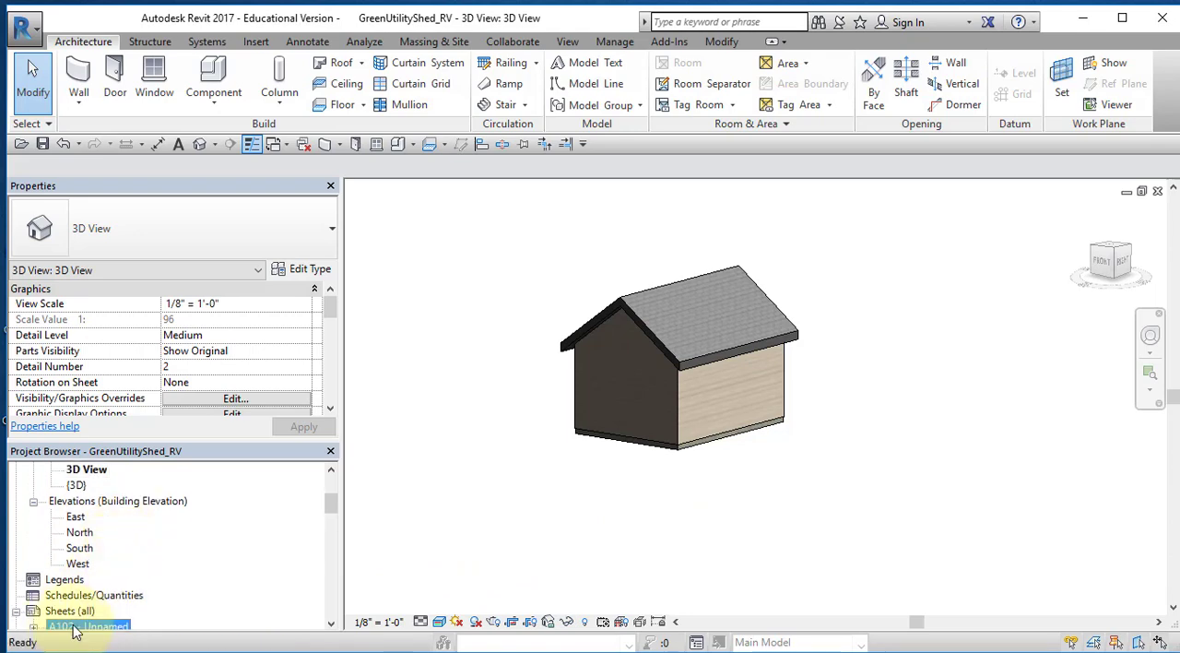
pyautogui.doubleClick(89, 627)
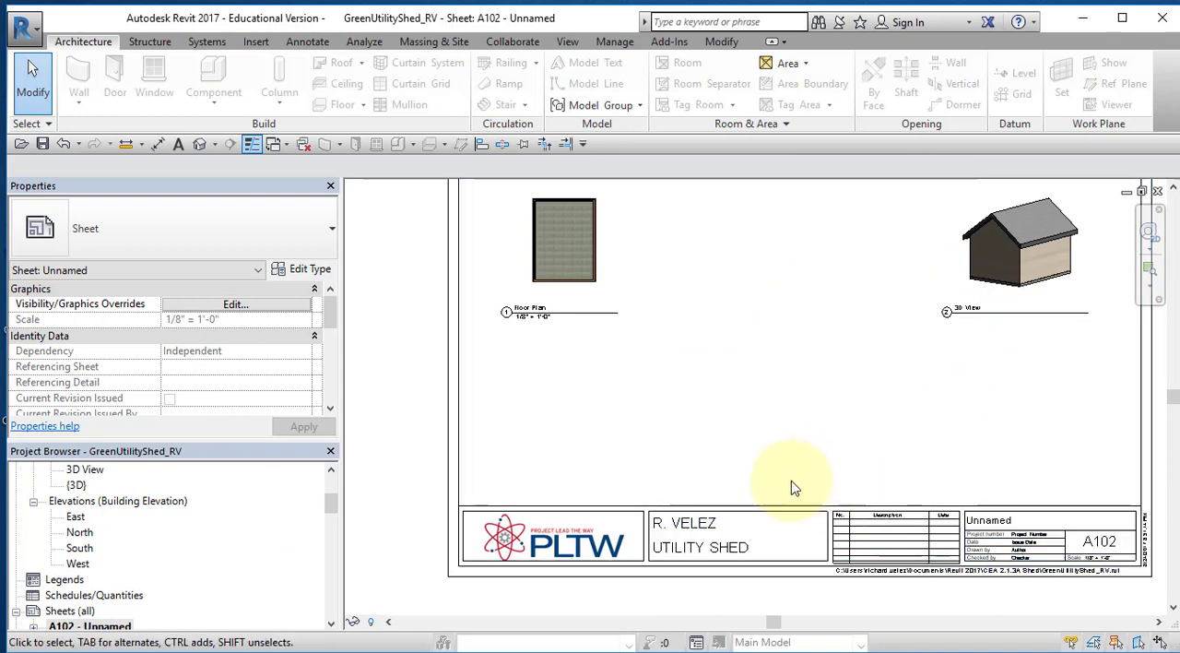
# Step: Set the title block's Sheet Name to 'Cover Page'
pyautogui.click(701, 535)
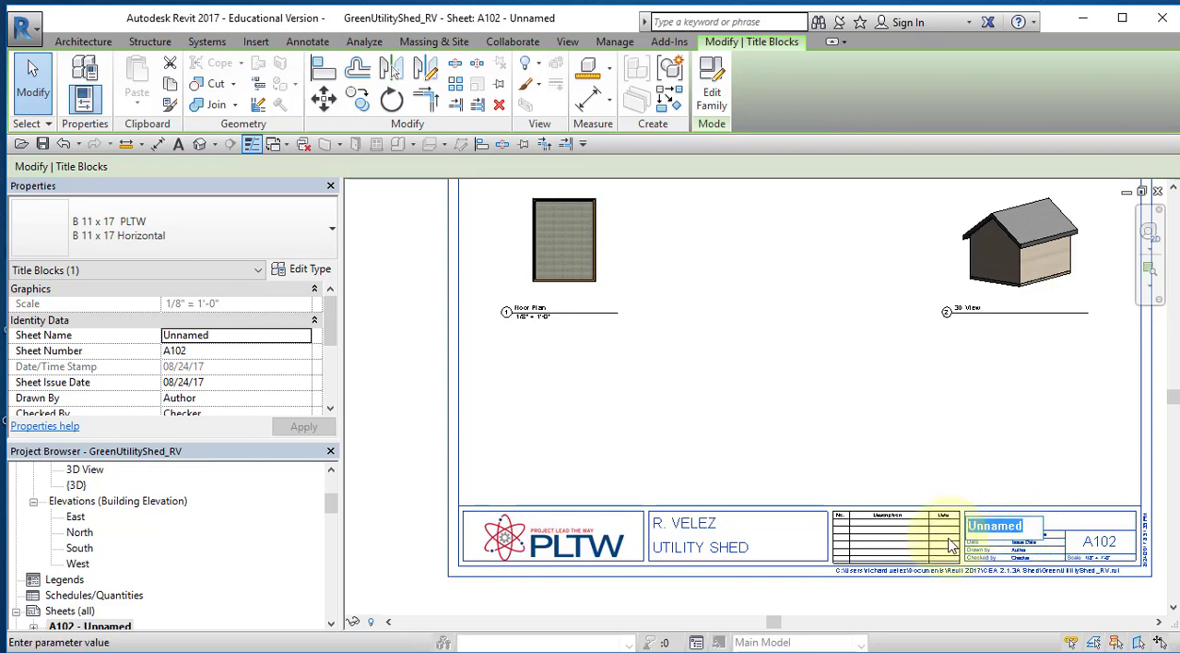
pyautogui.write('Cover Page')
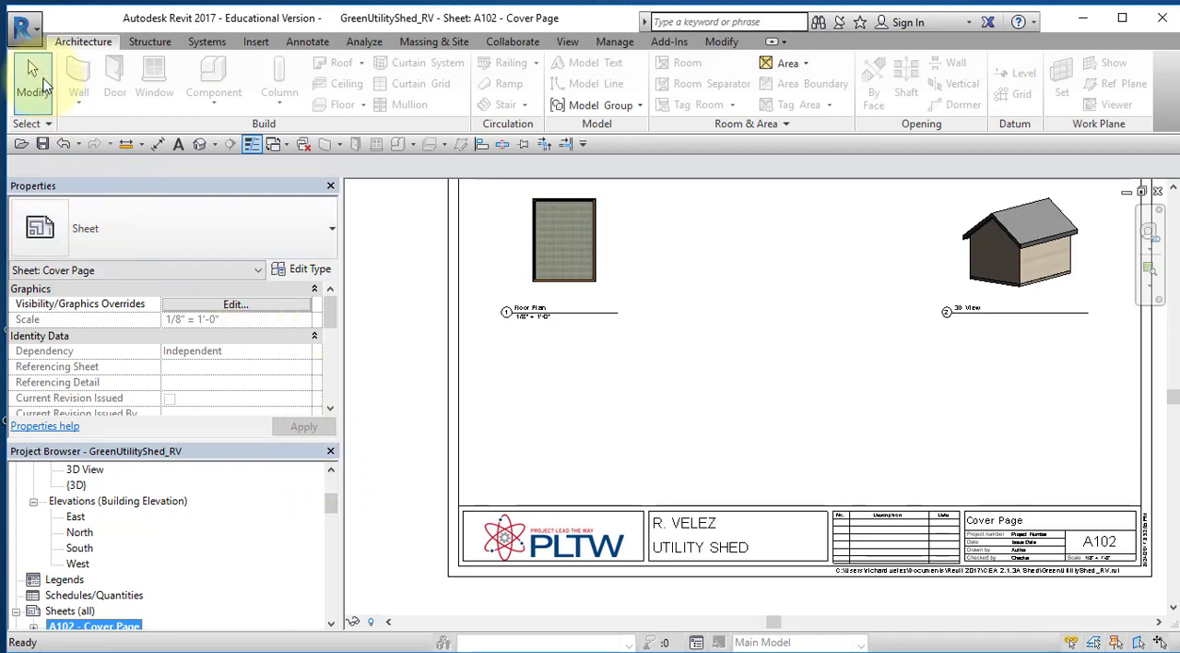
pyautogui.moveTo(22, 25)
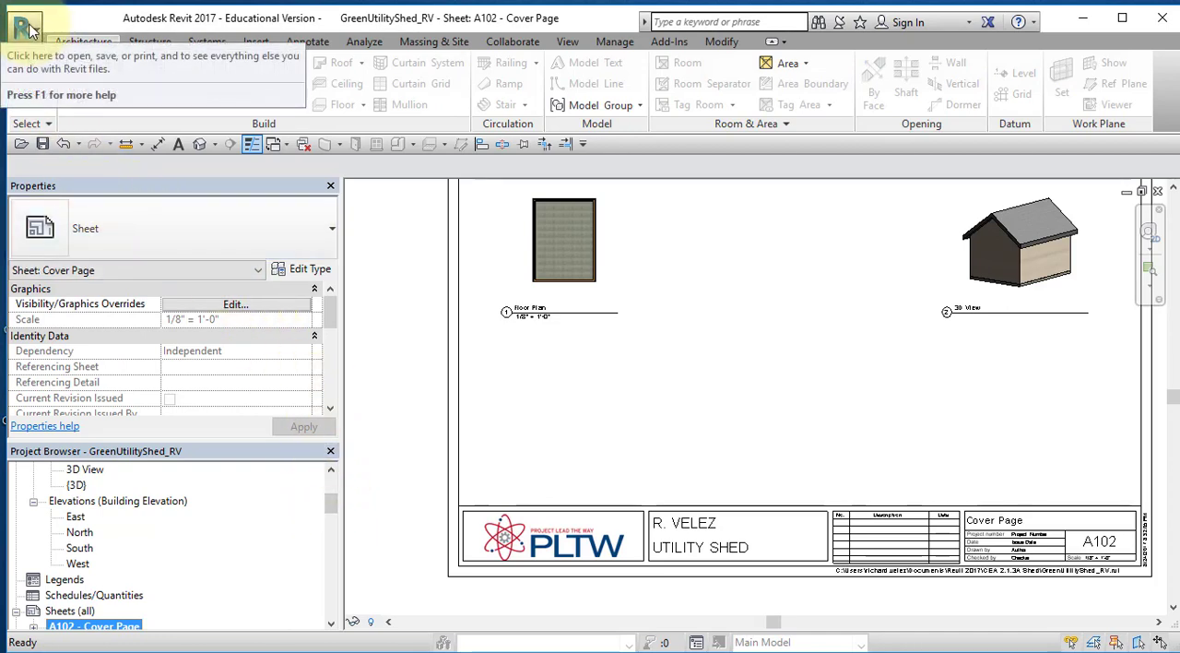
# Step: Start printing and check the printer's Layout/Watermark settings show landscape orientation
pyautogui.click(26, 26)
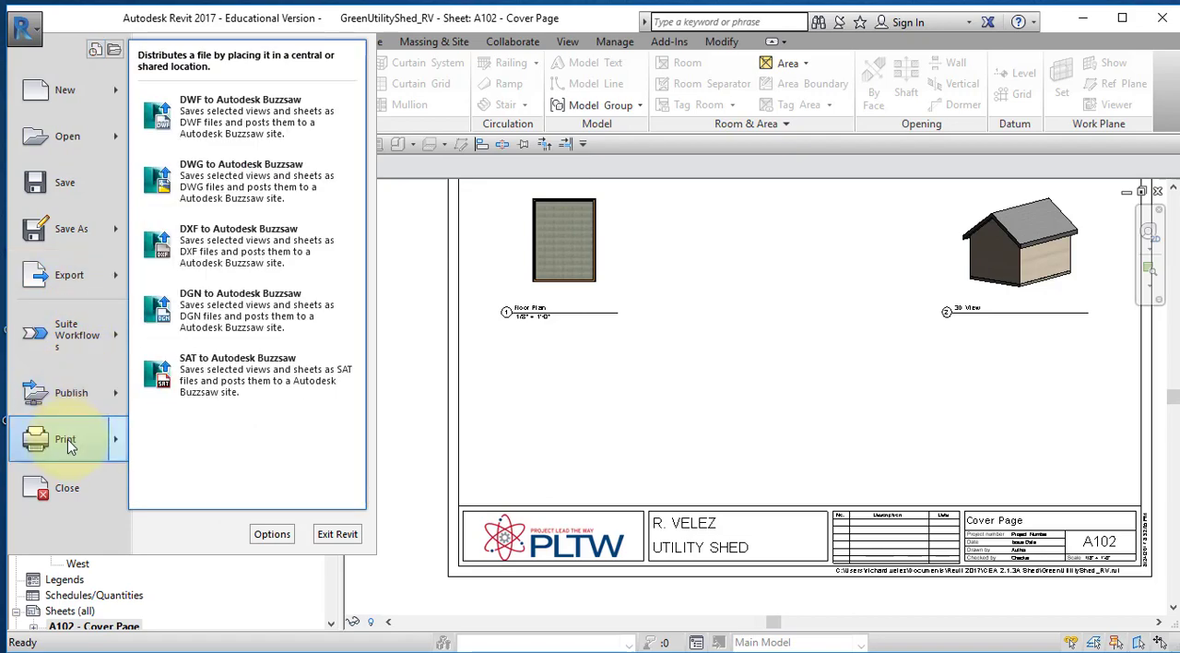
pyautogui.click(67, 438)
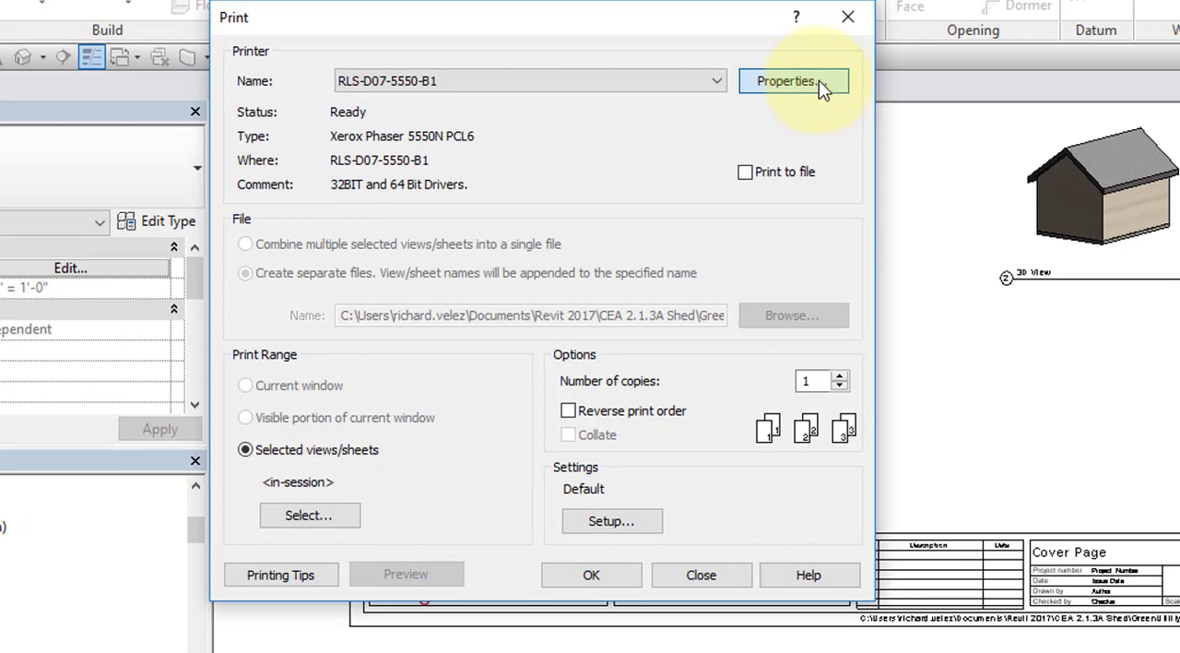
pyautogui.click(790, 81)
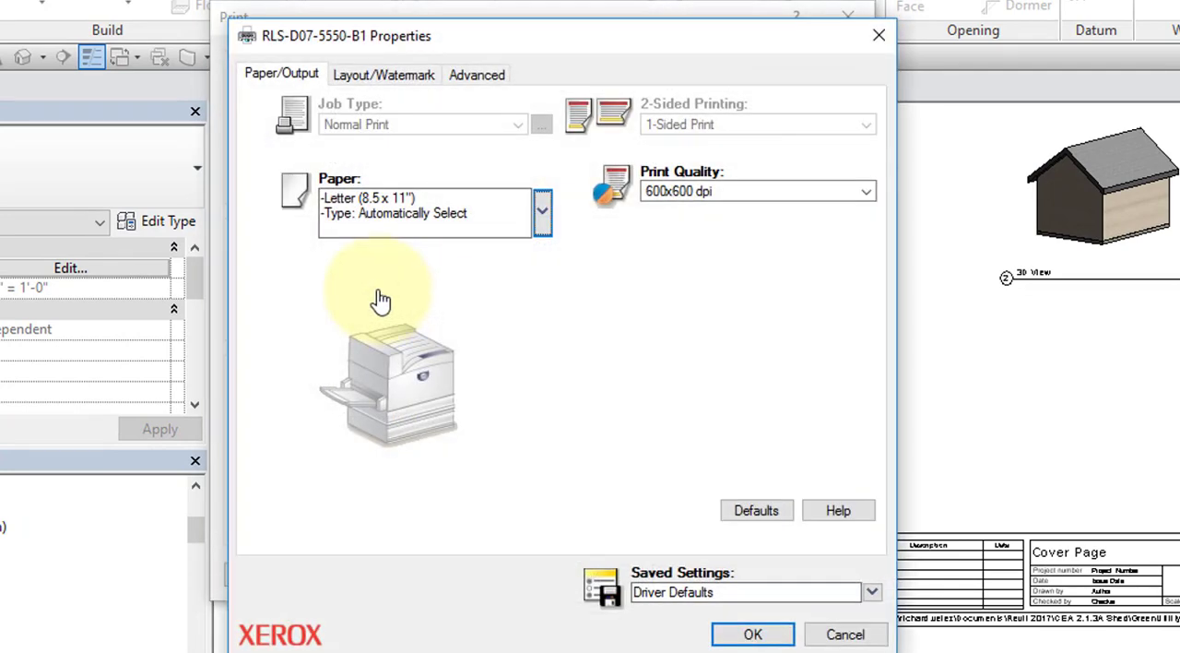
pyautogui.moveTo(389, 114)
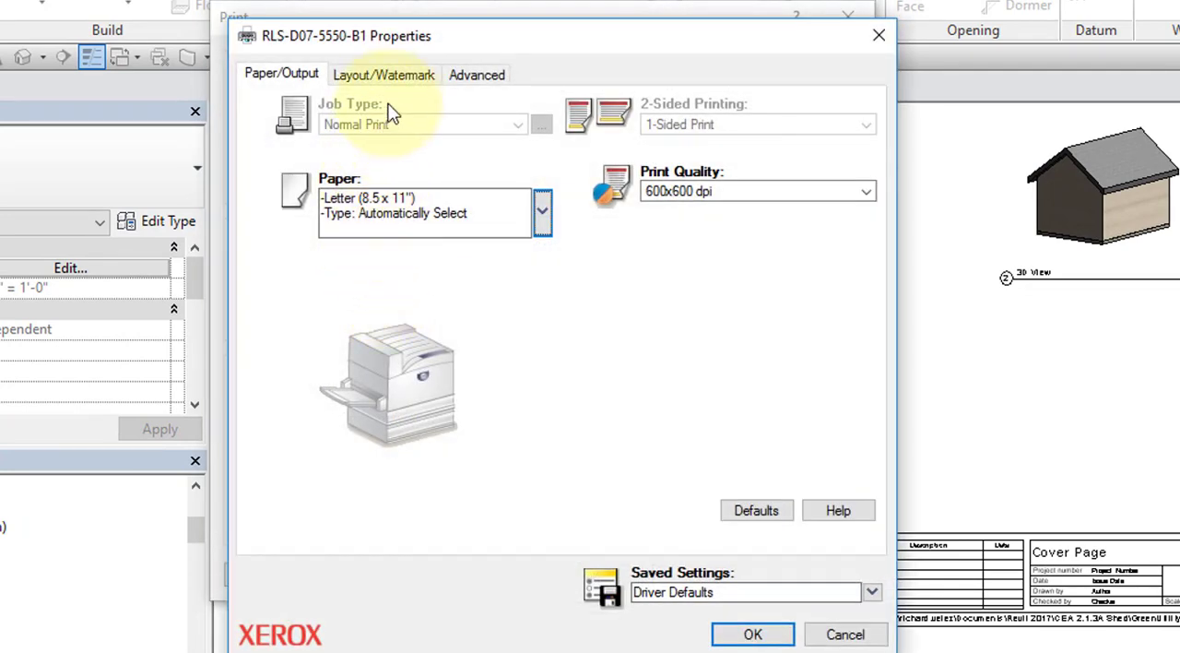
pyautogui.click(383, 73)
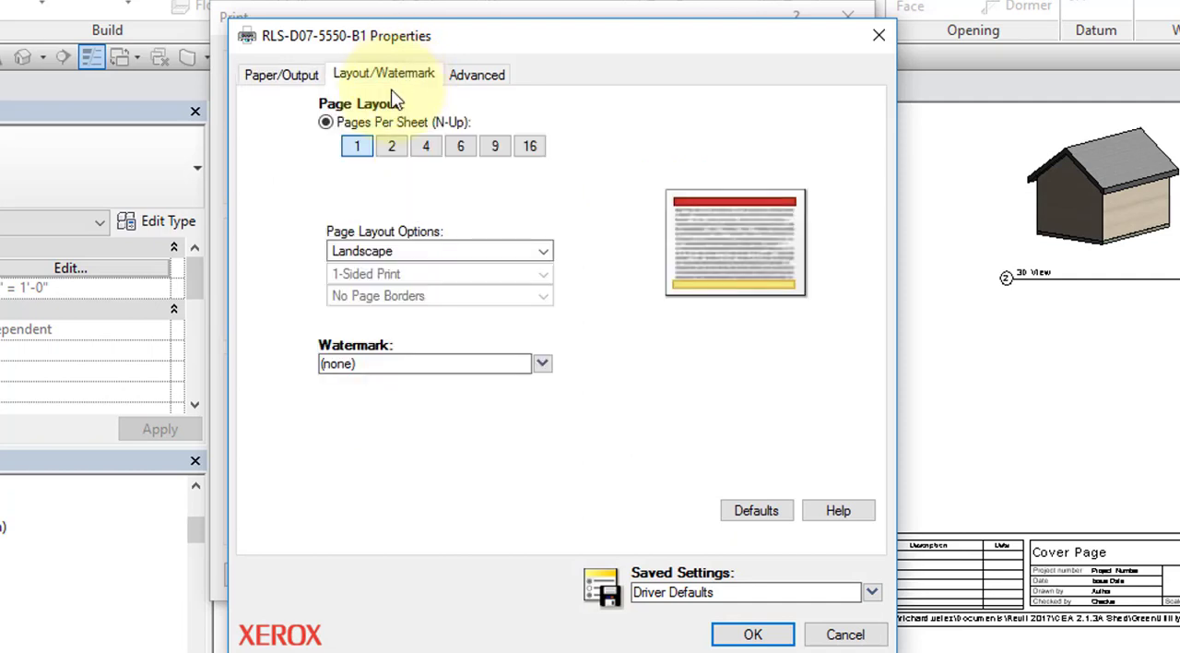
pyautogui.moveTo(476, 251)
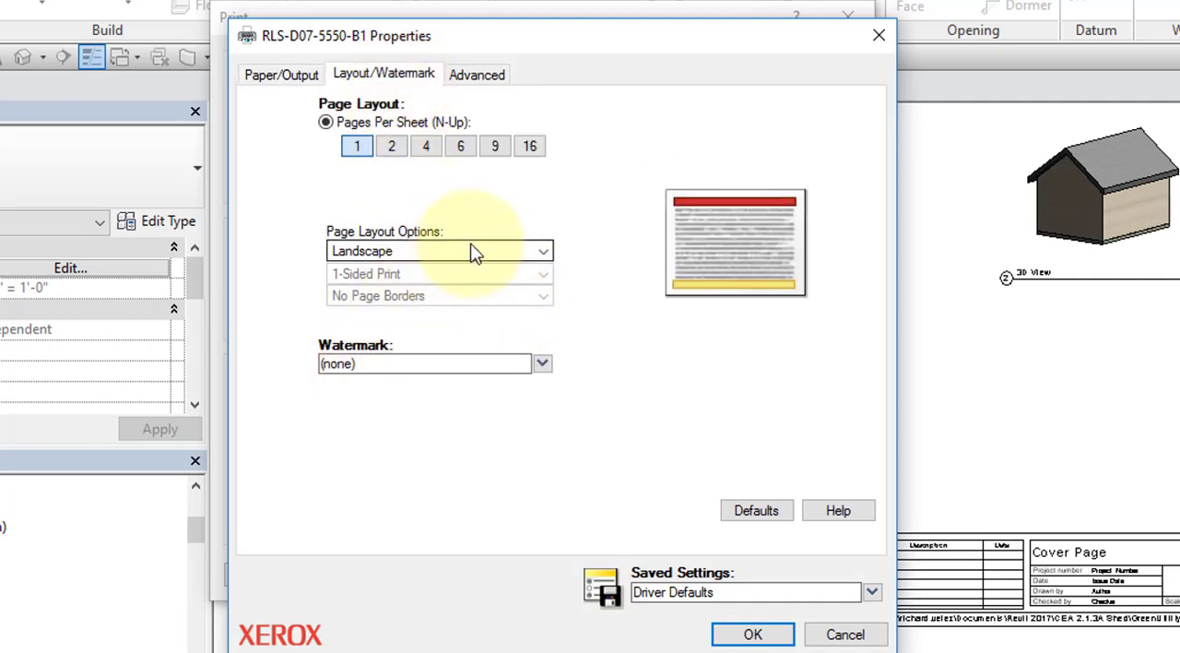
pyautogui.moveTo(612, 599)
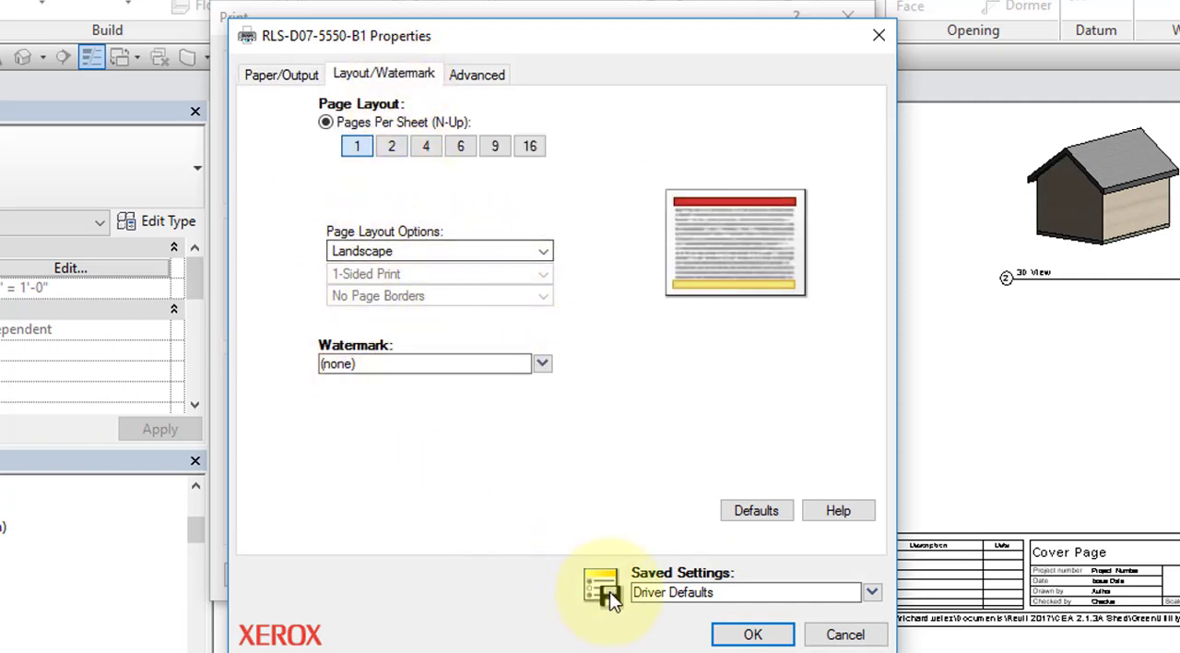
pyautogui.moveTo(752, 634)
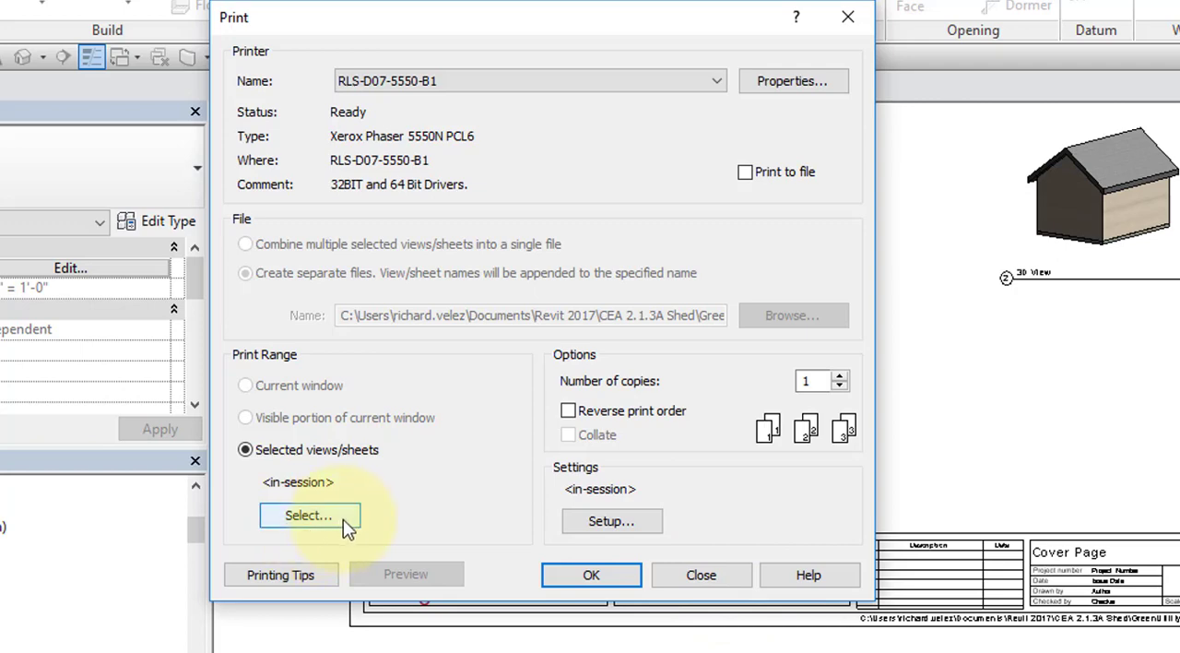
pyautogui.moveTo(313, 516)
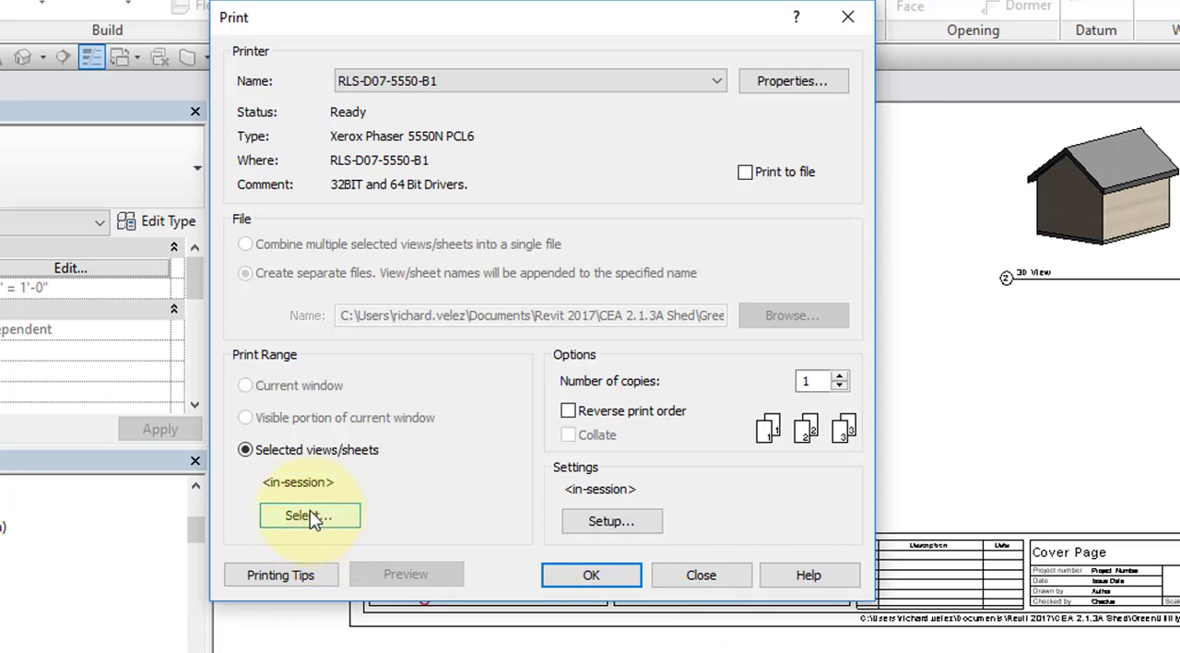
# Step: Restrict the print range to sheet A102 - Cover Page, saved as view/sheet set 'Set 1'
pyautogui.click(310, 514)
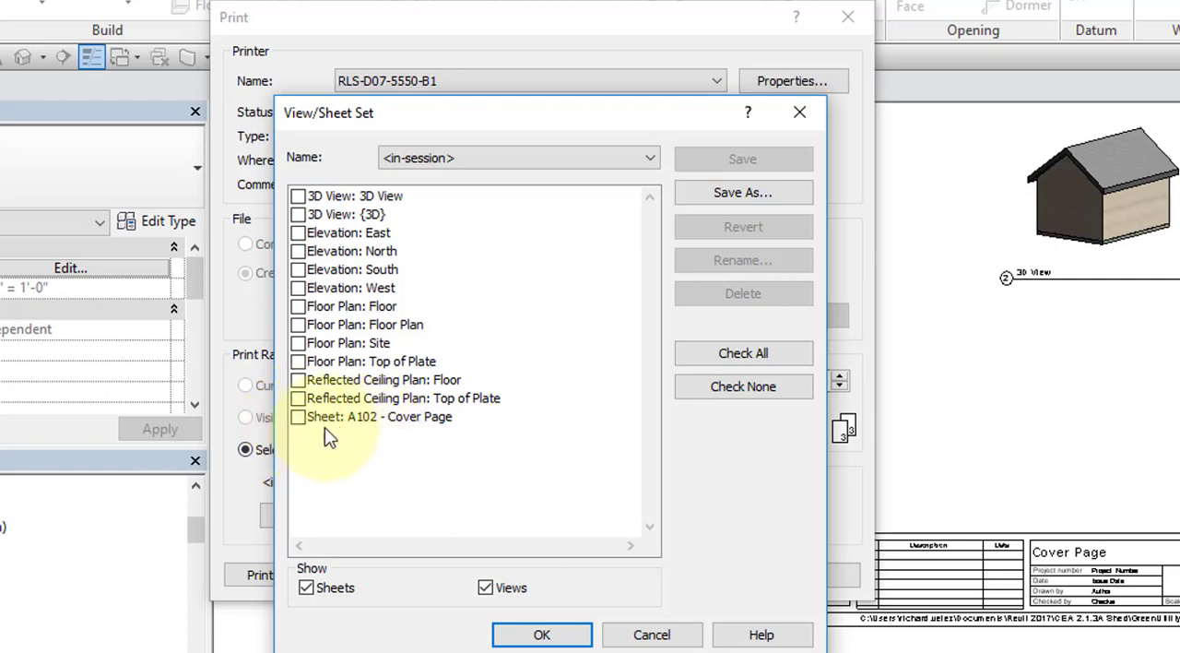
pyautogui.click(394, 416)
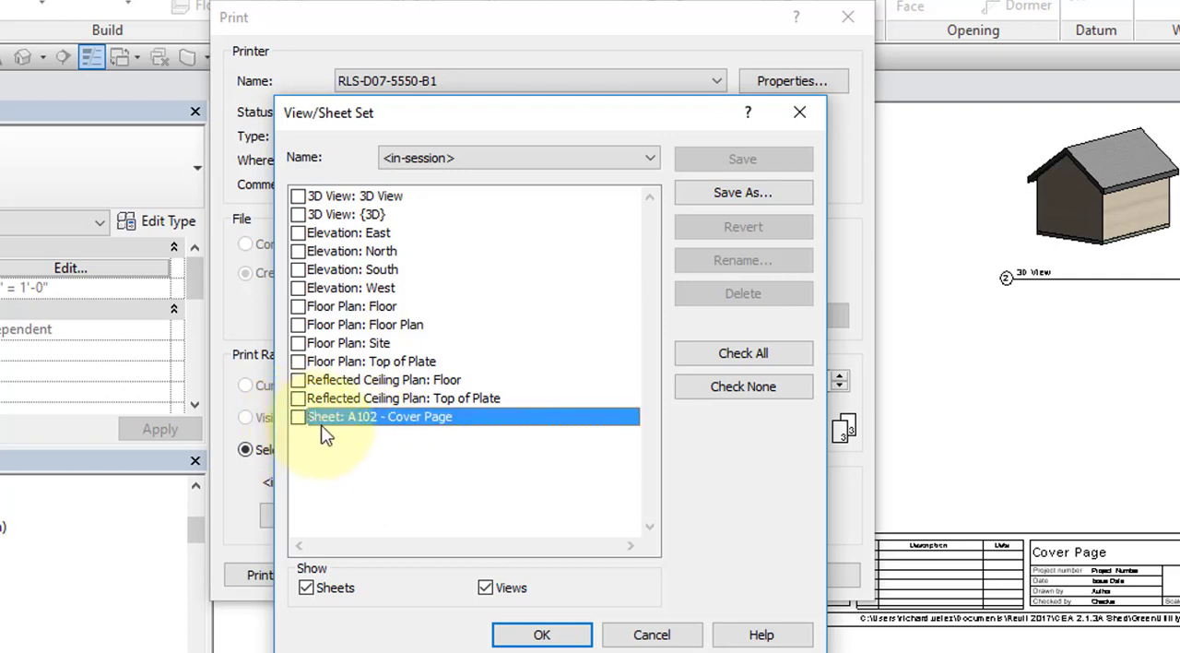
pyautogui.click(299, 416)
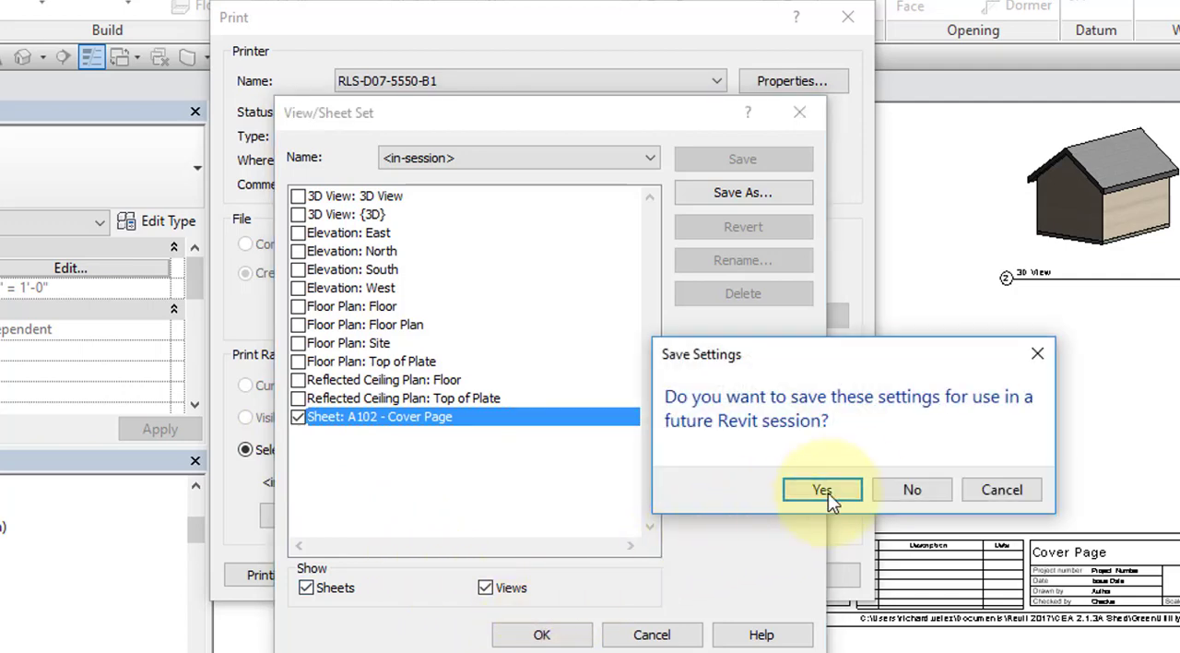
pyautogui.click(822, 490)
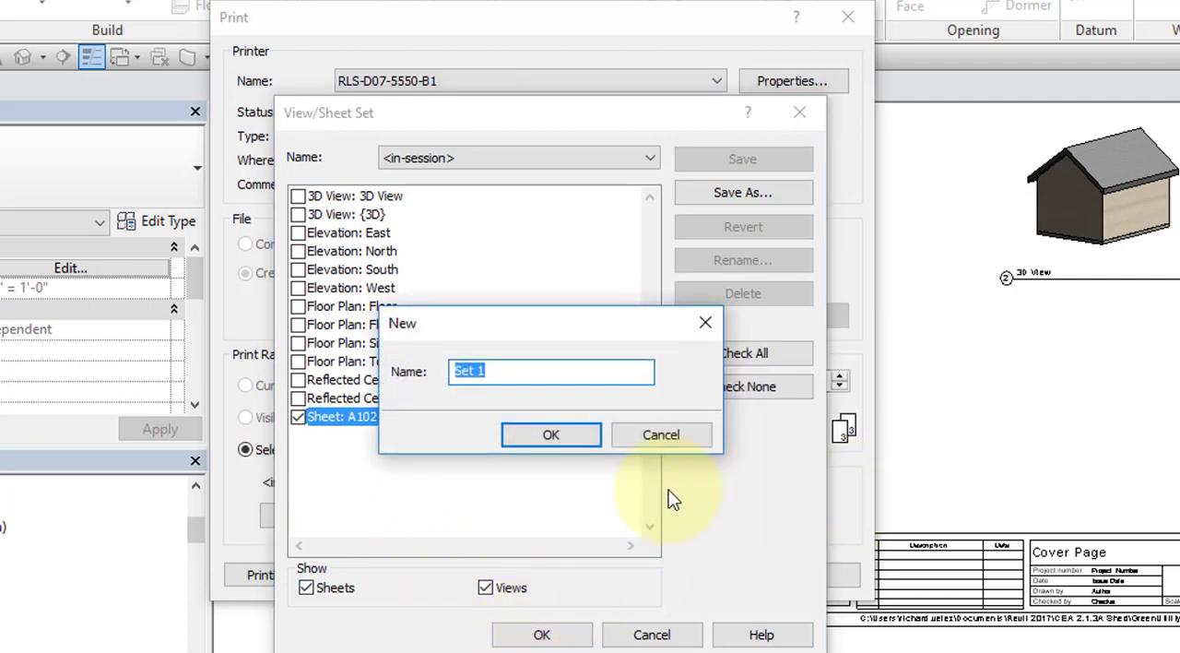
pyautogui.click(549, 435)
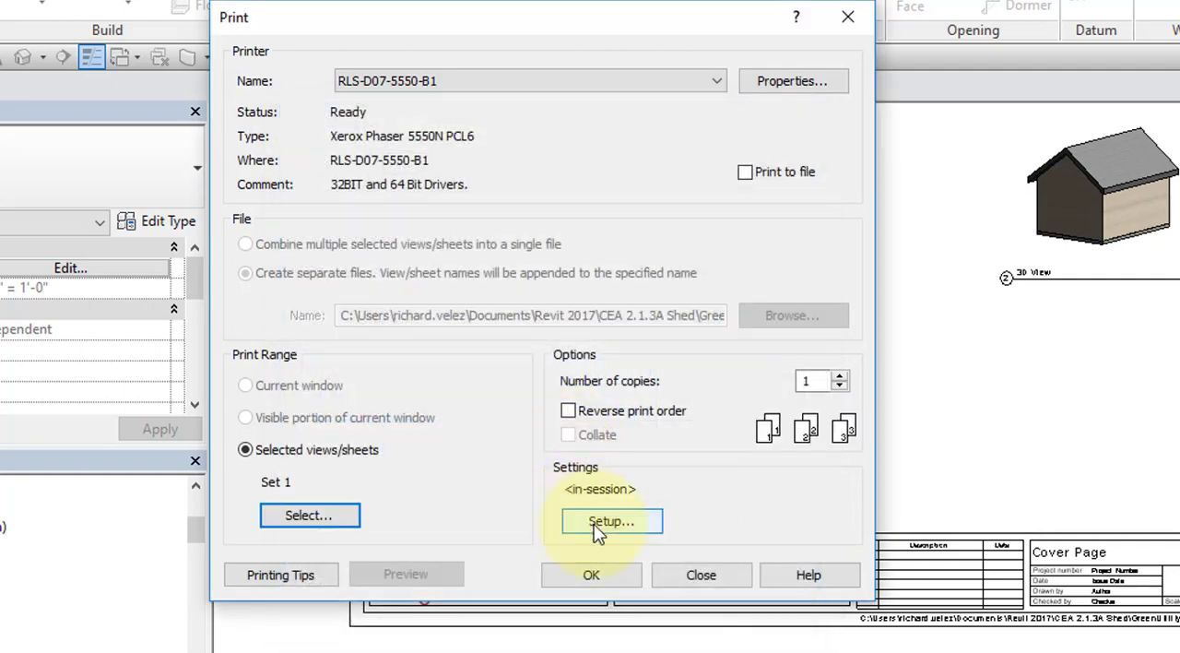
pyautogui.moveTo(701, 101)
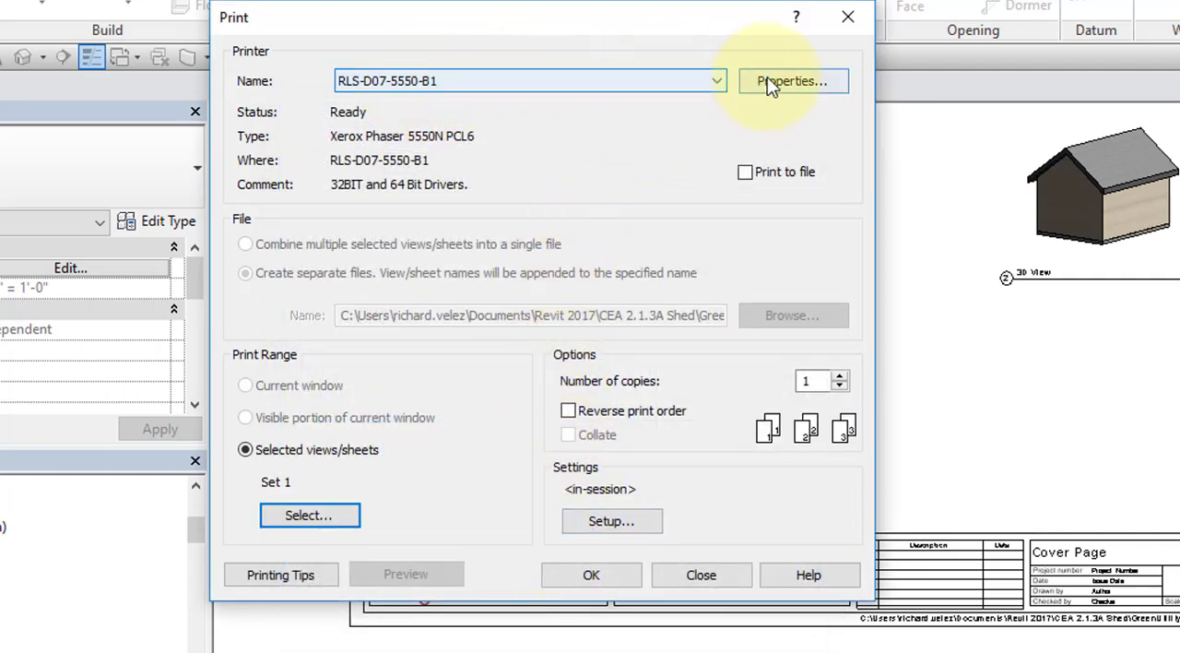
# Step: Print sheet A102 Cover Page with Adobe PDF as the printer
pyautogui.click(715, 81)
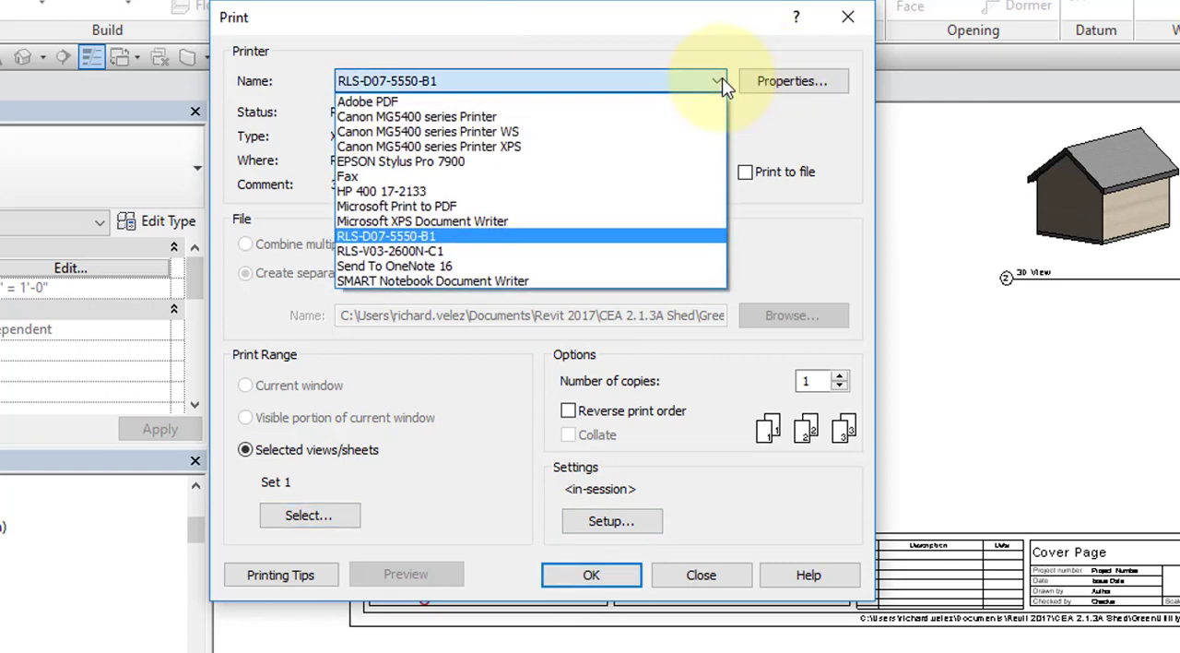
pyautogui.moveTo(446, 101)
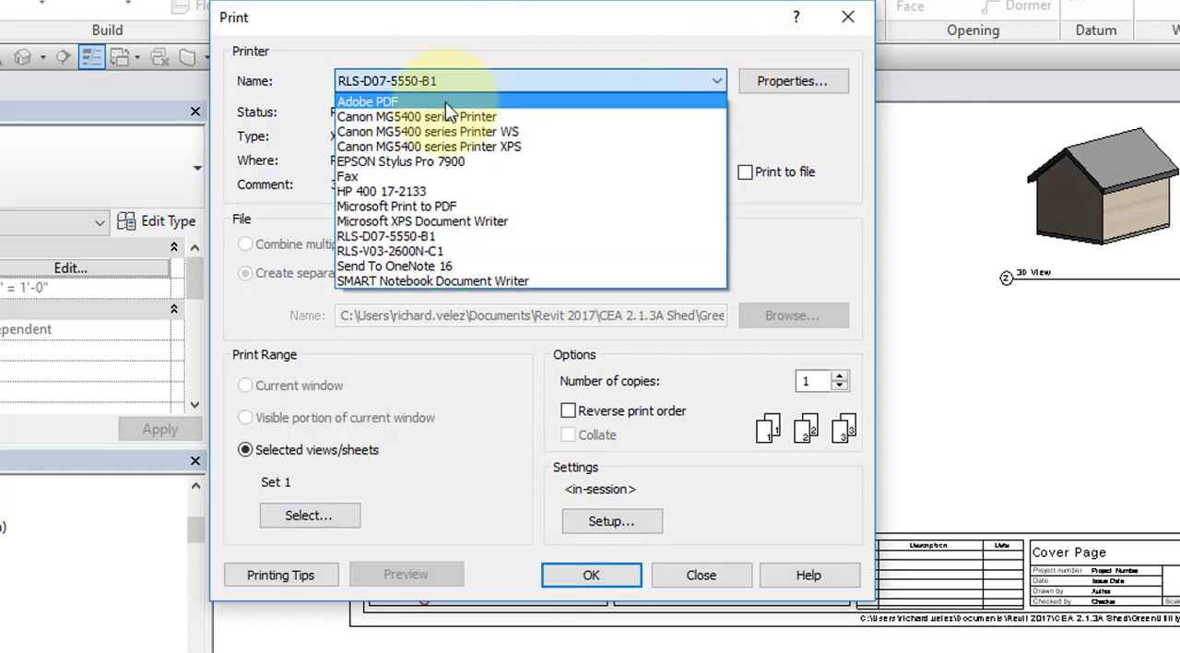
pyautogui.click(367, 101)
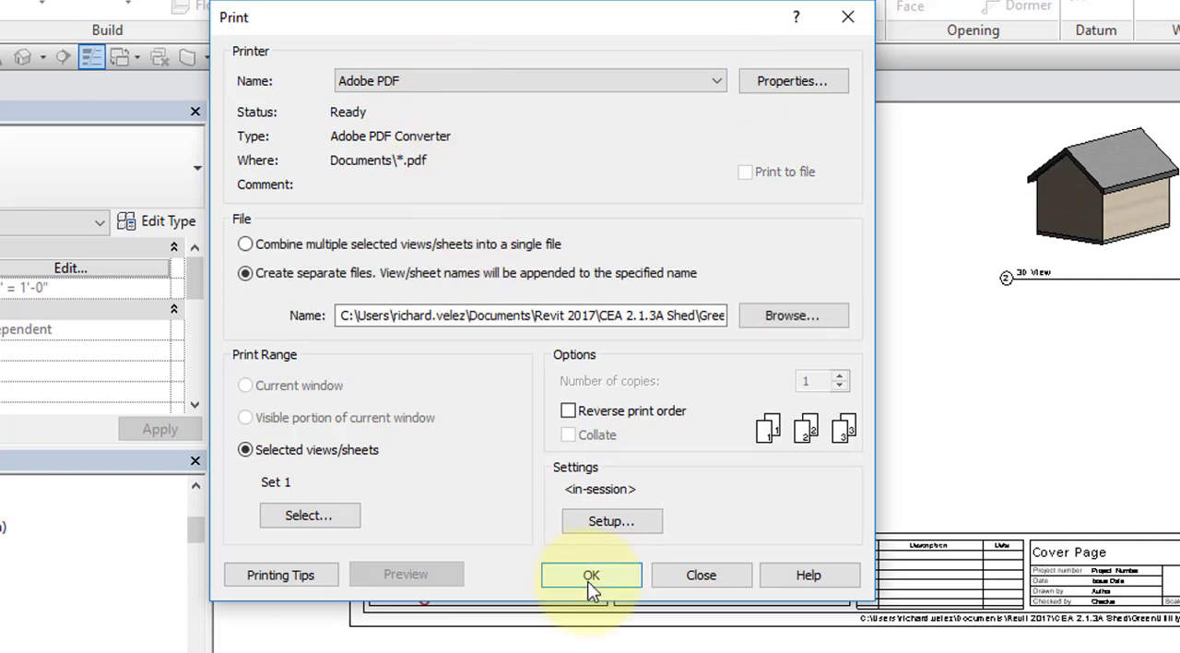
pyautogui.click(589, 575)
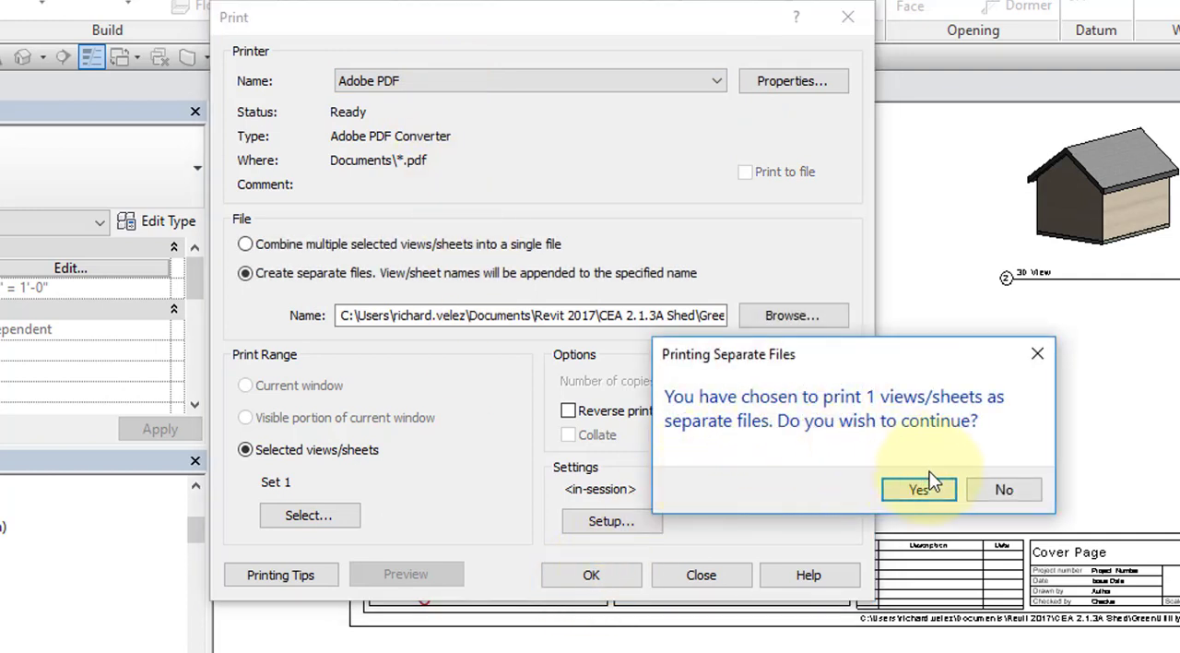
# Step: Confirm separate files, keep Temporary Hide/Isolate on, and save the PDF to the CEA 2.1.3A Shed folder
pyautogui.click(918, 488)
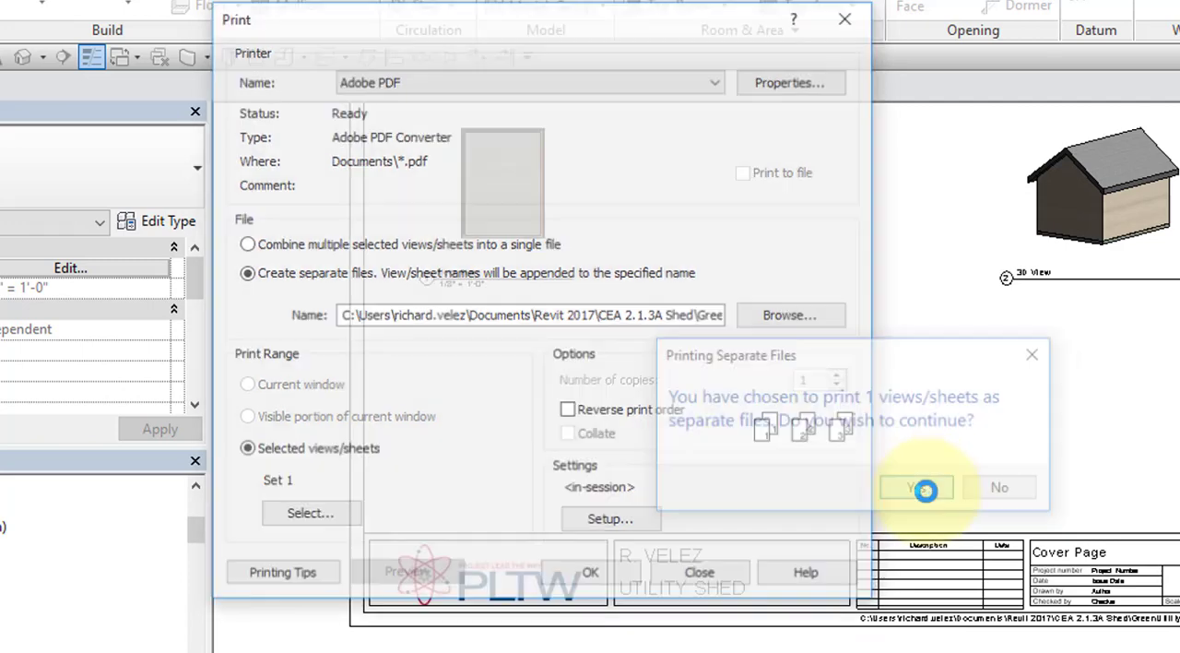
pyautogui.click(926, 487)
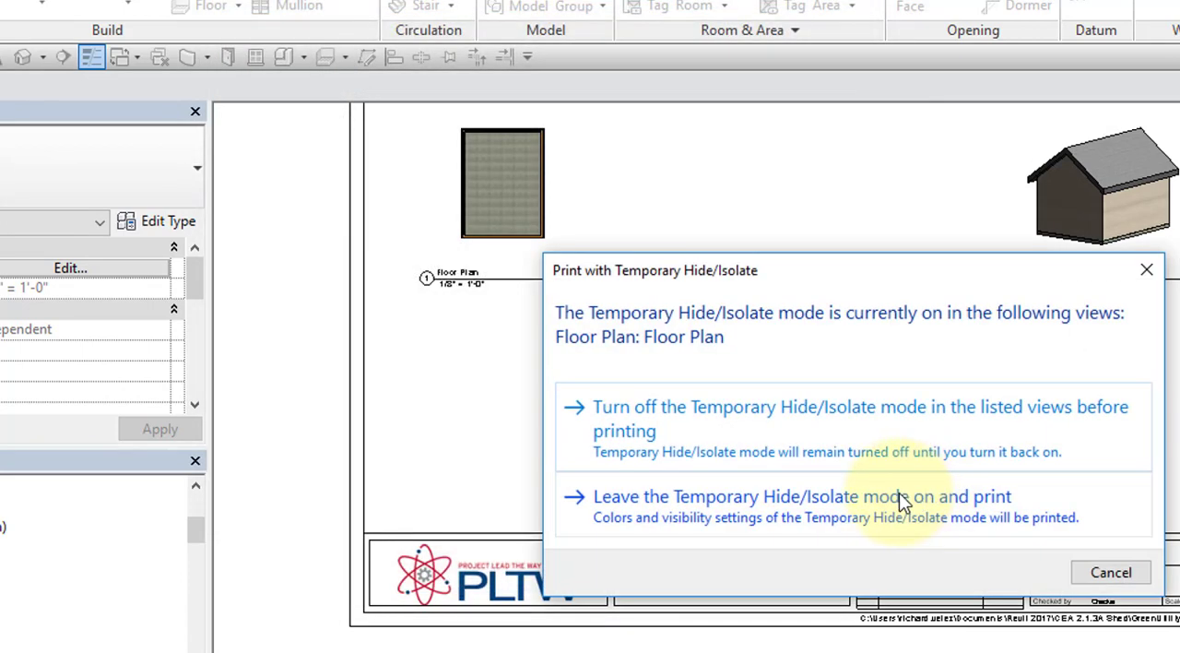
pyautogui.moveTo(881, 420)
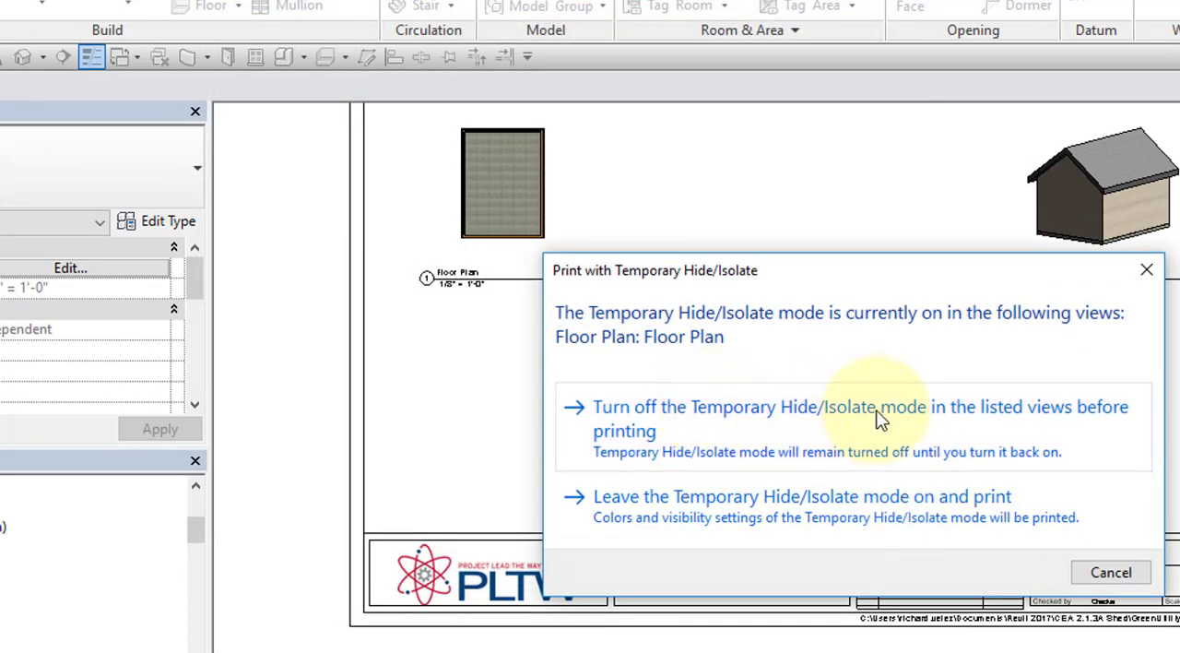
pyautogui.moveTo(668, 502)
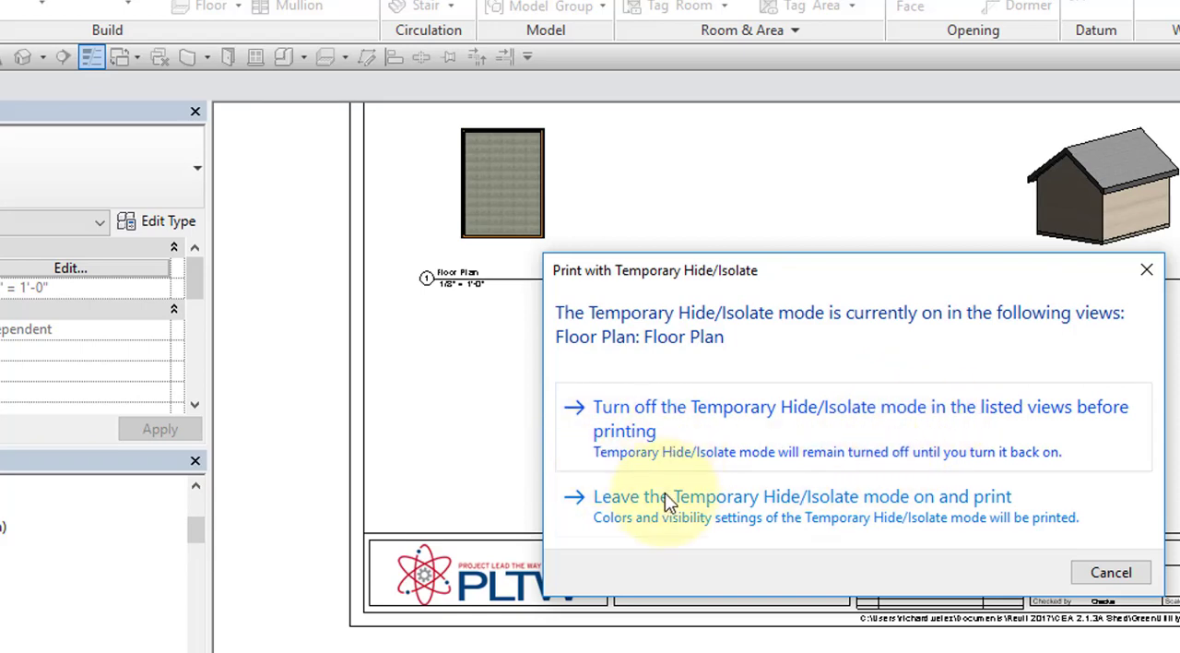
pyautogui.click(802, 496)
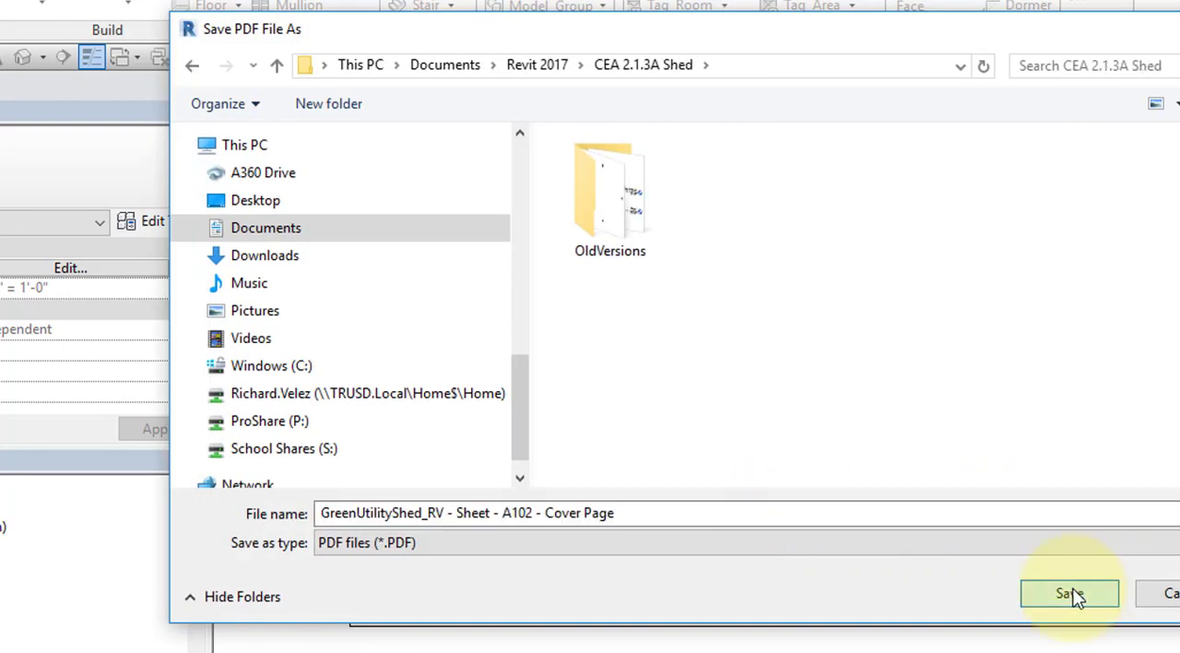
pyautogui.click(1070, 594)
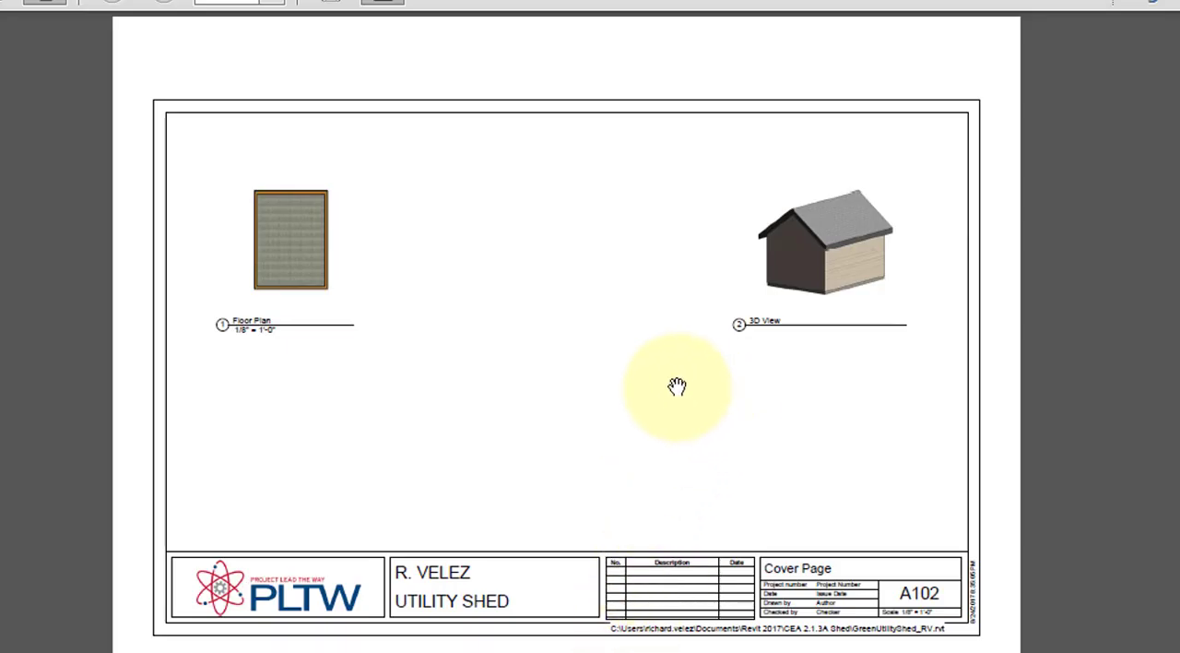
pyautogui.moveTo(30, 237)
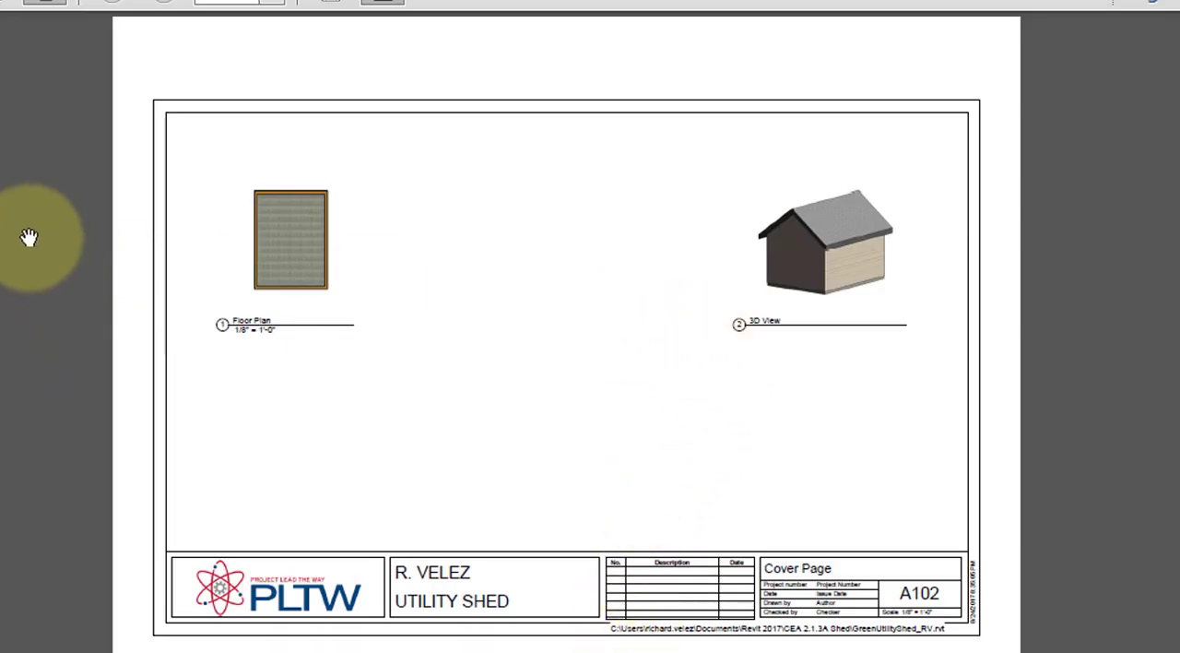
pyautogui.moveTo(63, 63)
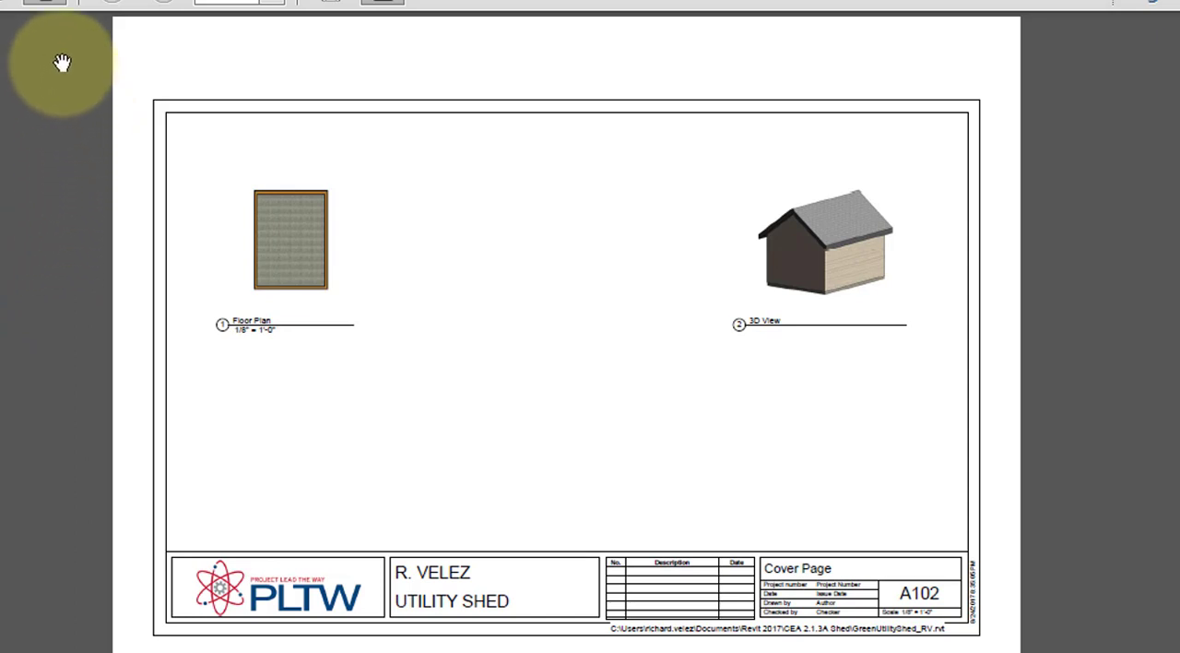
pyautogui.moveTo(107, 116)
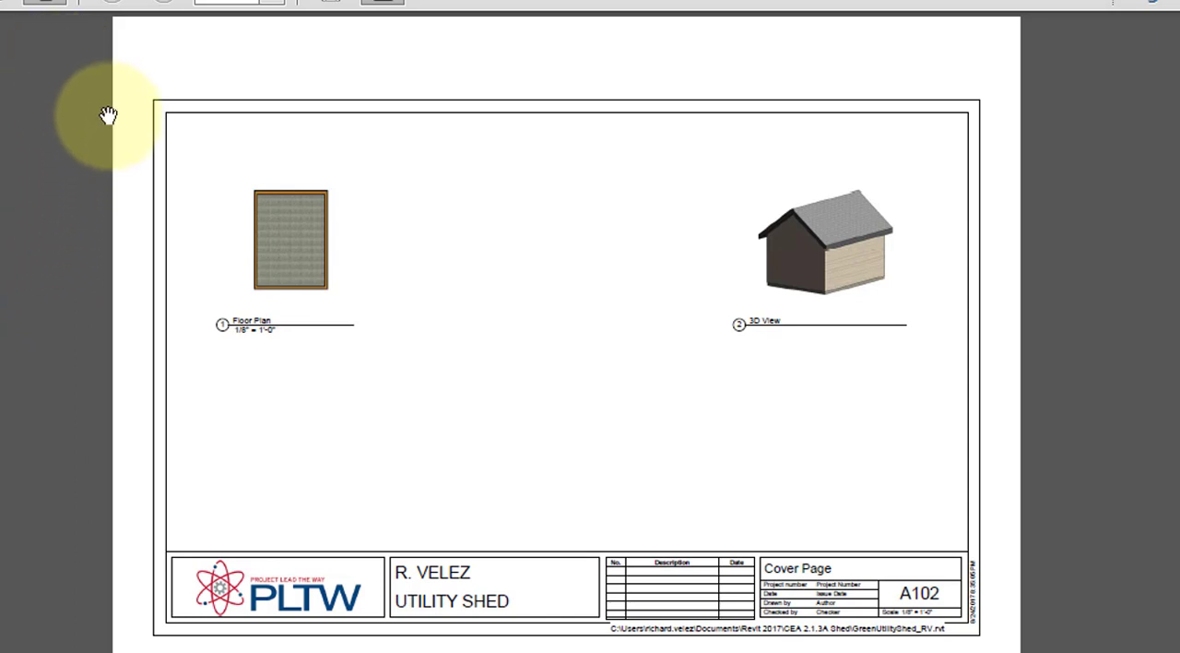